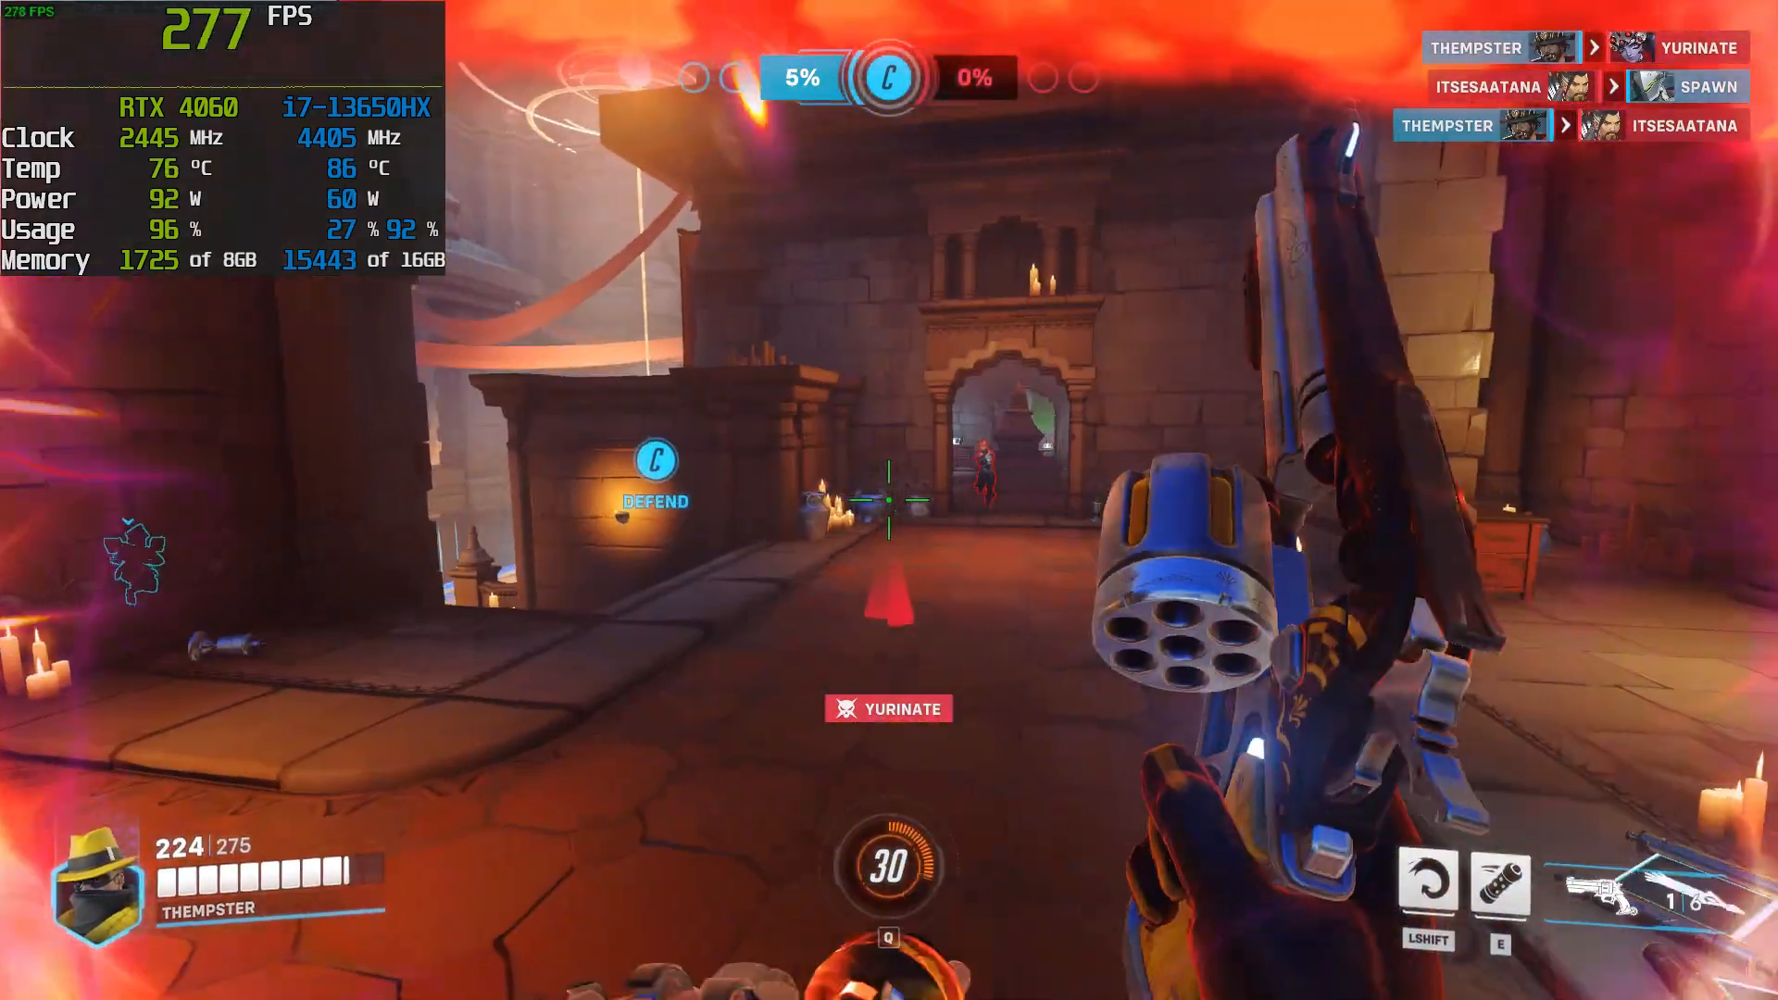
# - Exit Overwatch from its menu to return to the Windows desktop
pyautogui.click(886, 496)
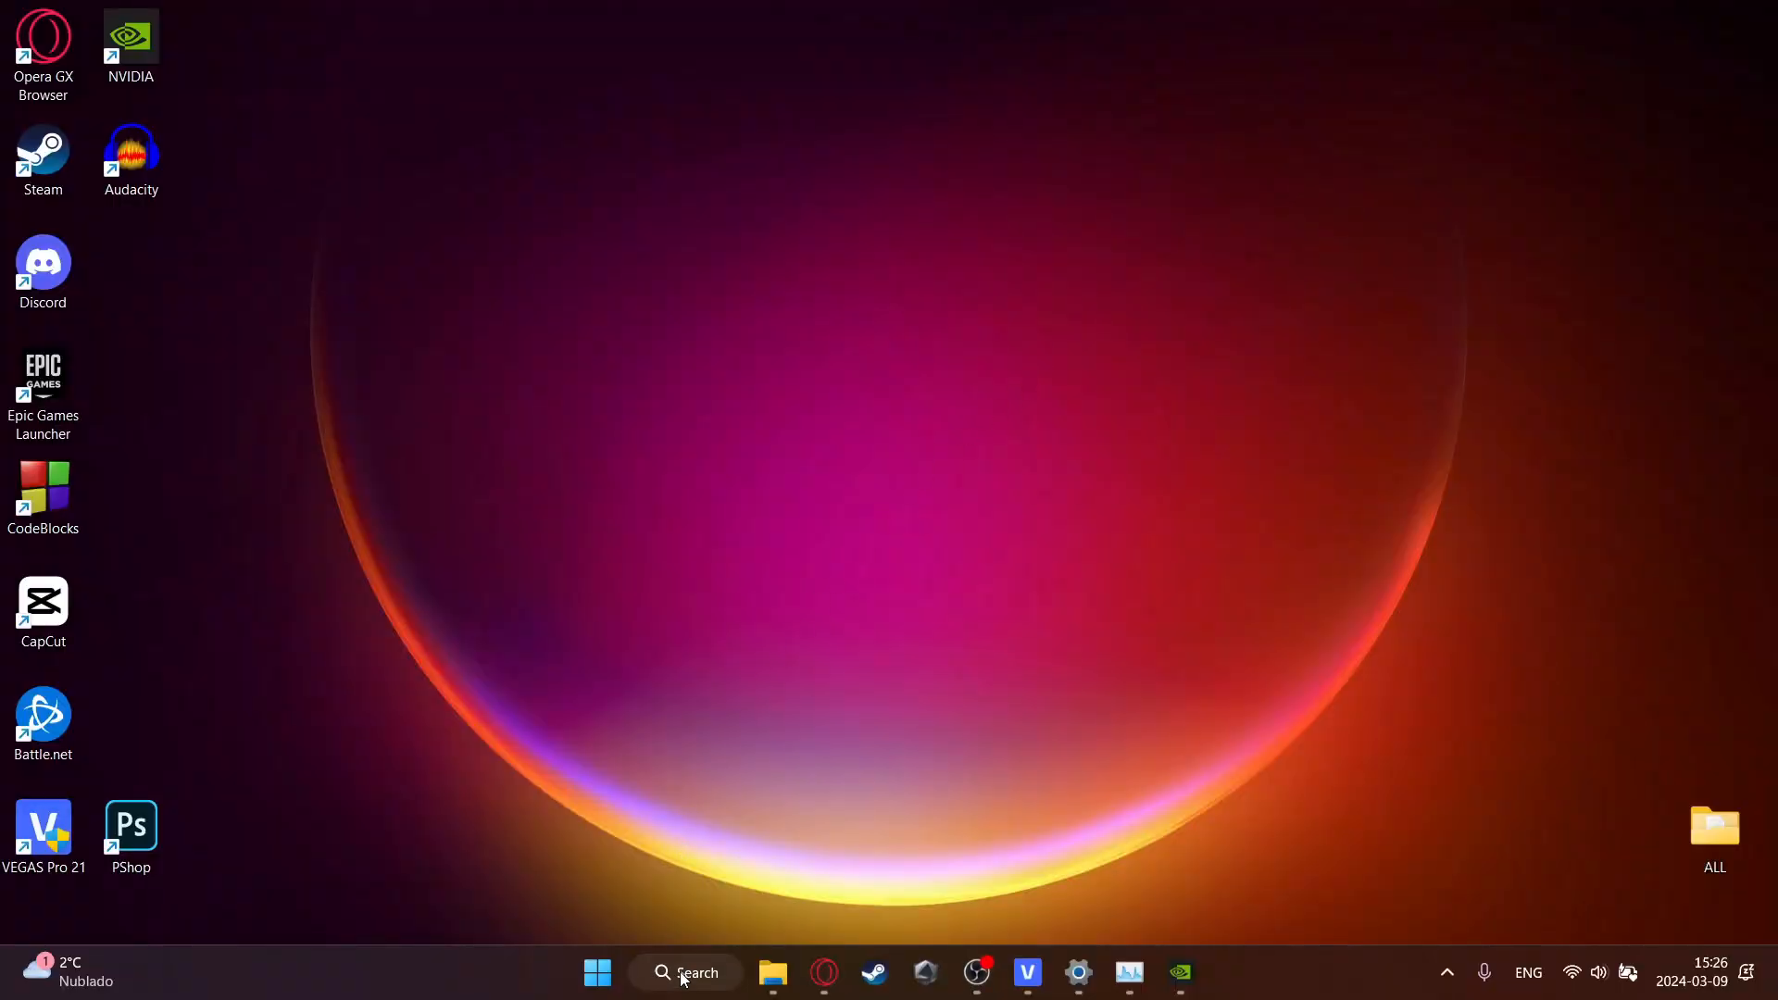
# - Search 'res' to reach System Protection and create a restore point described as 'restore'
pyautogui.click(685, 973)
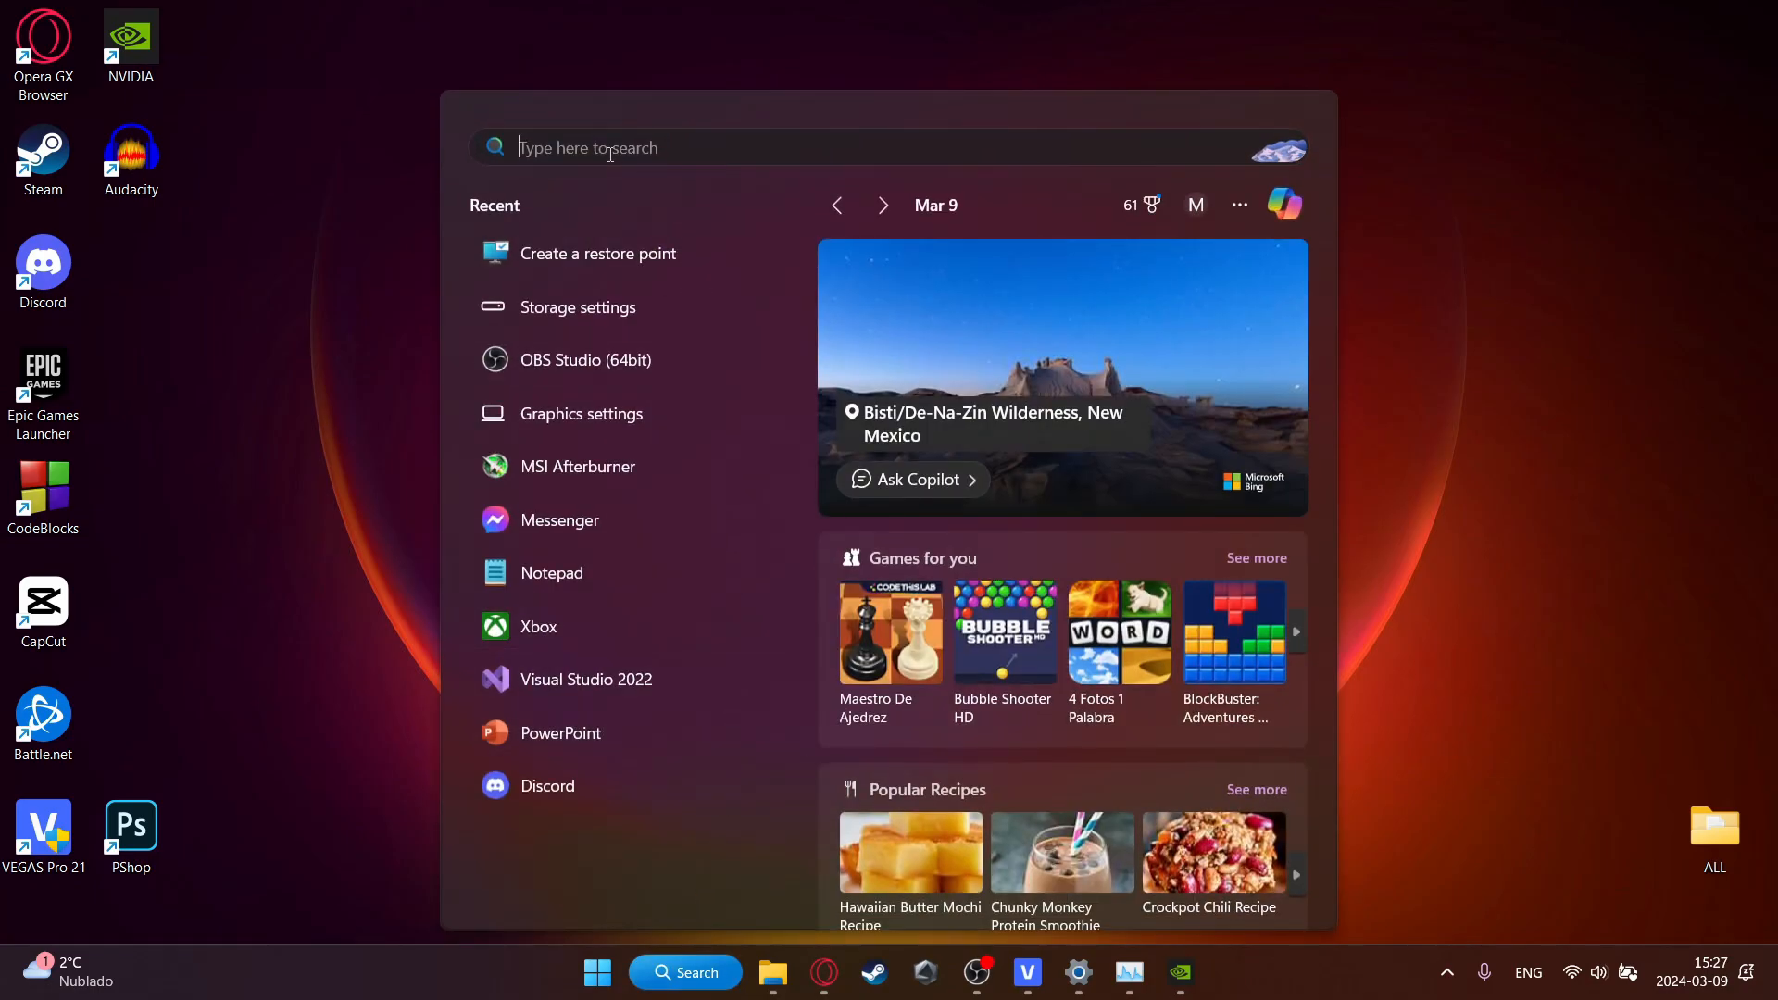
pyautogui.moveTo(596, 156)
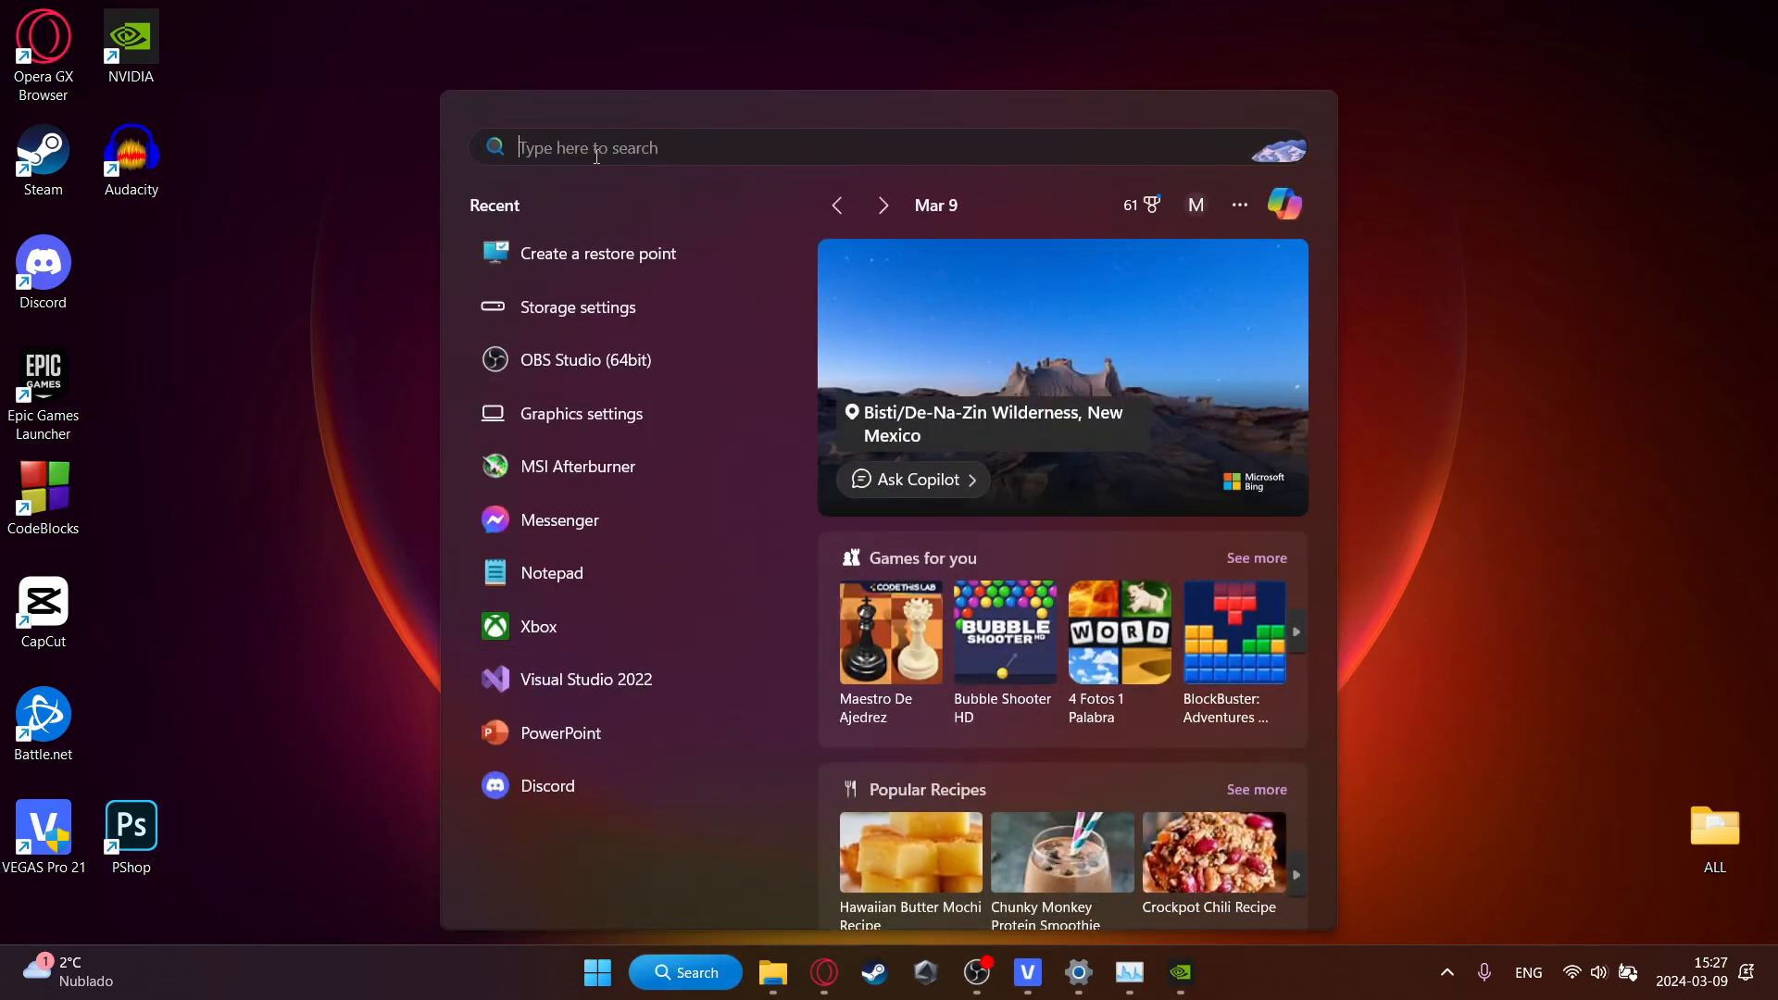
pyautogui.write('res')
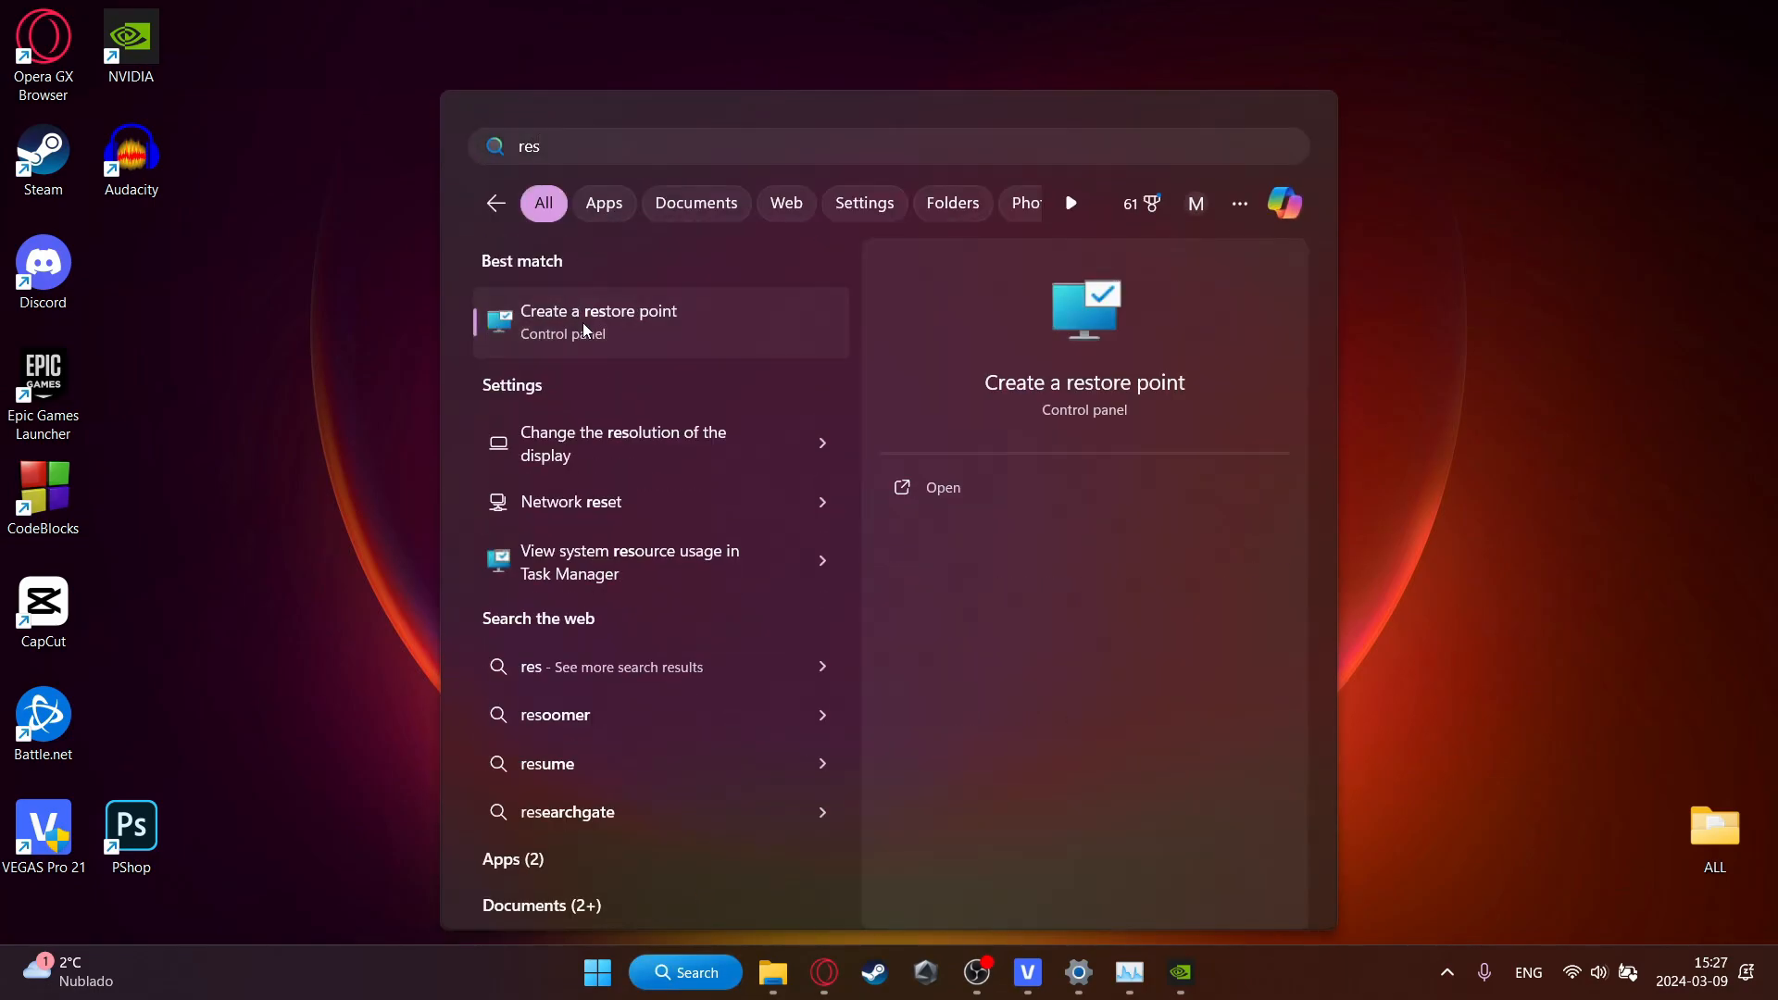
pyautogui.click(598, 322)
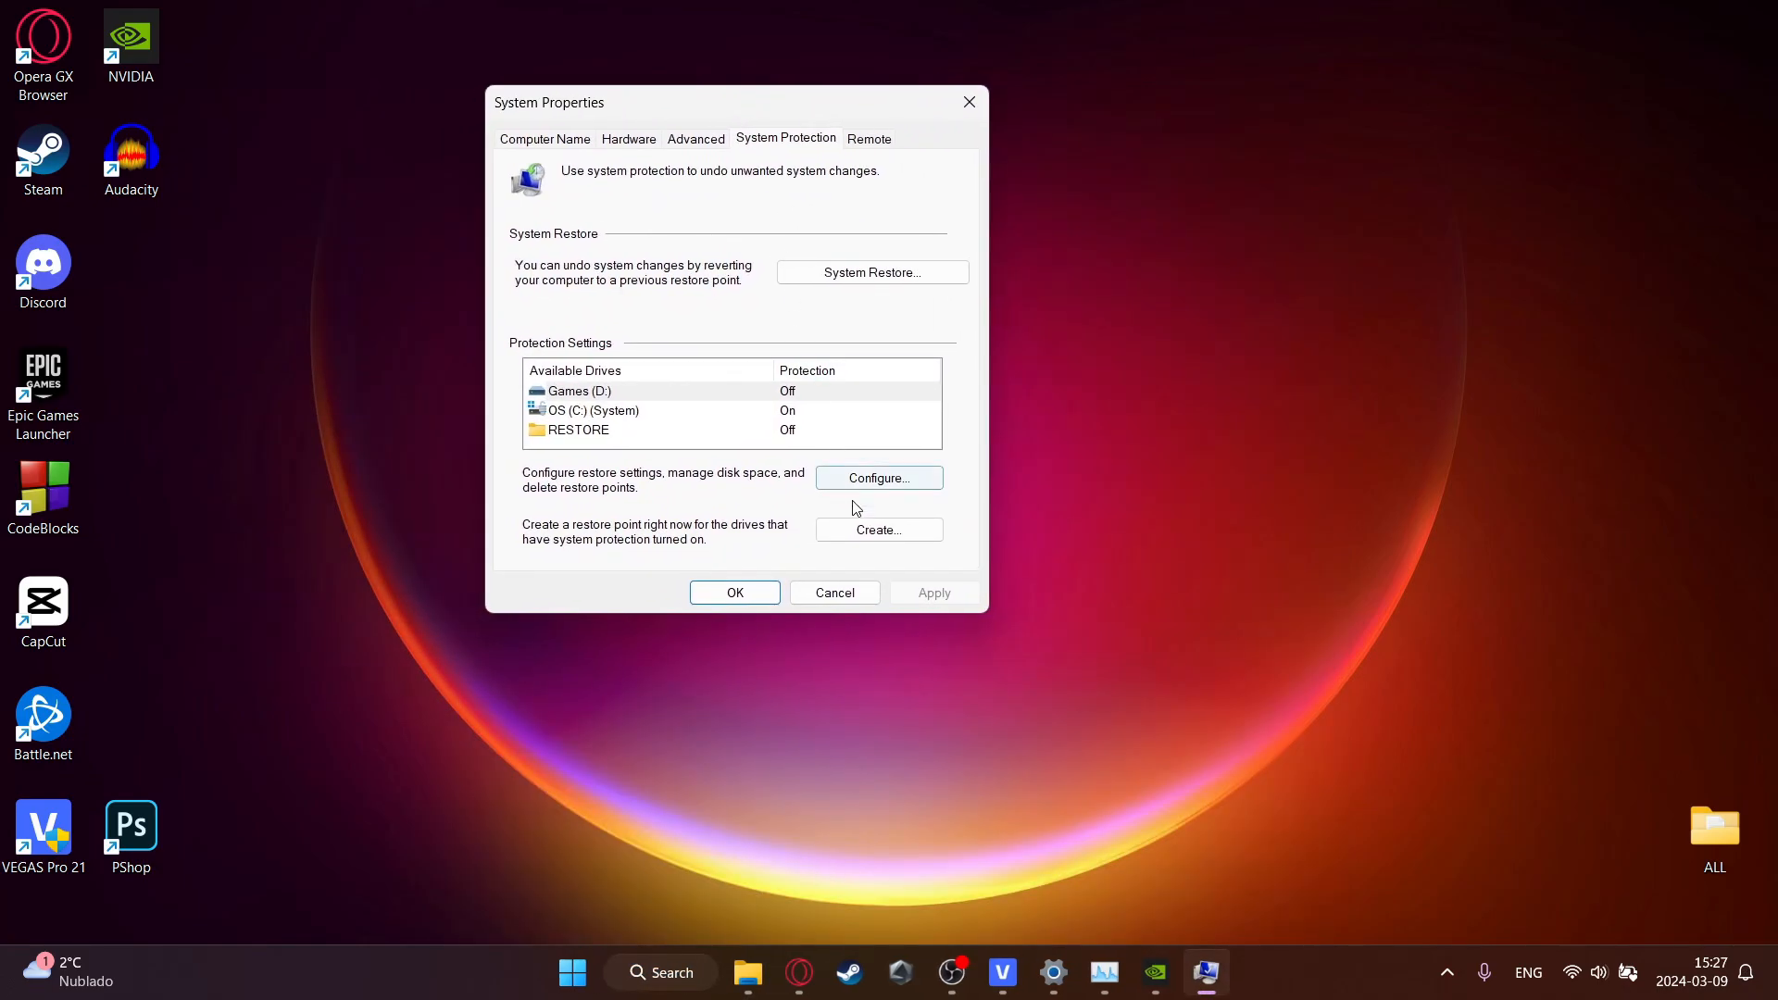
pyautogui.click(878, 529)
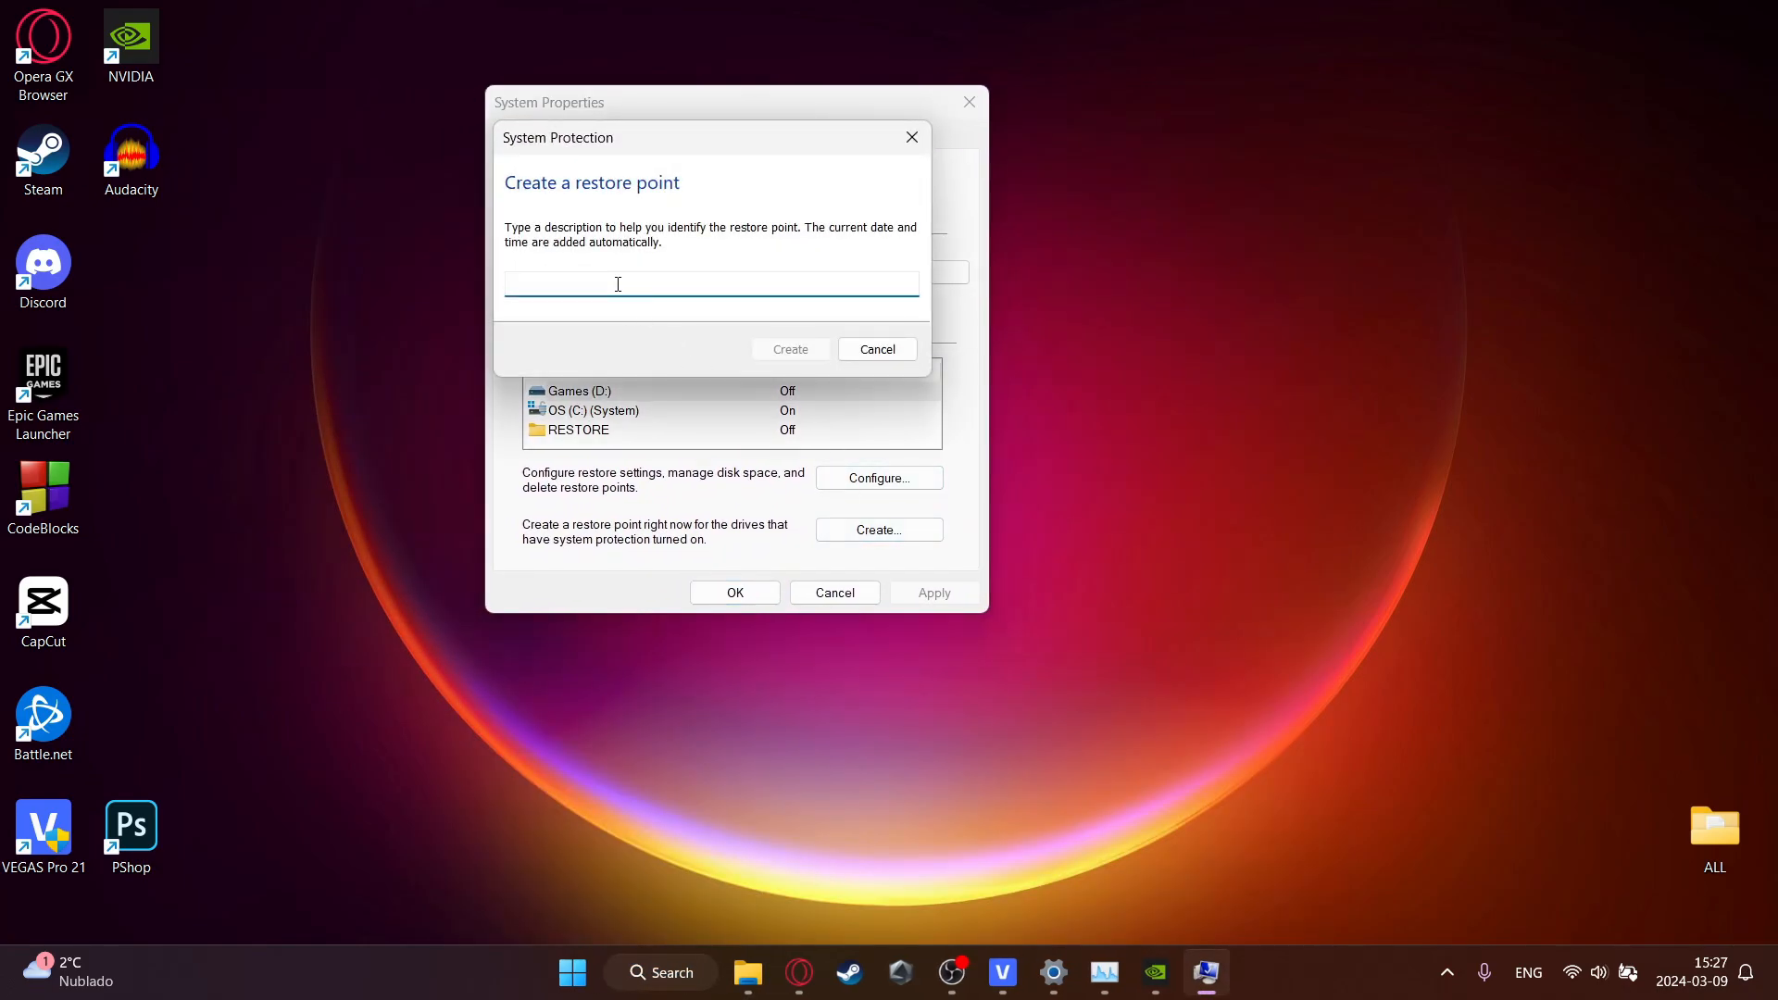
pyautogui.write('restore')
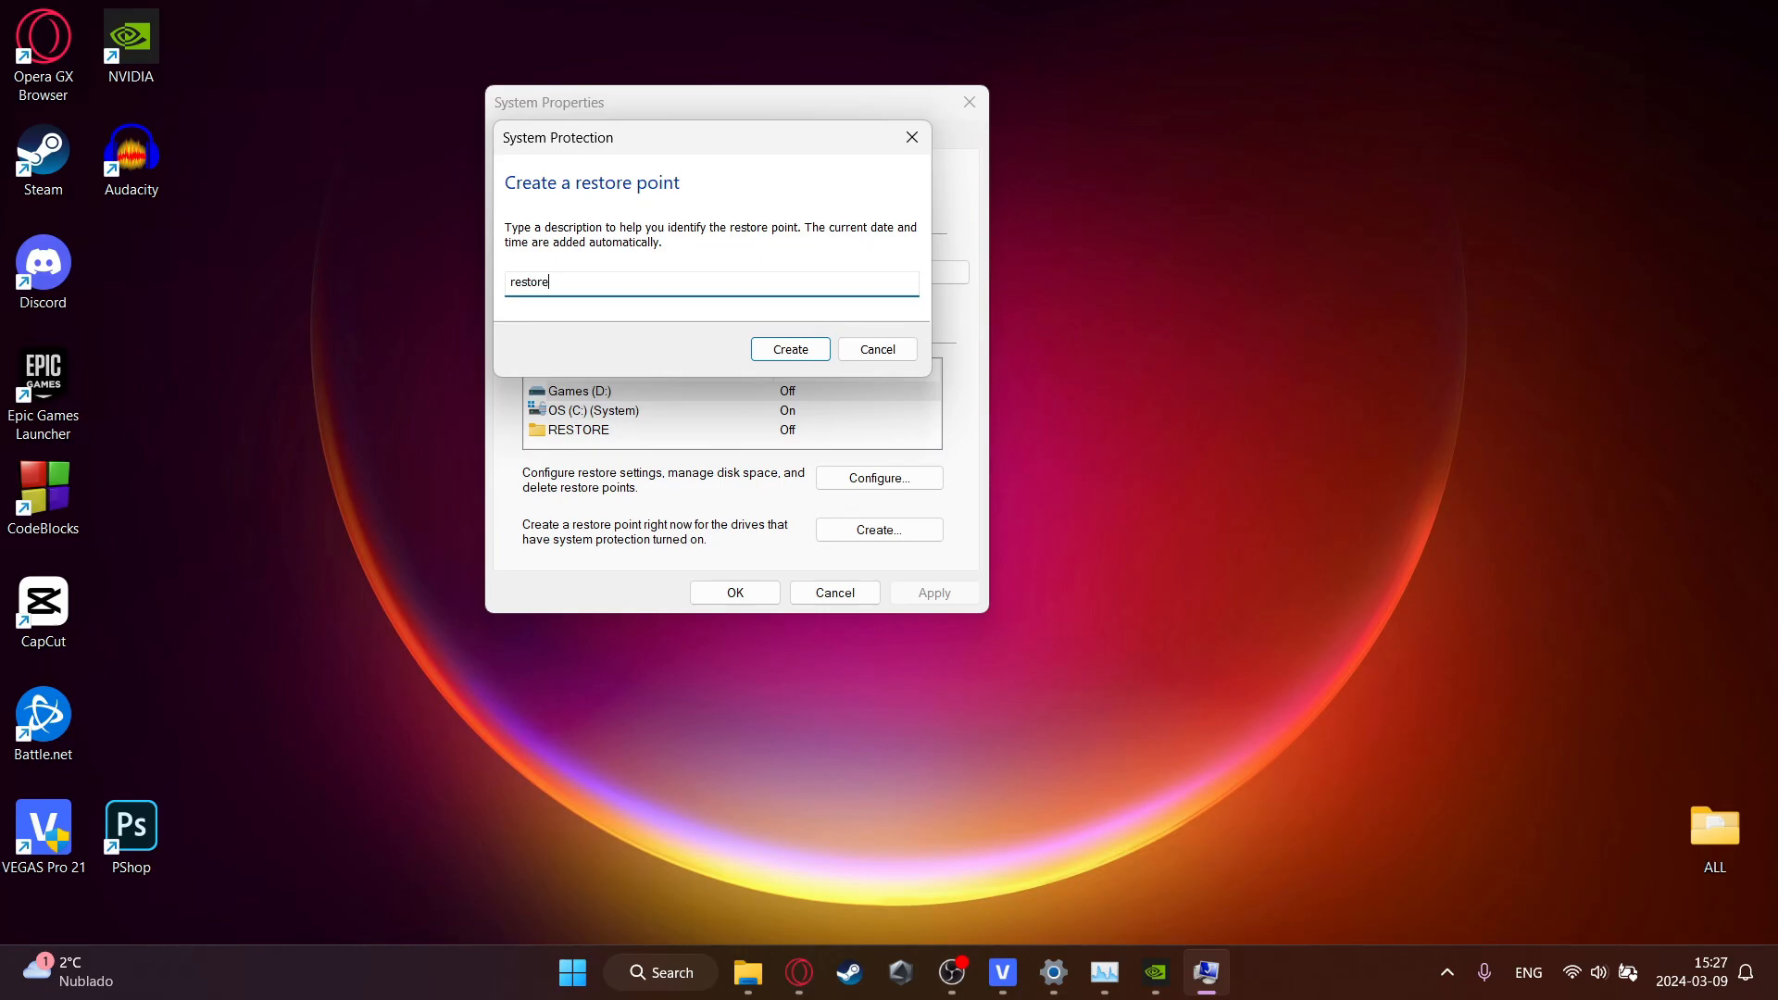
pyautogui.click(789, 349)
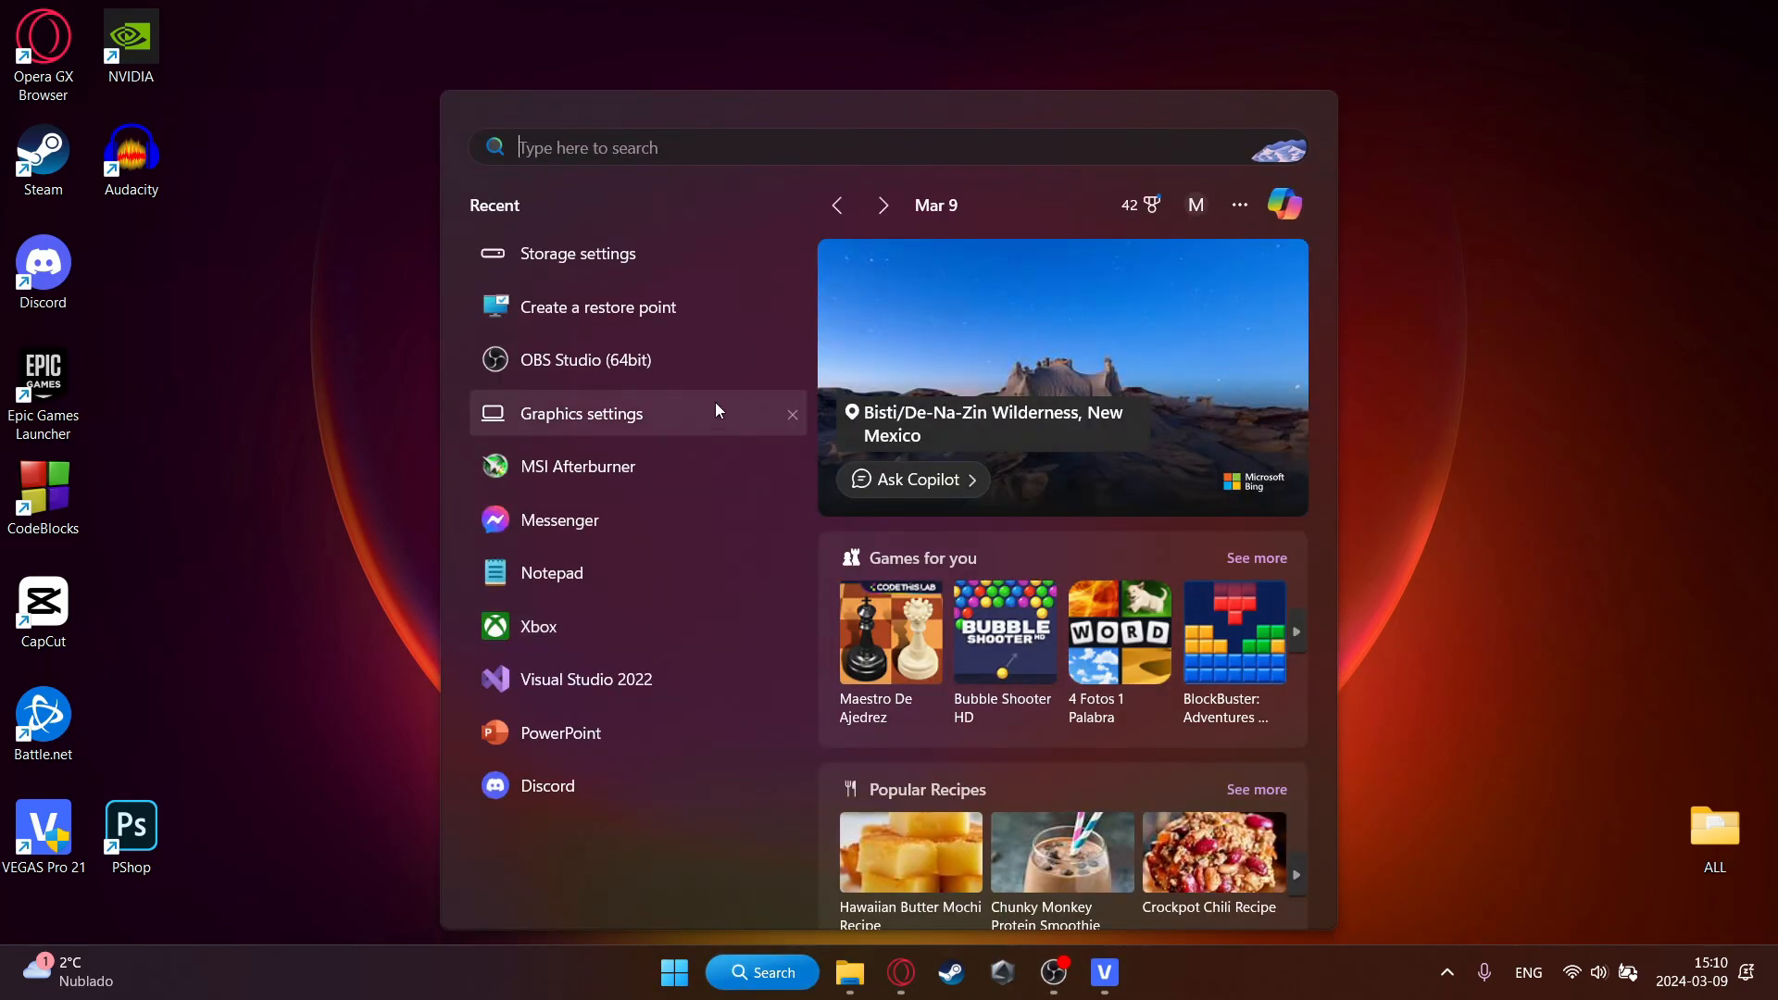
# - Search 'storage settings' and set Storage Sense cleanup to run every day
pyautogui.write('storage settings')
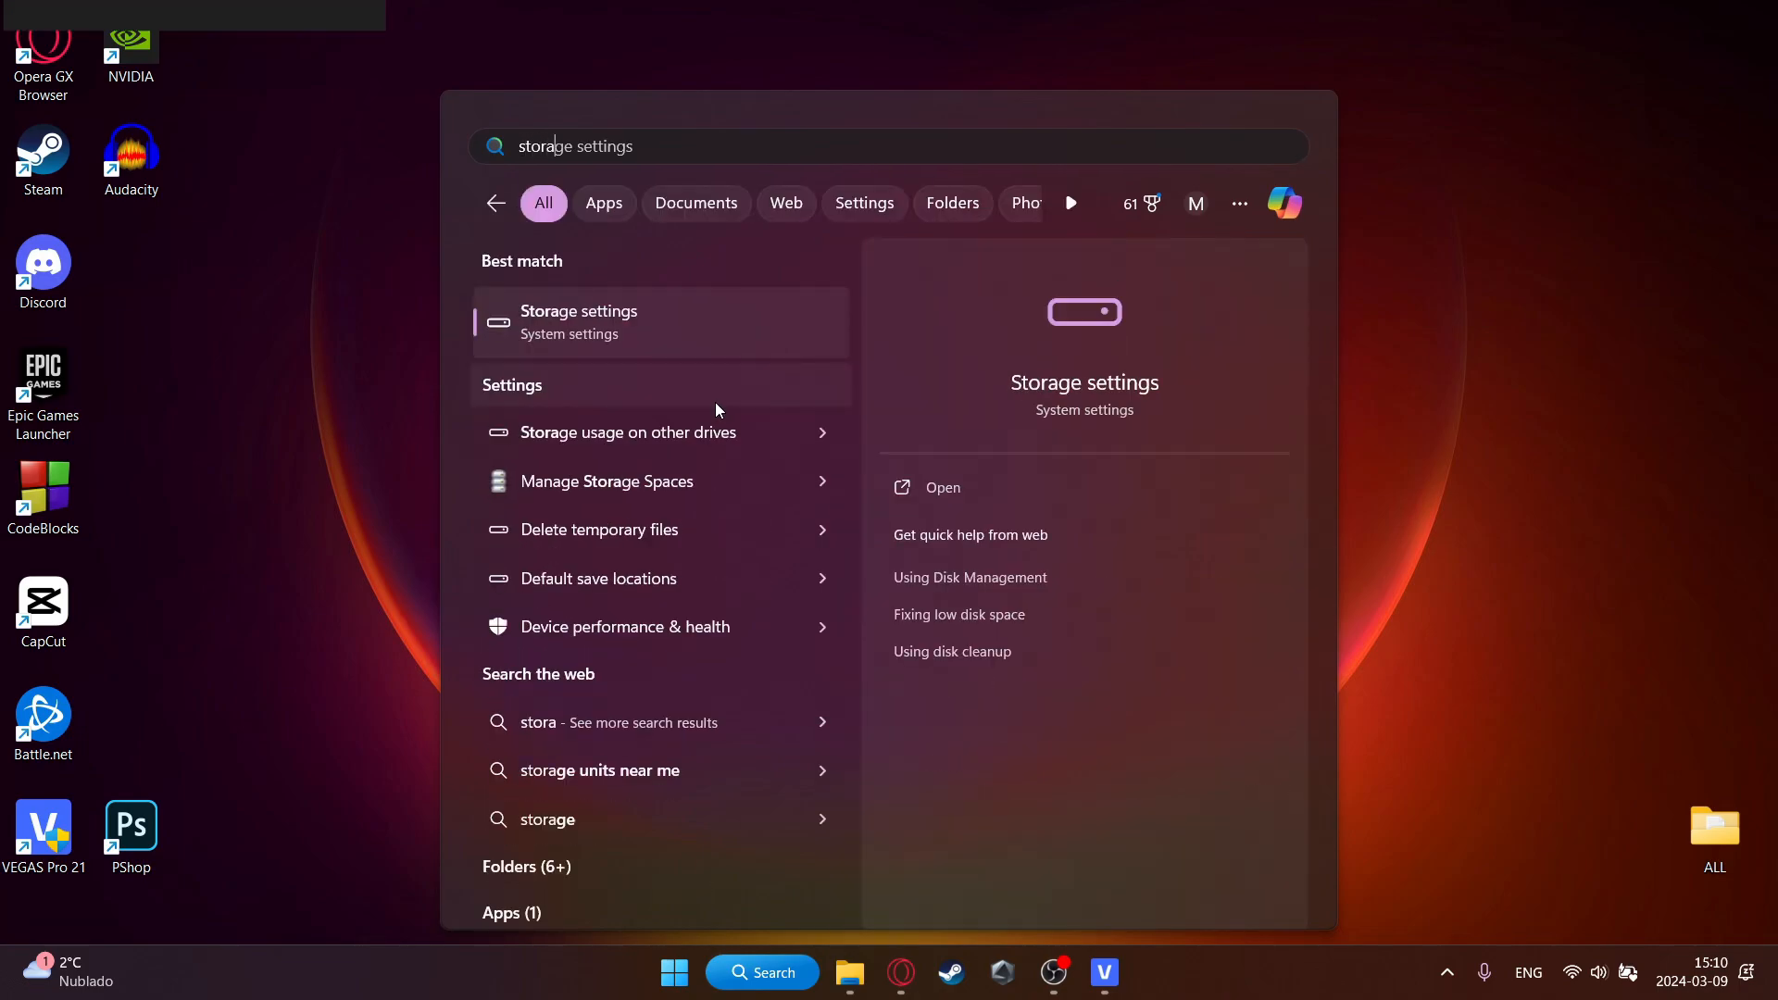
pyautogui.click(578, 323)
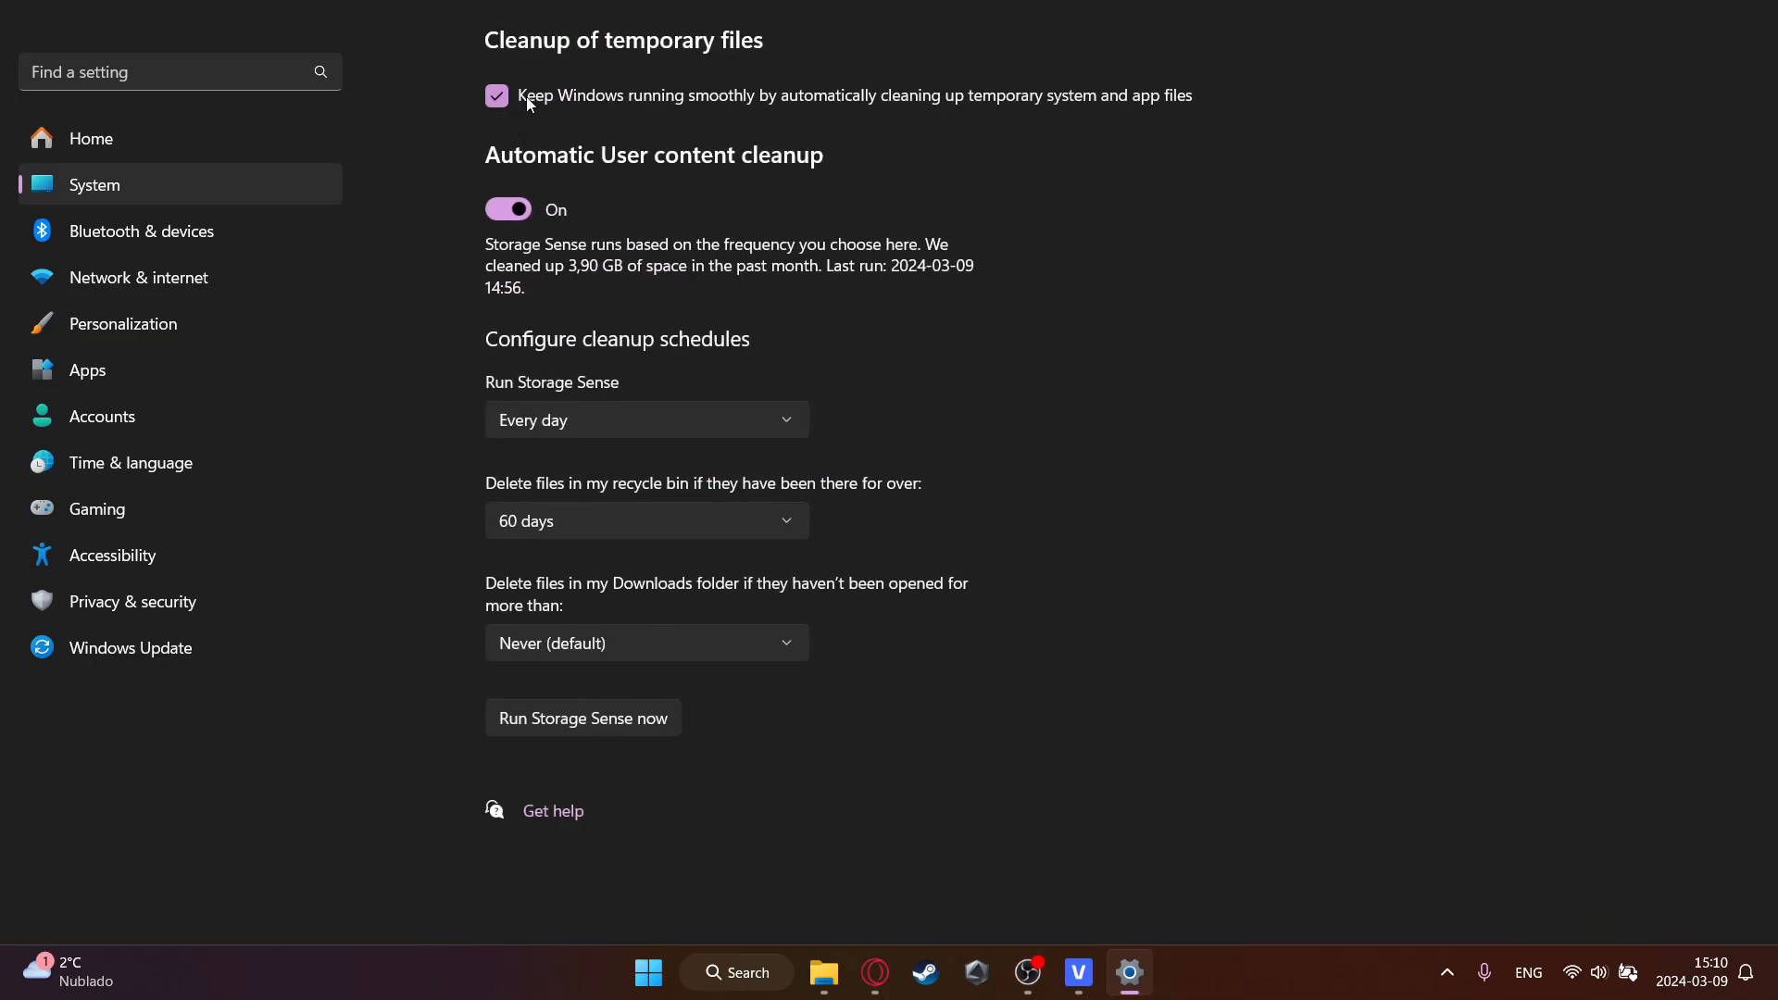
pyautogui.moveTo(922, 114)
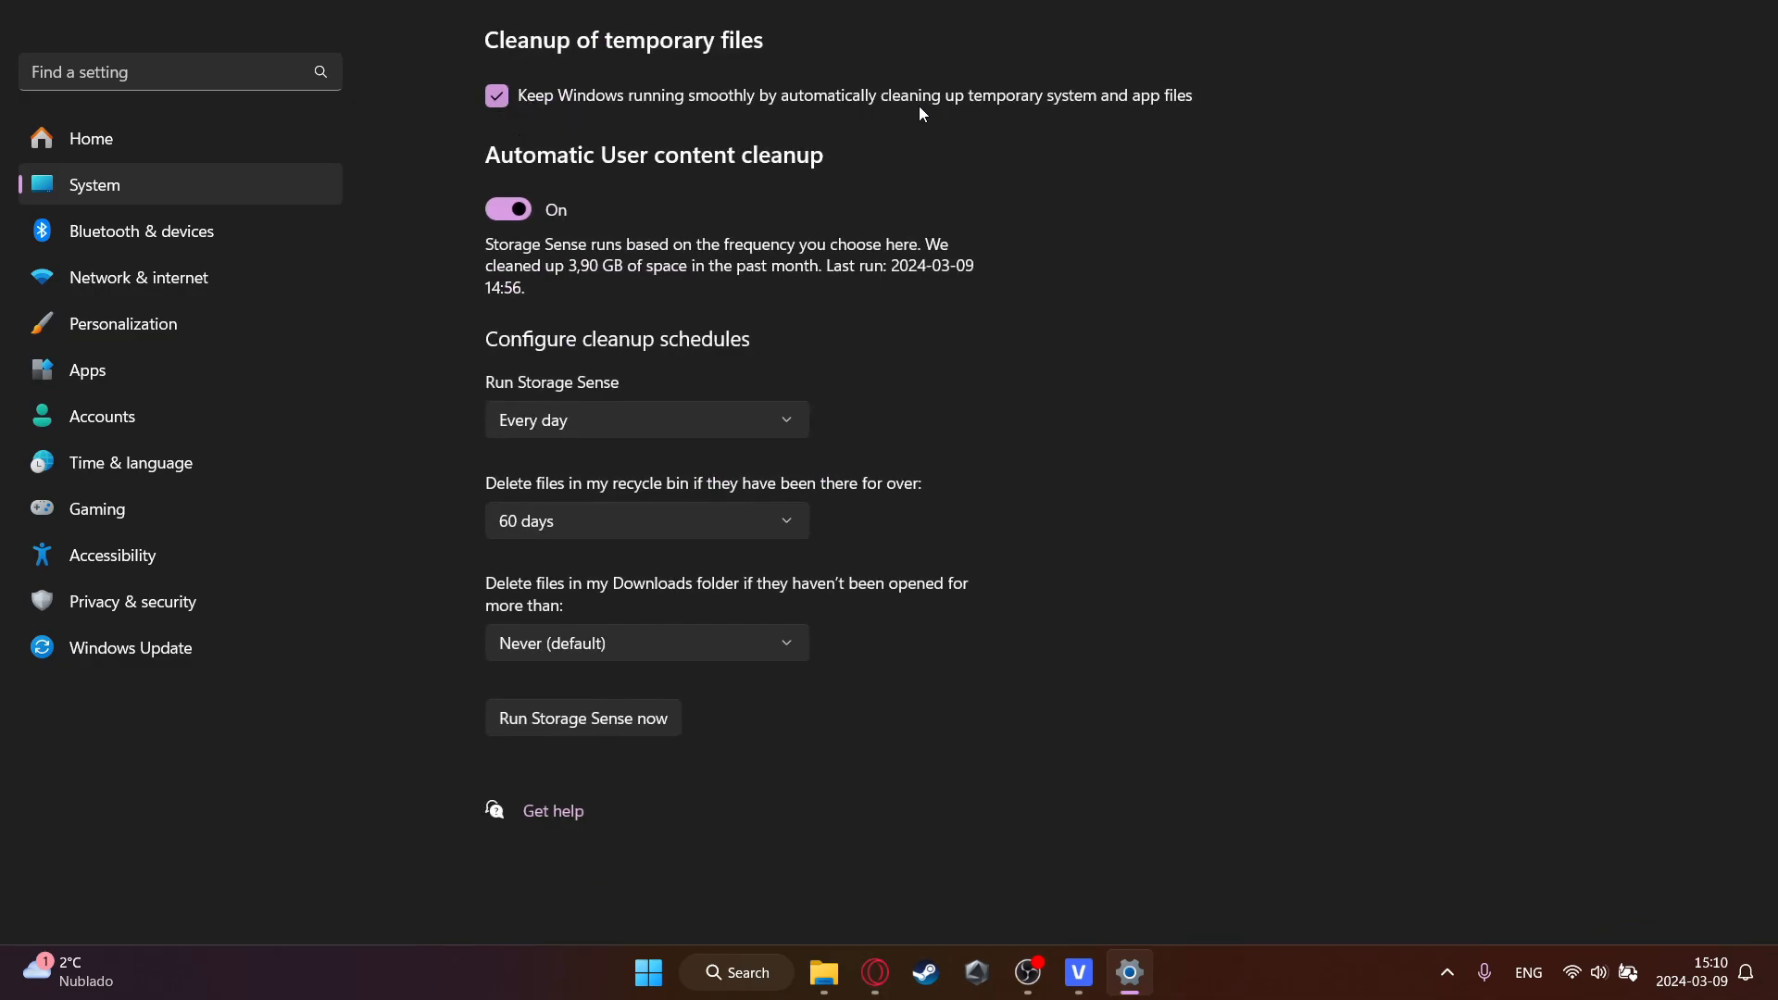
pyautogui.moveTo(1185, 128)
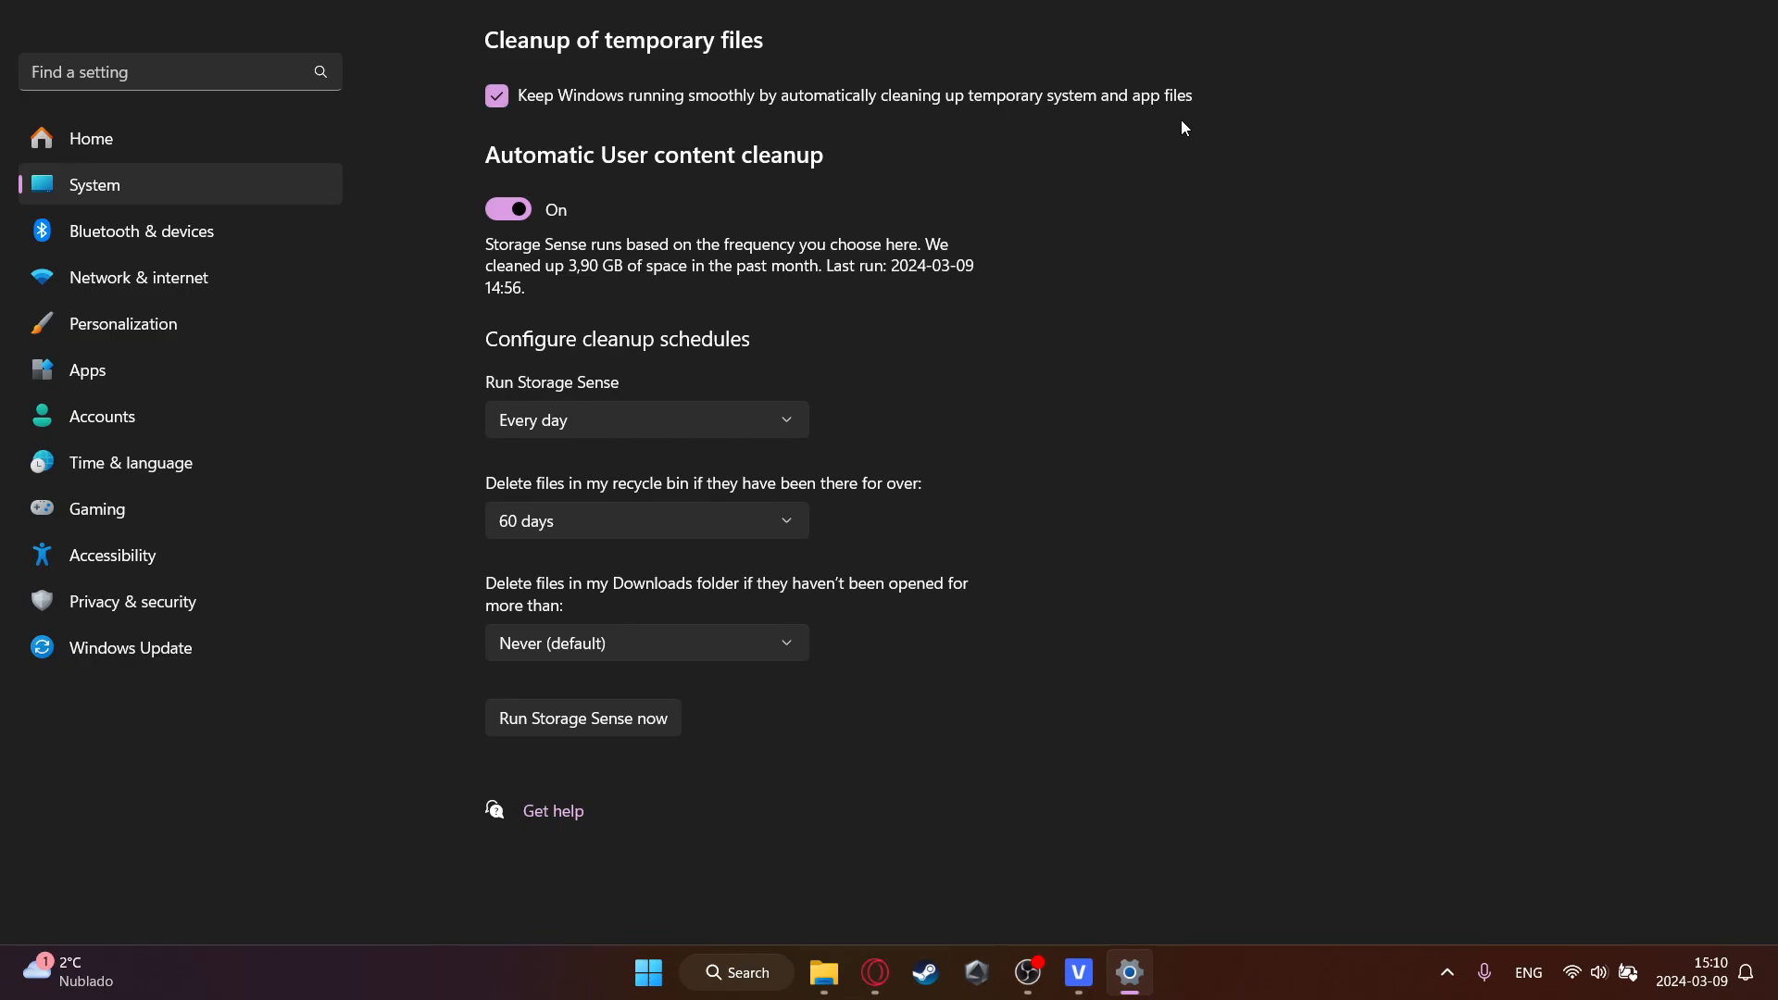
pyautogui.moveTo(1049, 182)
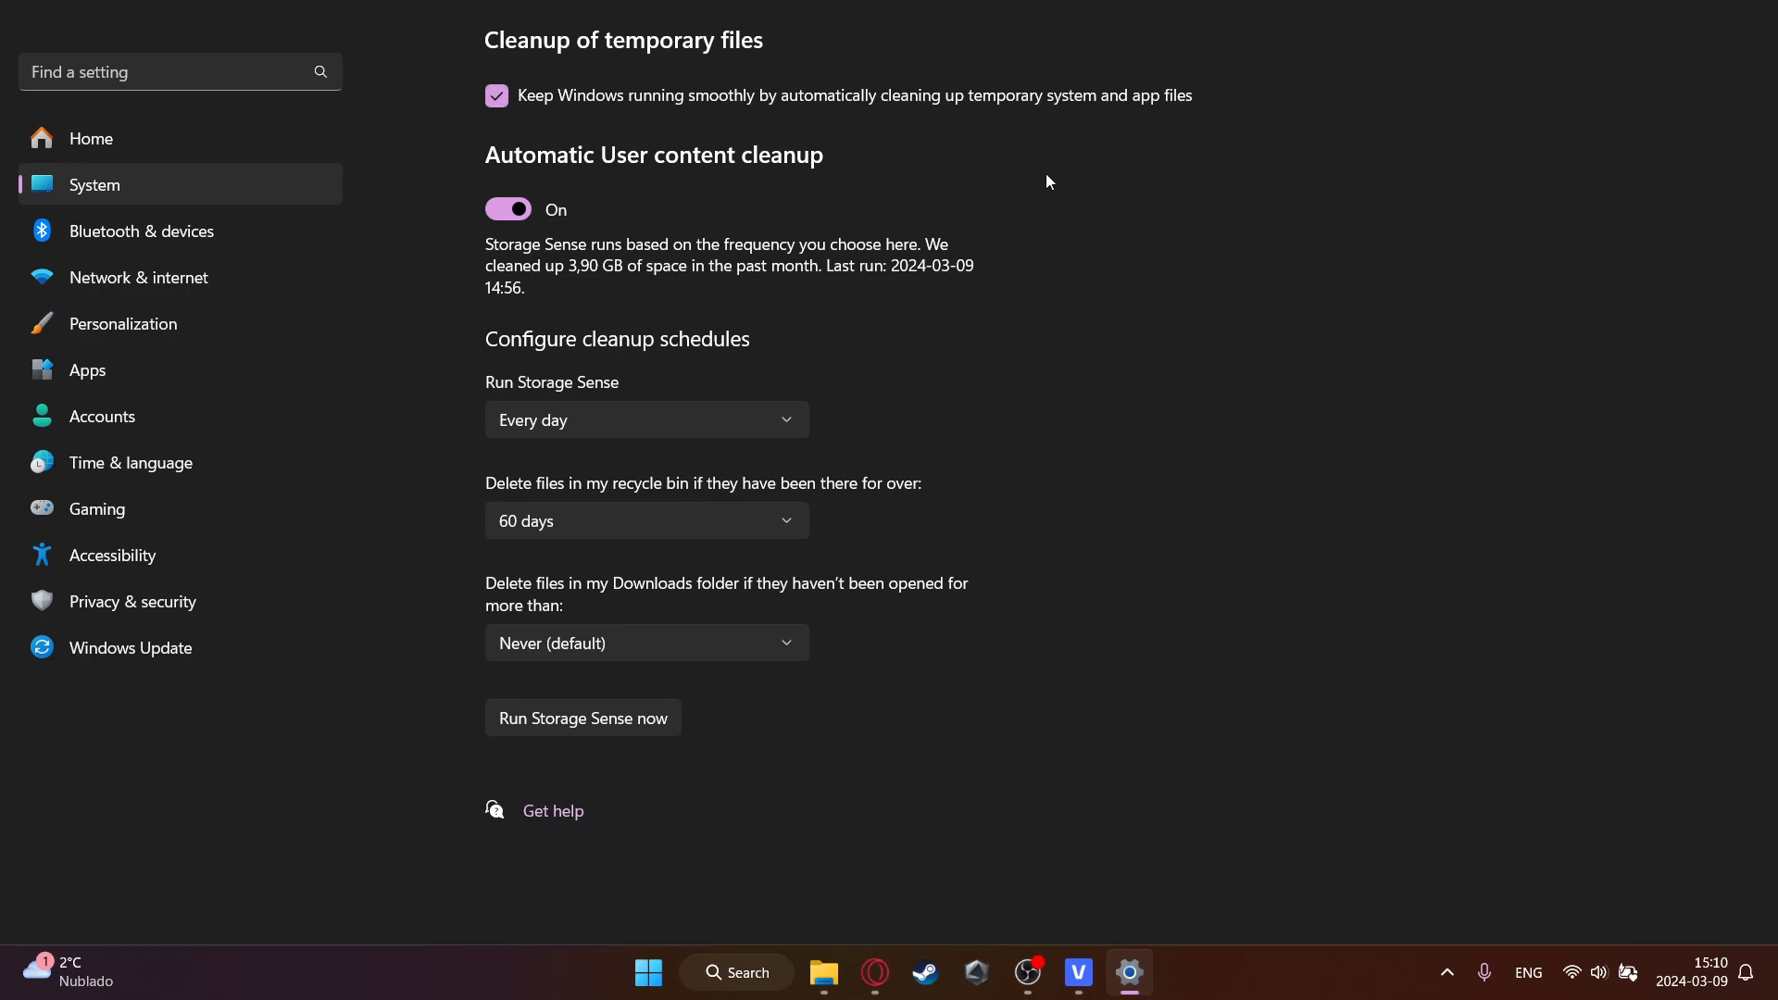
pyautogui.moveTo(1078, 133)
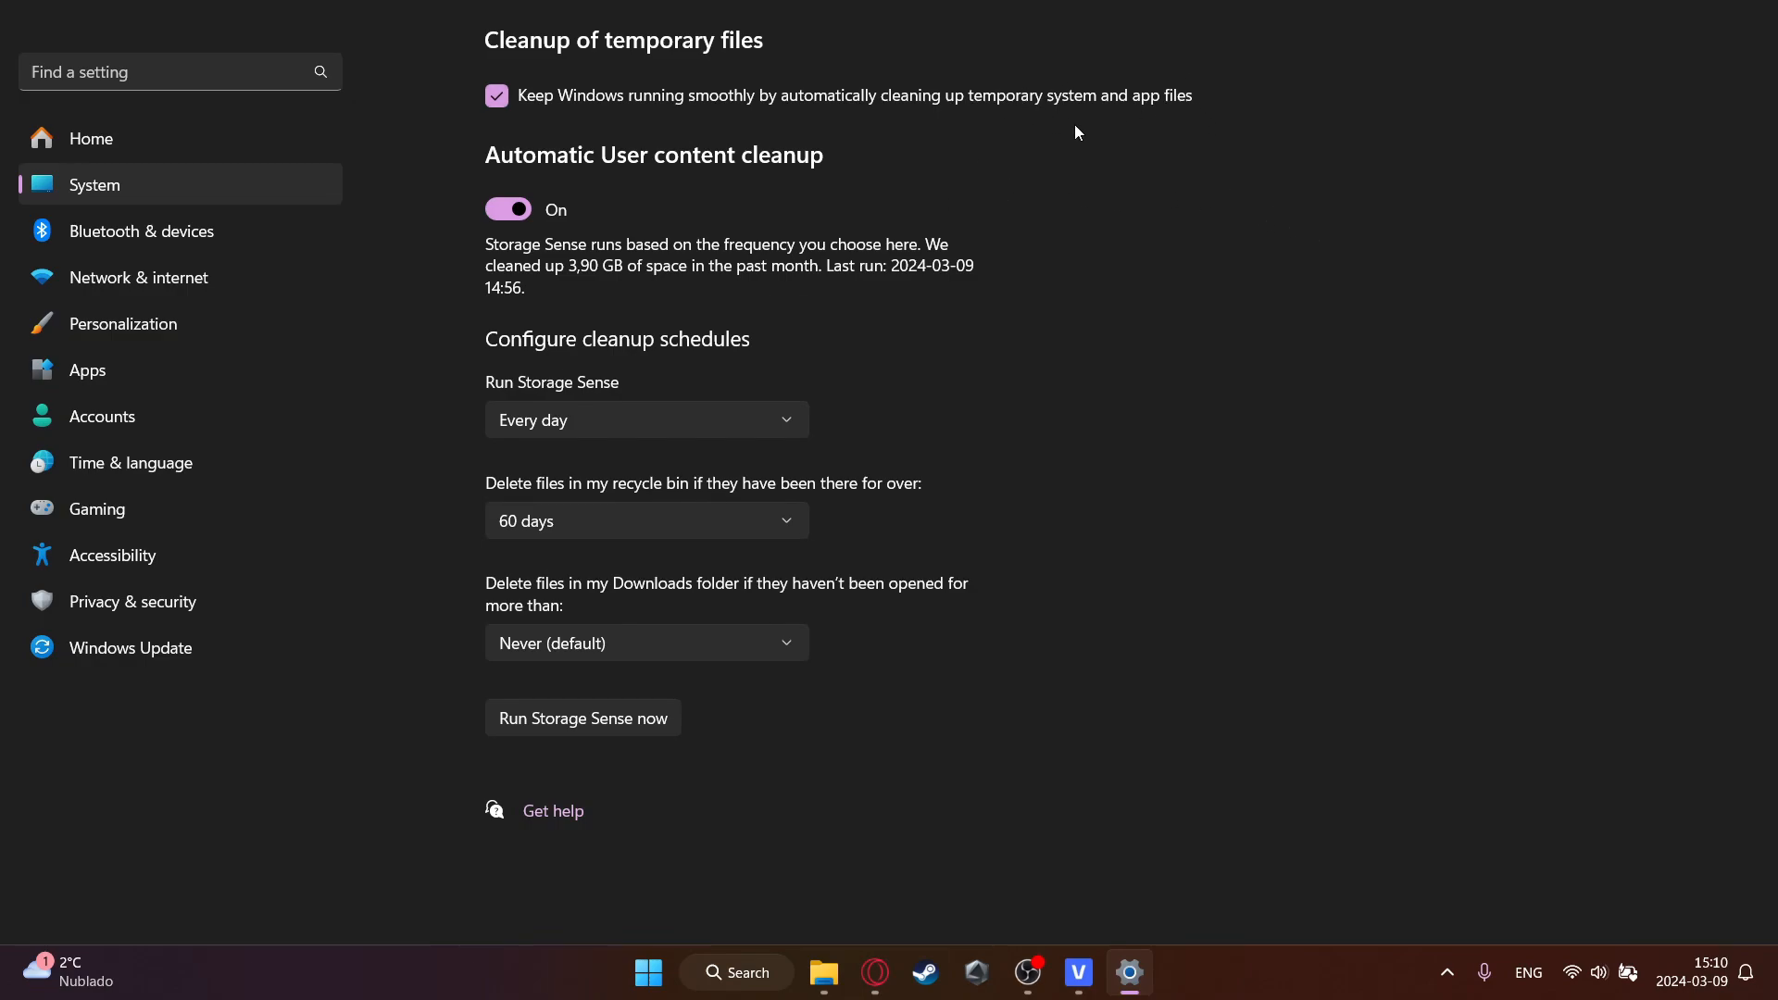
pyautogui.moveTo(920, 126)
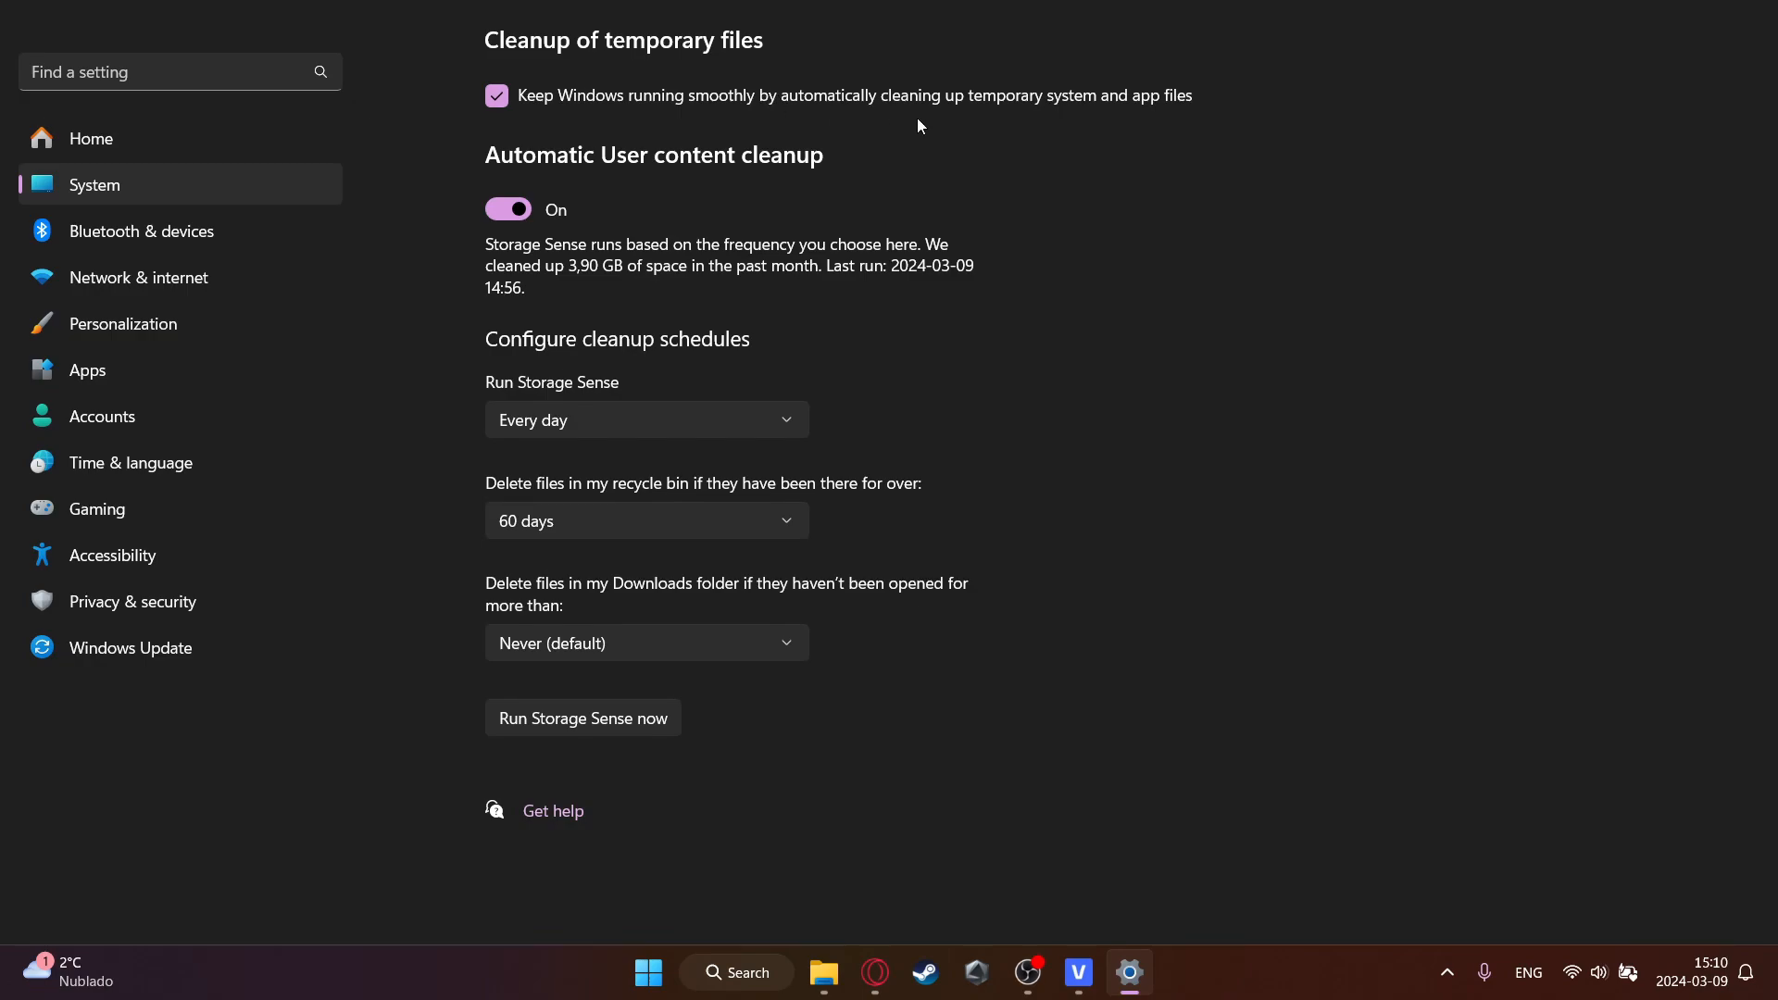
pyautogui.moveTo(1178, 46)
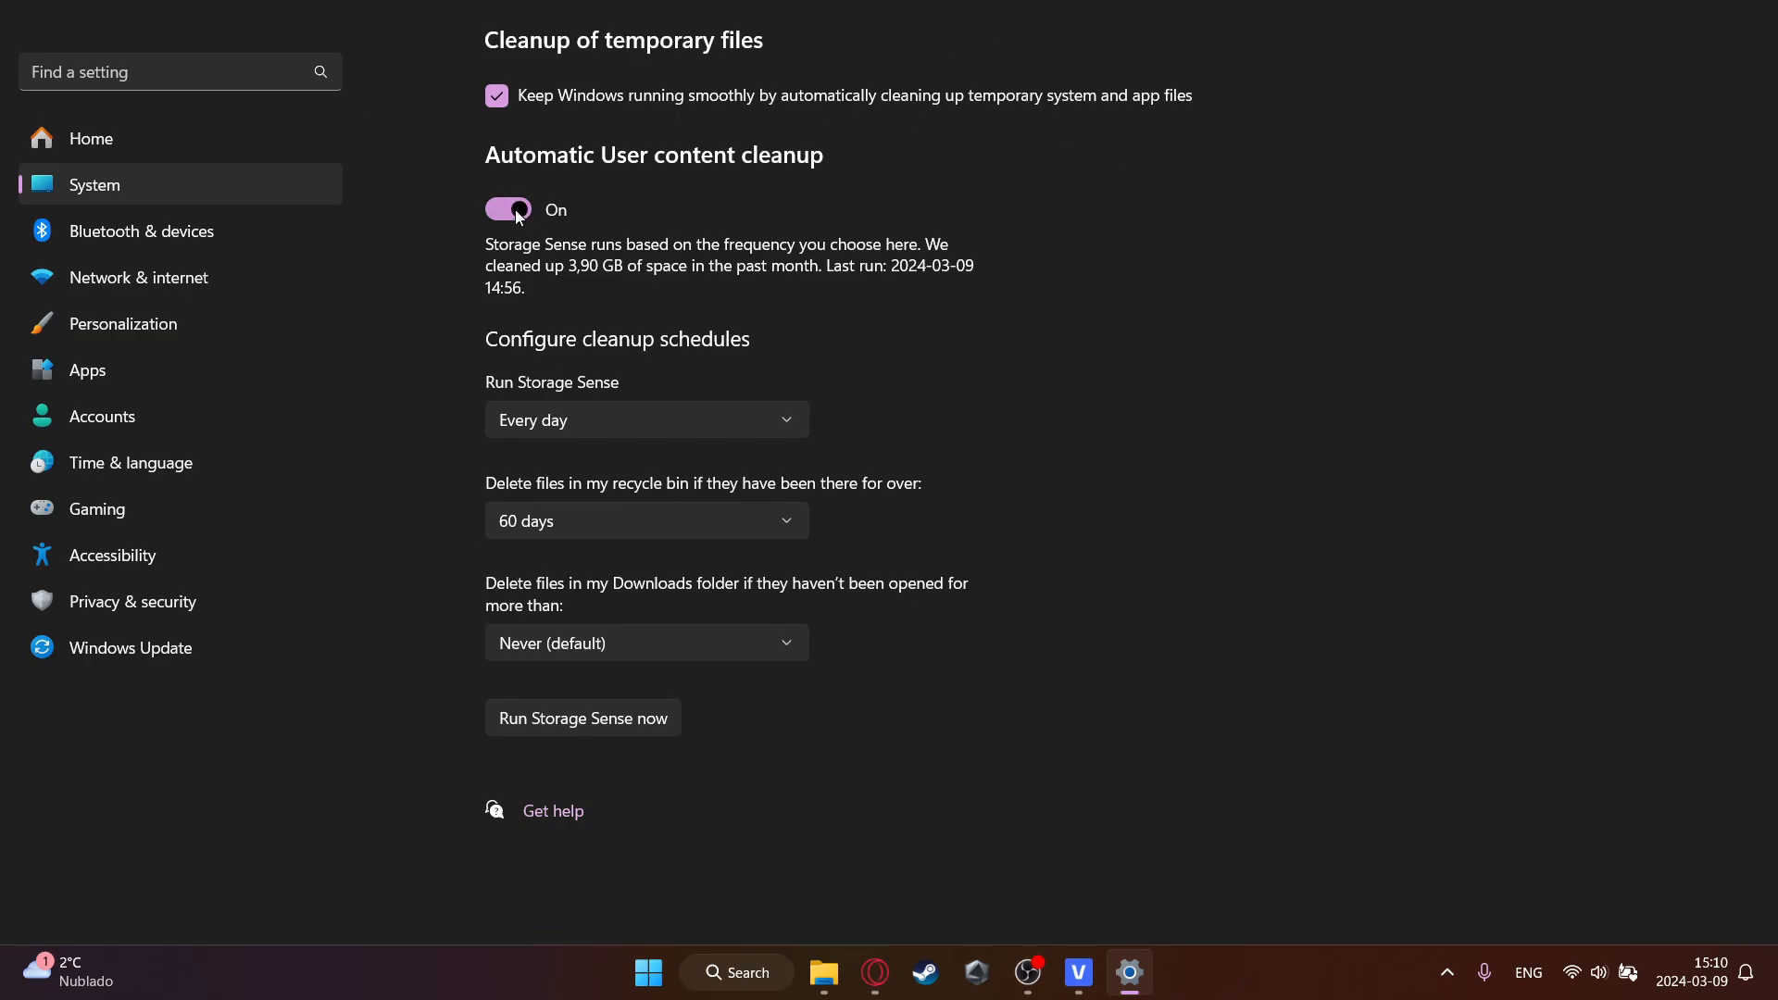
pyautogui.moveTo(618, 324)
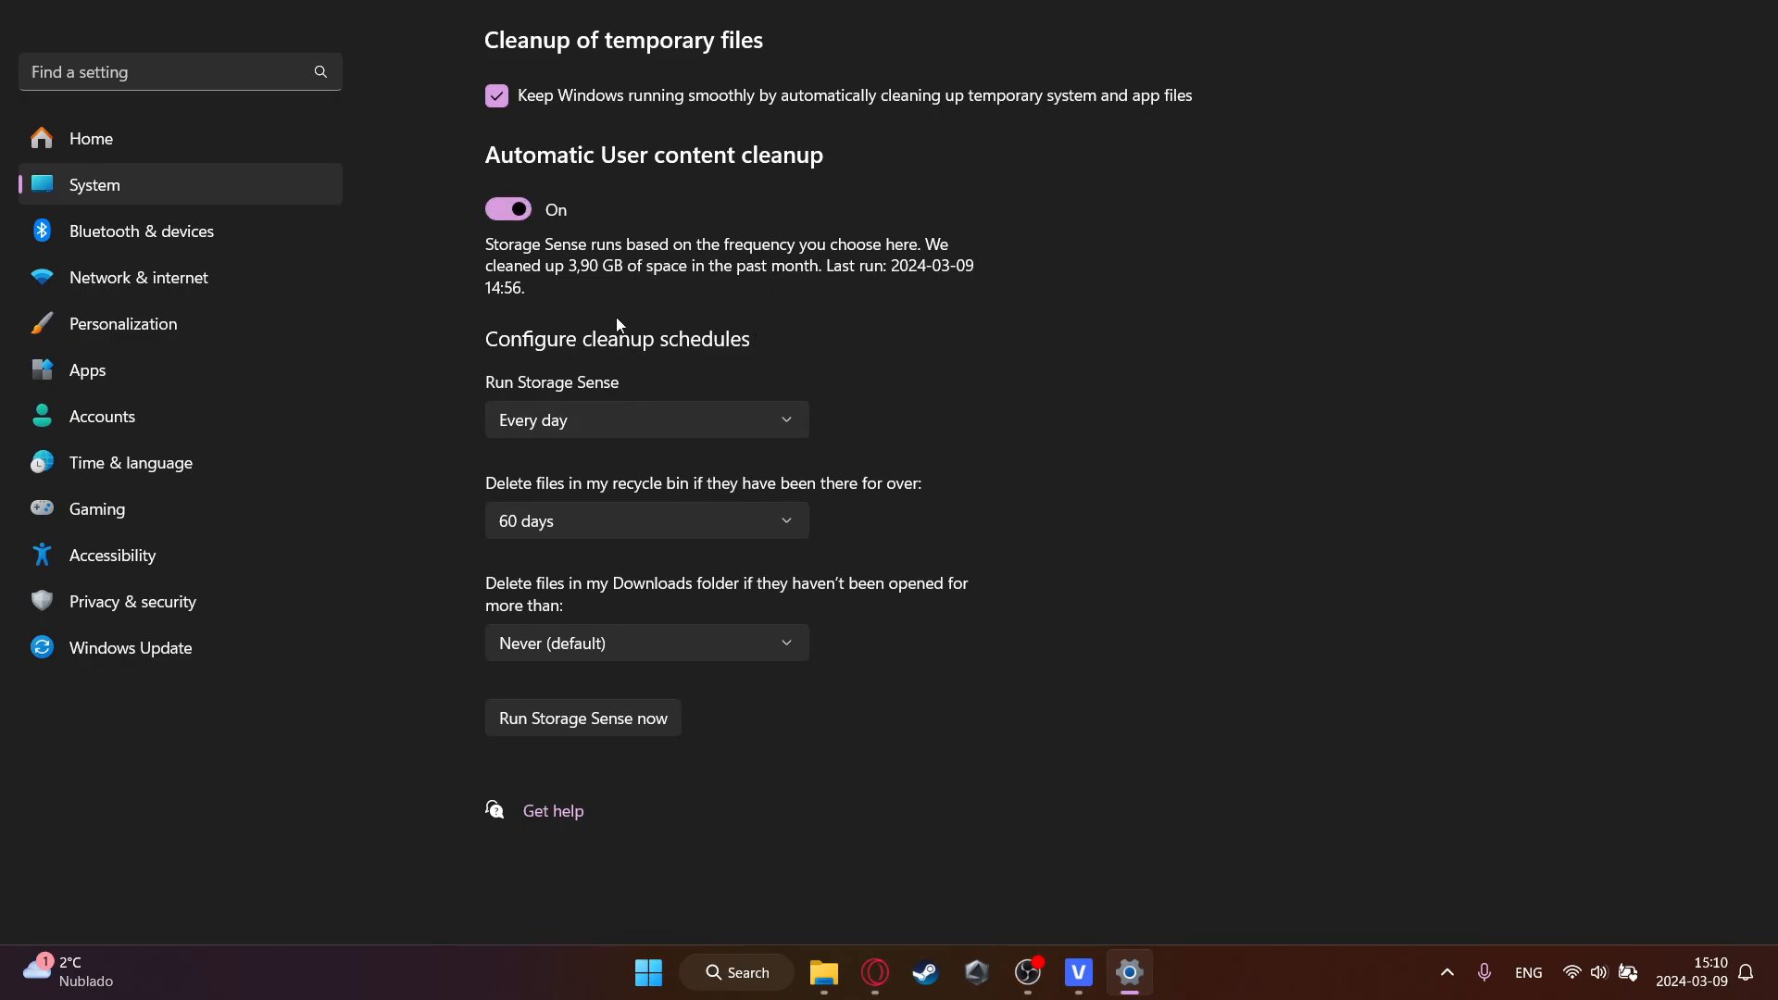
pyautogui.click(646, 418)
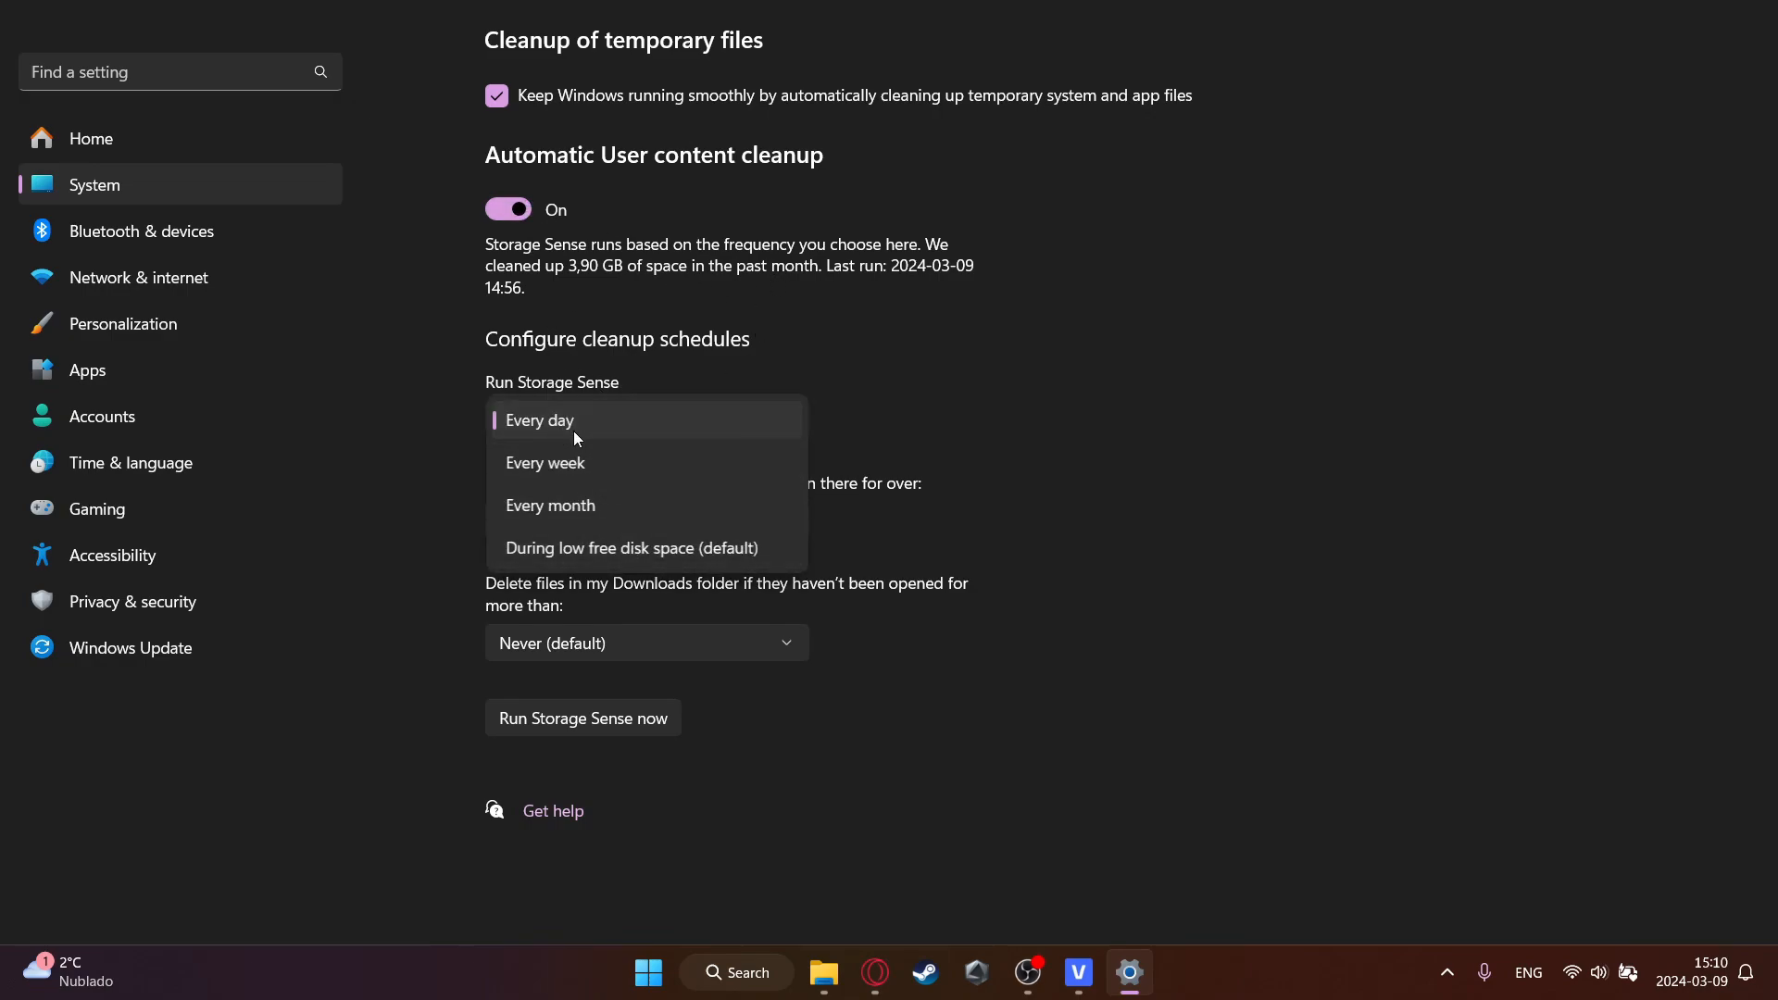
pyautogui.click(576, 420)
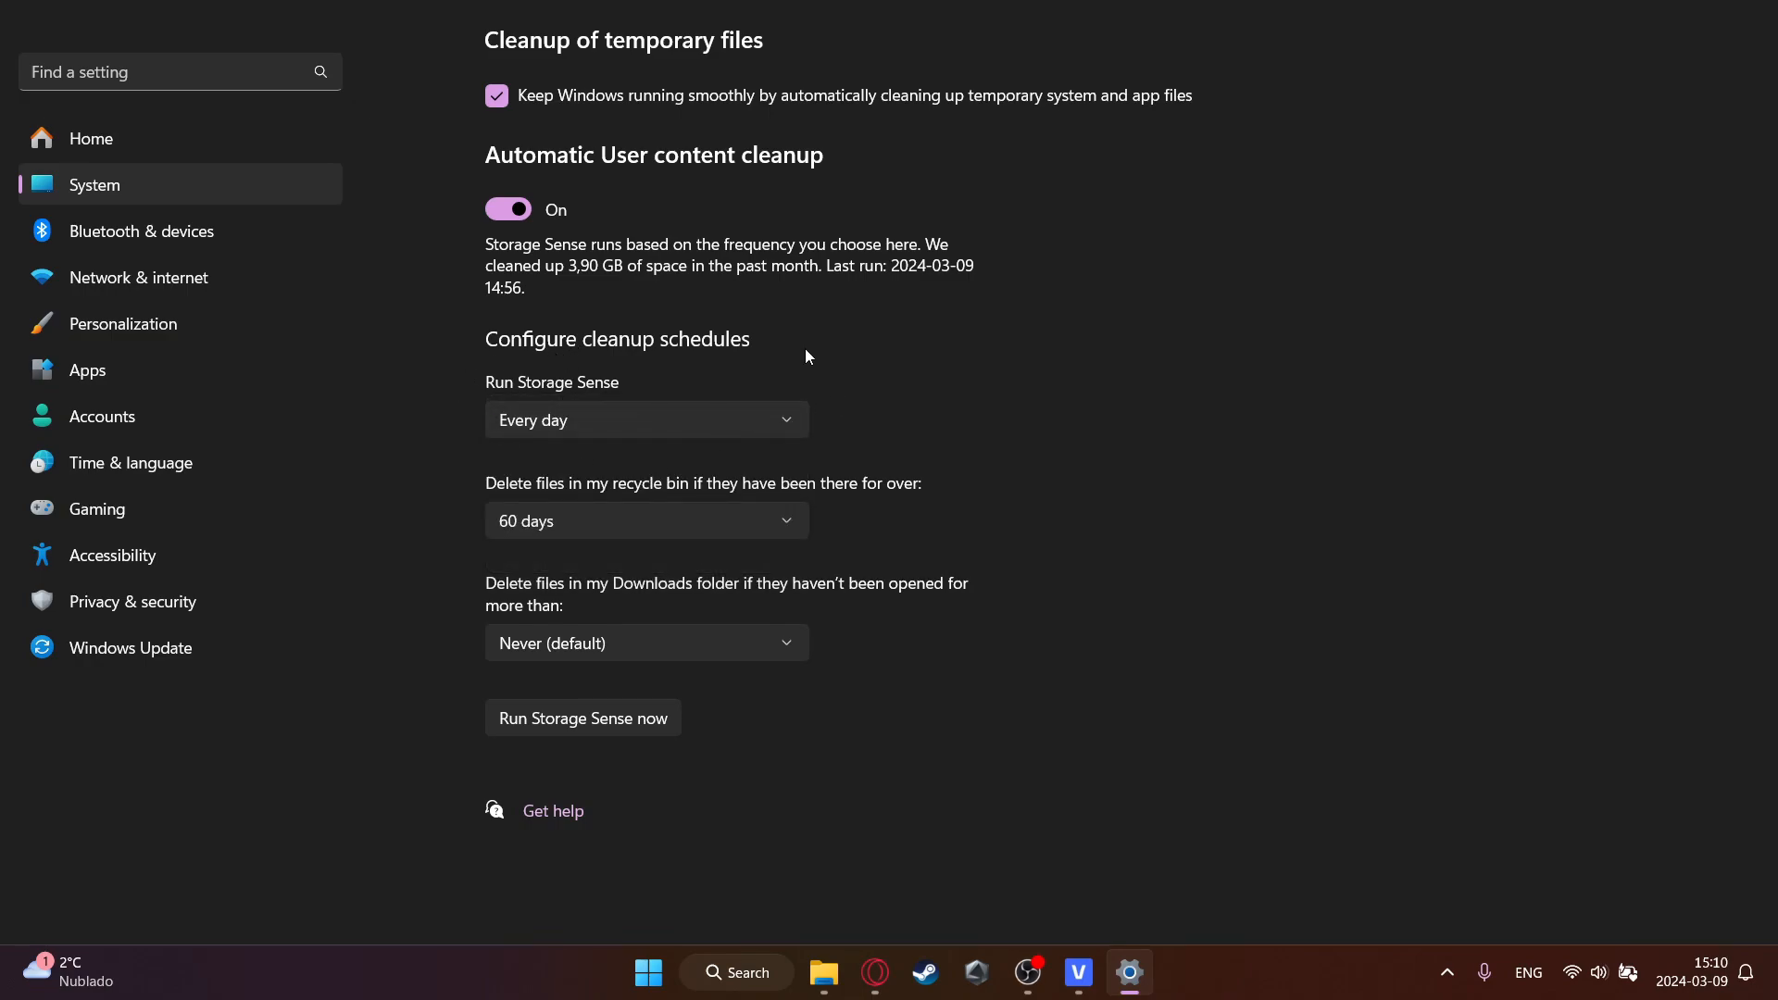
pyautogui.moveTo(256, 336)
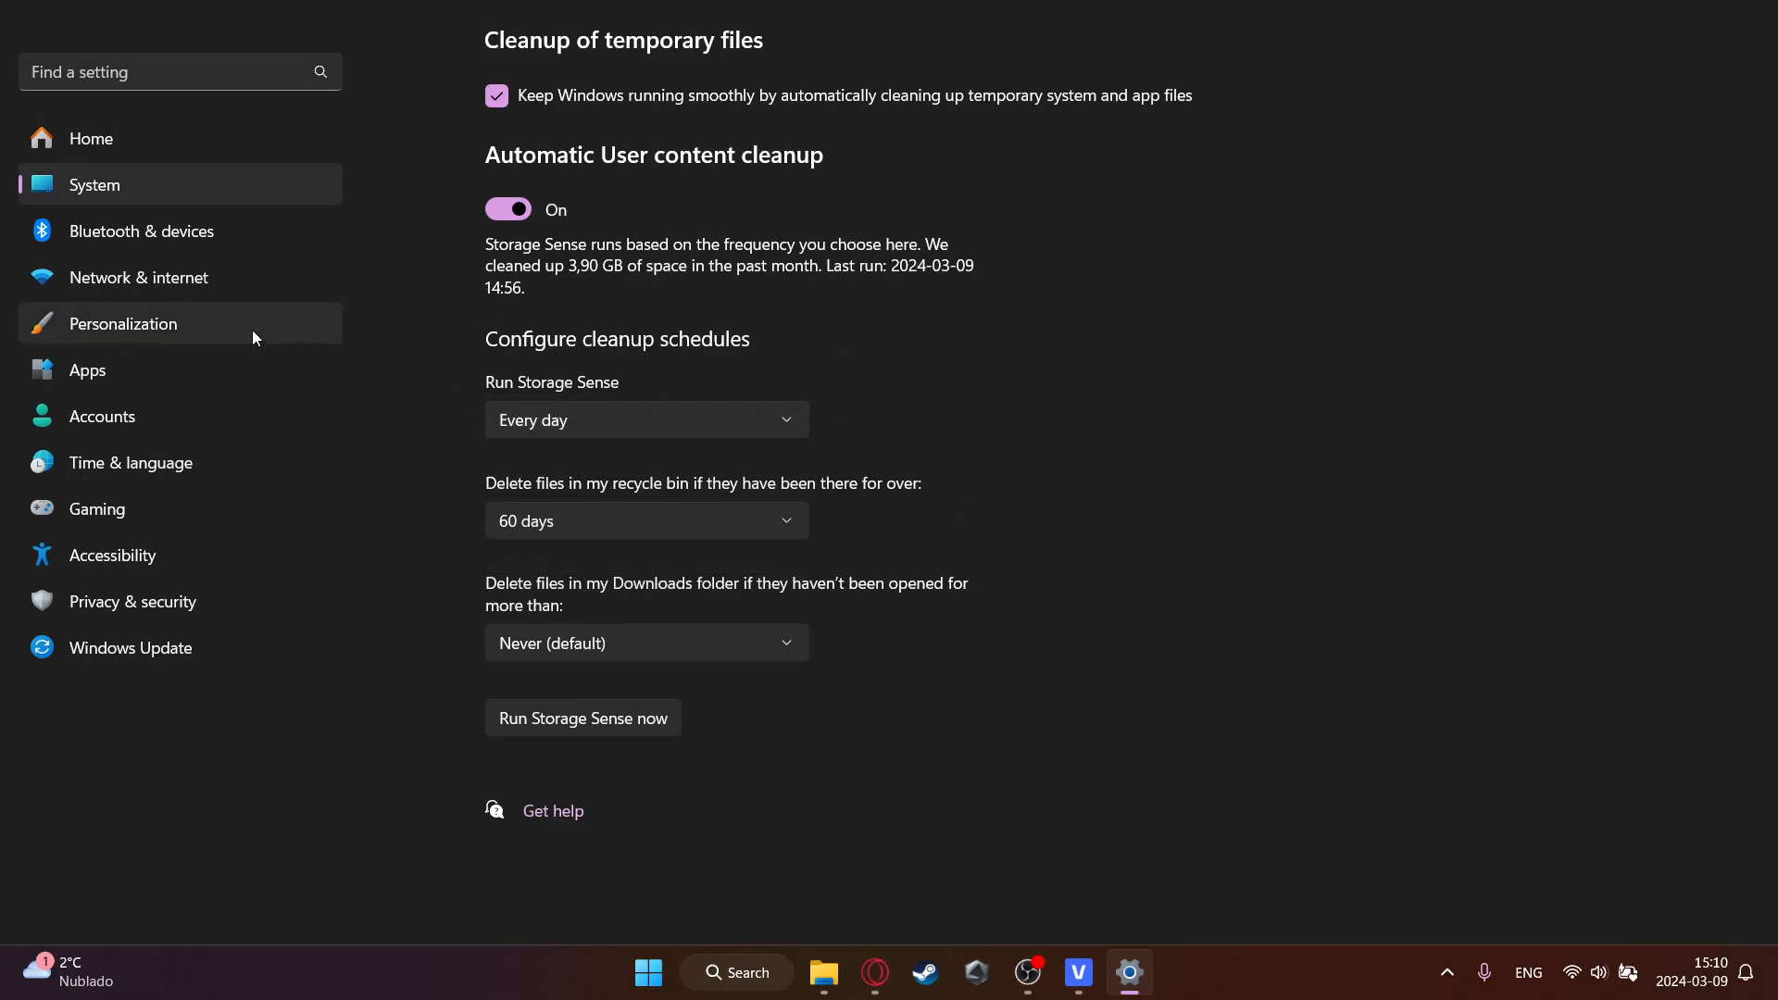
# - In advanced display settings keep the refresh rate at its maximum of 165,01 Hz
pyautogui.click(91, 137)
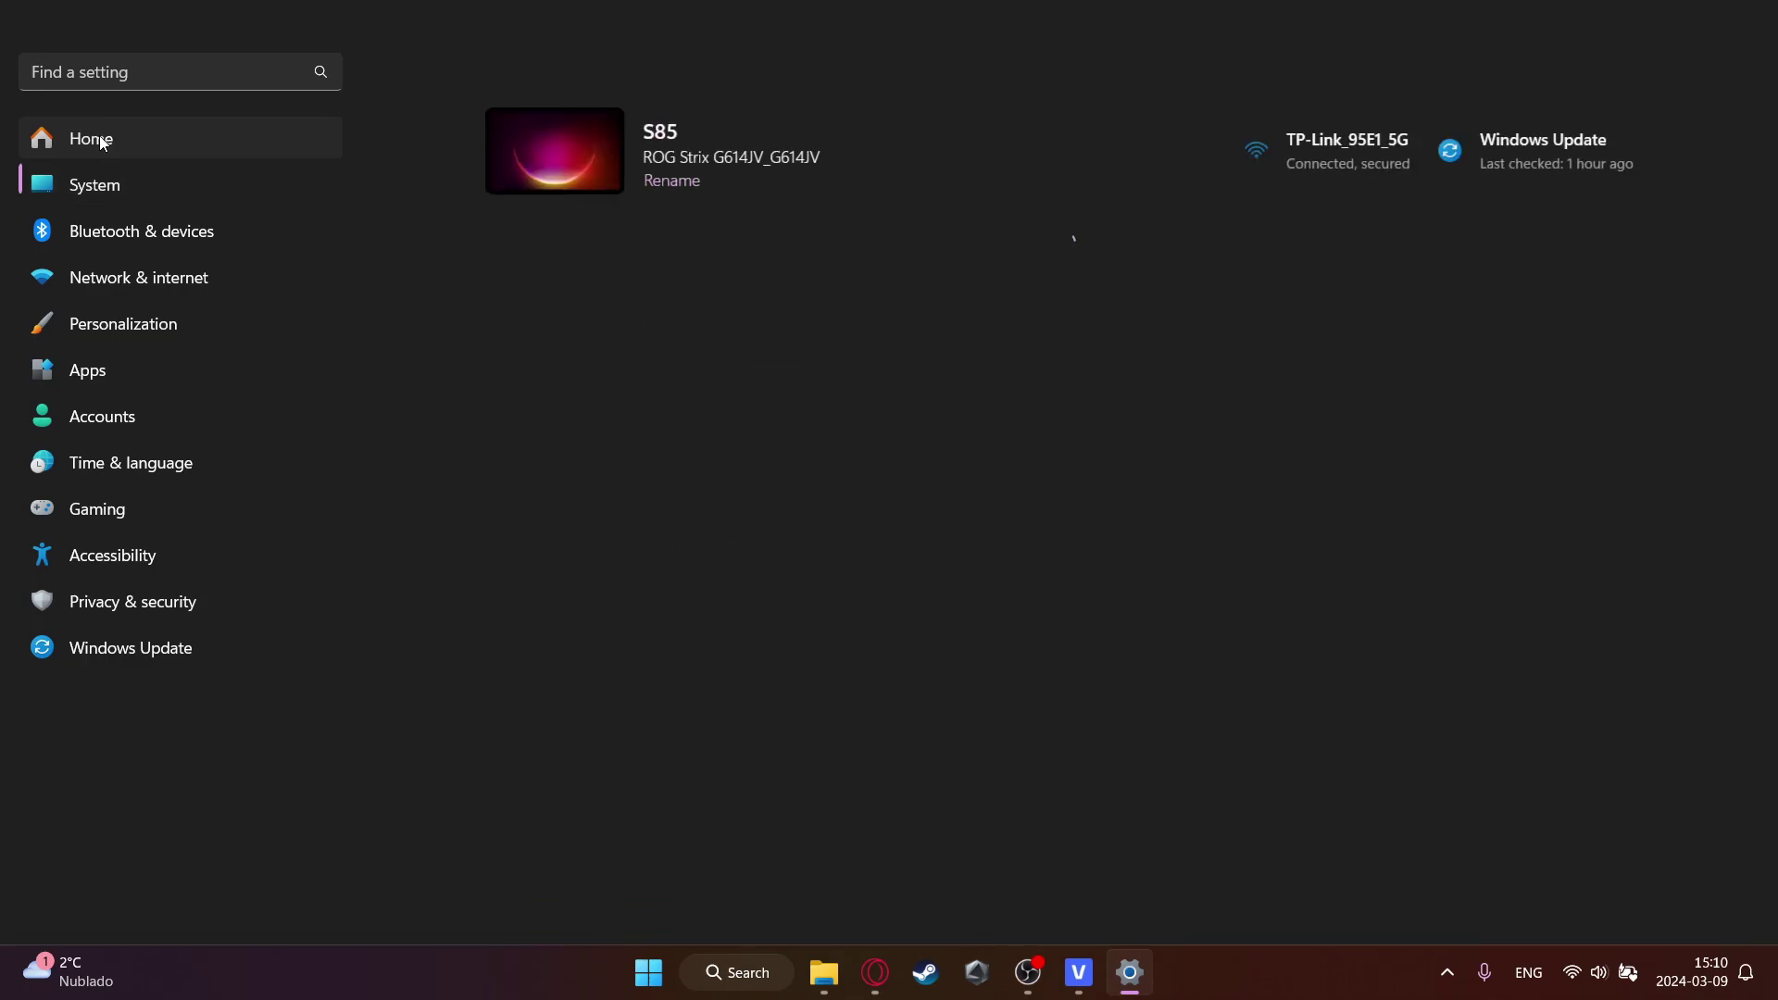
pyautogui.click(90, 139)
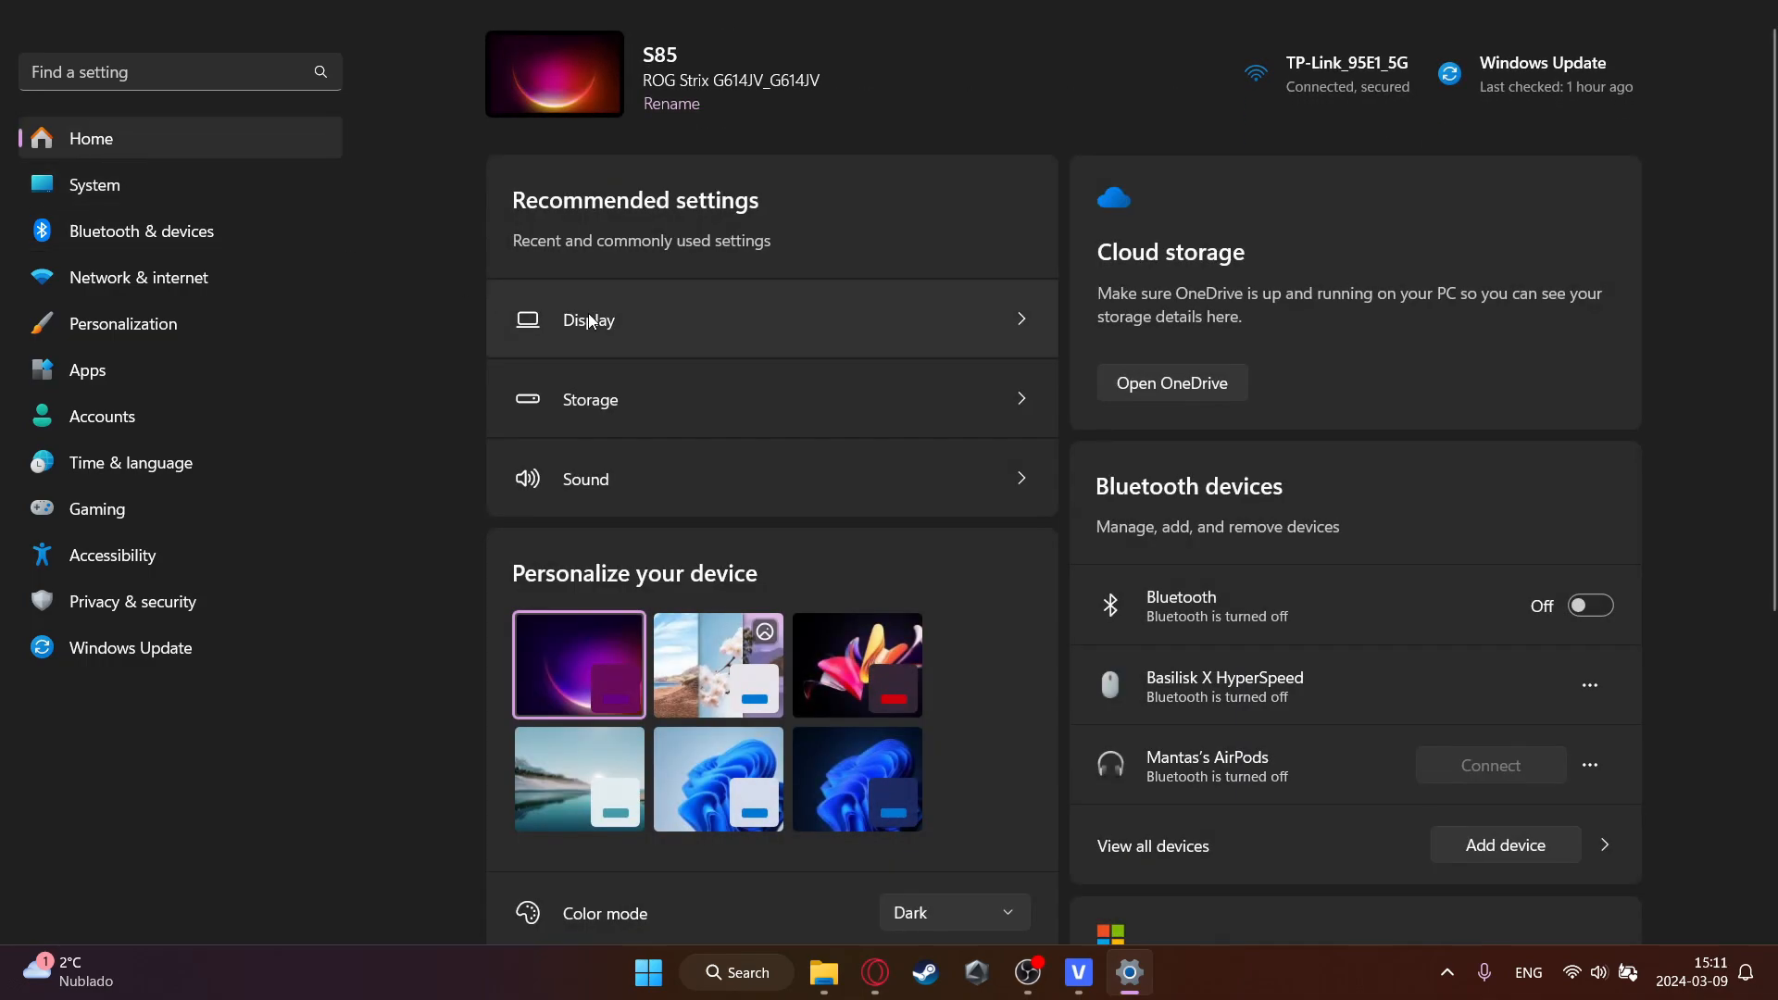
pyautogui.click(589, 321)
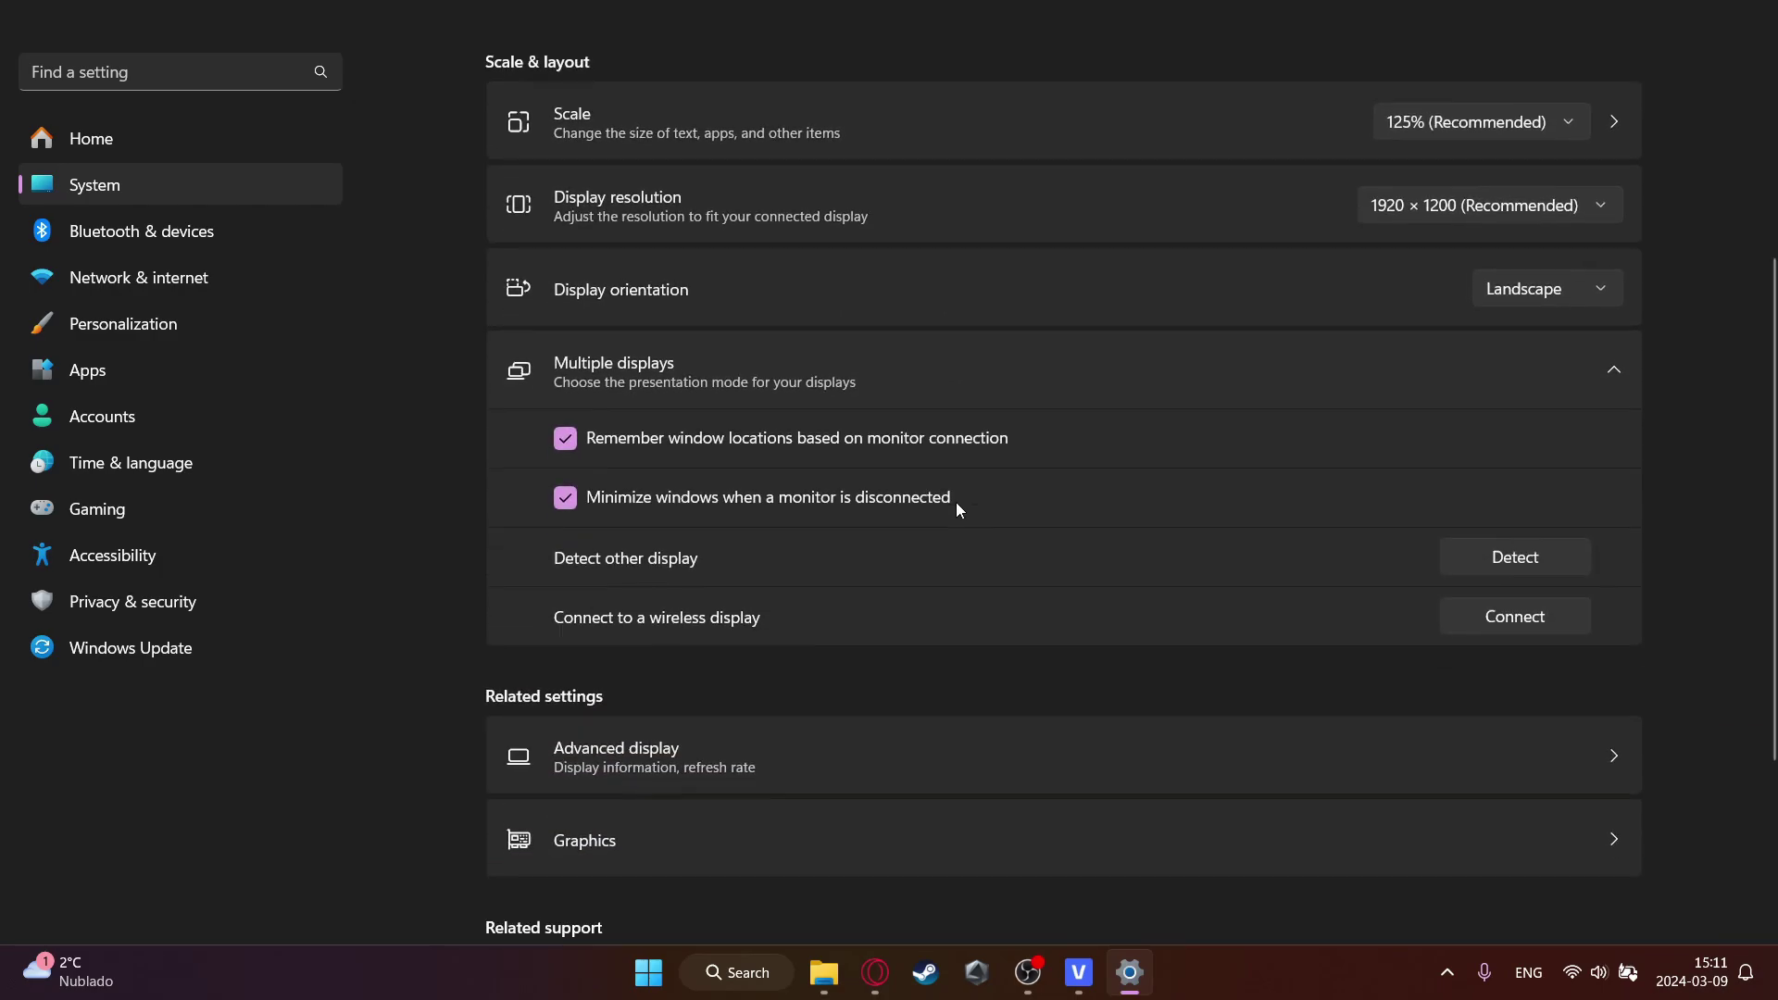
pyautogui.scroll(-3)
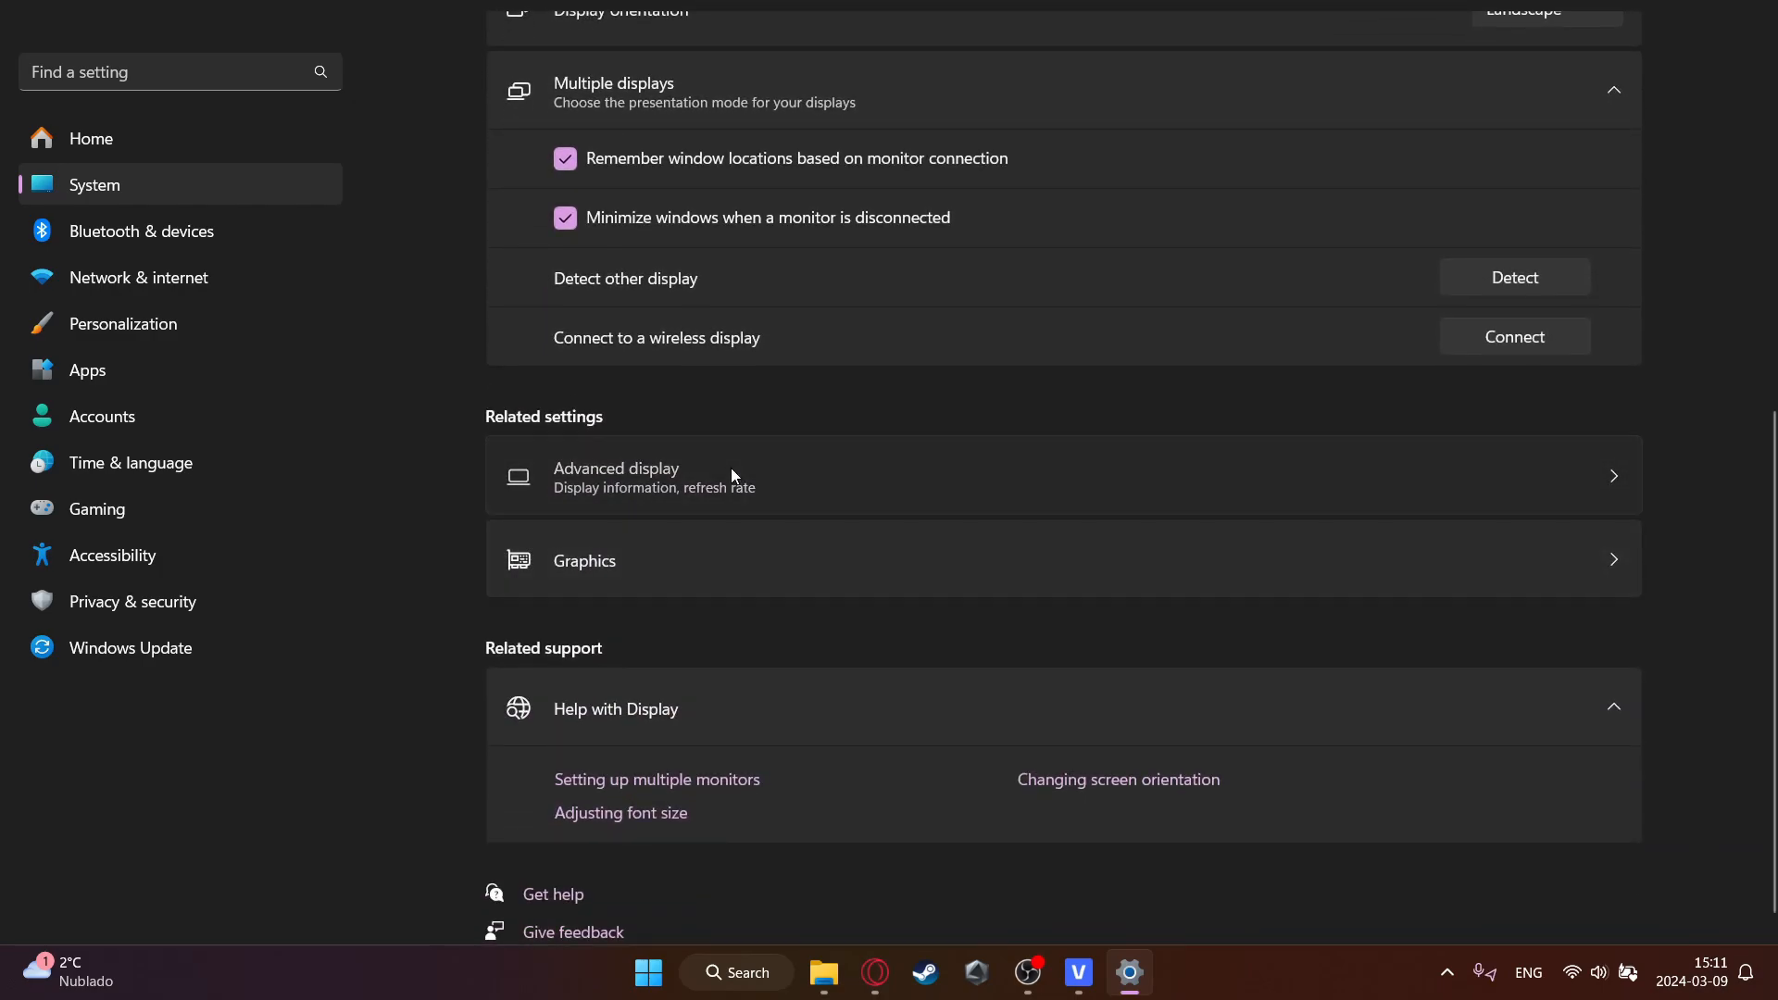
pyautogui.click(615, 474)
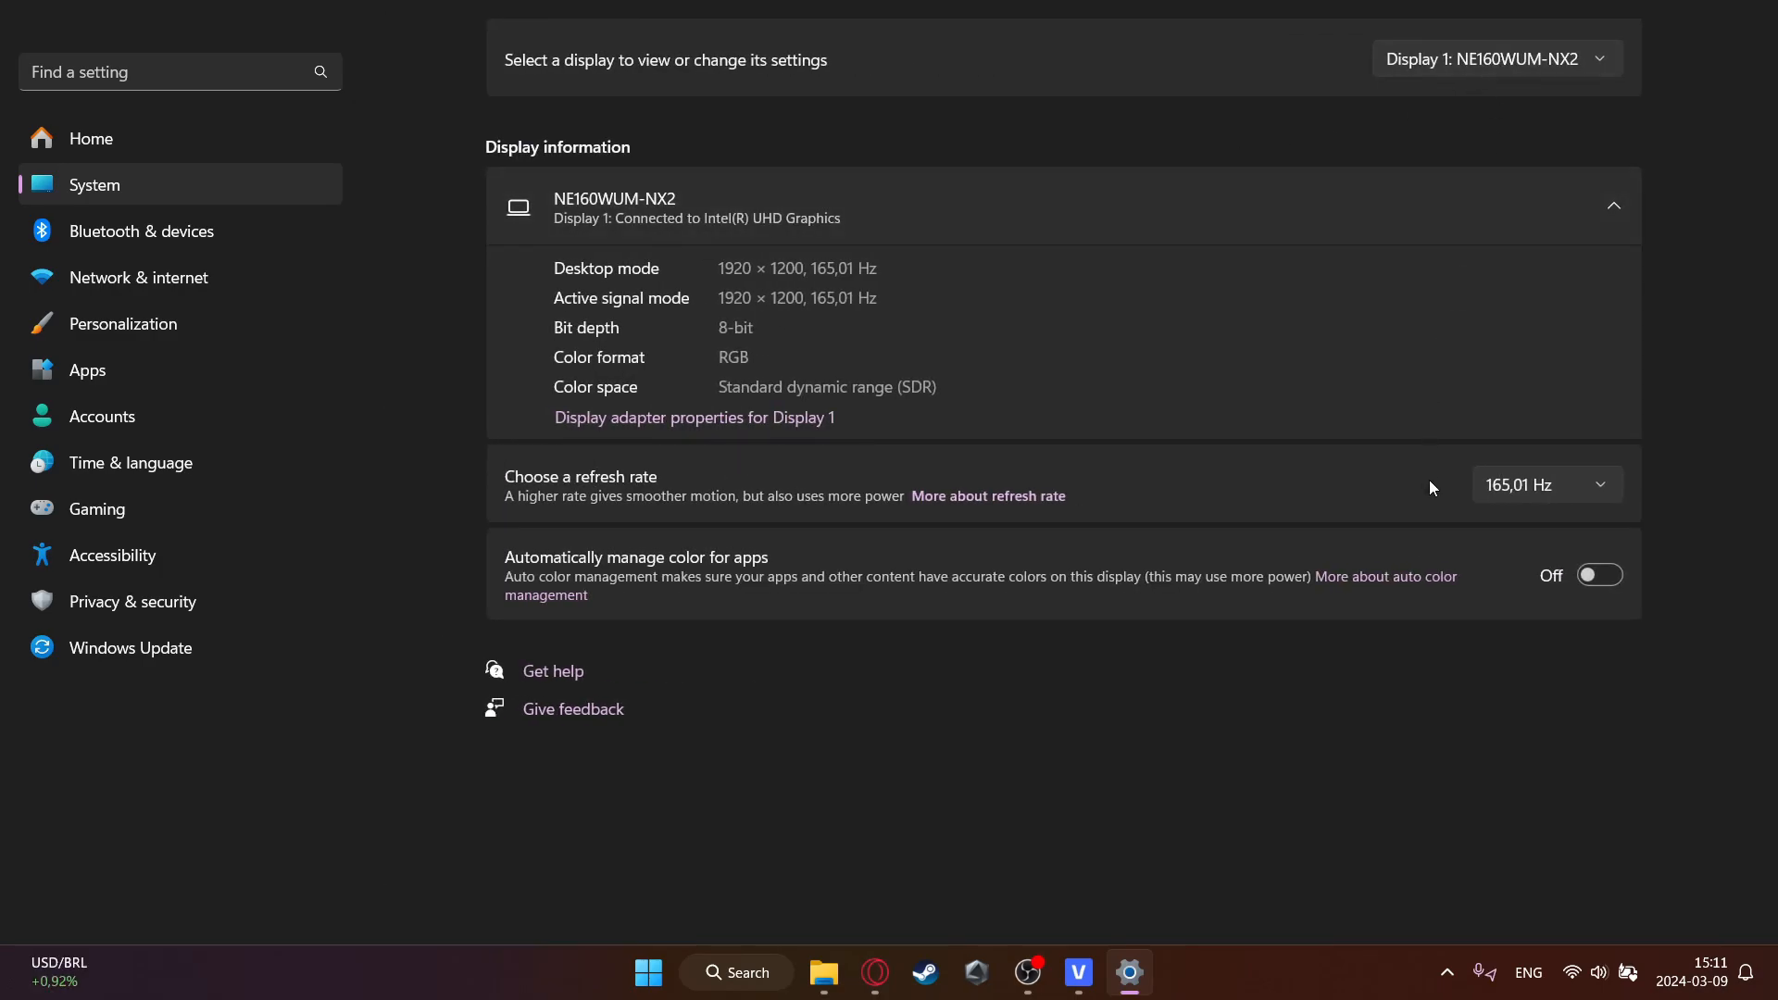
pyautogui.click(1547, 485)
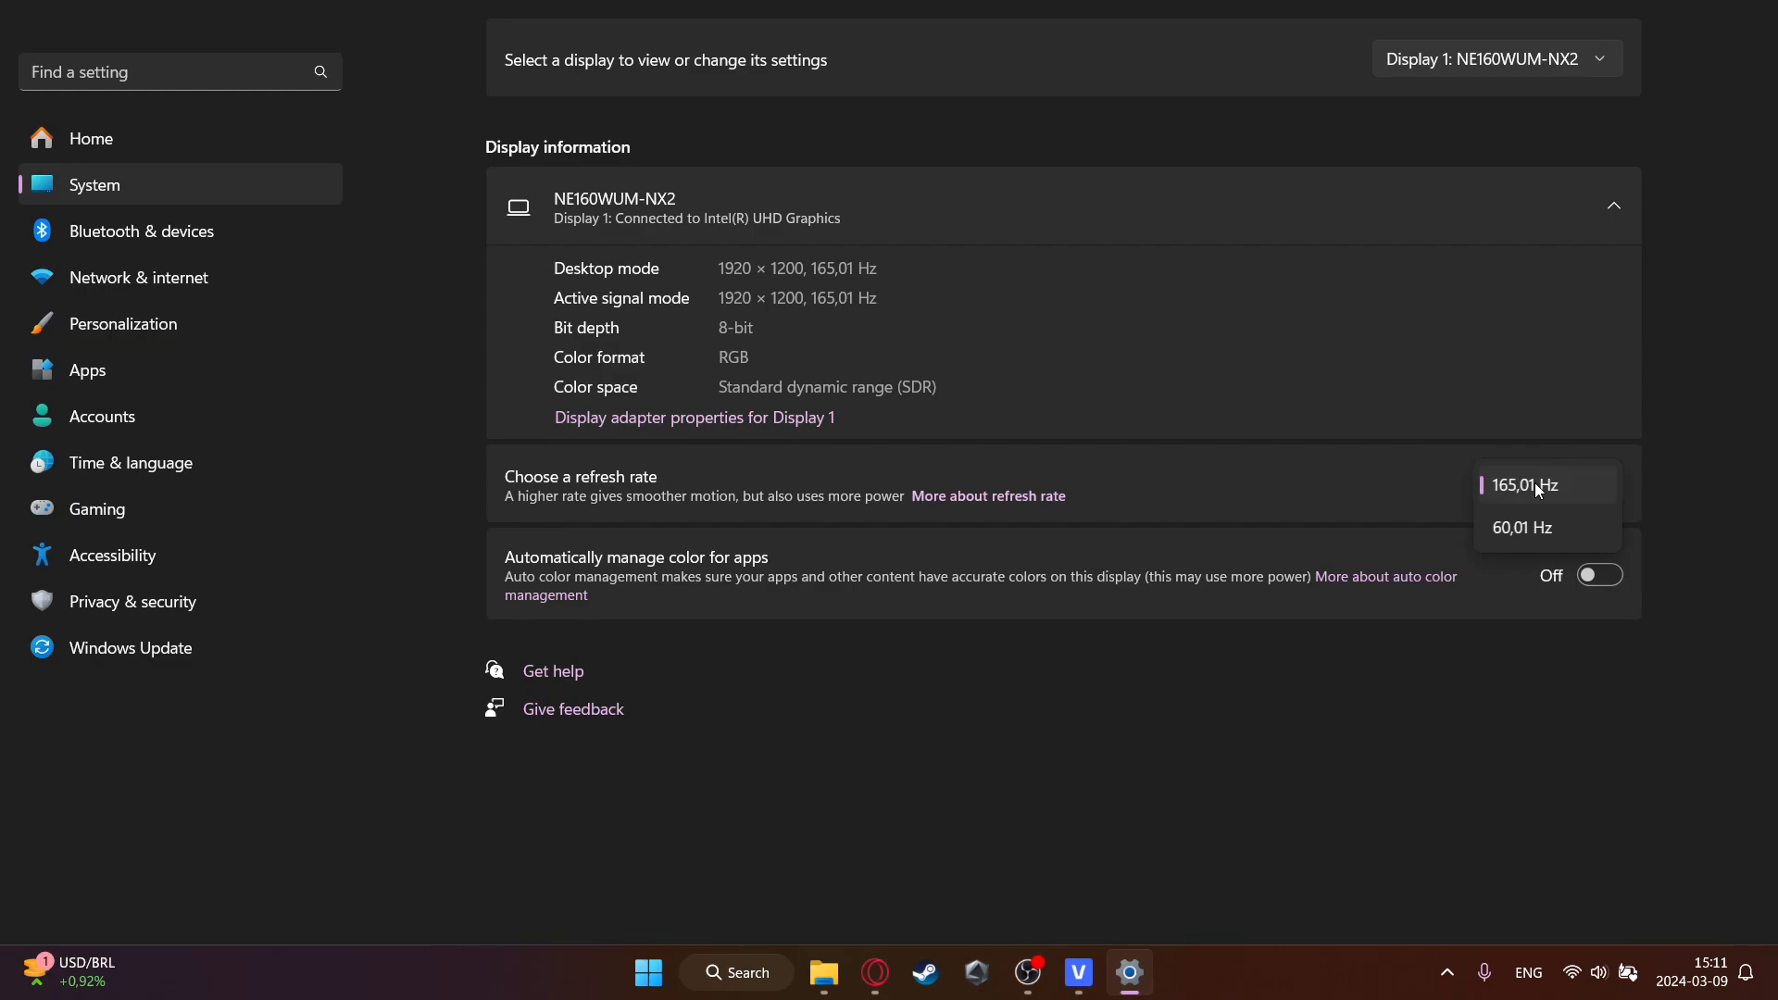
pyautogui.moveTo(1519, 495)
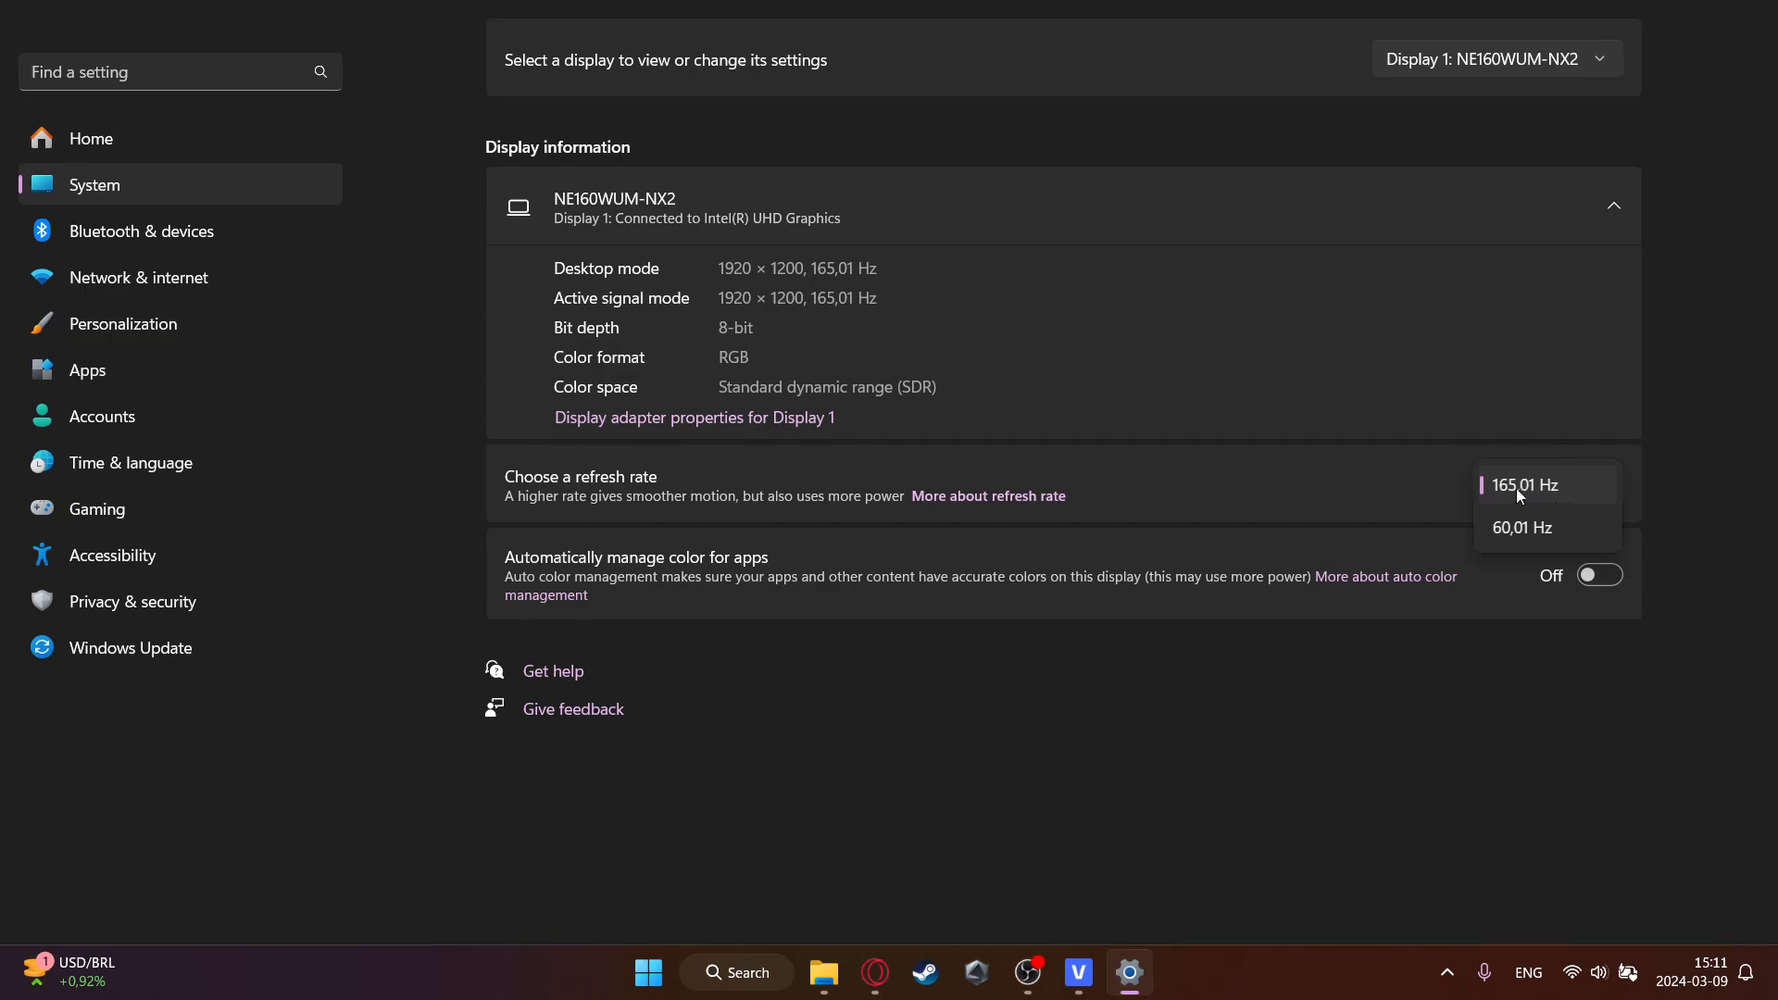
pyautogui.click(1525, 485)
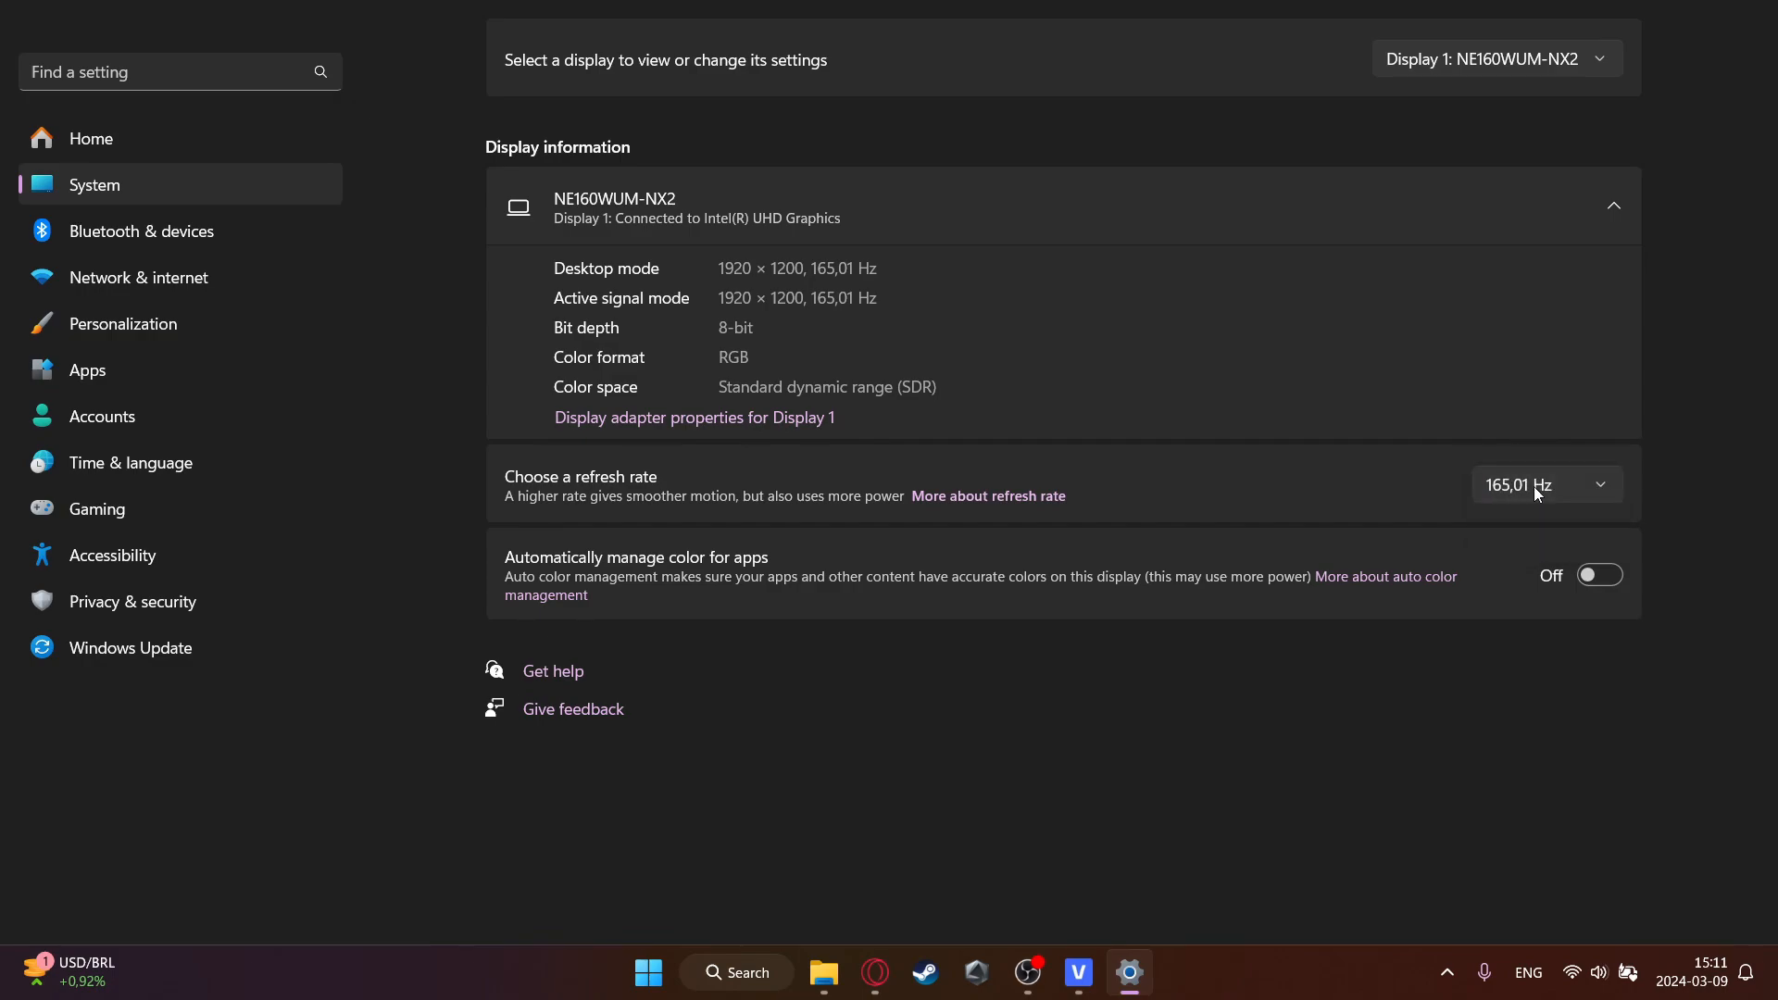
pyautogui.moveTo(111, 459)
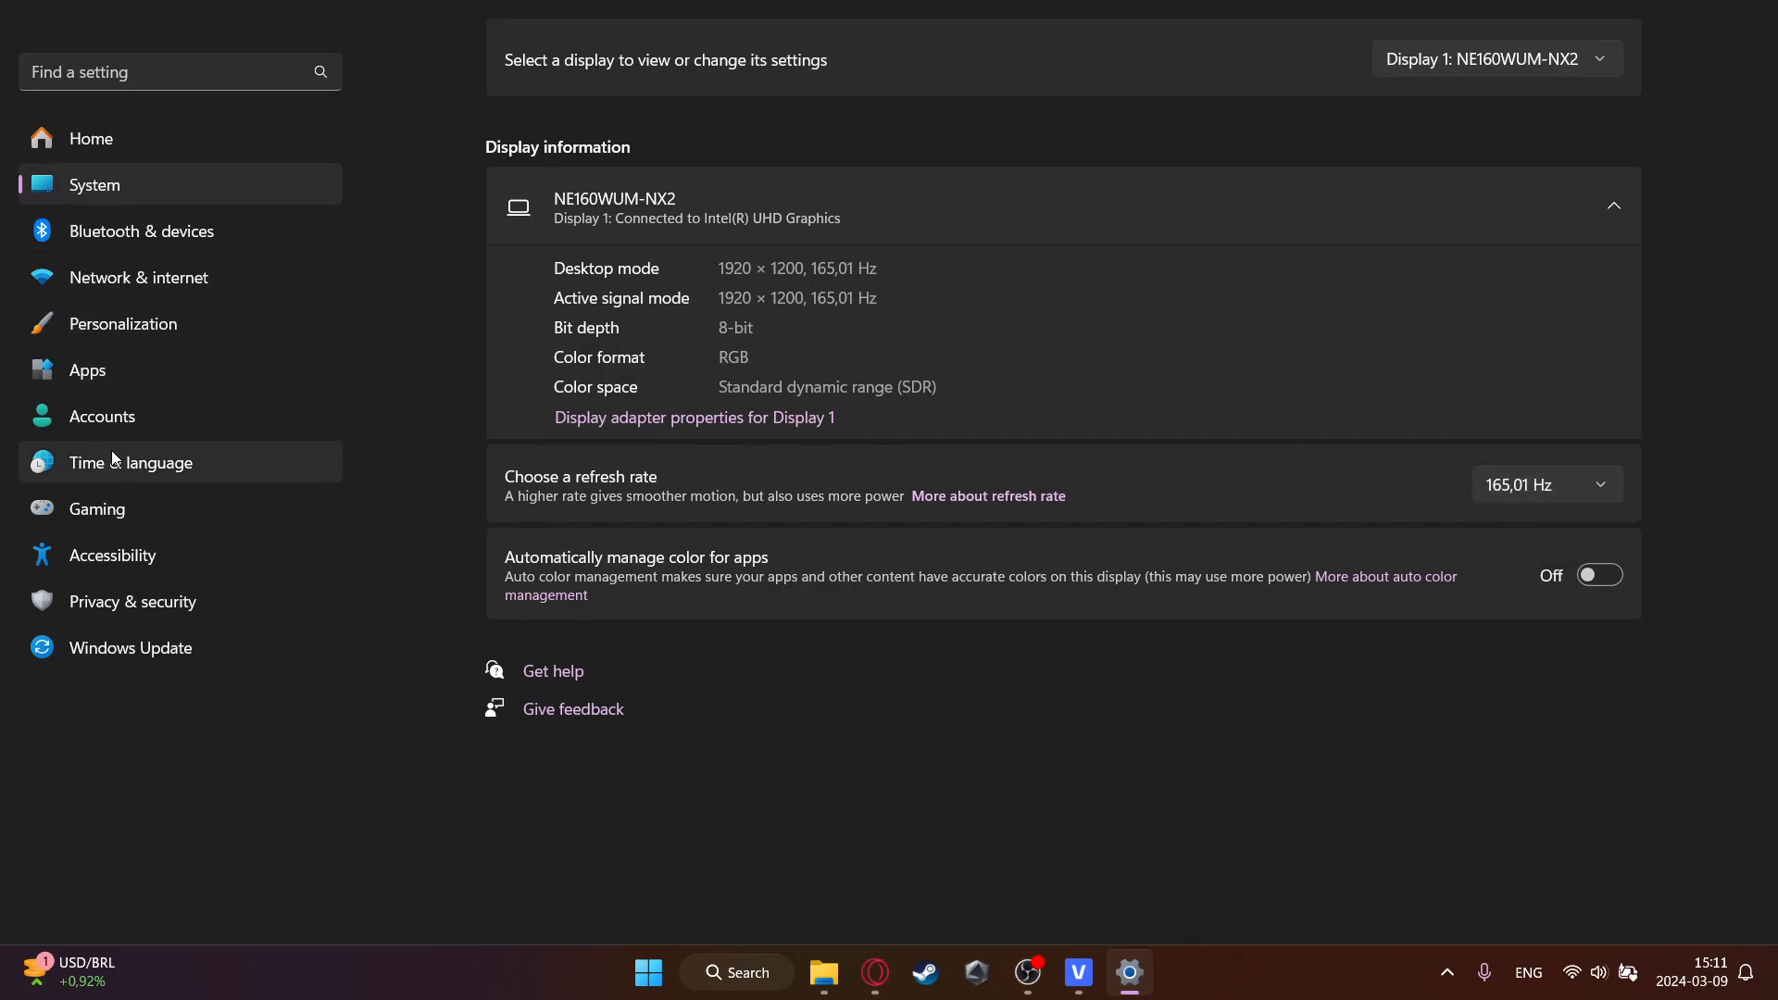
pyautogui.moveTo(96, 509)
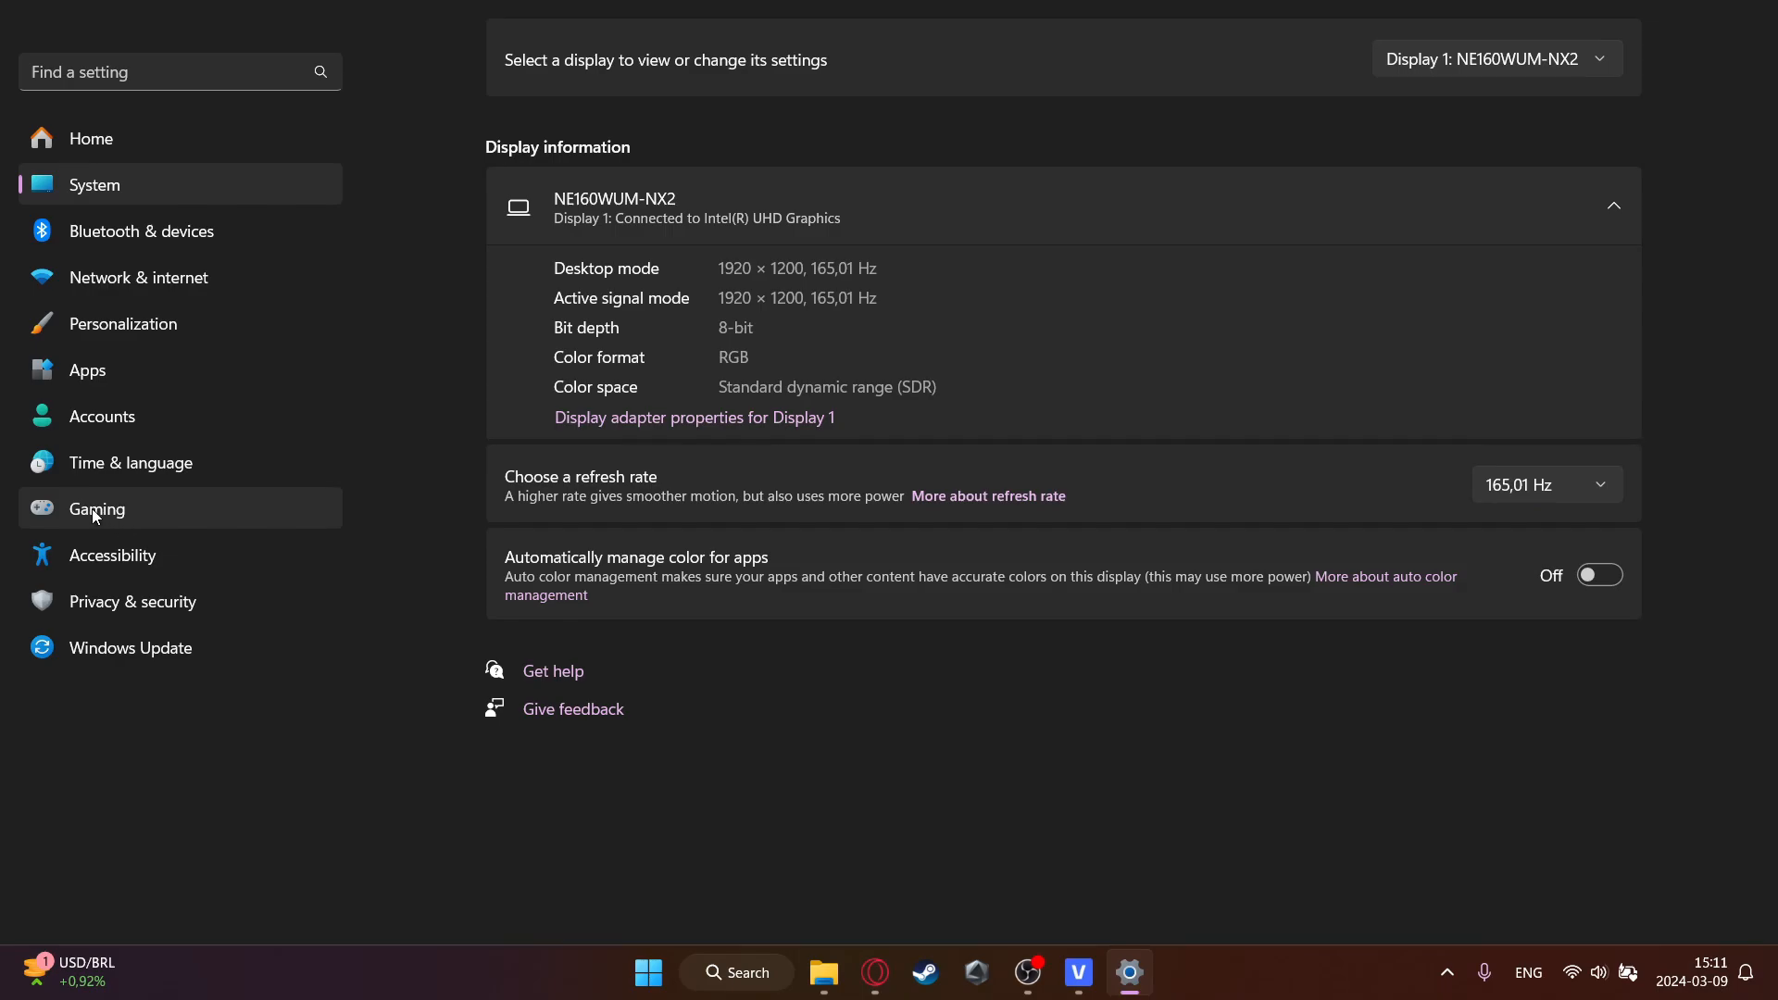
# - Go to Gaming > Game Bar to check the controller shortcut toggle is off
pyautogui.click(96, 508)
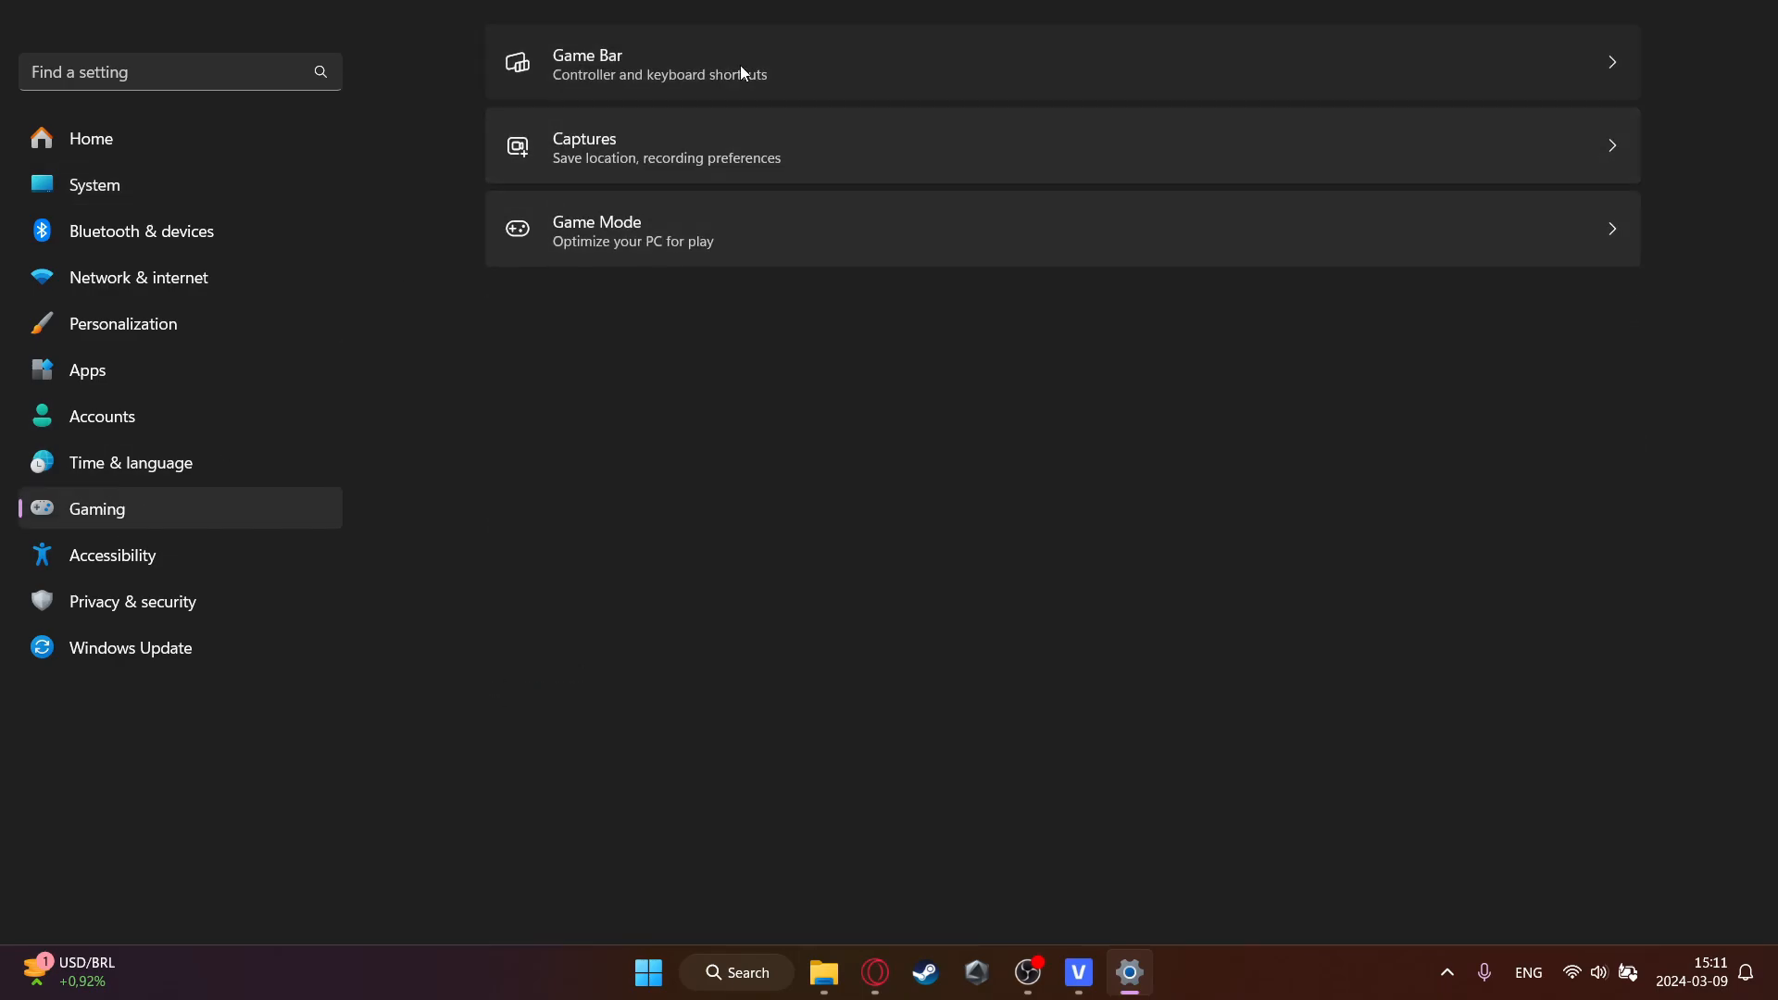
pyautogui.click(587, 63)
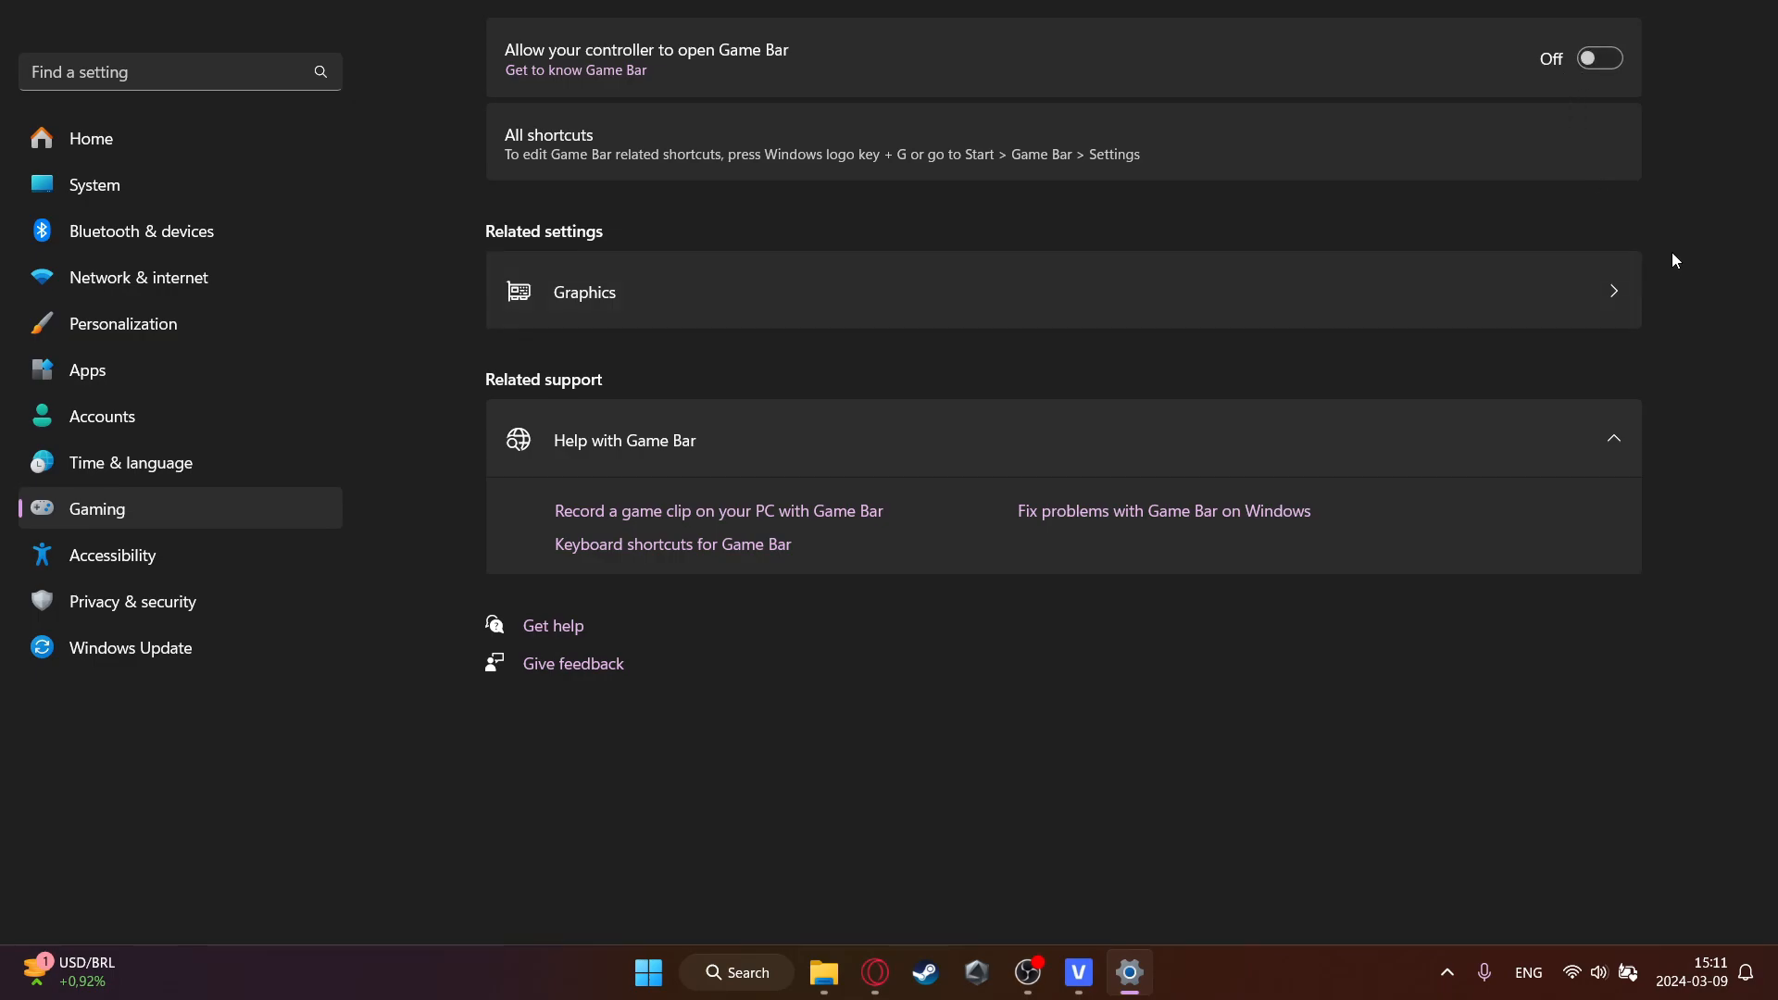
pyautogui.moveTo(1711, 77)
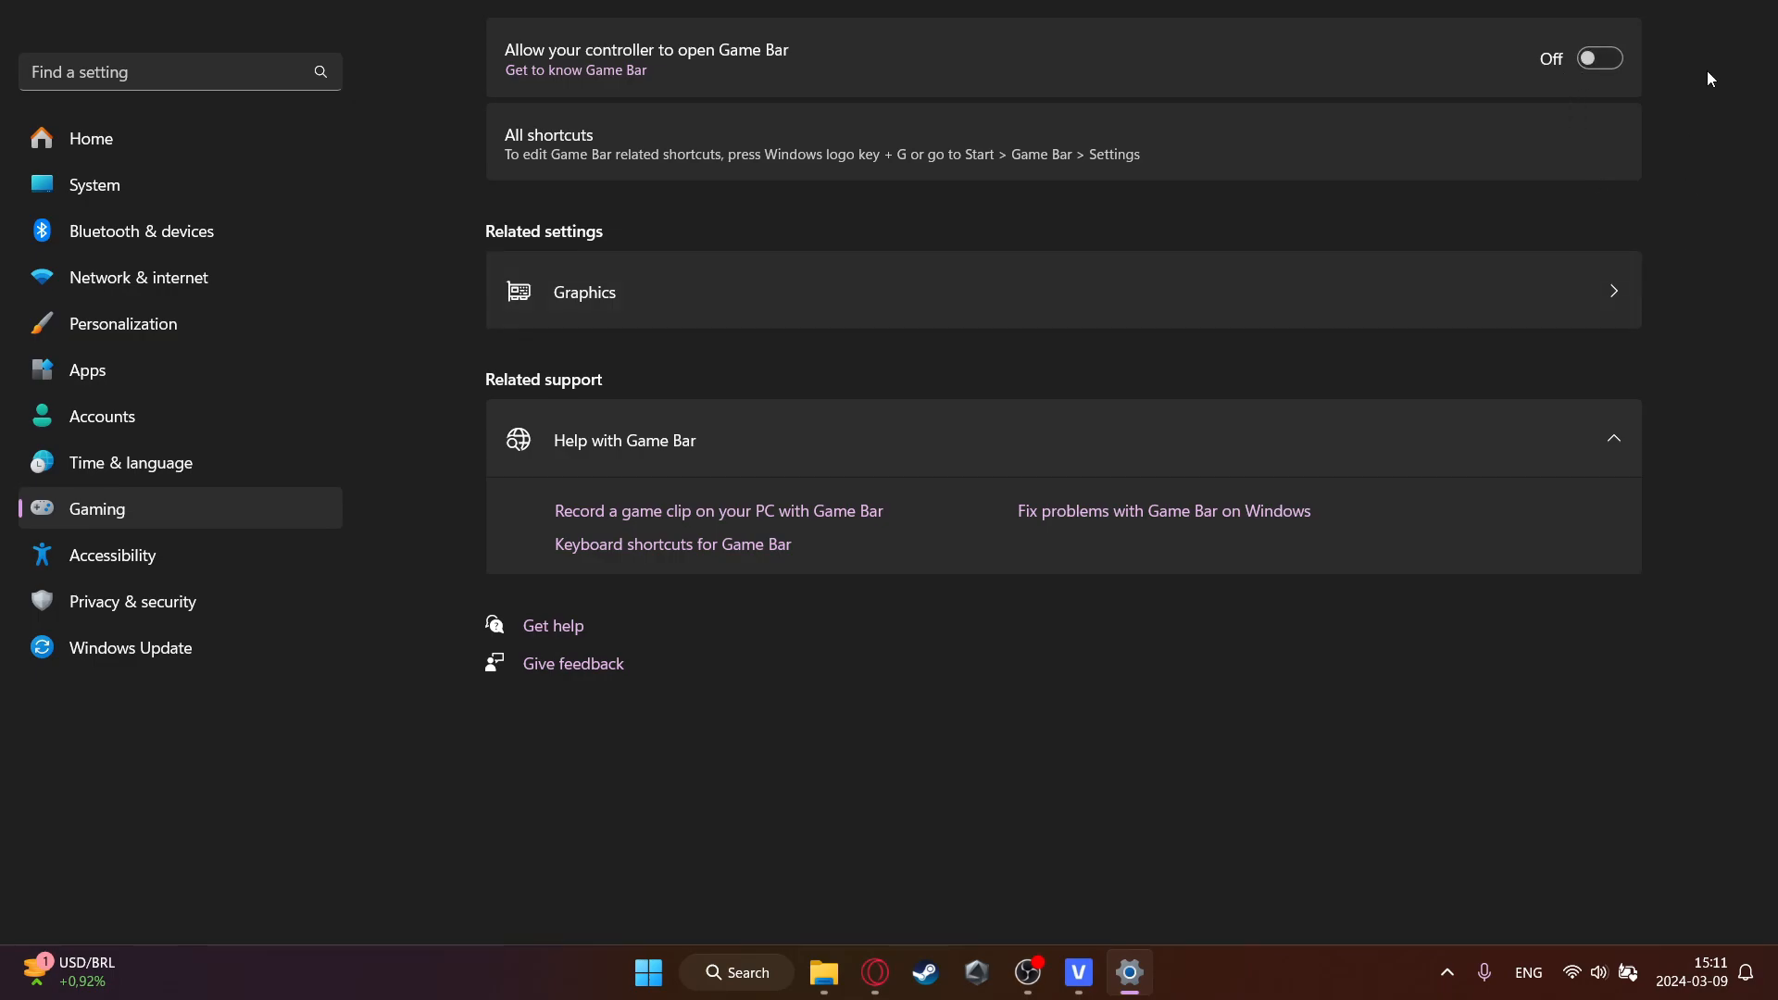
pyautogui.moveTo(1622, 72)
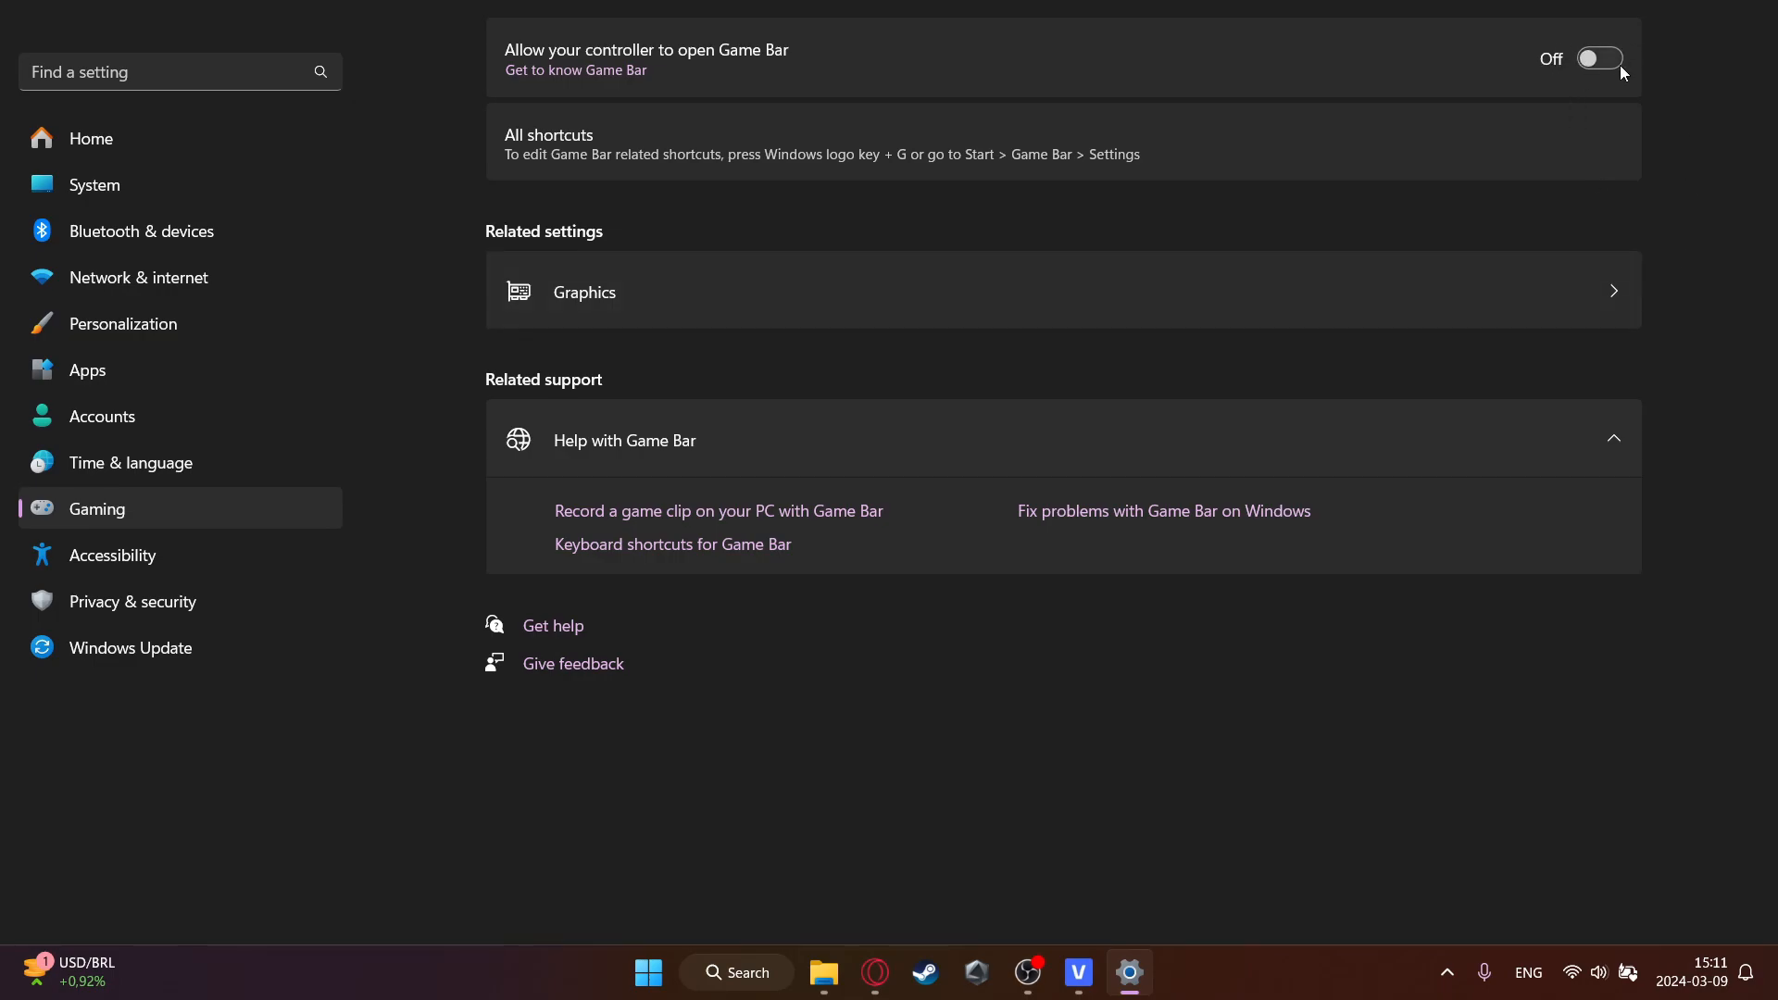
pyautogui.moveTo(841, 73)
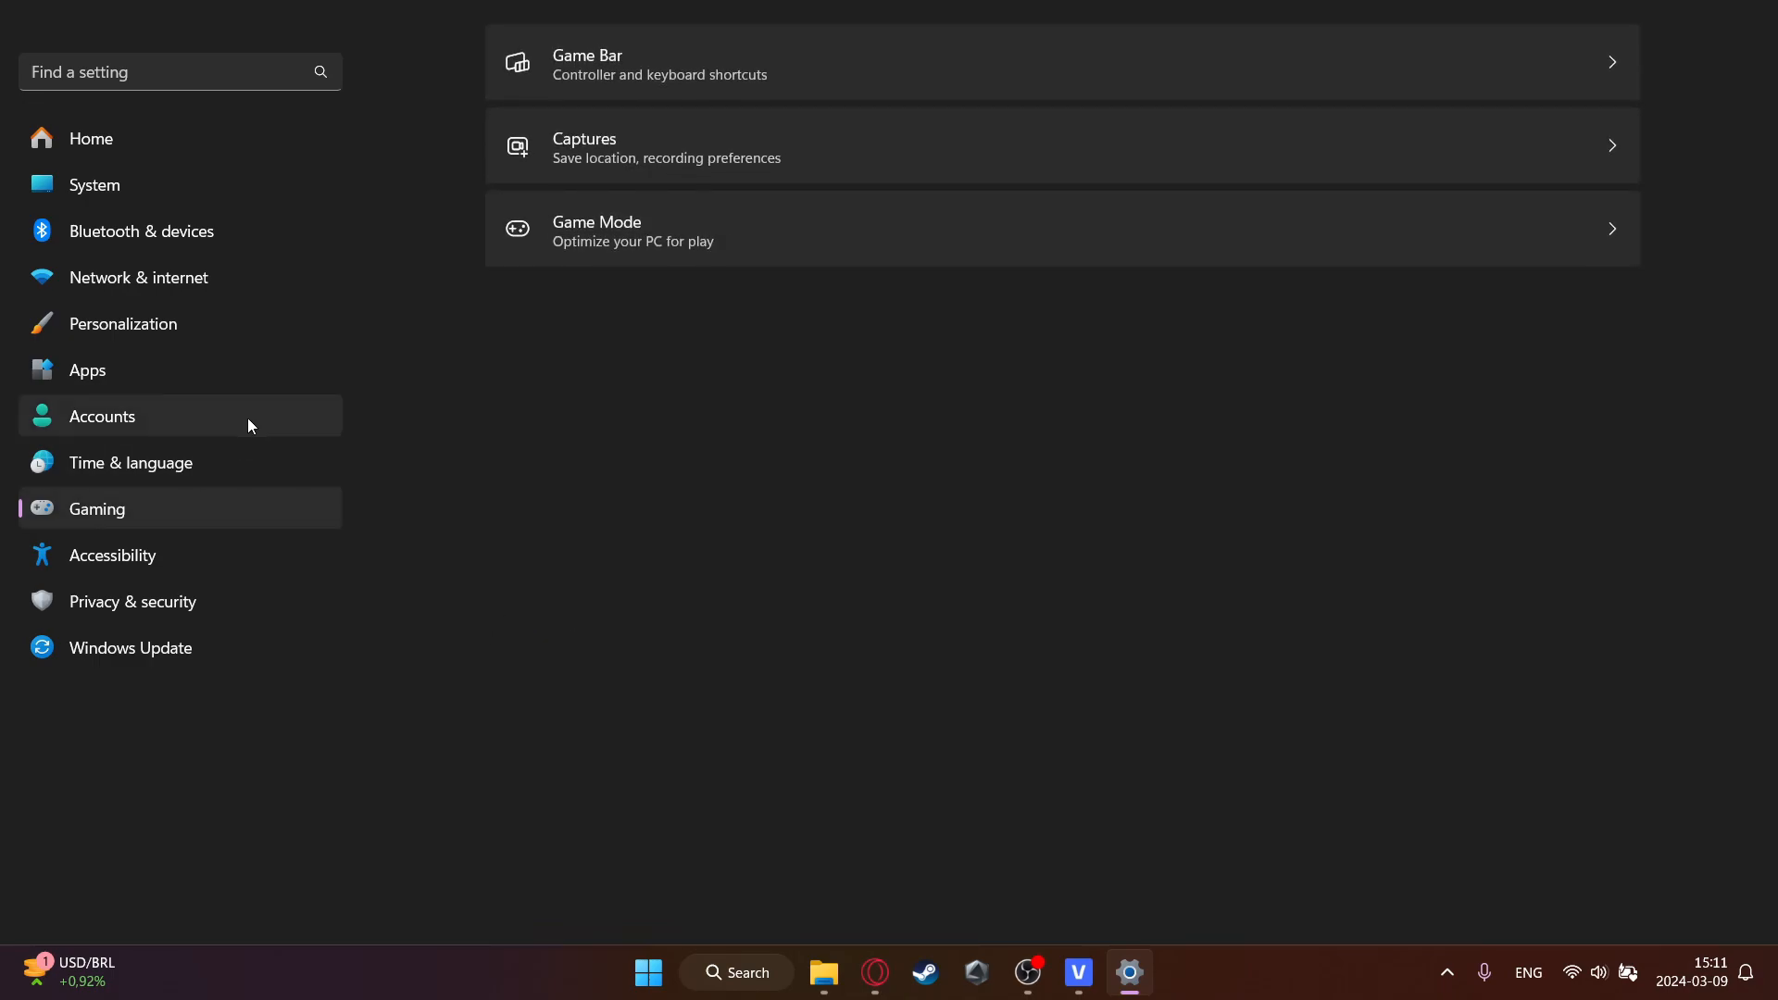
pyautogui.moveTo(625, 141)
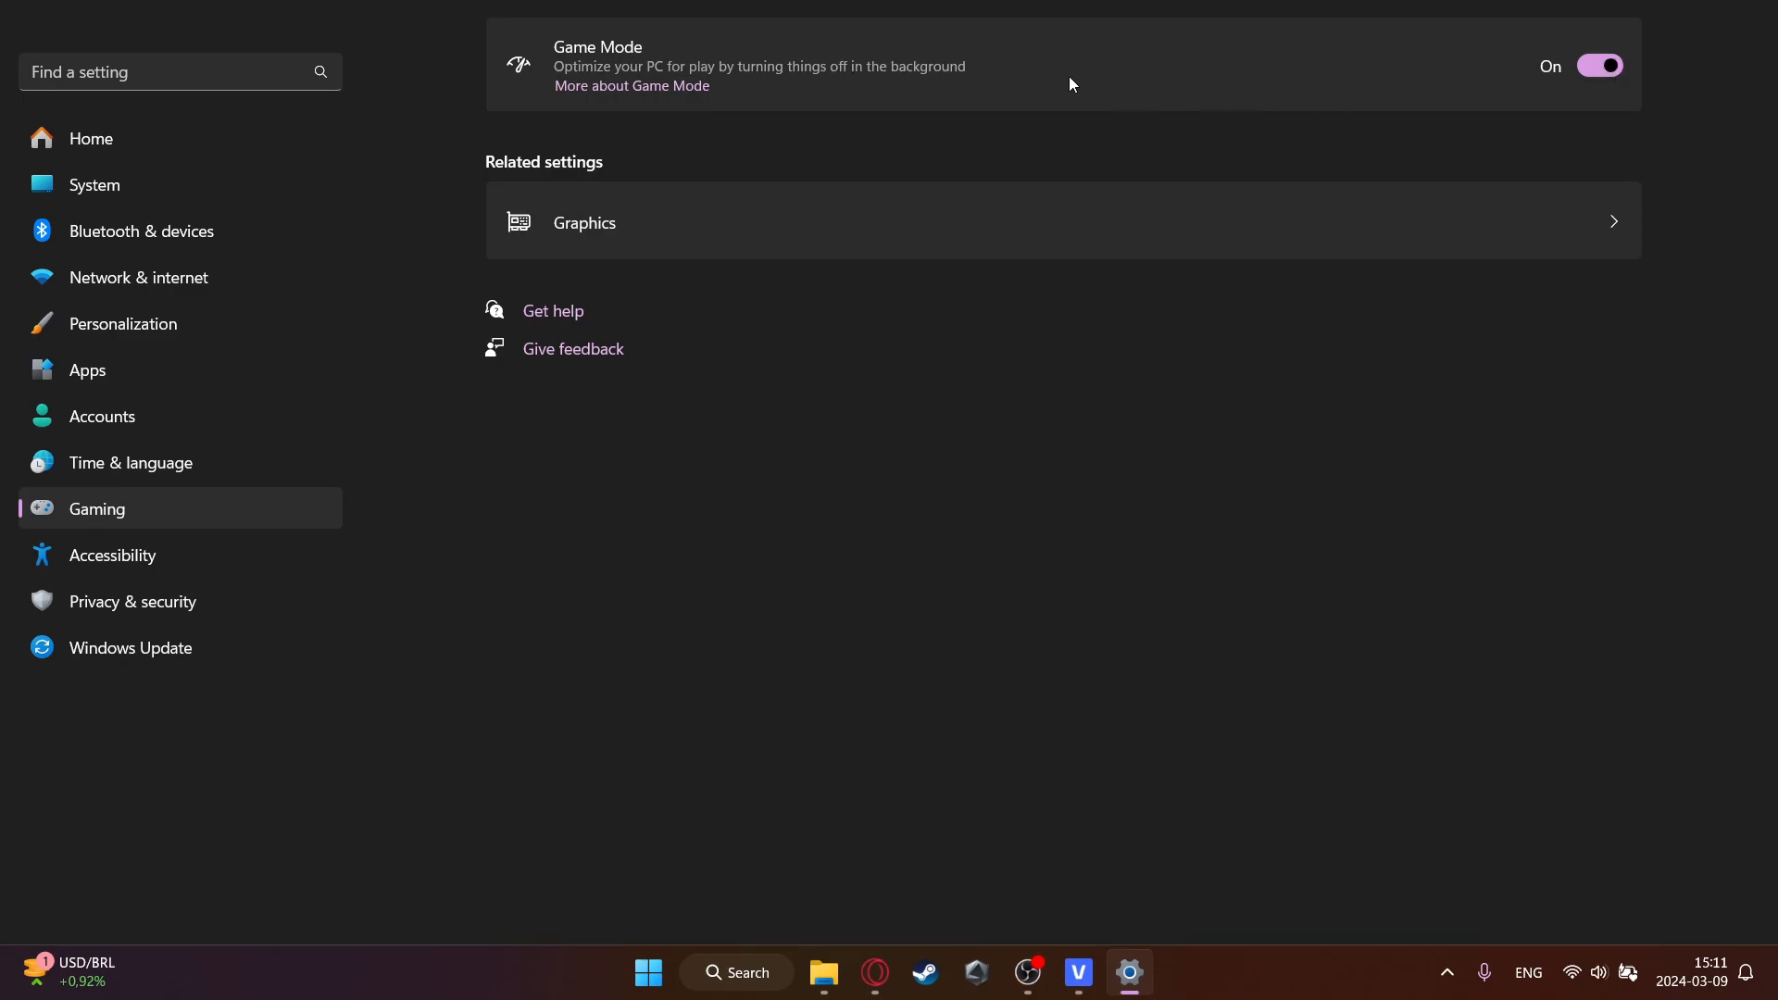
pyautogui.moveTo(1113, 92)
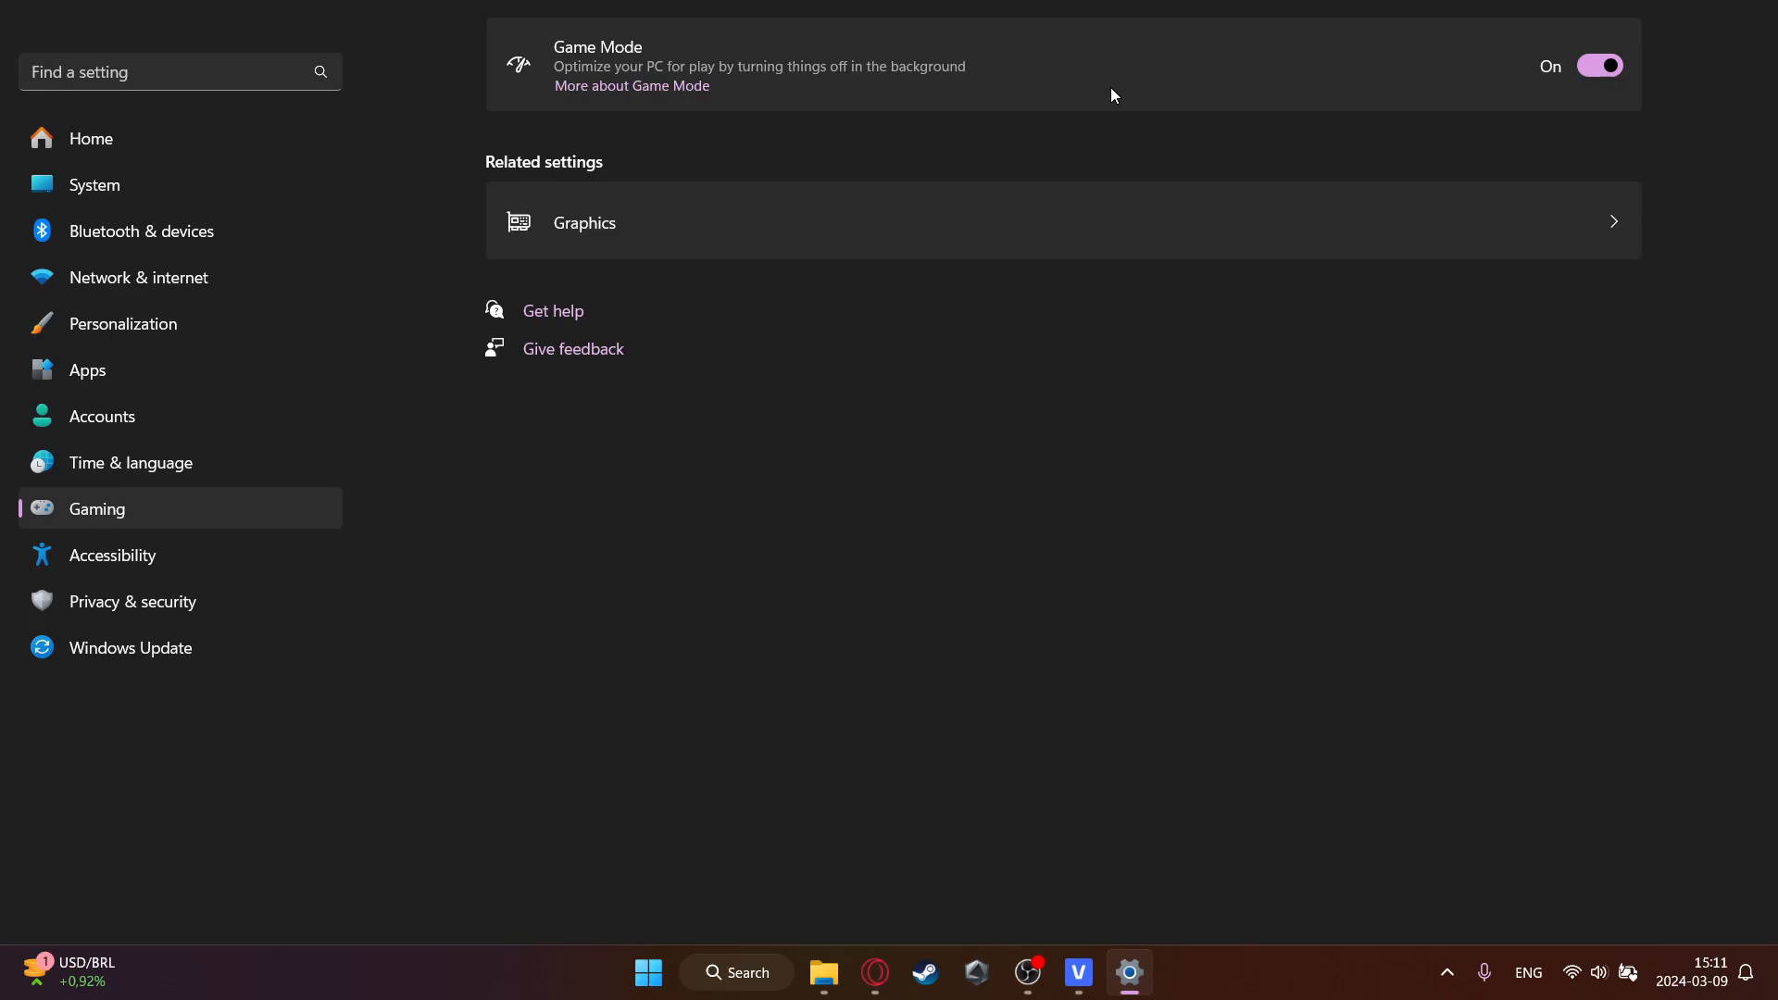
pyautogui.moveTo(1009, 104)
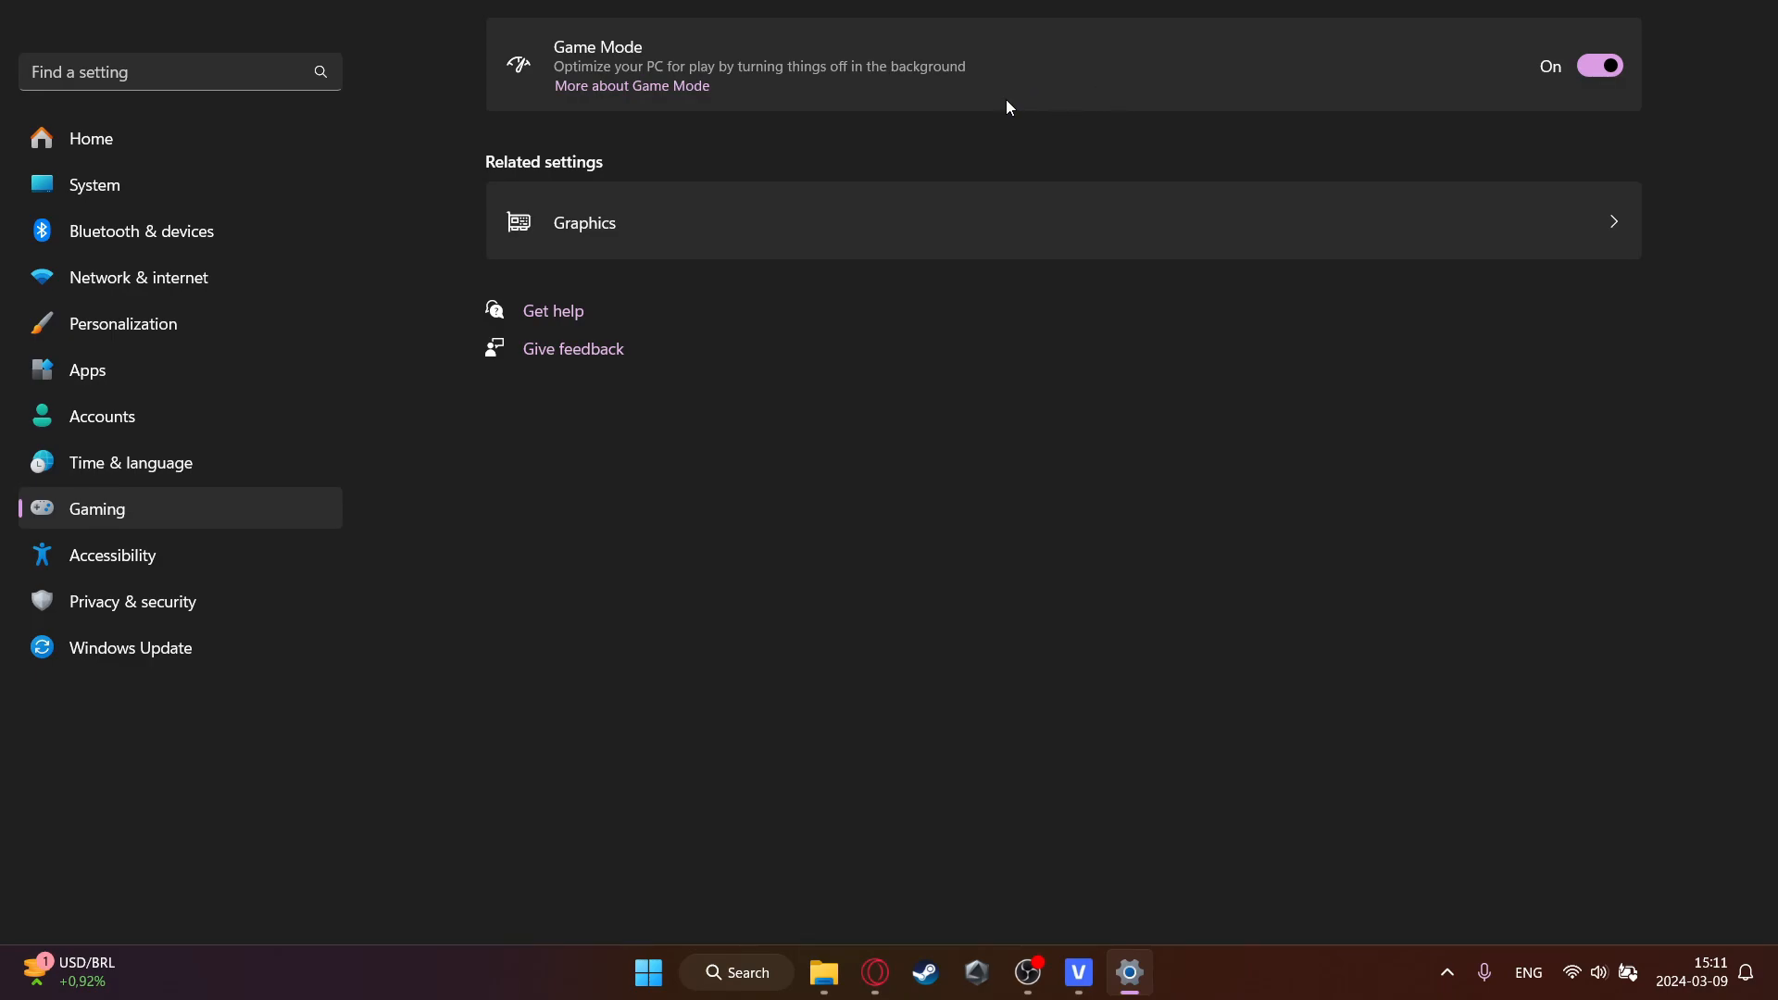
pyautogui.moveTo(860, 285)
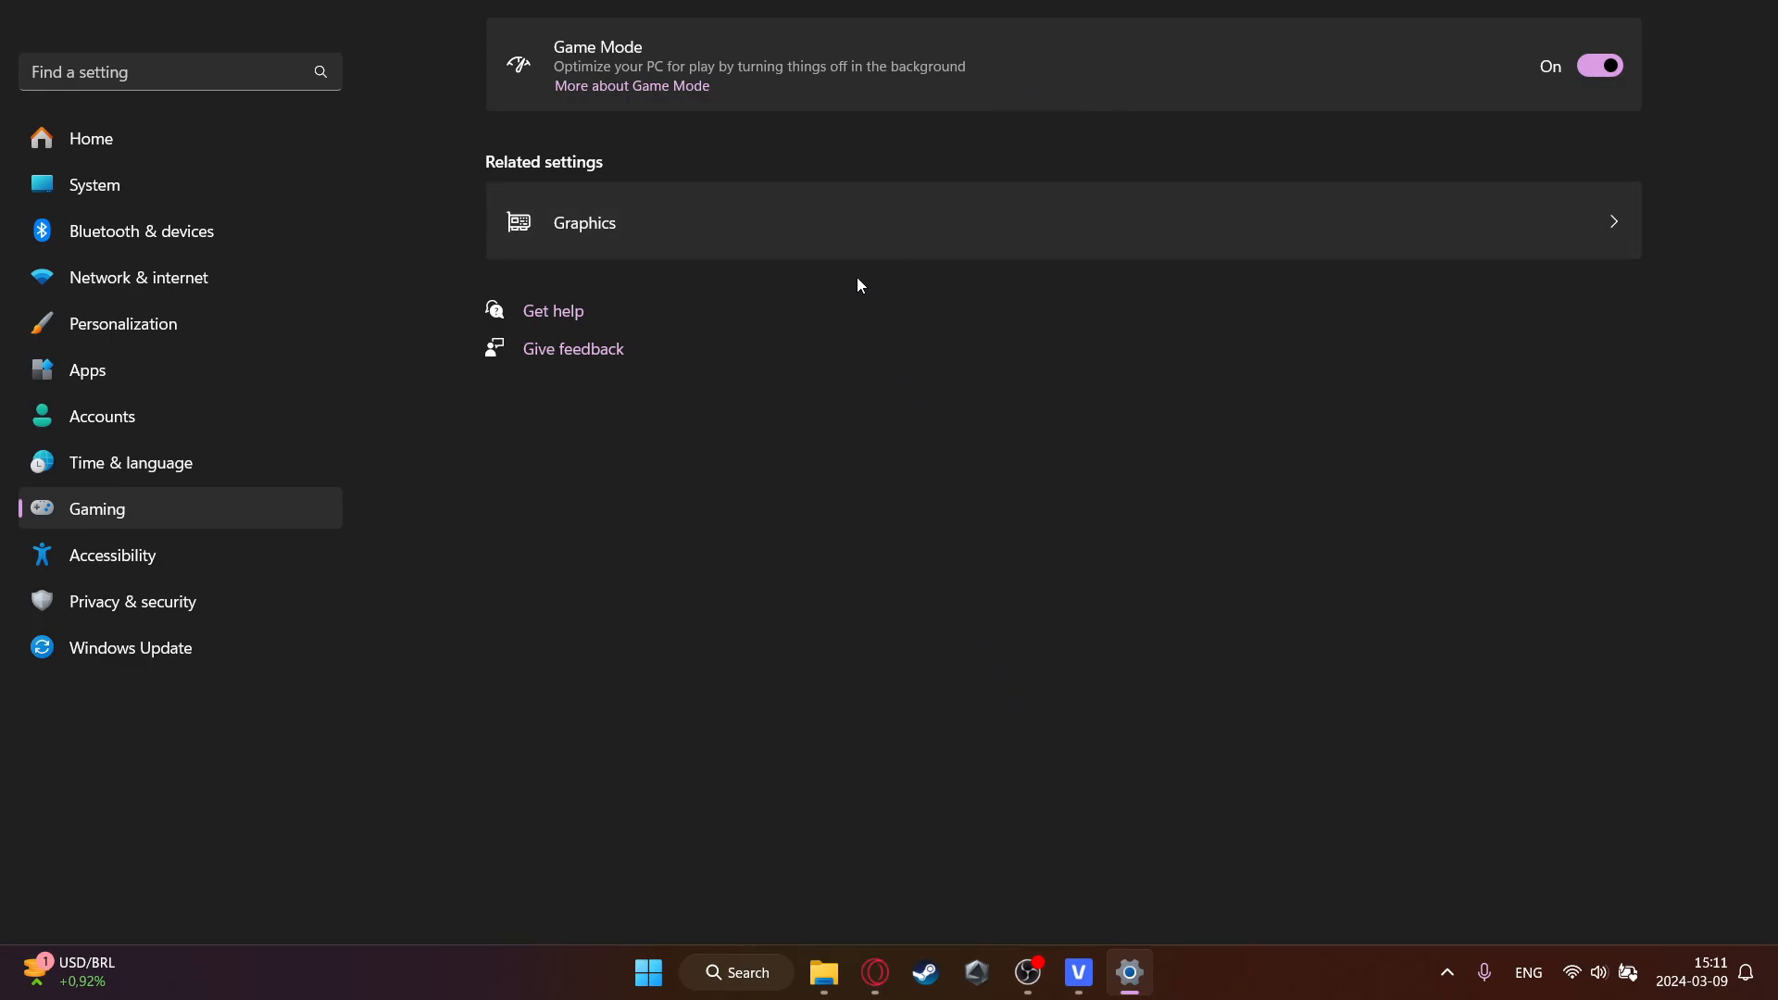
pyautogui.moveTo(767, 161)
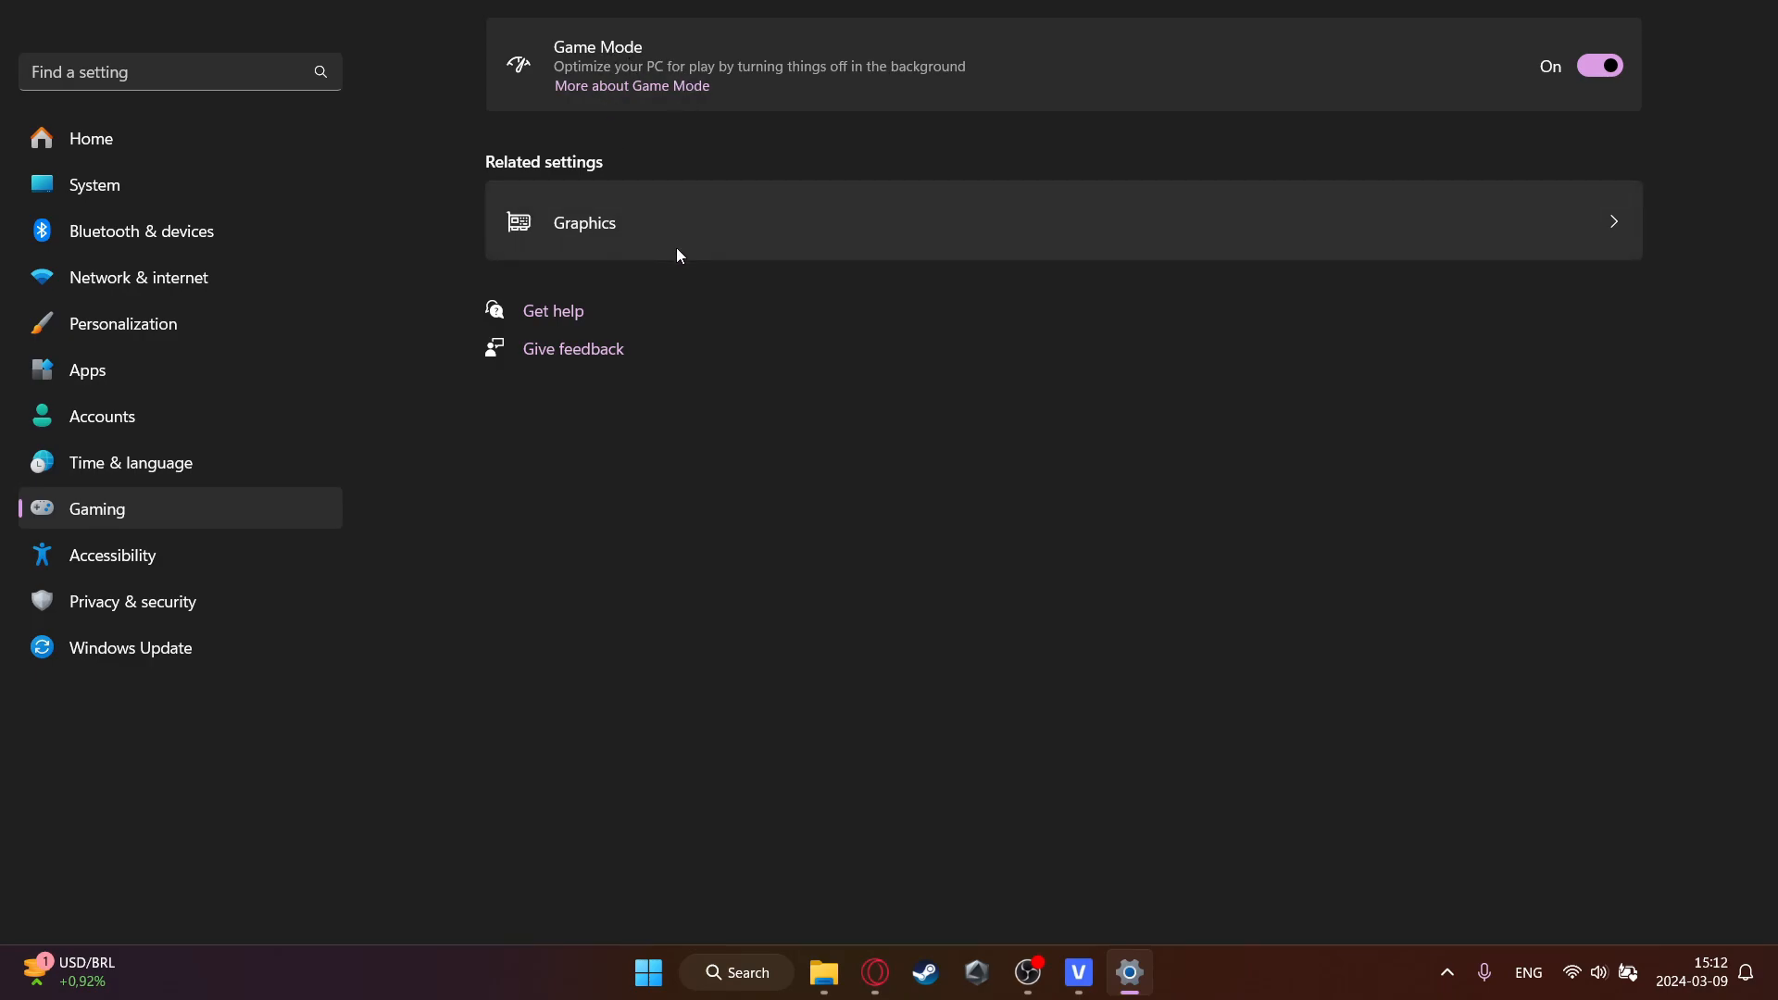
pyautogui.moveTo(833, 88)
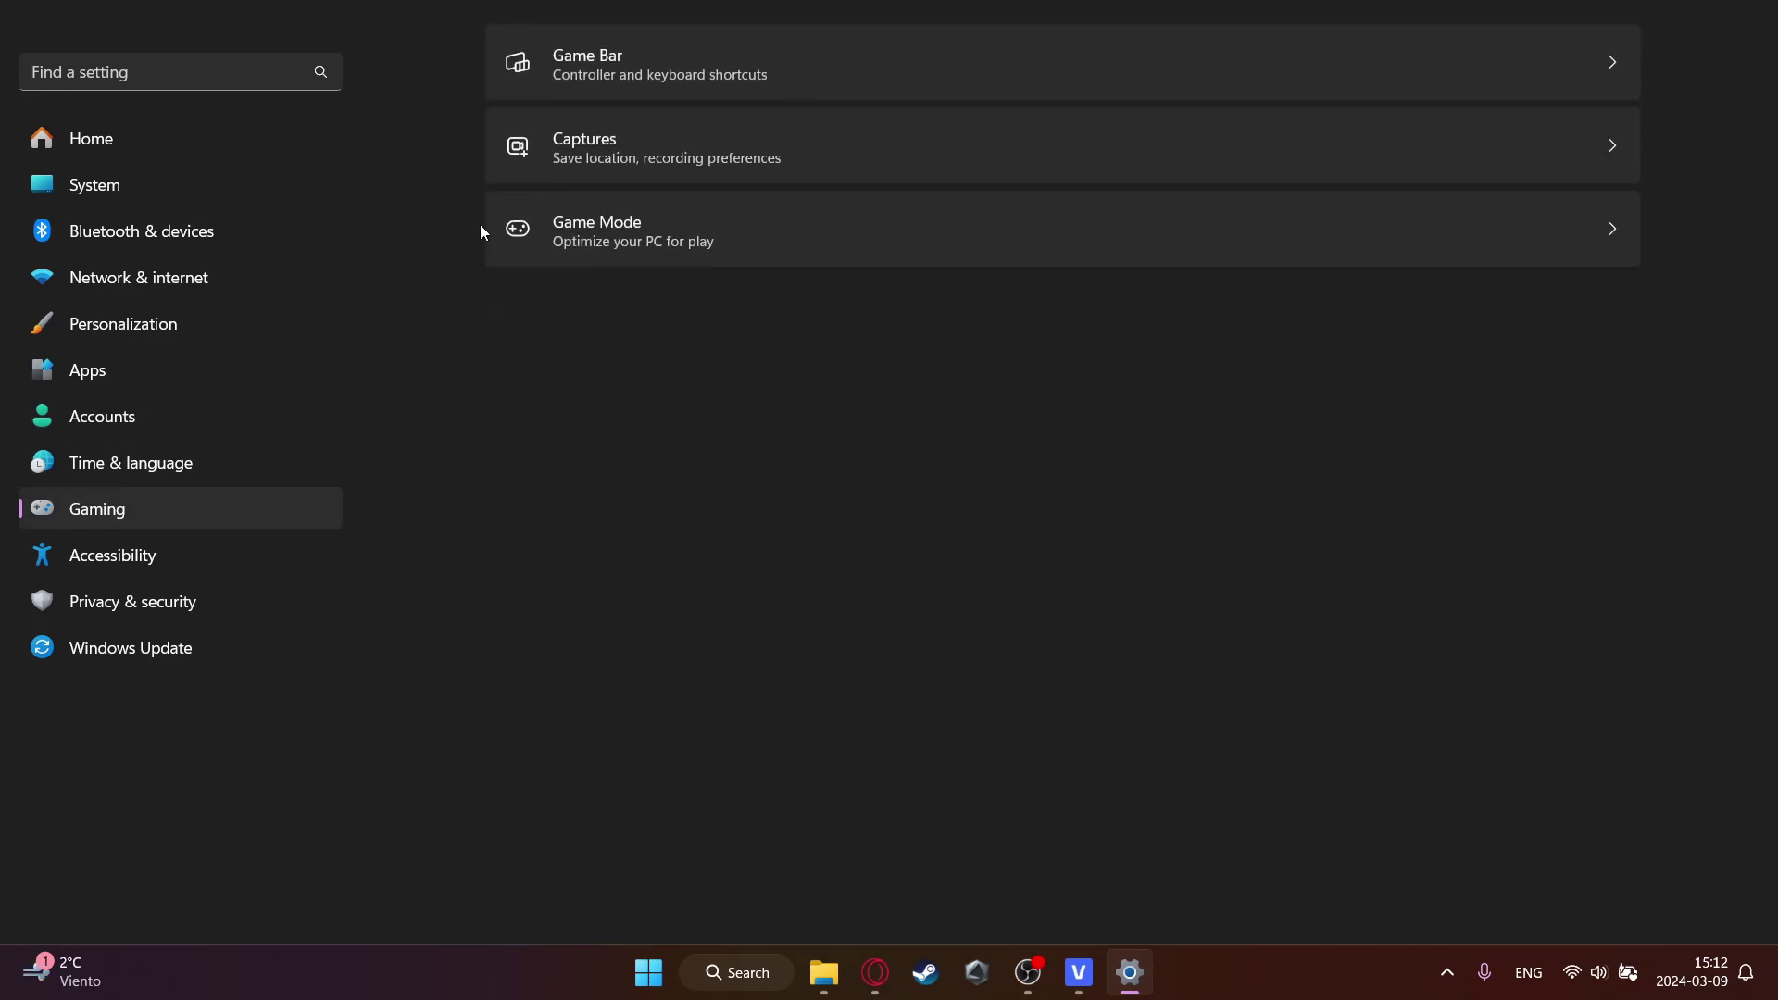
# - From Game Mode reach the default Graphics settings to confirm GPU scheduling, VRR and windowed optimizations are on
pyautogui.click(633, 230)
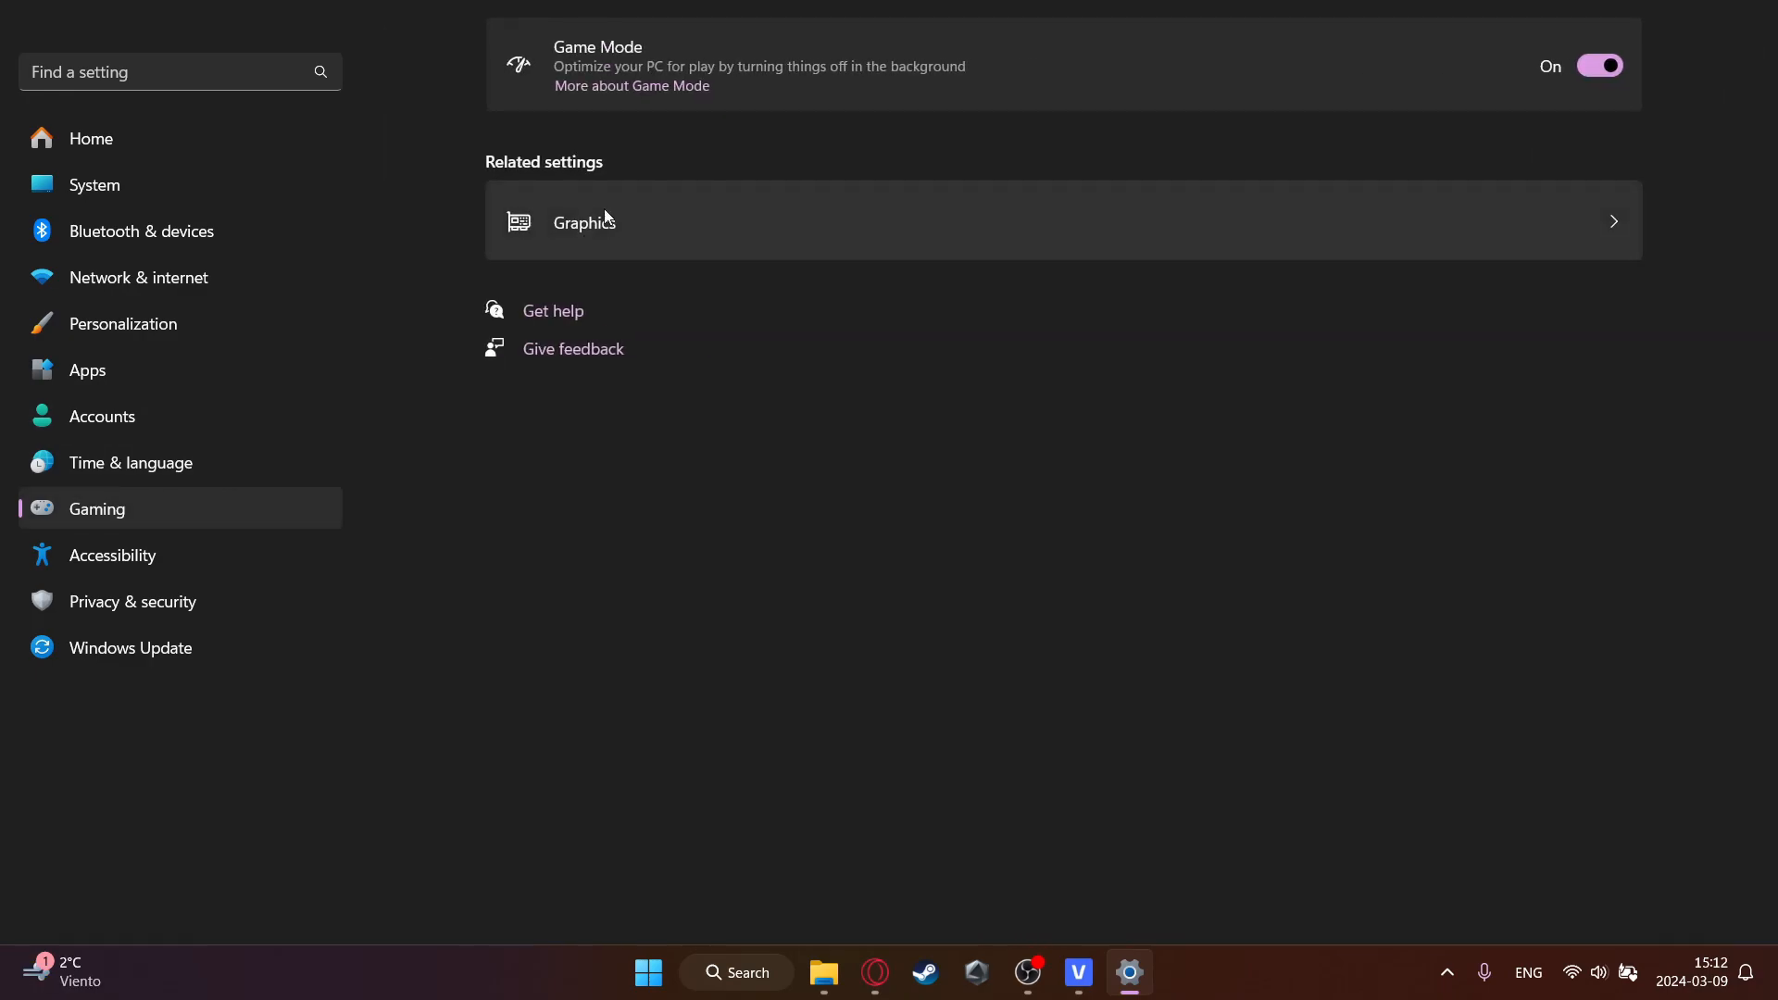
pyautogui.click(583, 222)
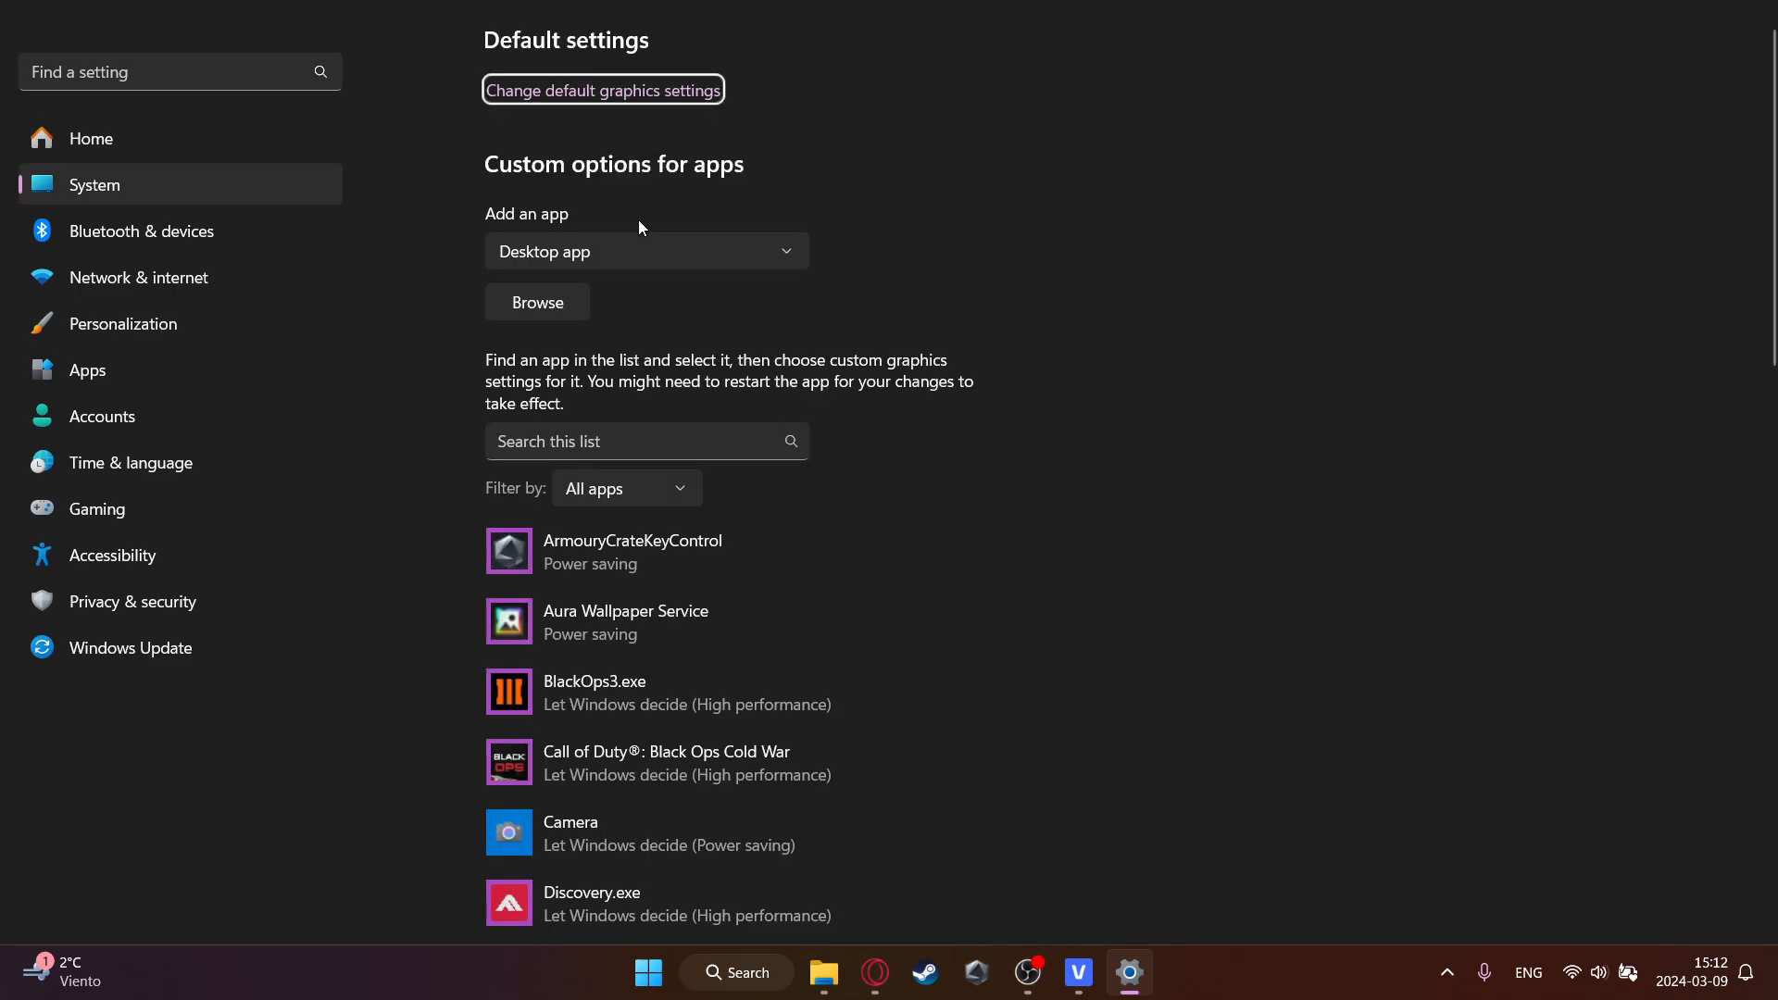
pyautogui.click(602, 89)
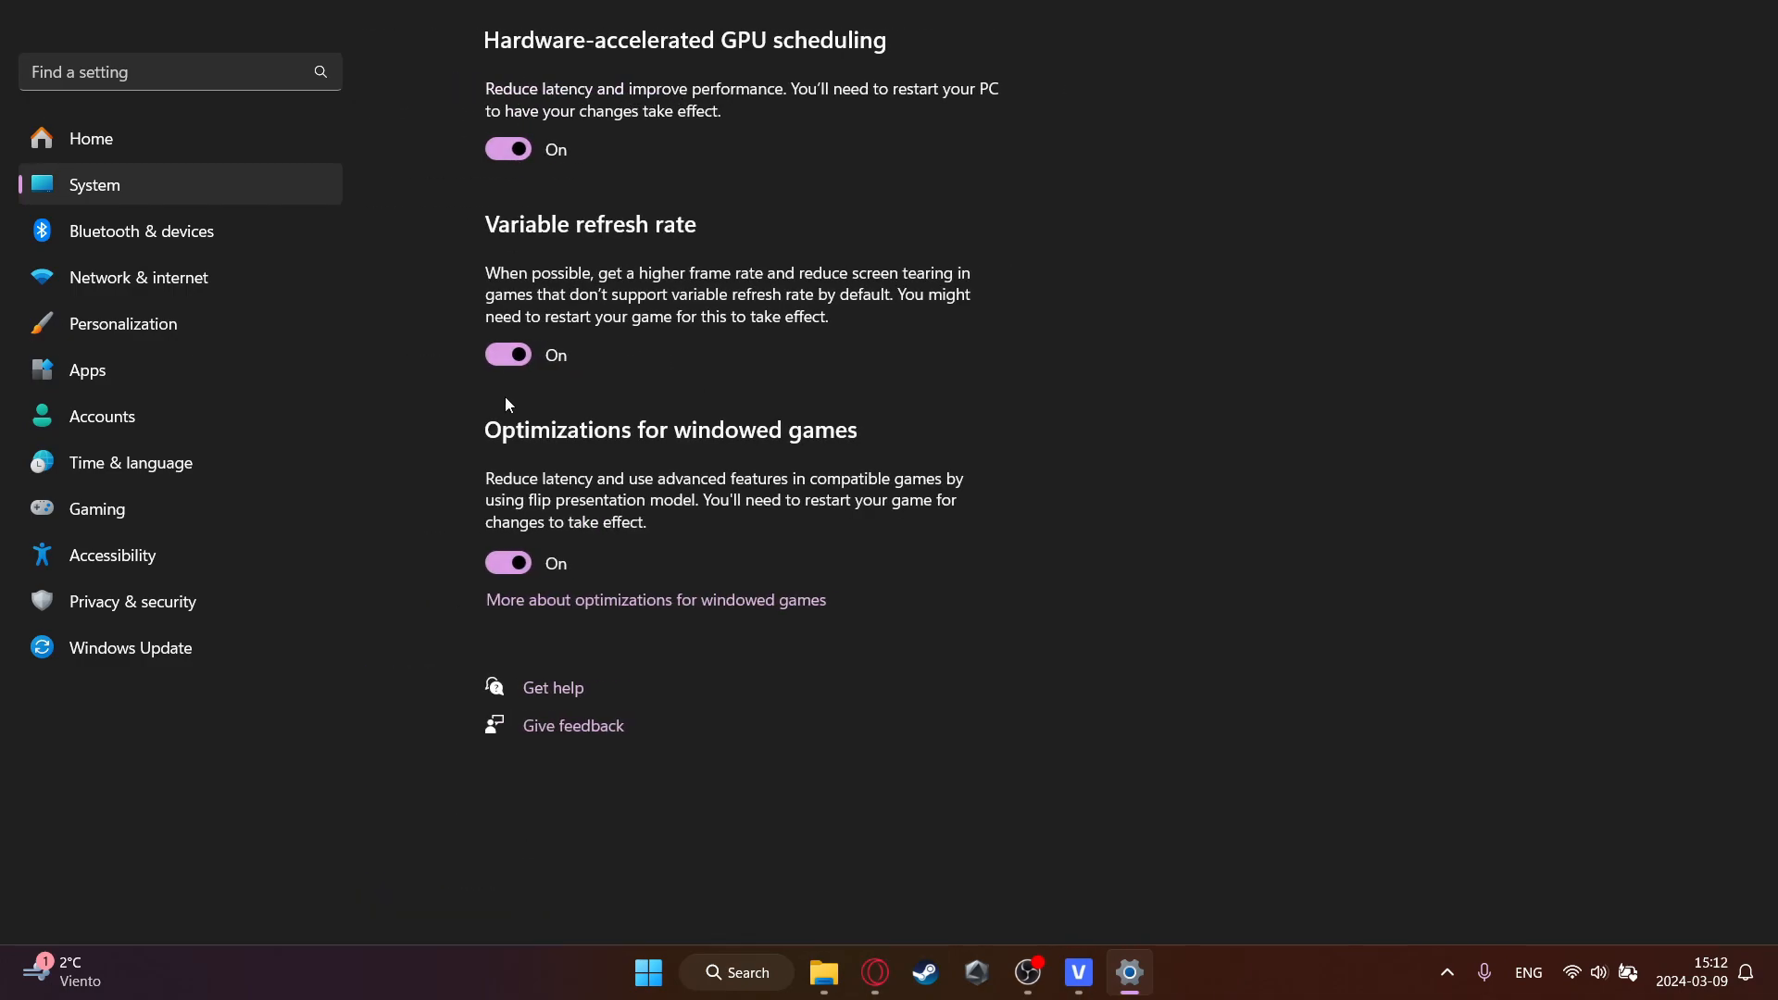
pyautogui.moveTo(368, 446)
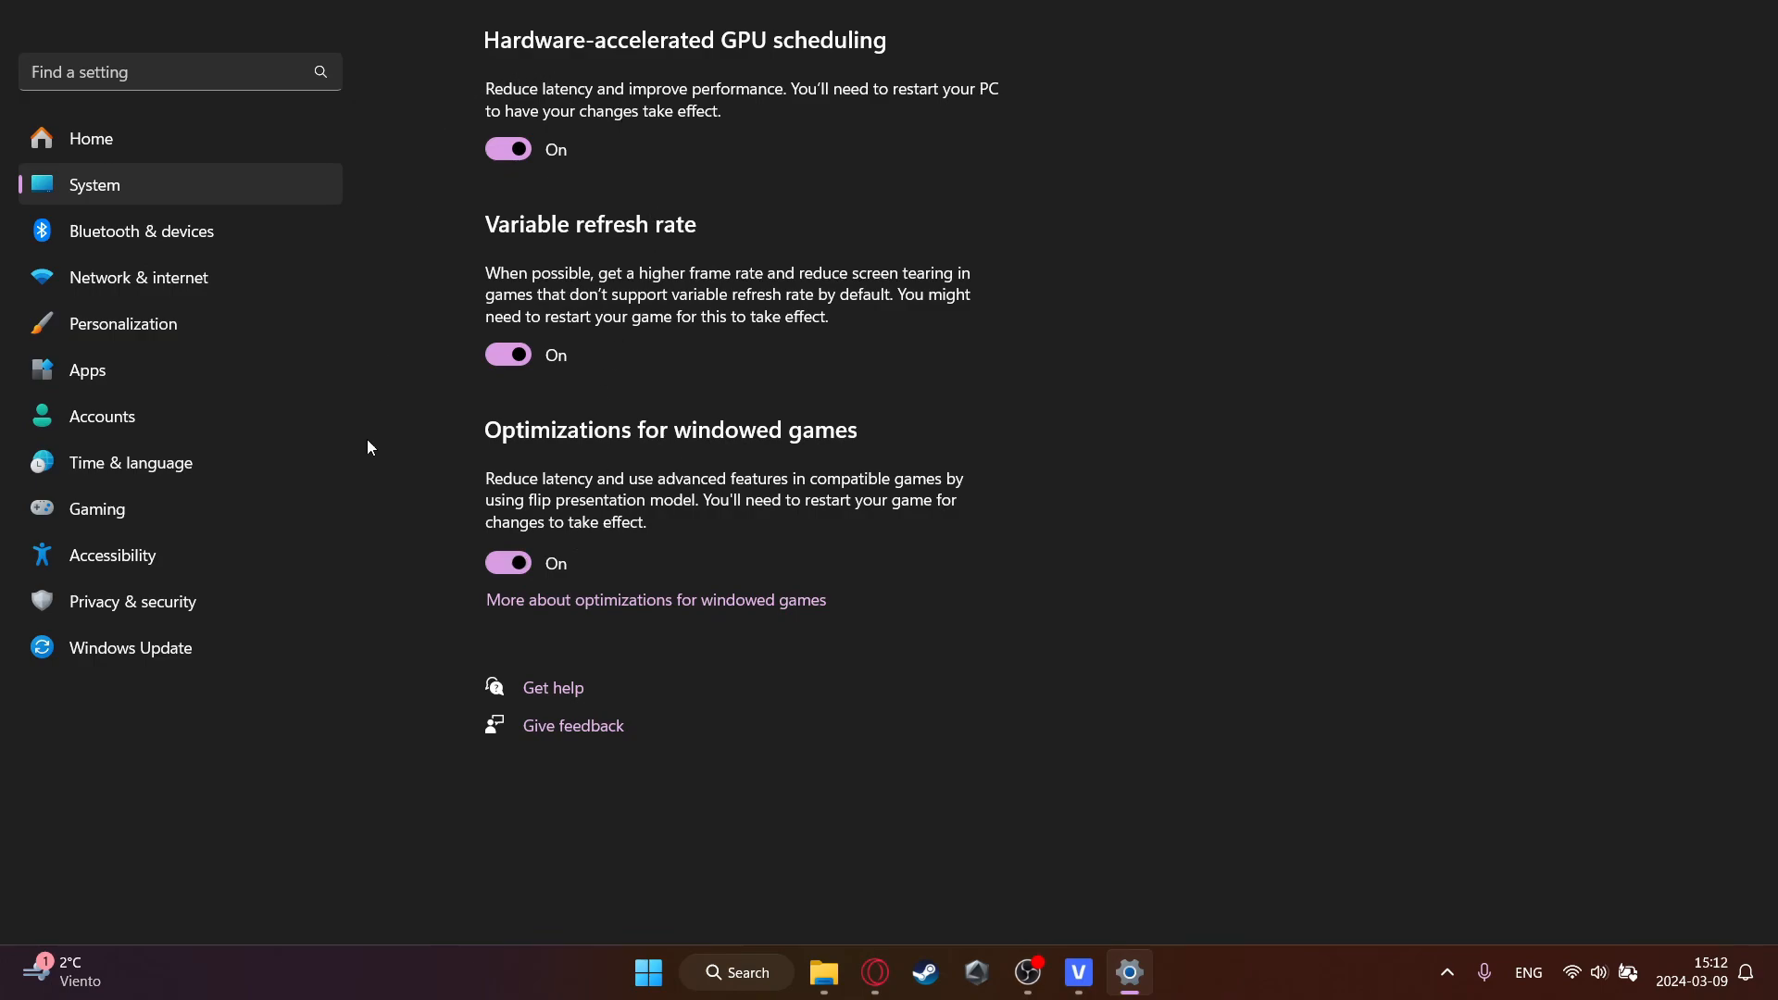
pyautogui.moveTo(882, 441)
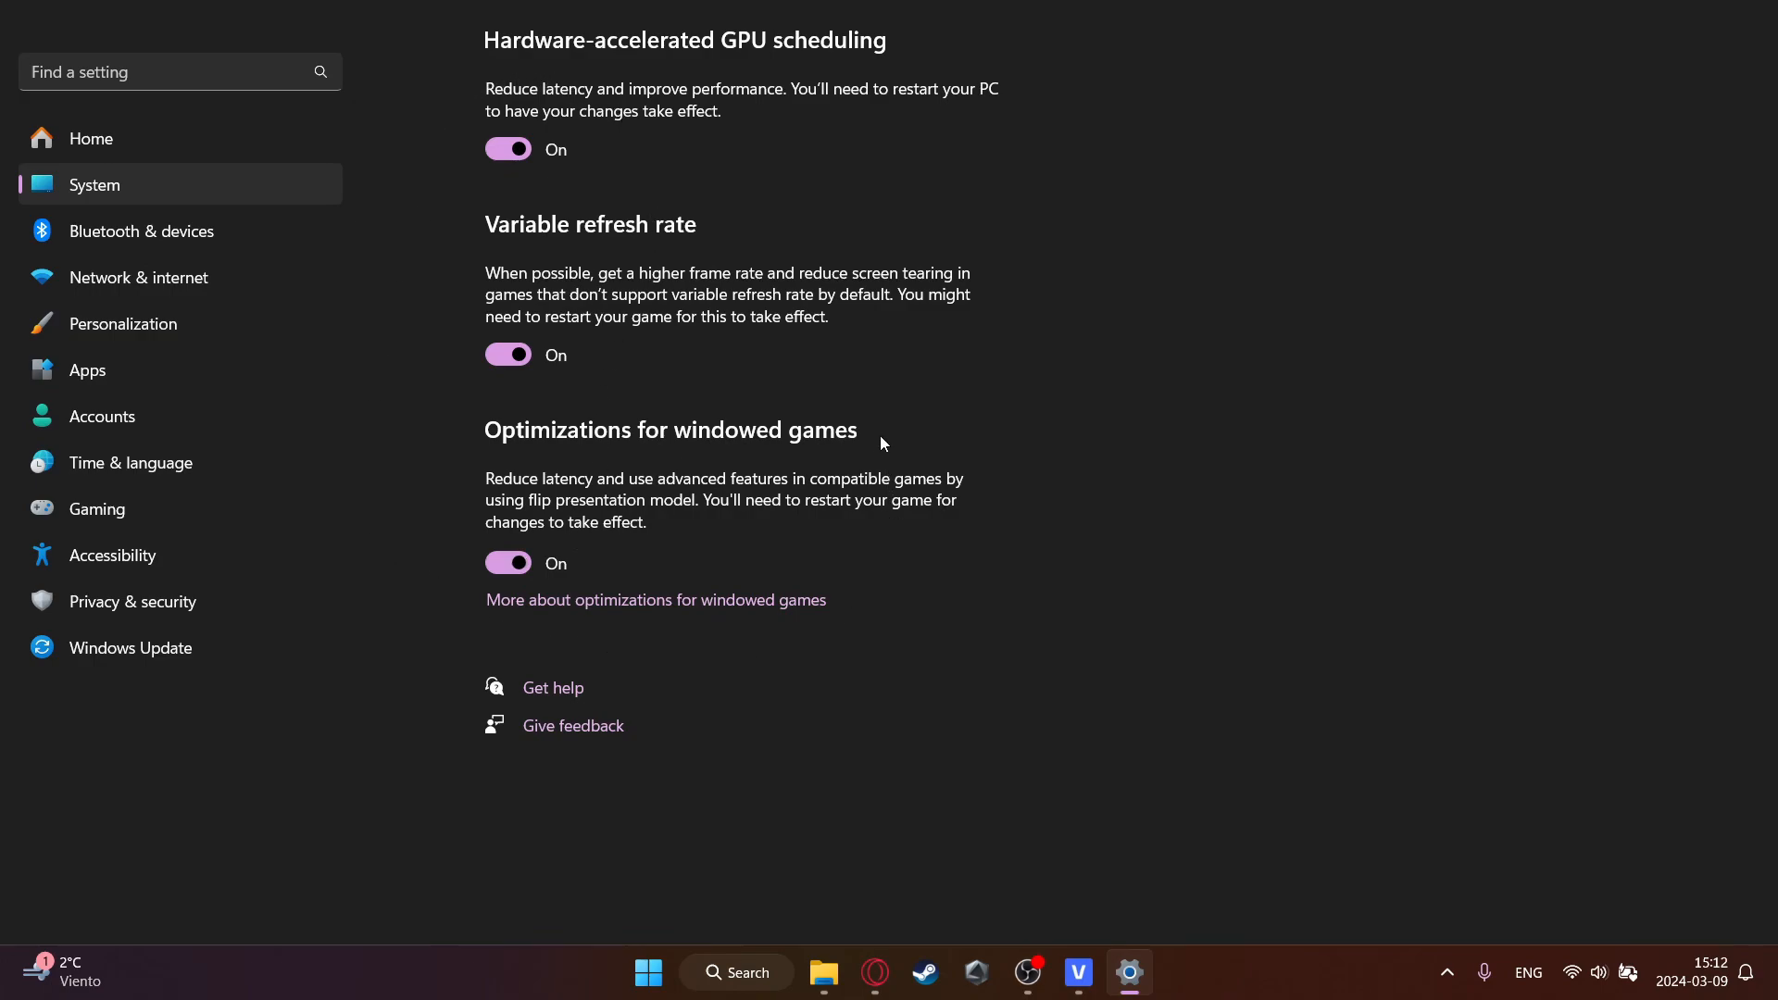
pyautogui.moveTo(848, 78)
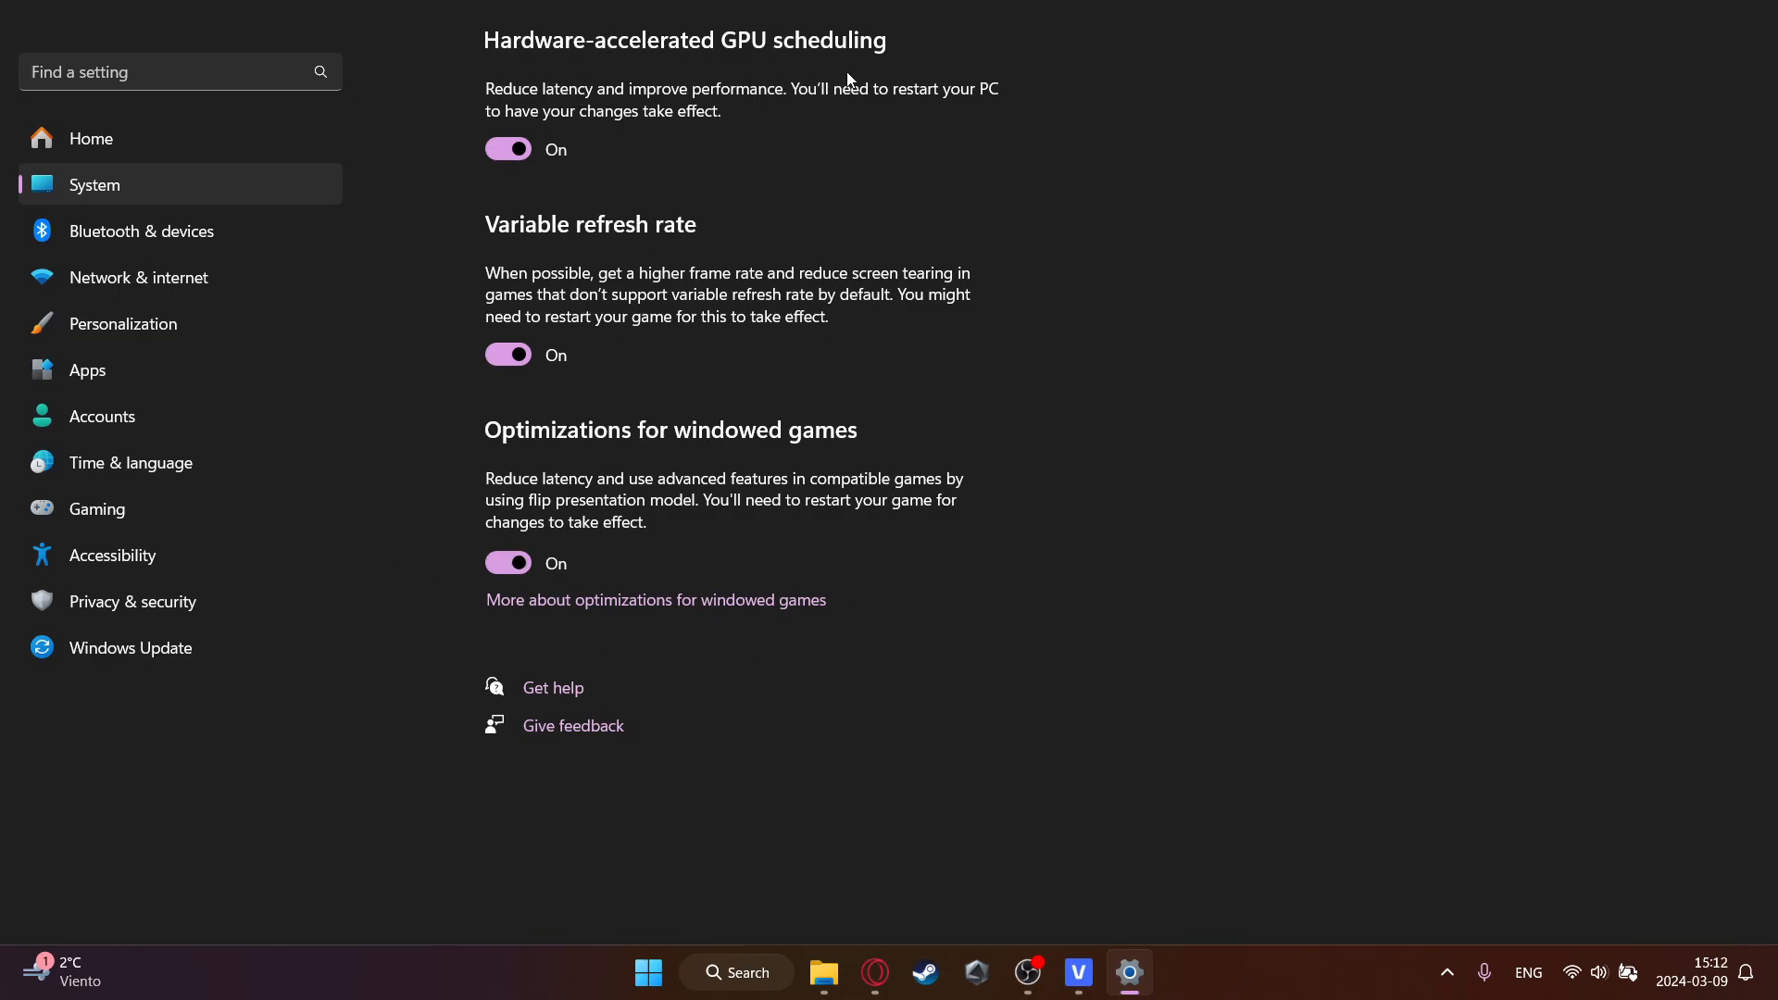
pyautogui.moveTo(522, 122)
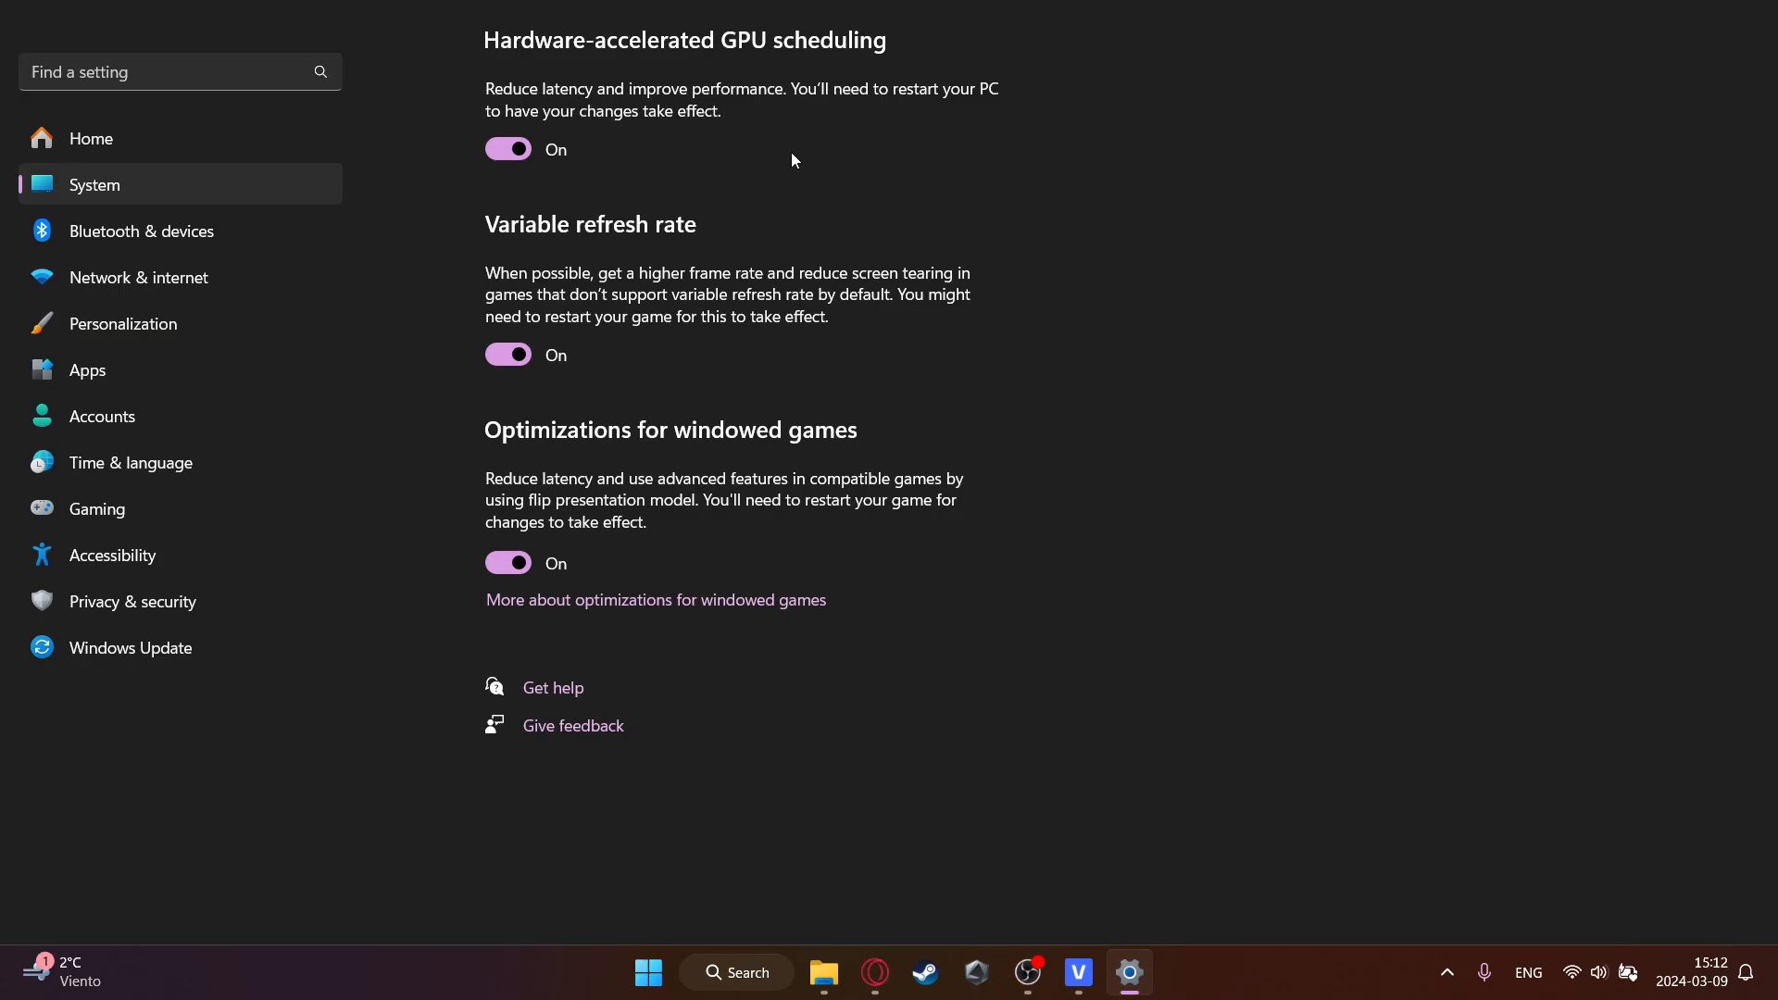
pyautogui.moveTo(970, 185)
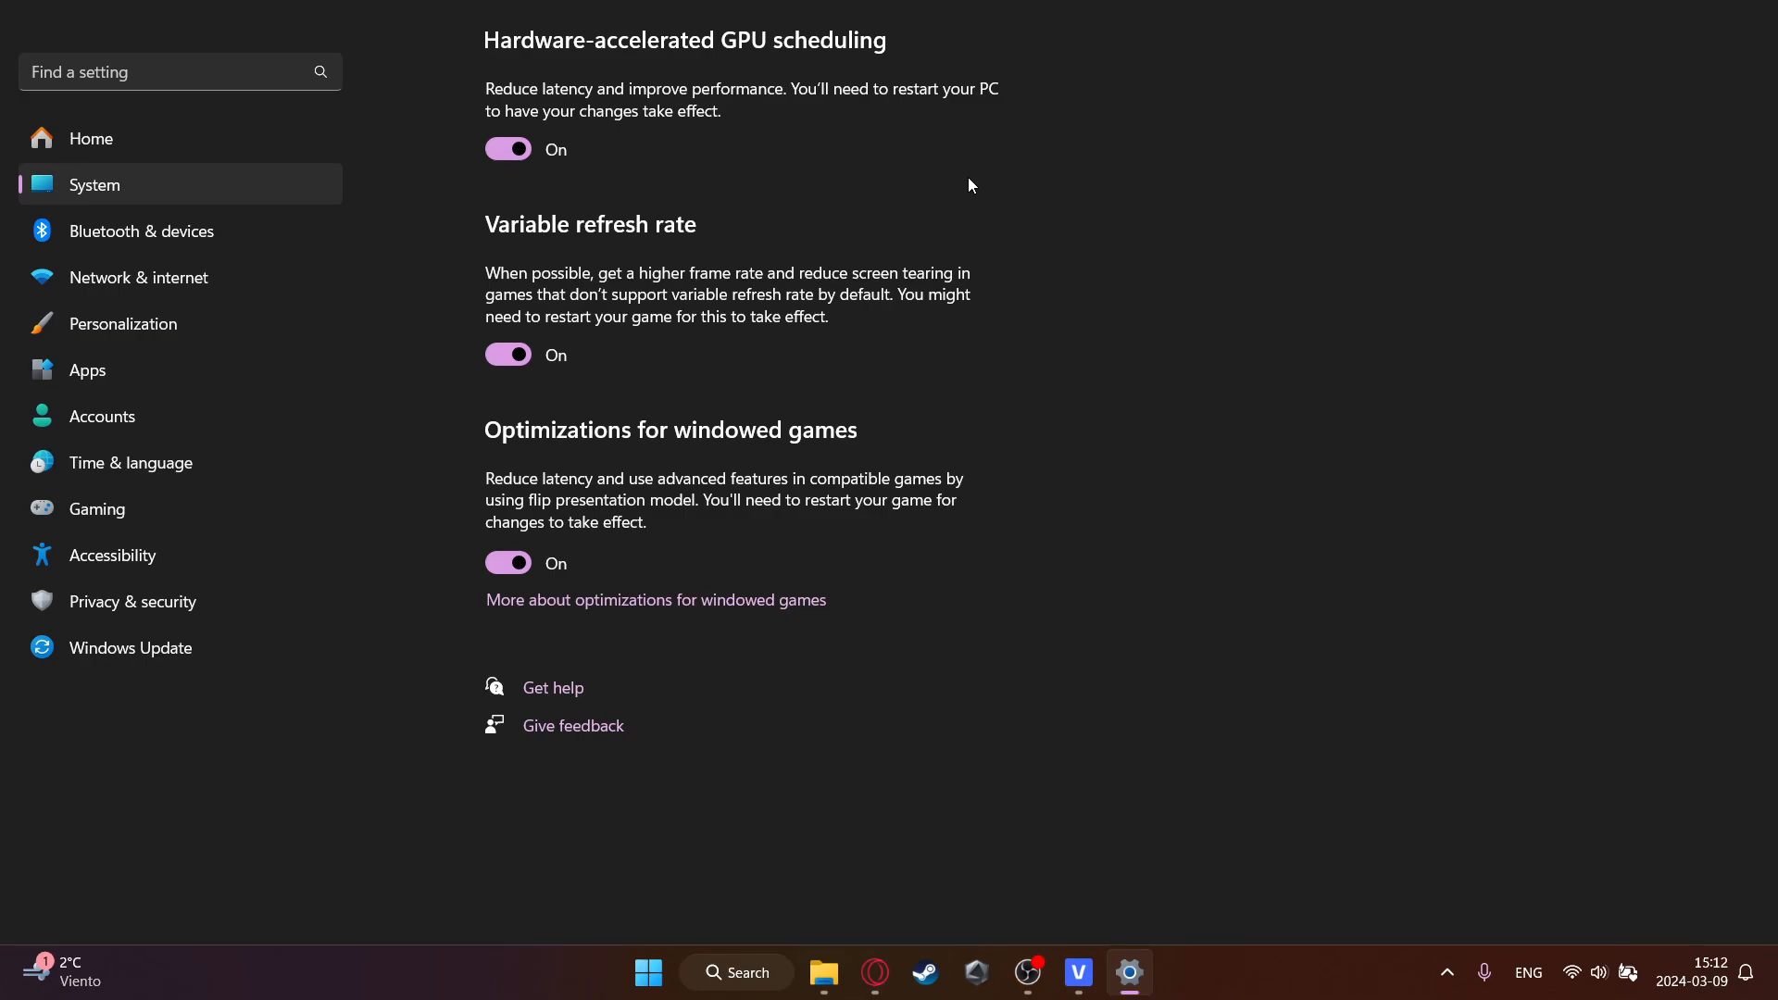
pyautogui.moveTo(681, 253)
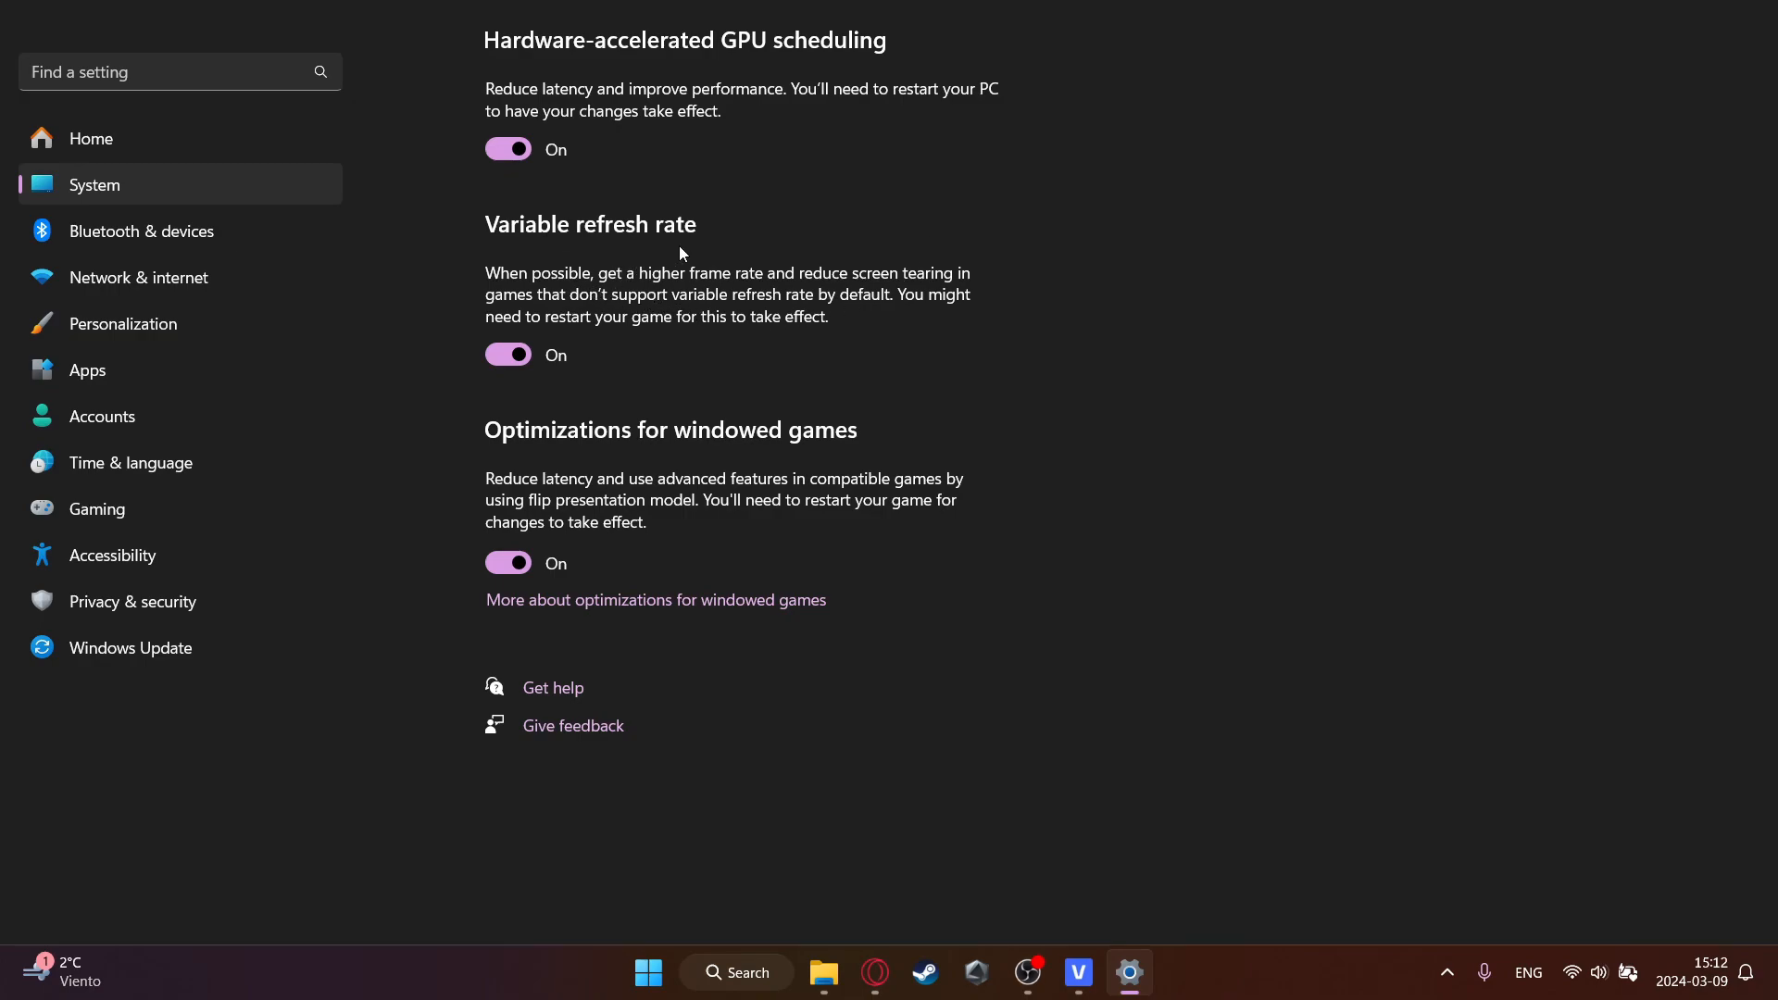
pyautogui.moveTo(761, 277)
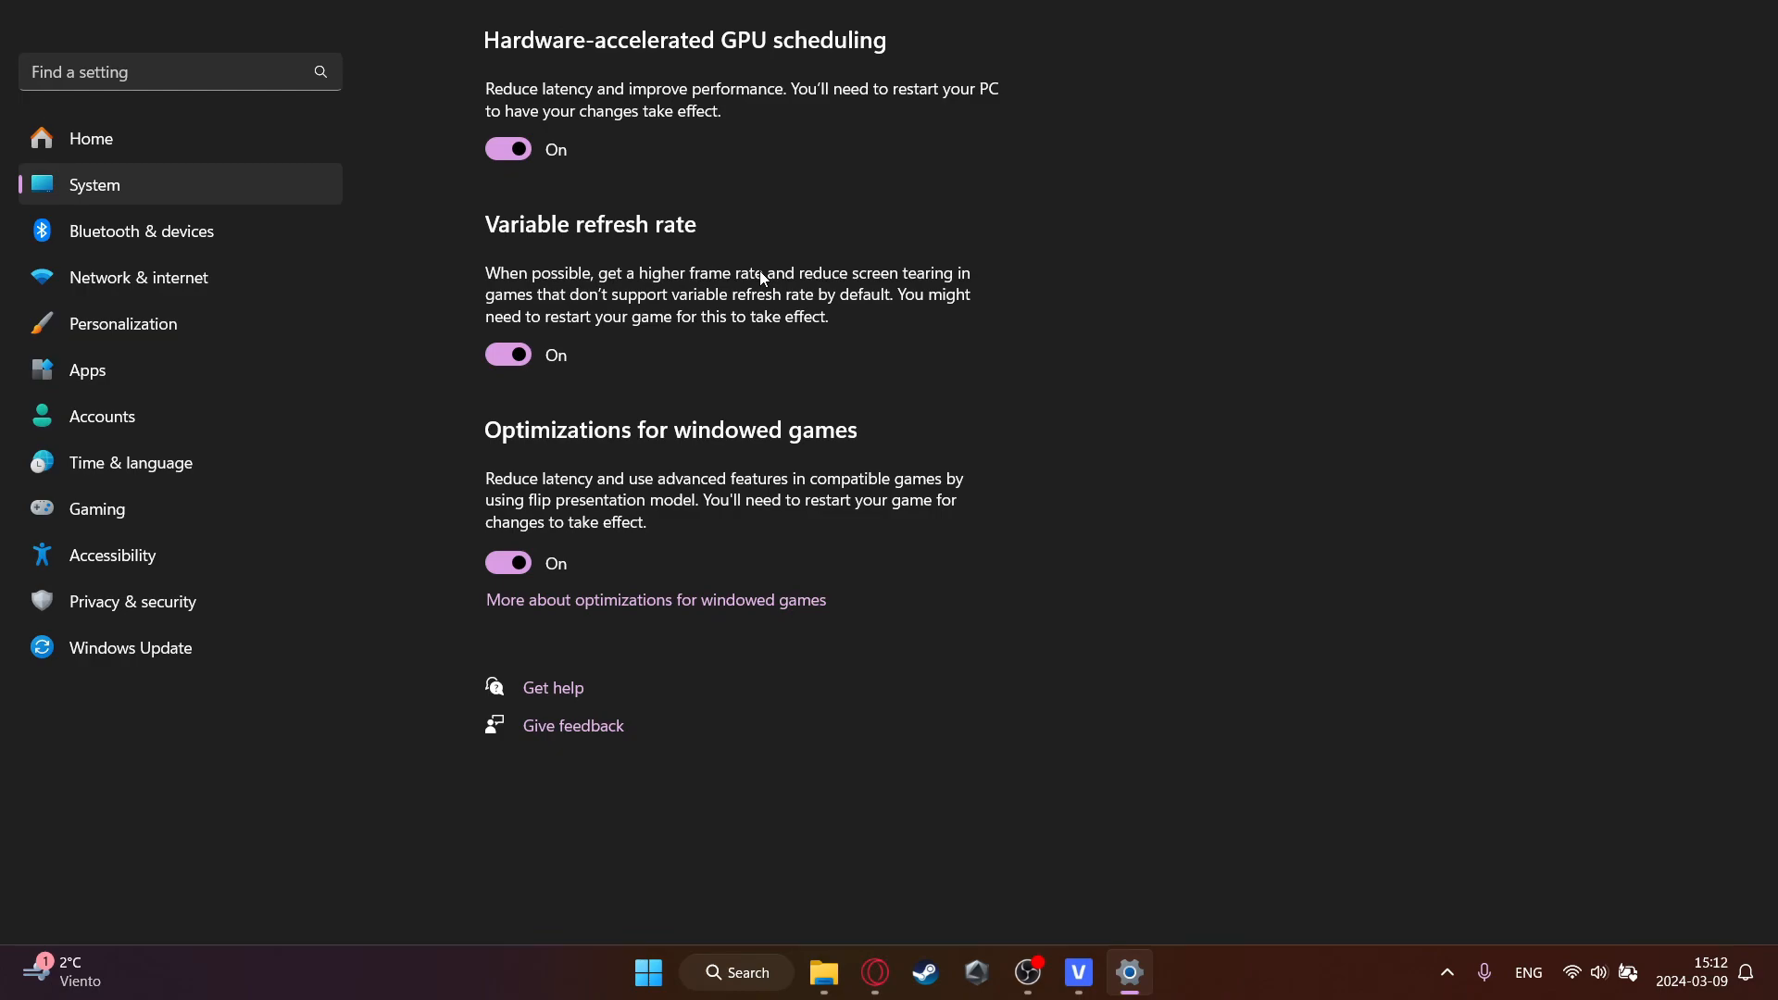
pyautogui.moveTo(758, 318)
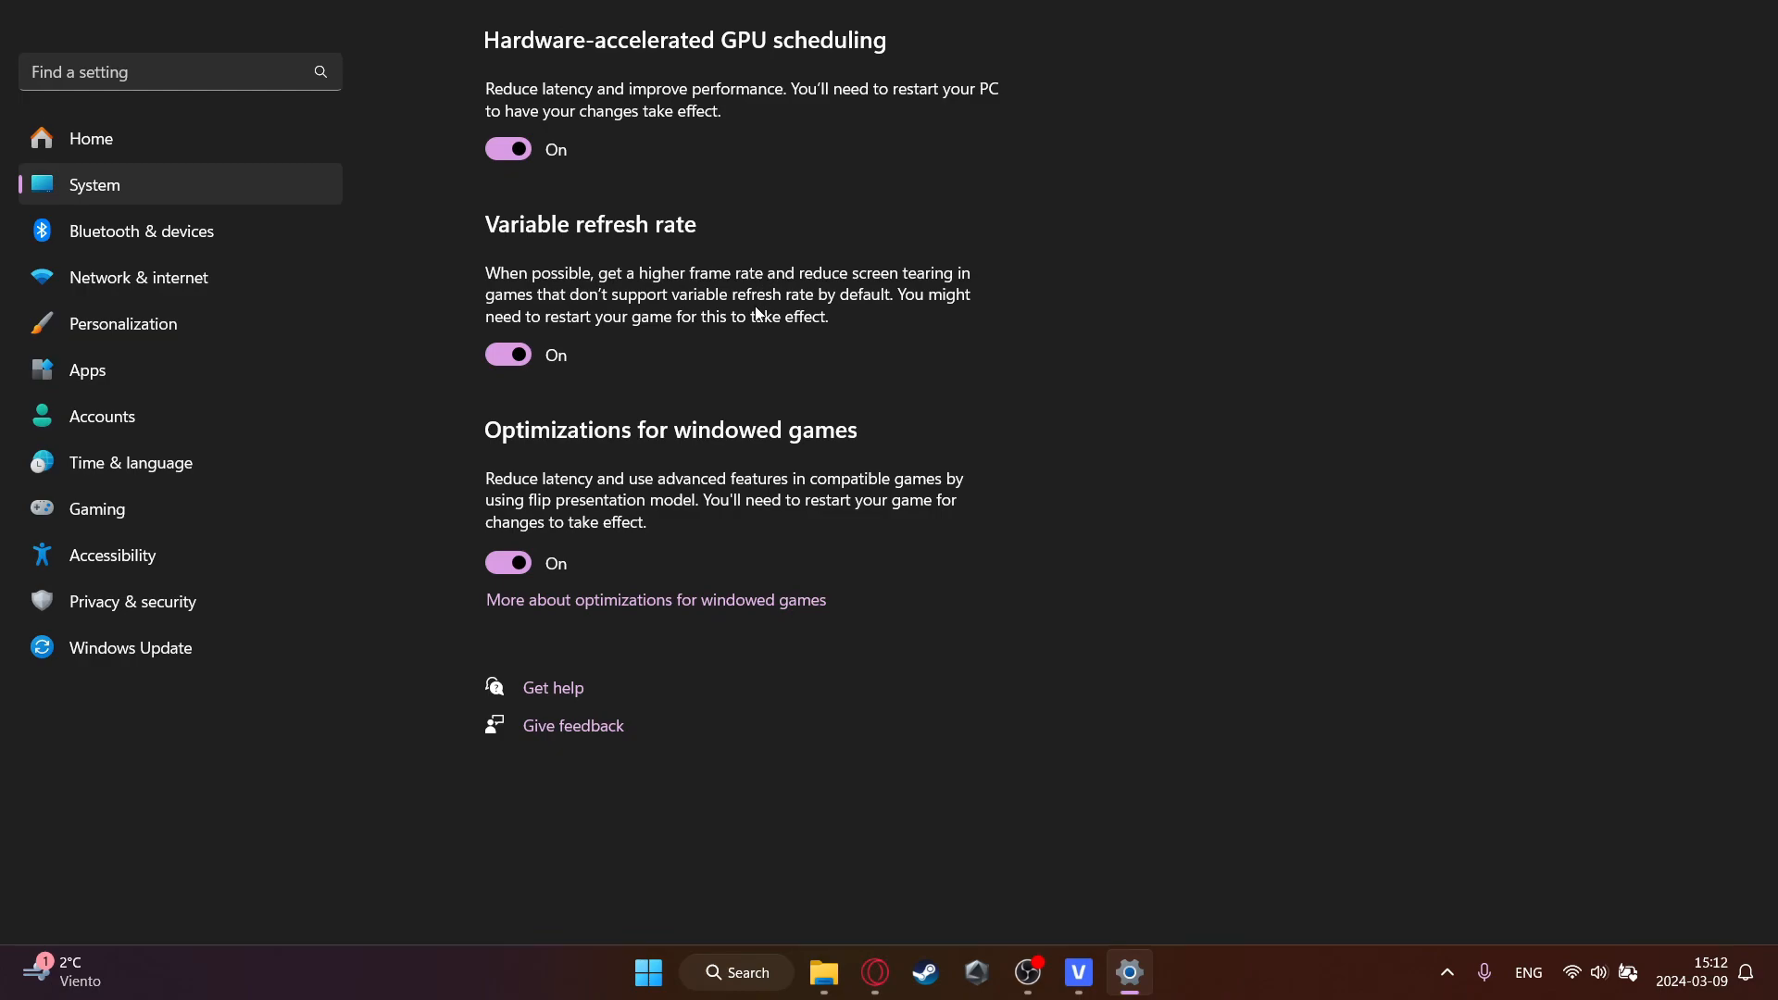
pyautogui.moveTo(504, 236)
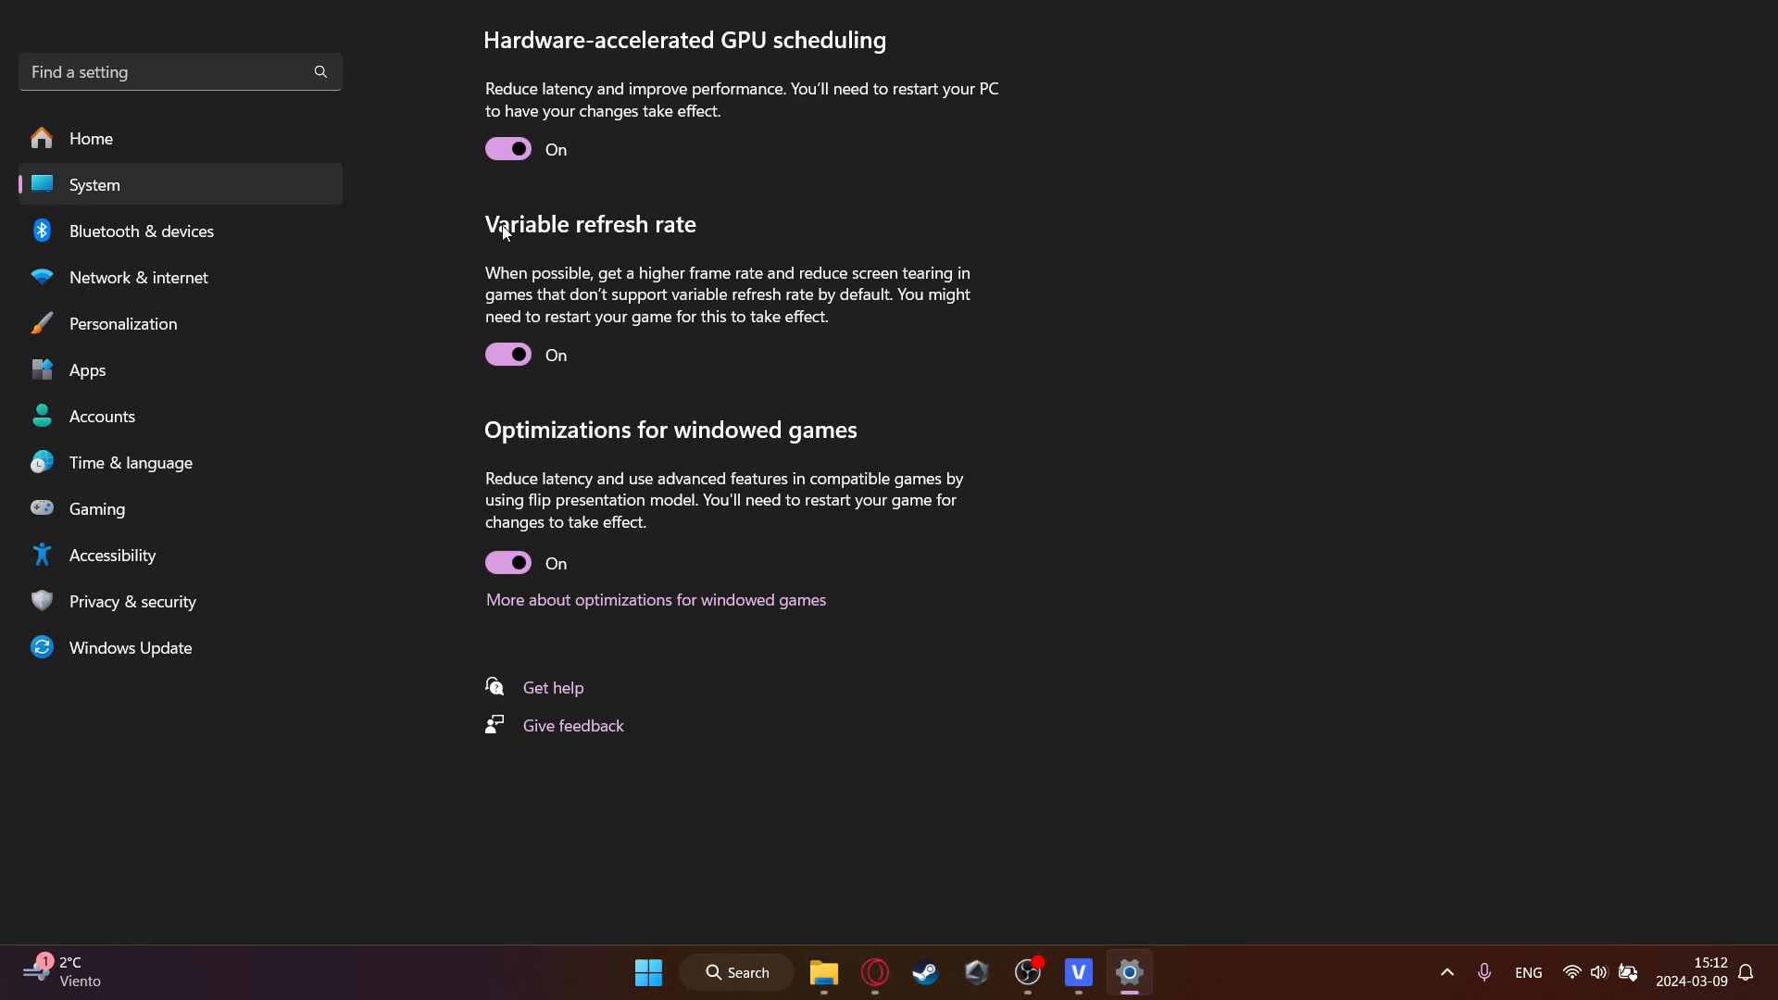
pyautogui.moveTo(569, 252)
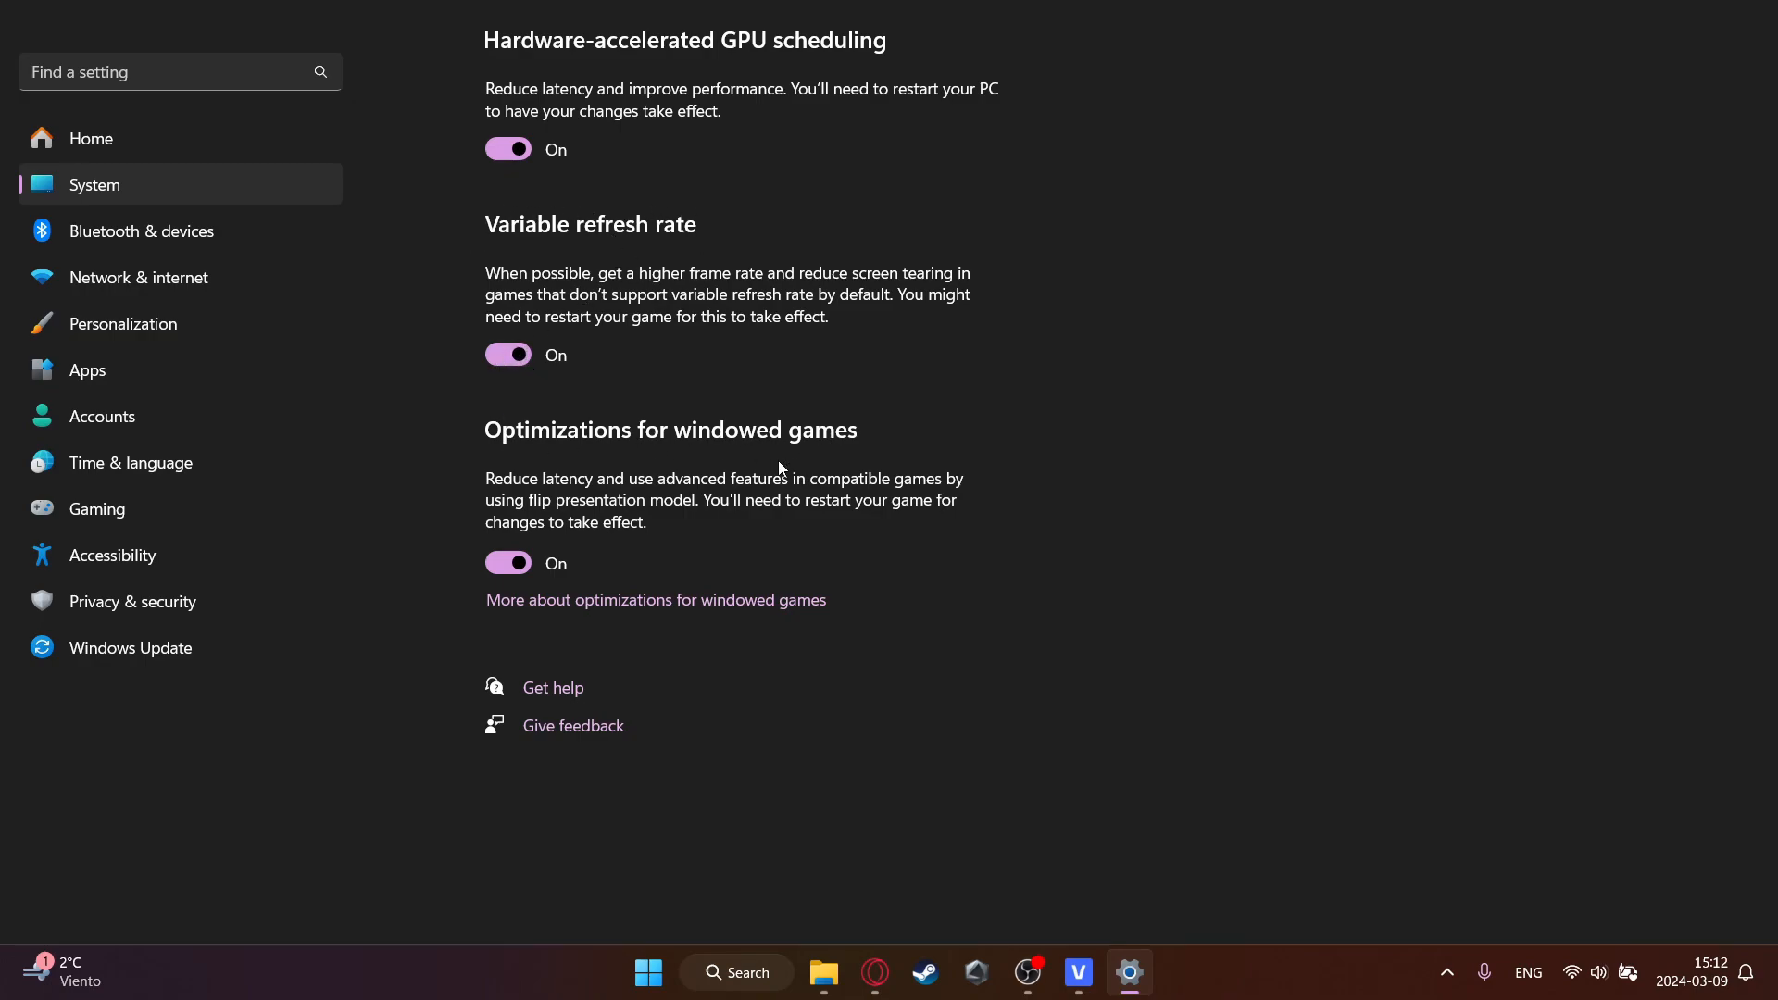
pyautogui.moveTo(468, 574)
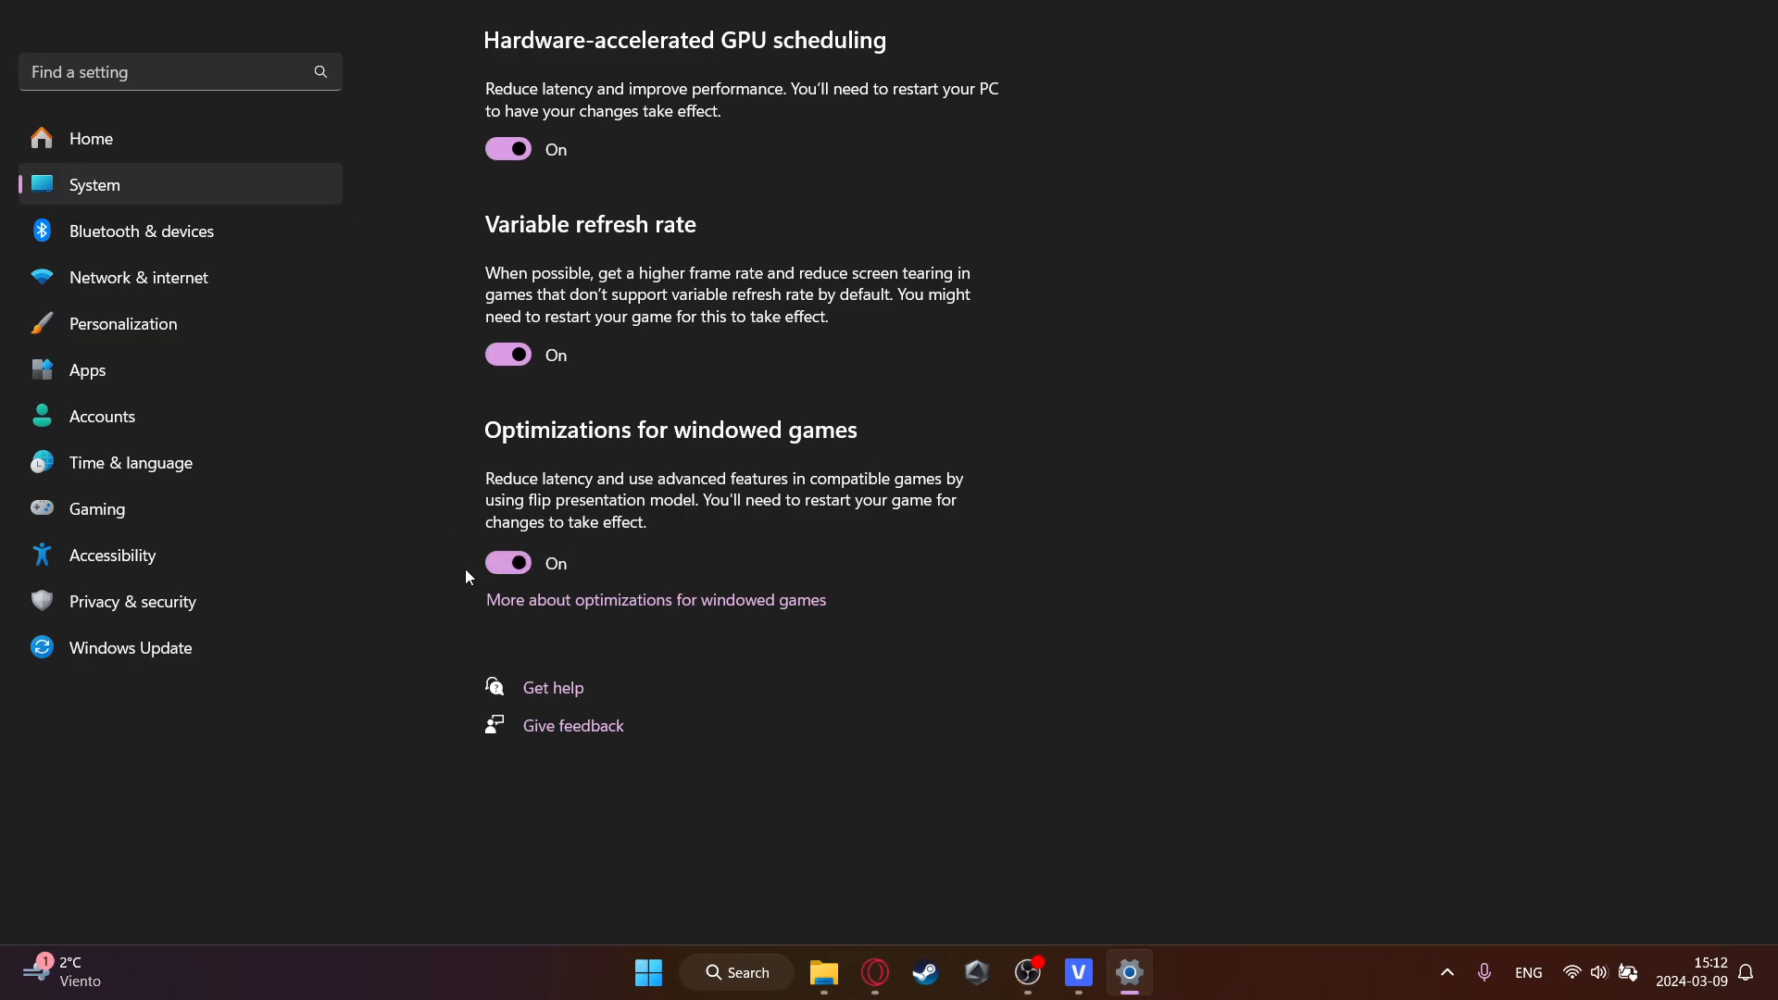
pyautogui.moveTo(774, 448)
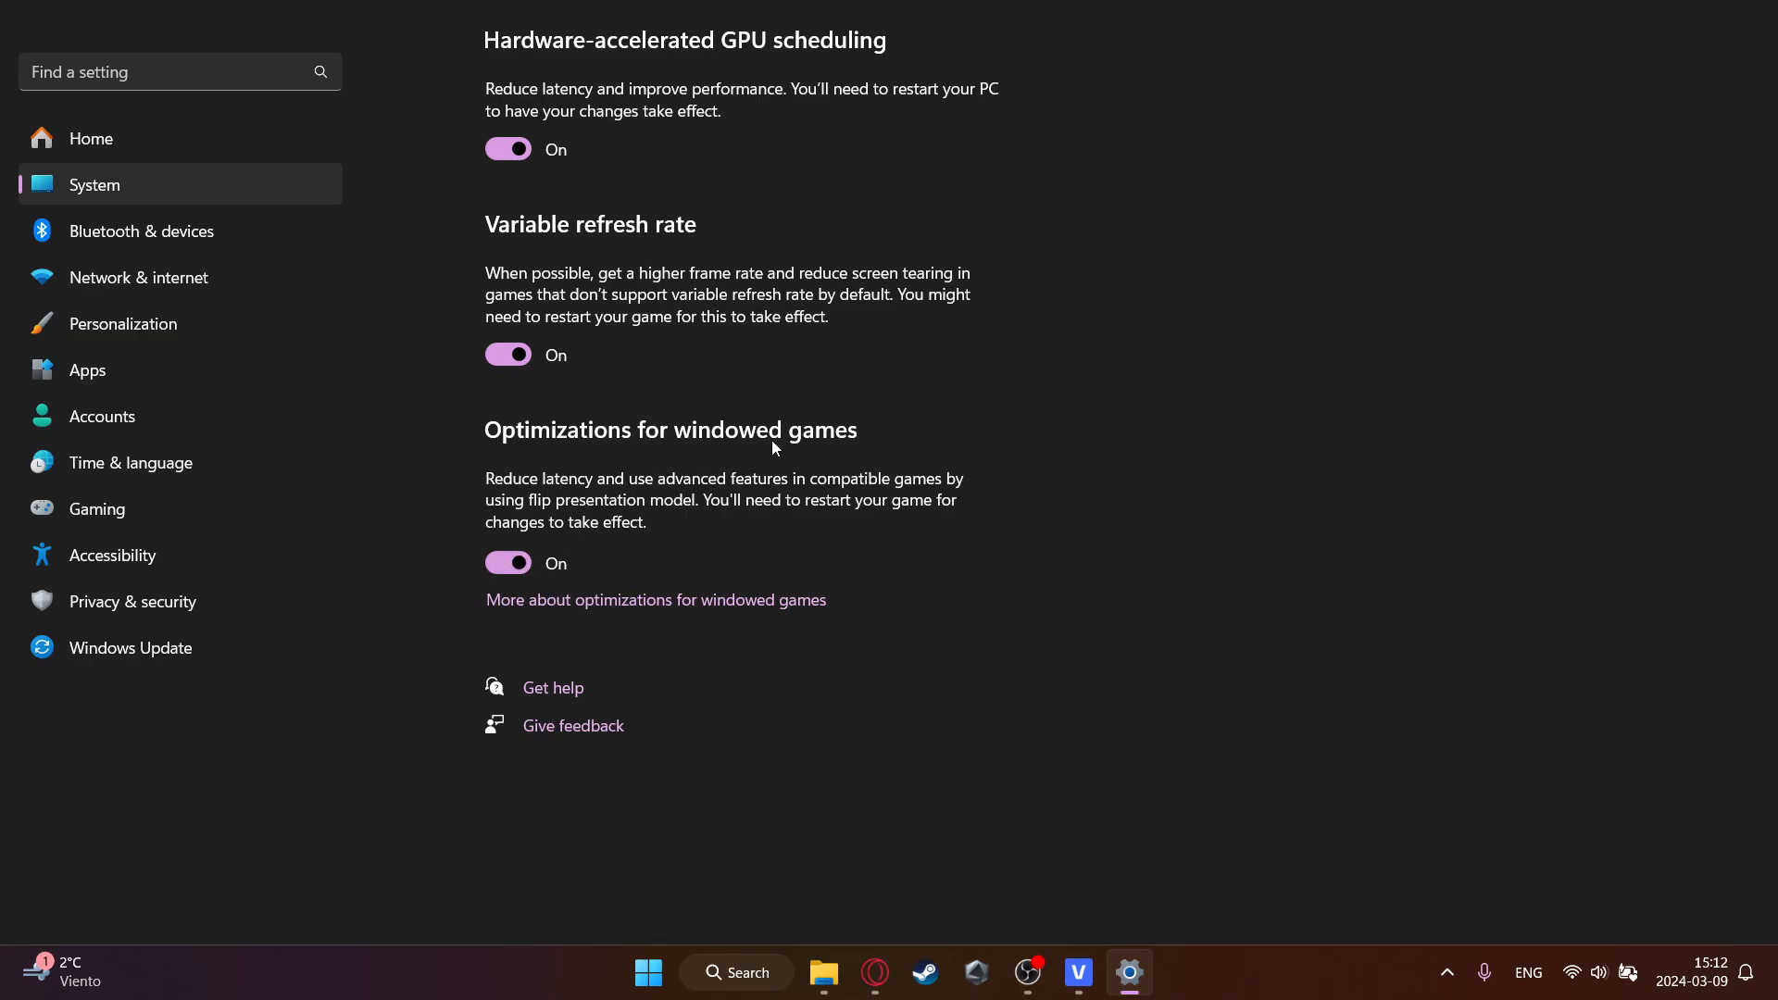
pyautogui.moveTo(1478, 11)
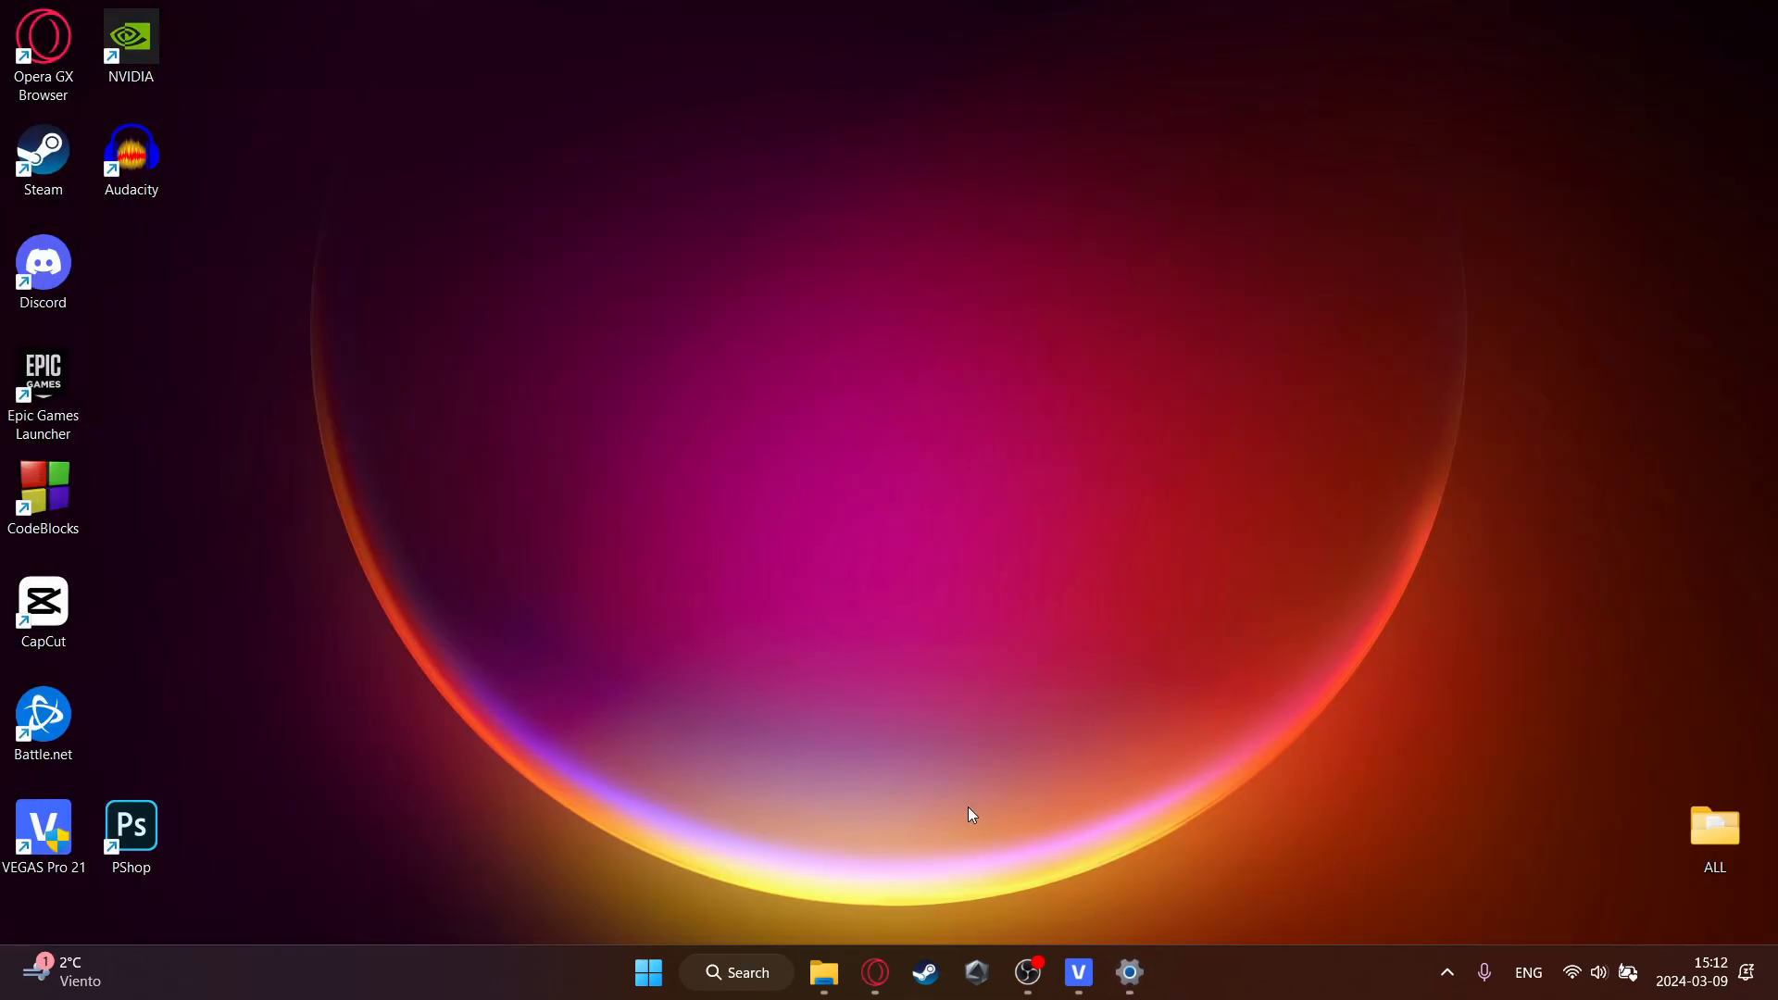
# - Launch Task Manager from the taskbar's right-click menu
pyautogui.rightClick(1213, 973)
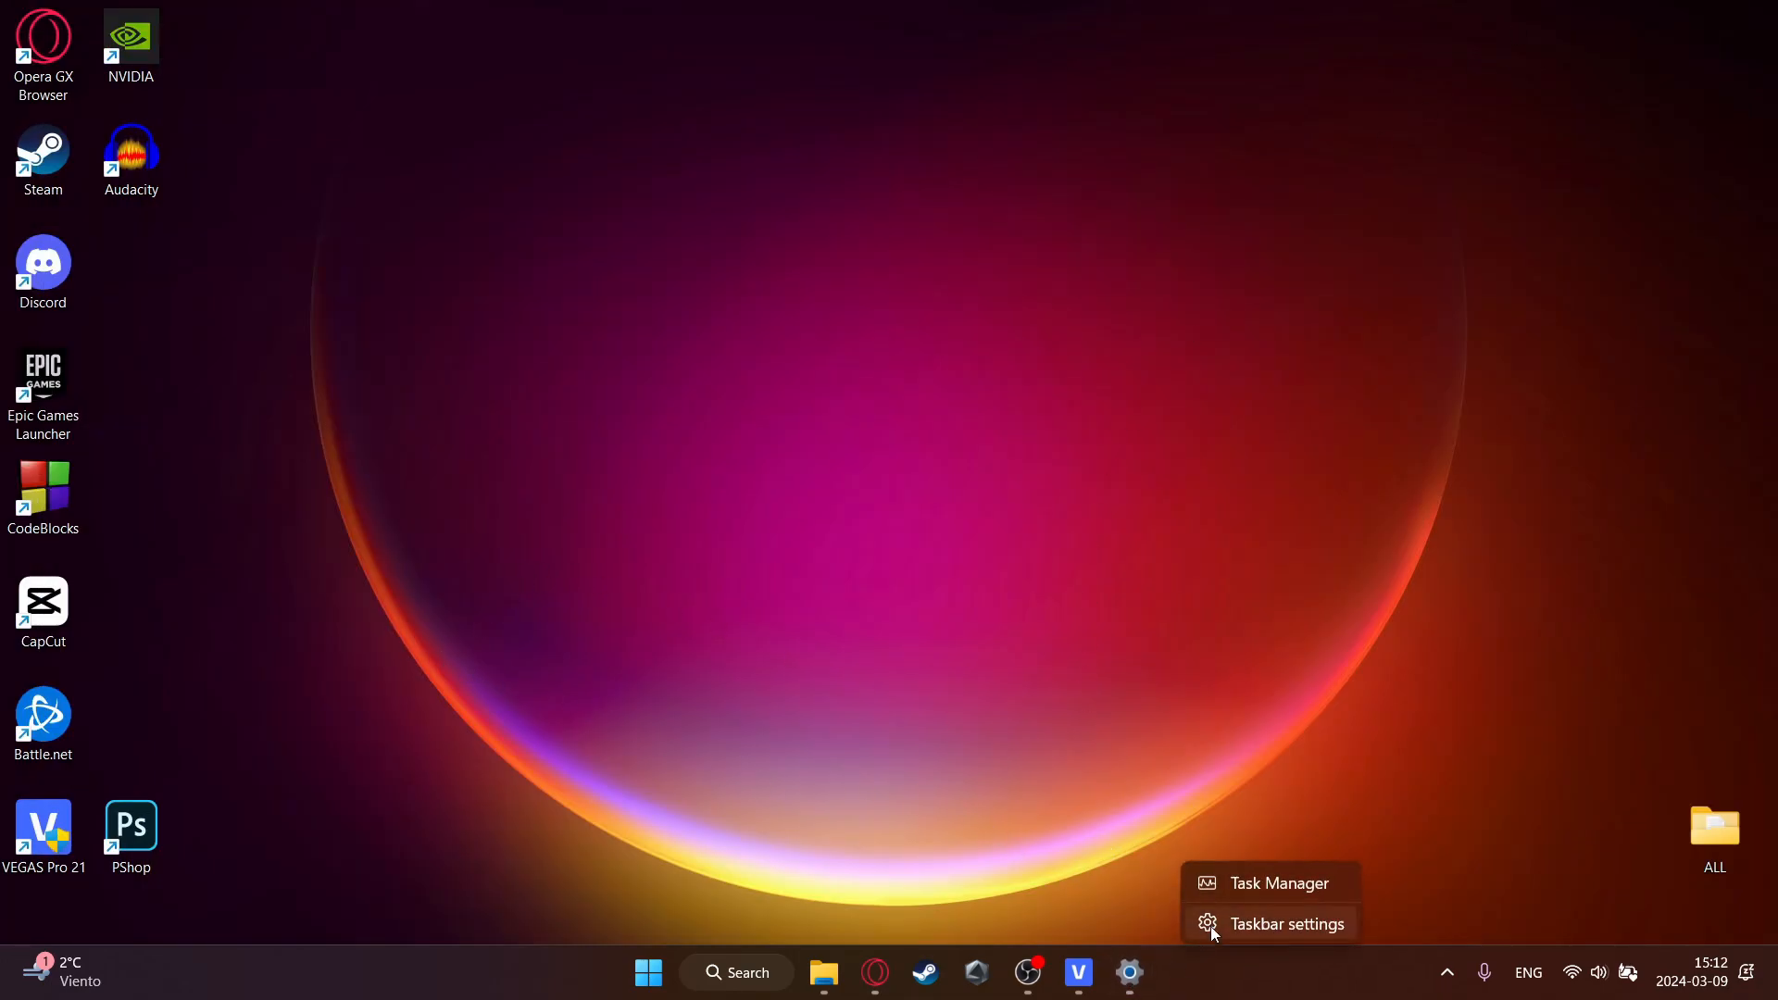
pyautogui.moveTo(1259, 898)
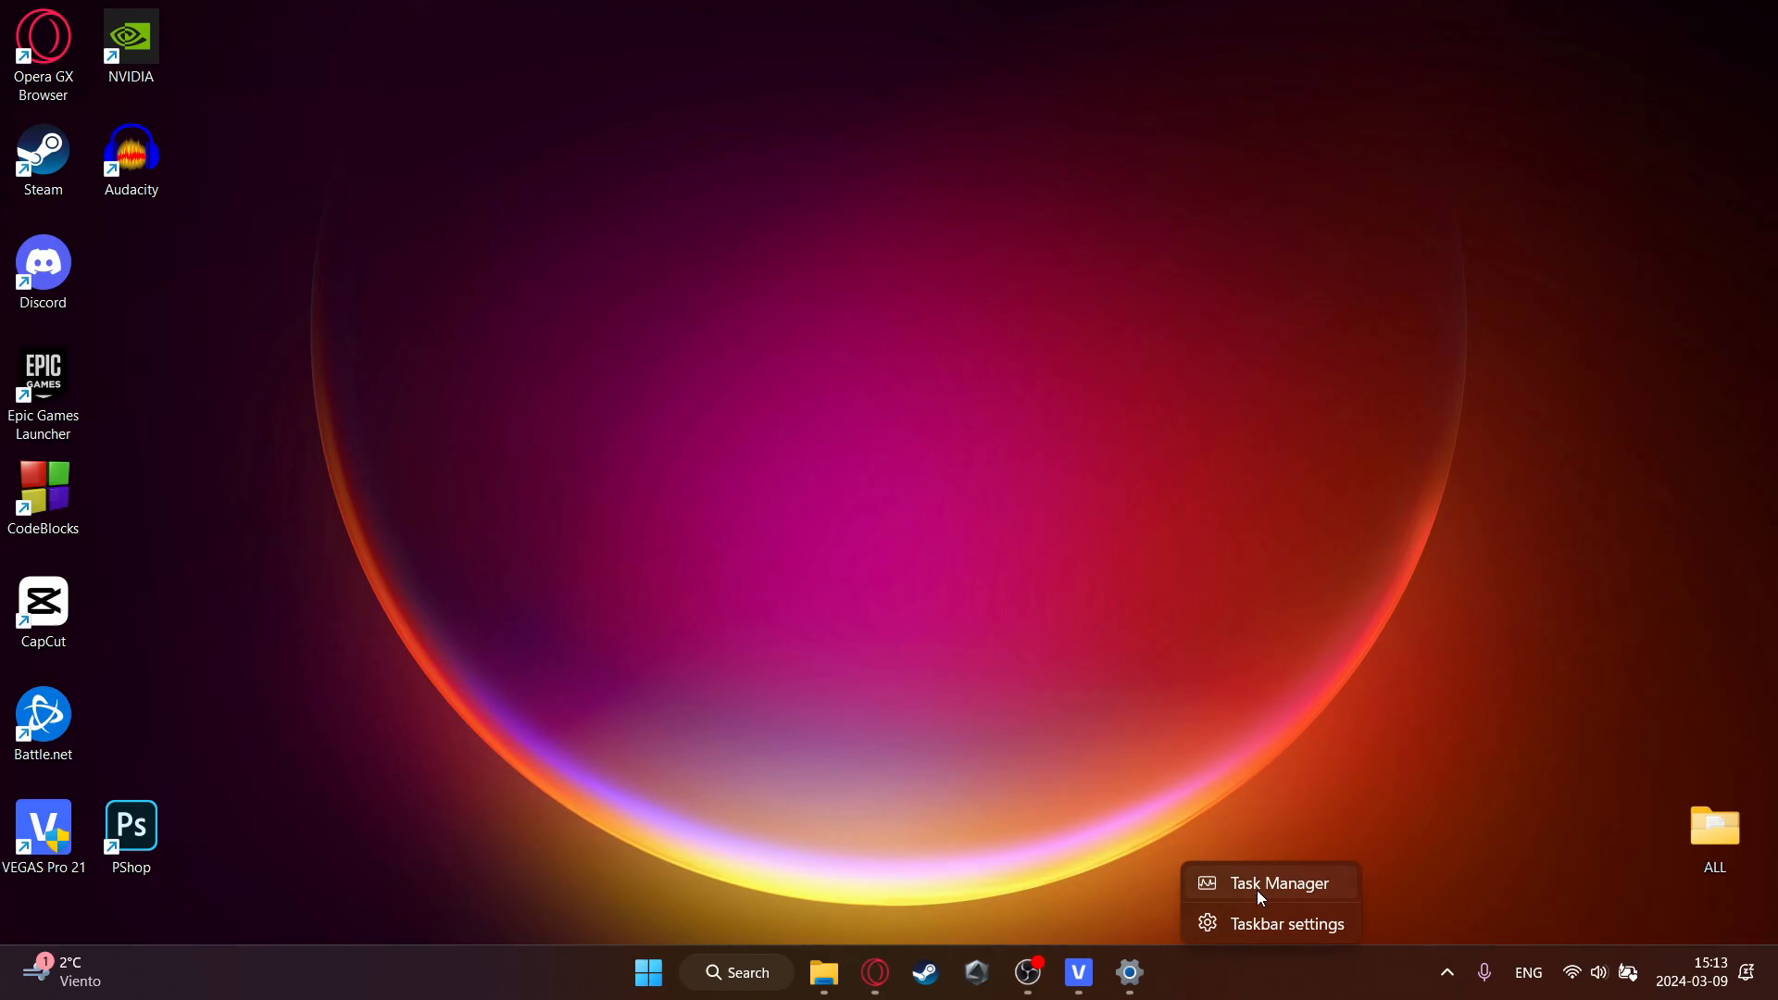
pyautogui.click(1278, 882)
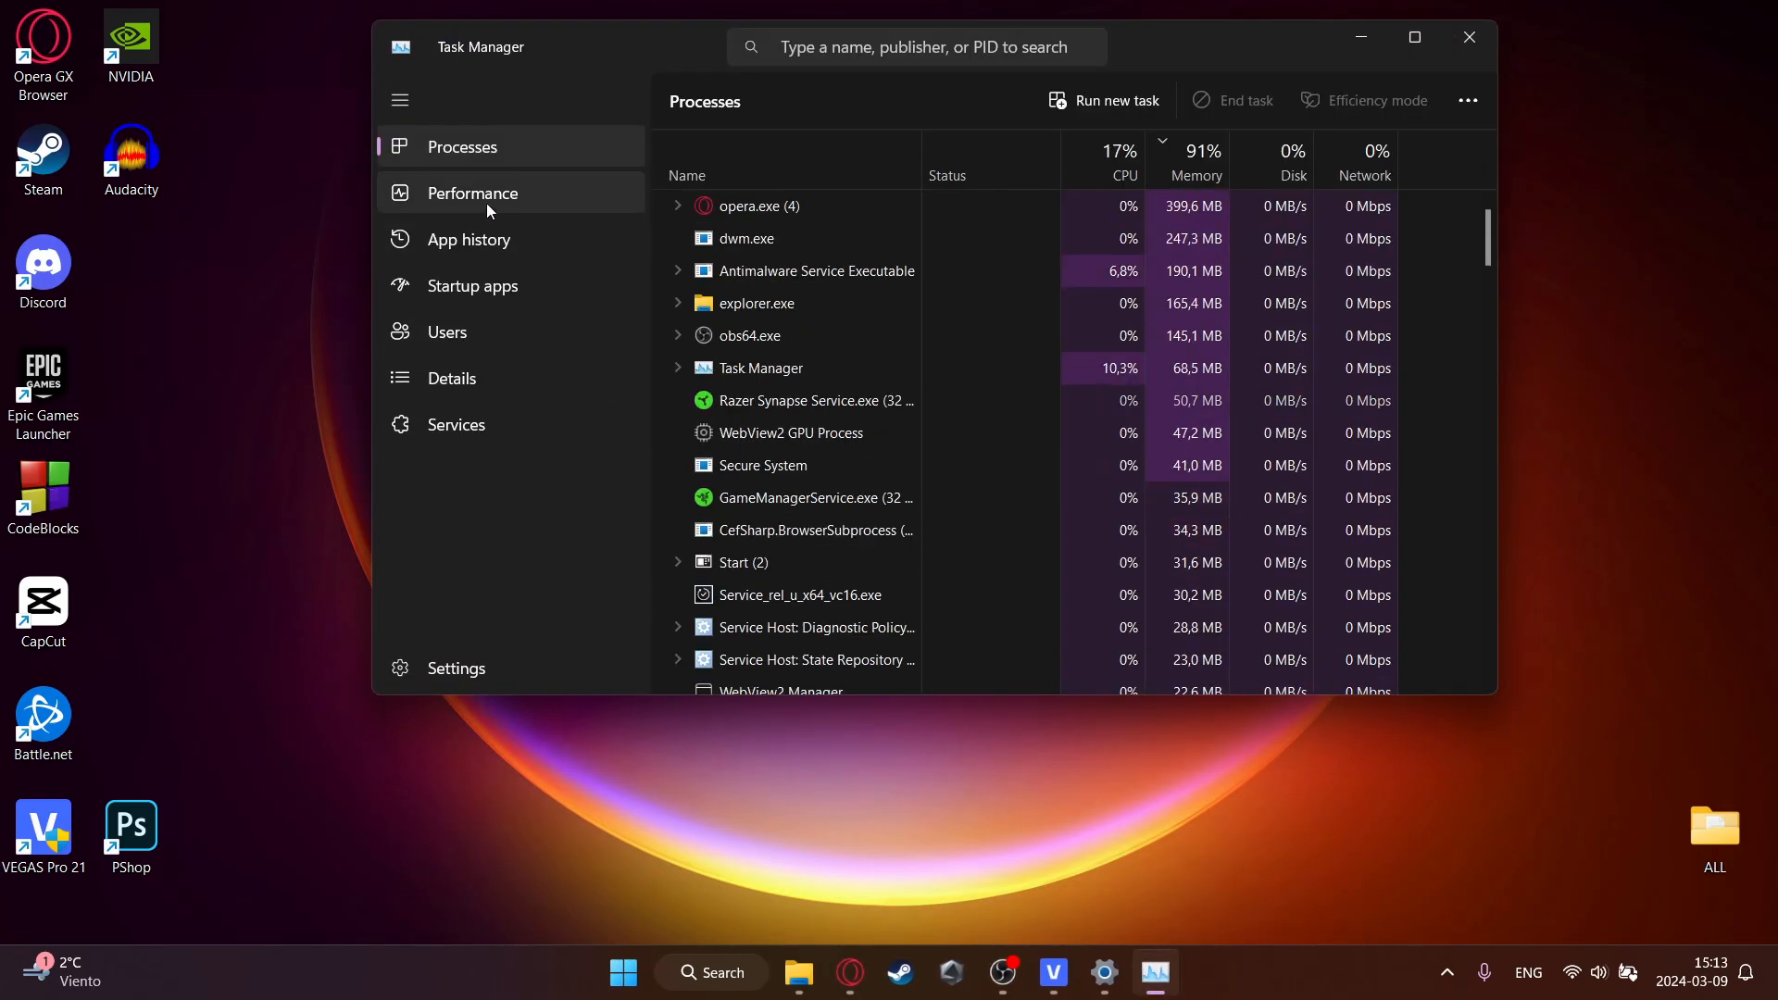
# - In Startup apps, disable Razer Synapse 3.exe from launching with Windows
pyautogui.click(472, 285)
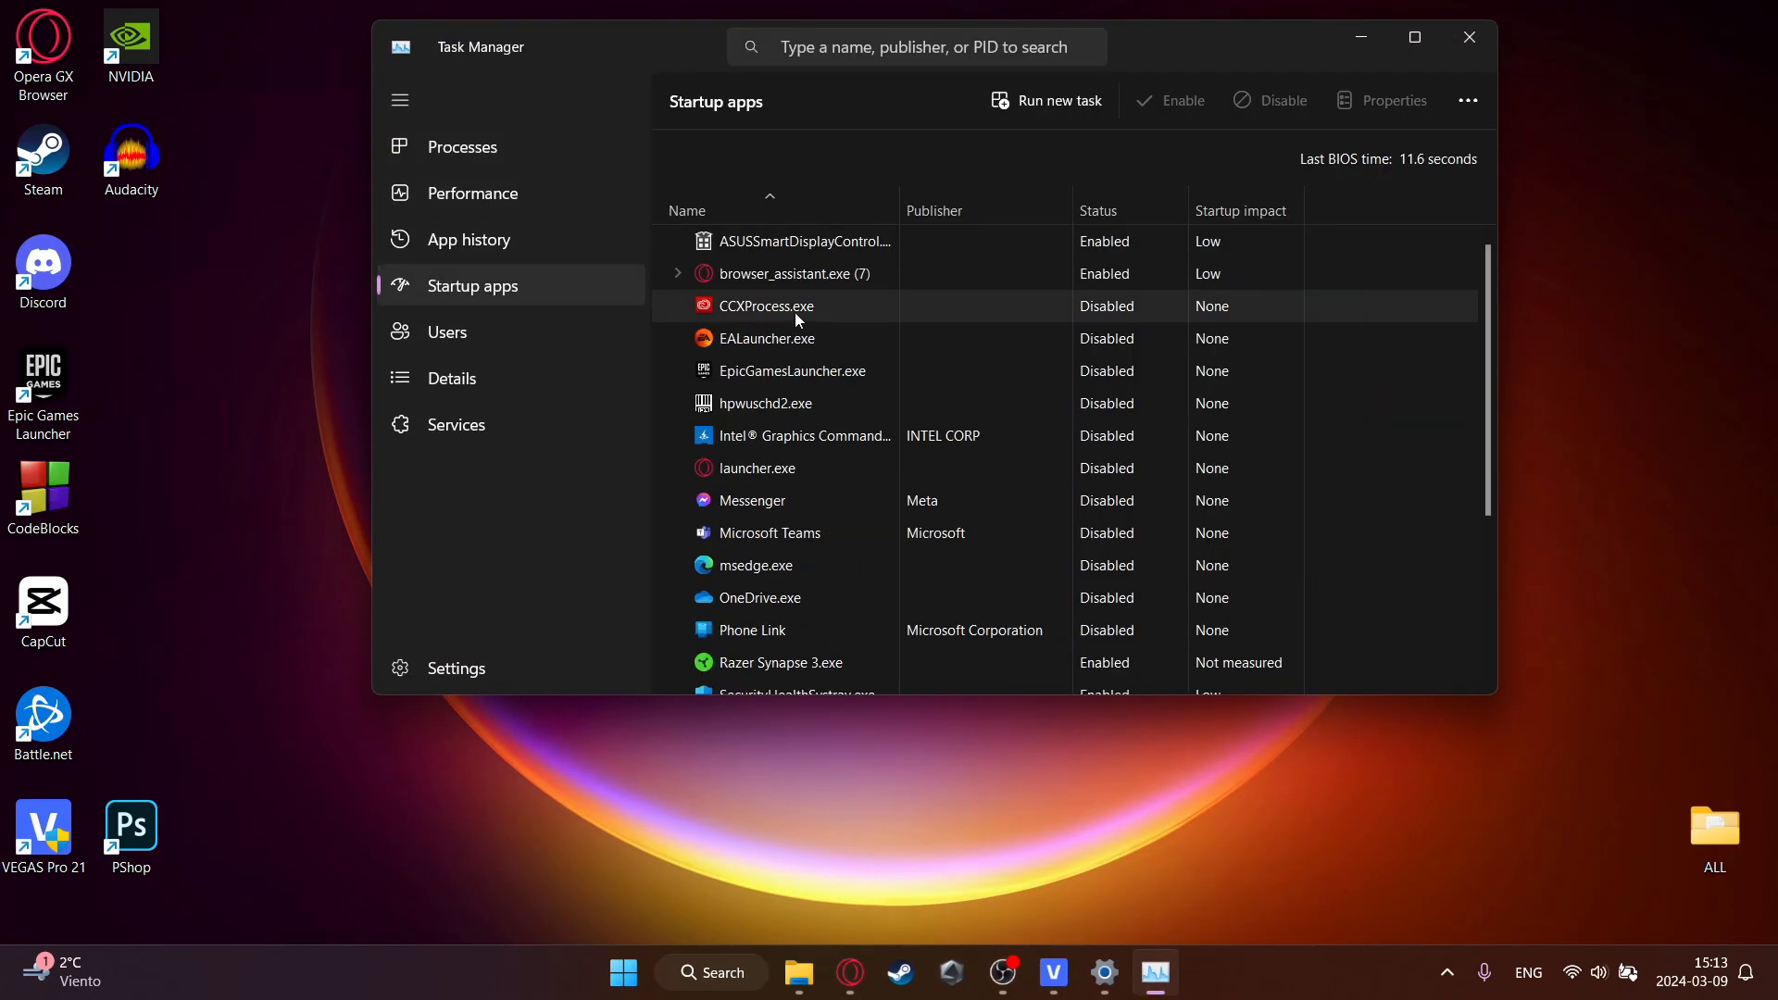
pyautogui.scroll(-3)
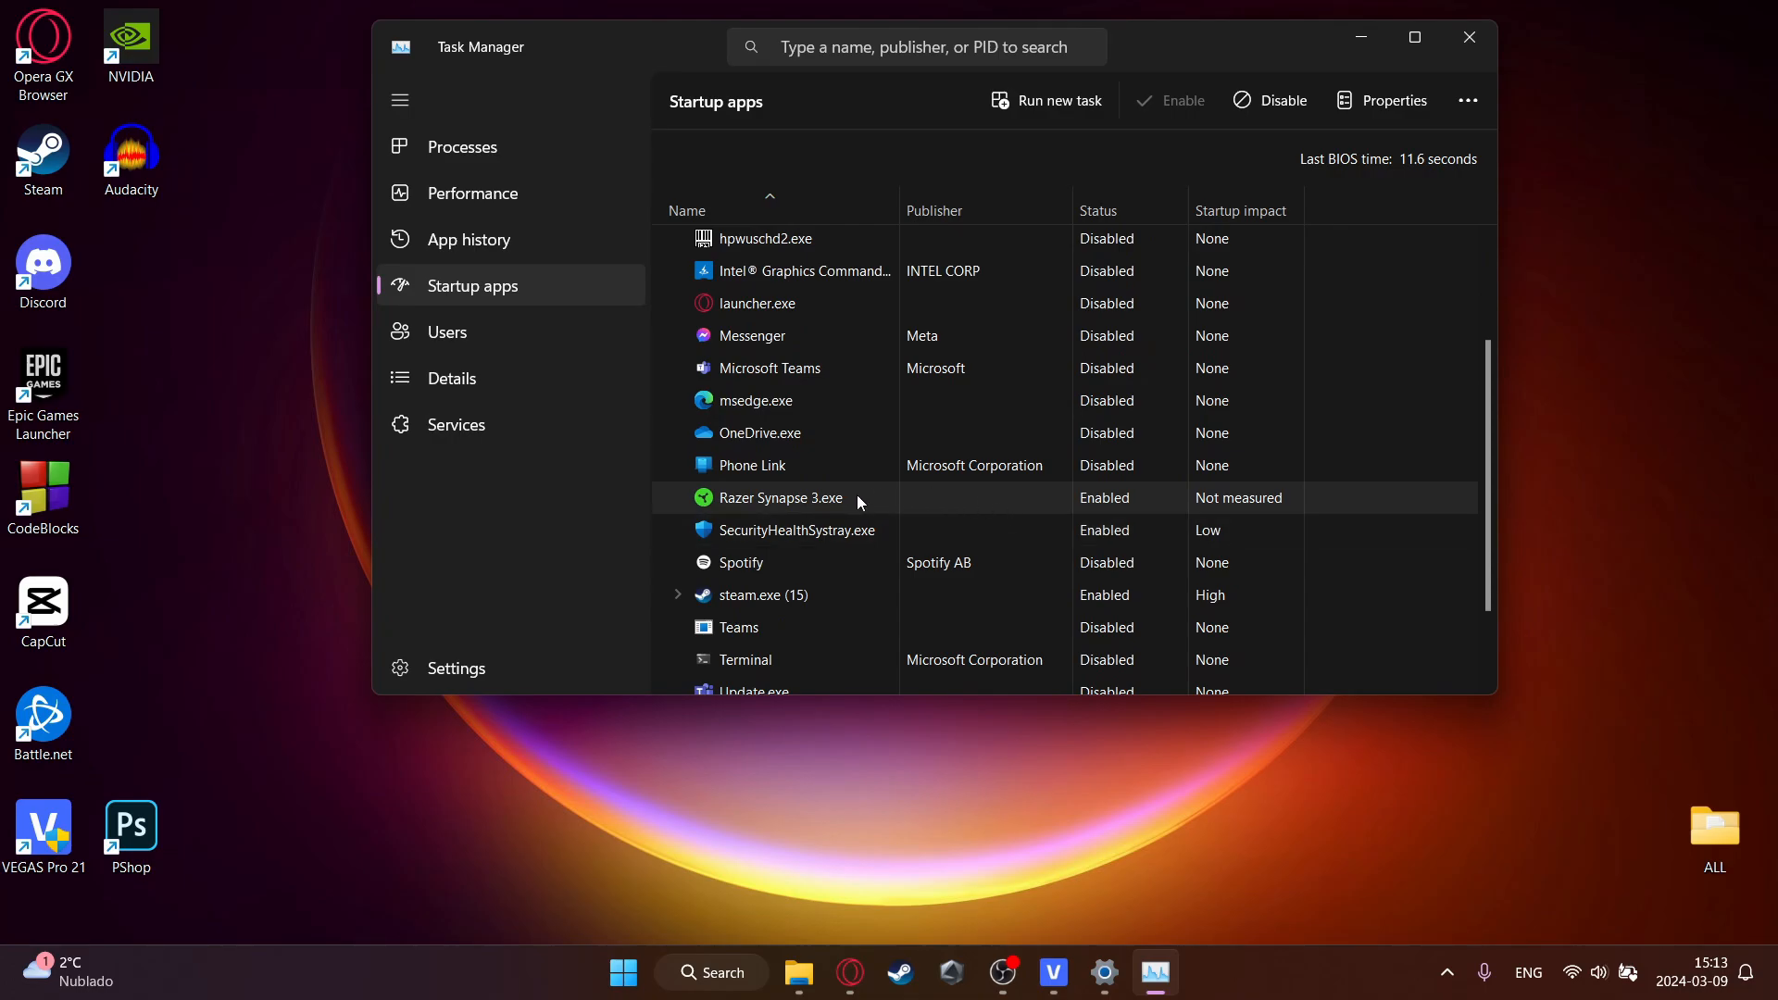
pyautogui.click(1271, 100)
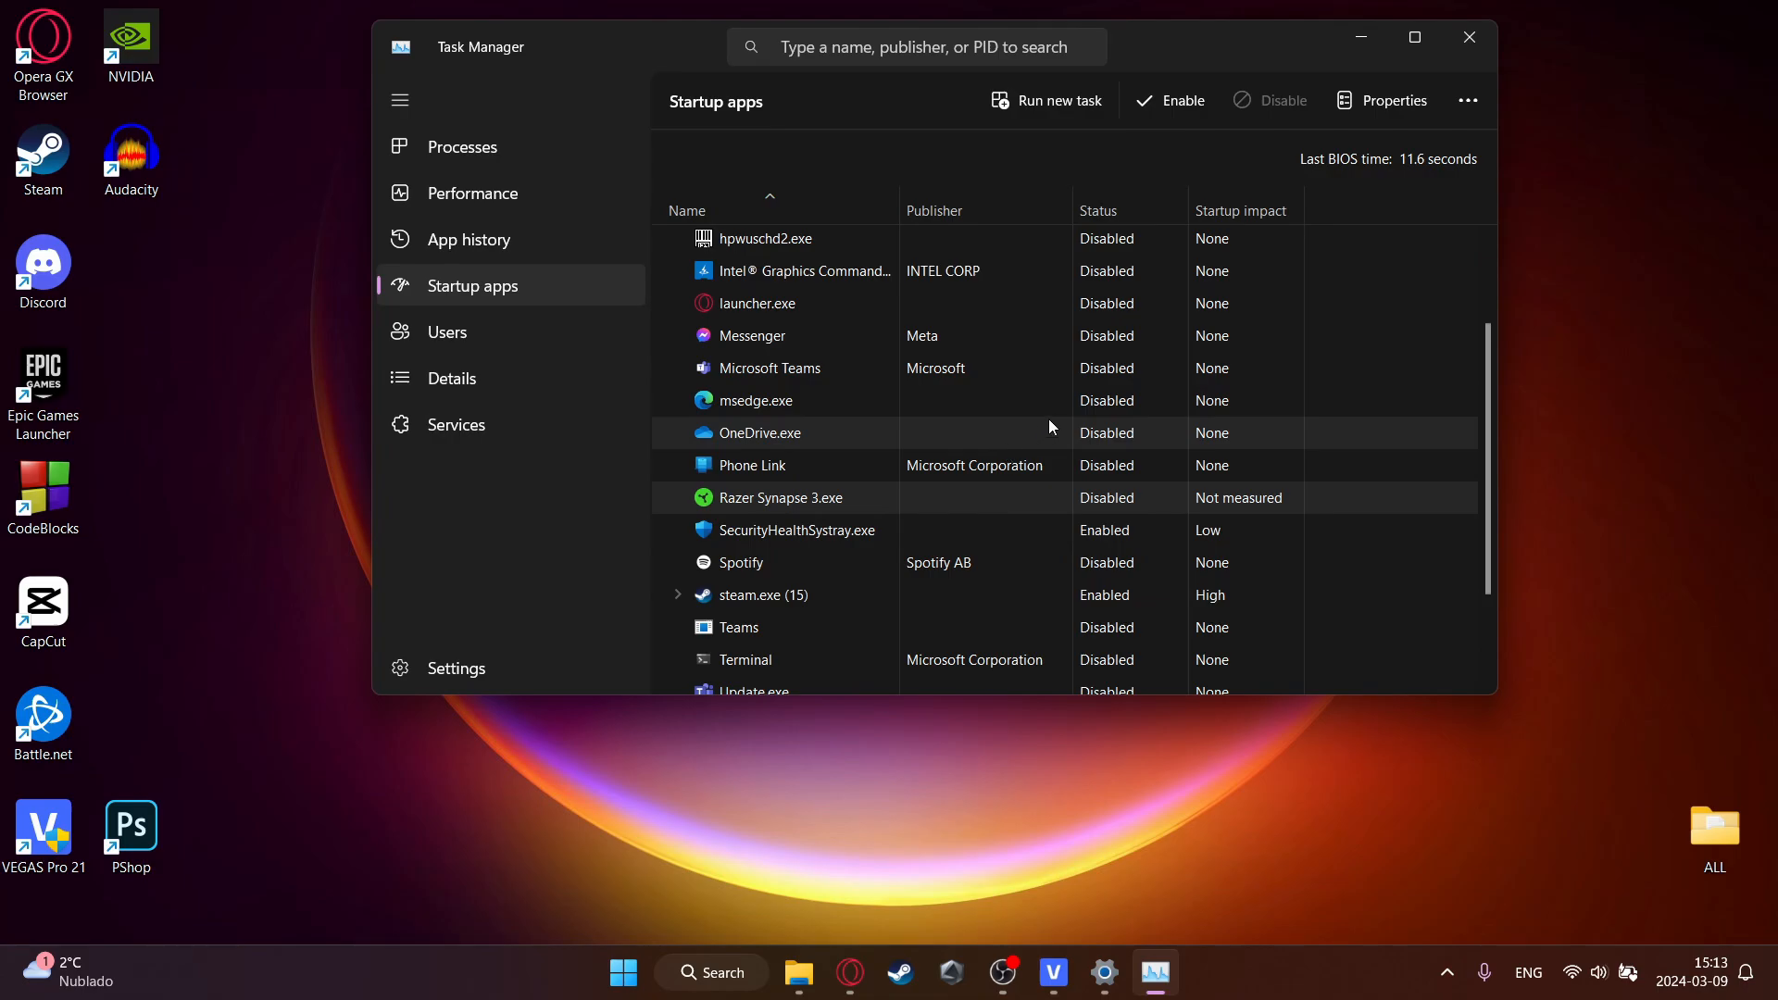
pyautogui.scroll(-3)
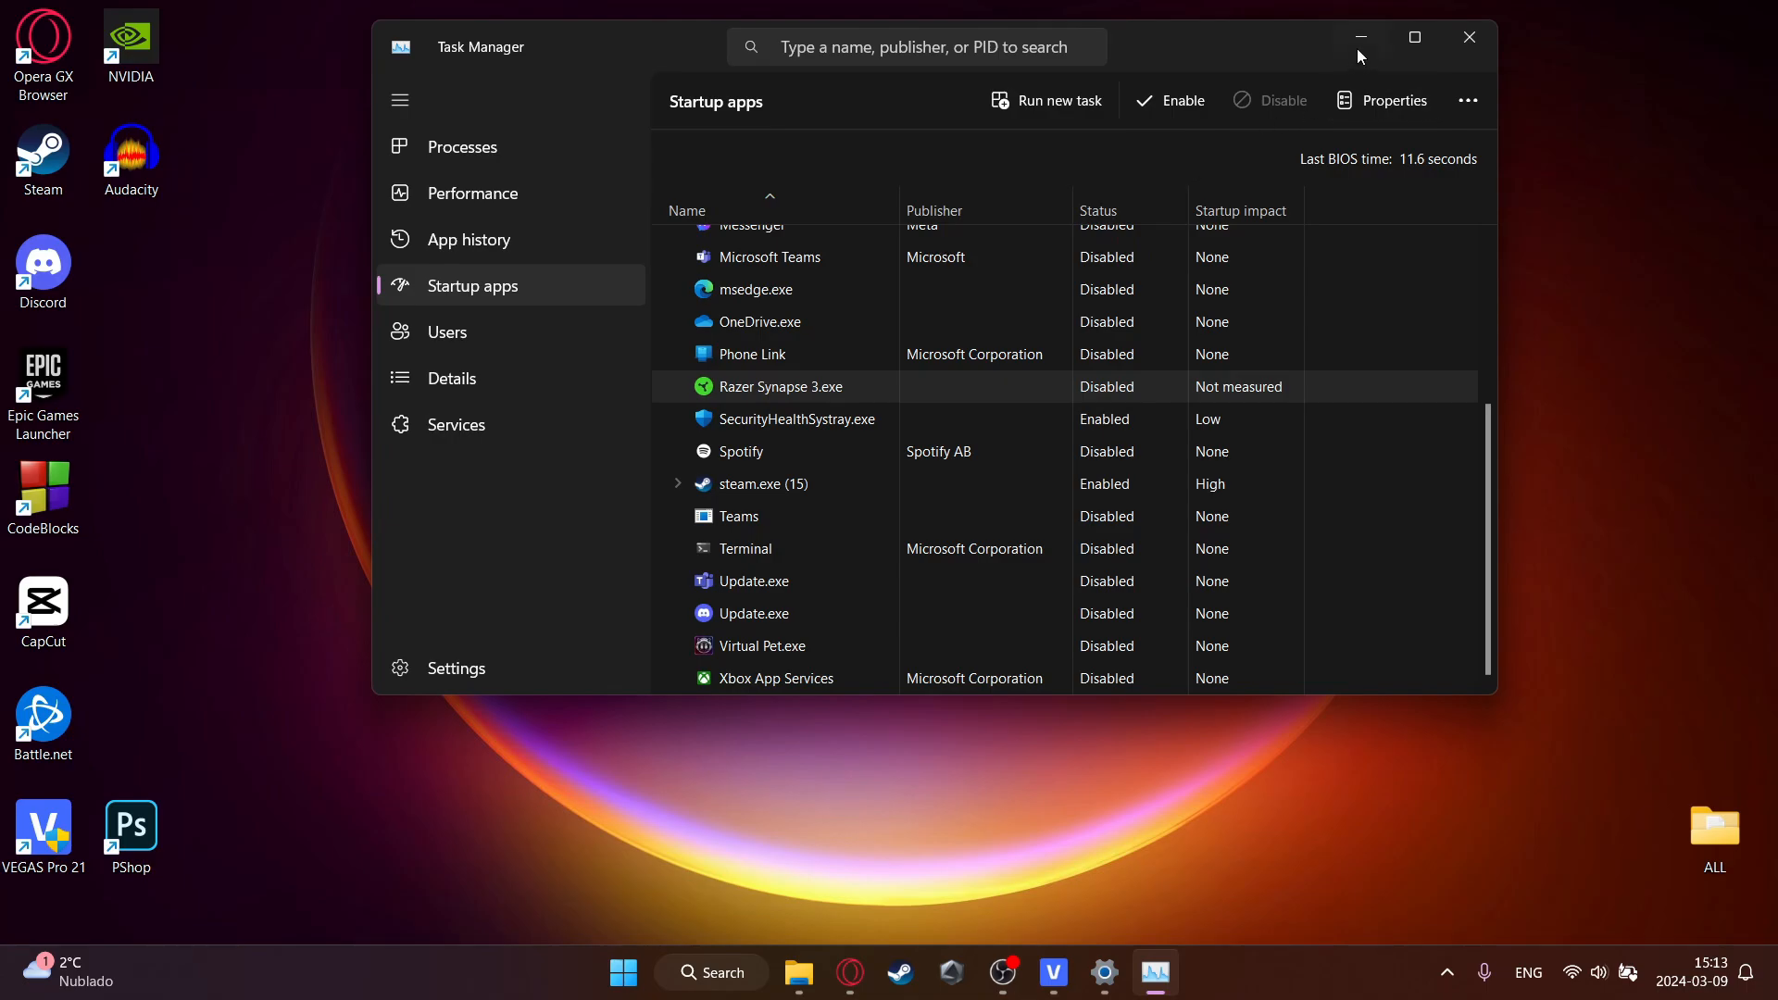
# - Exit all Razer apps from the hidden tray icons and select the NVIDIA desktop shortcut
pyautogui.click(1359, 37)
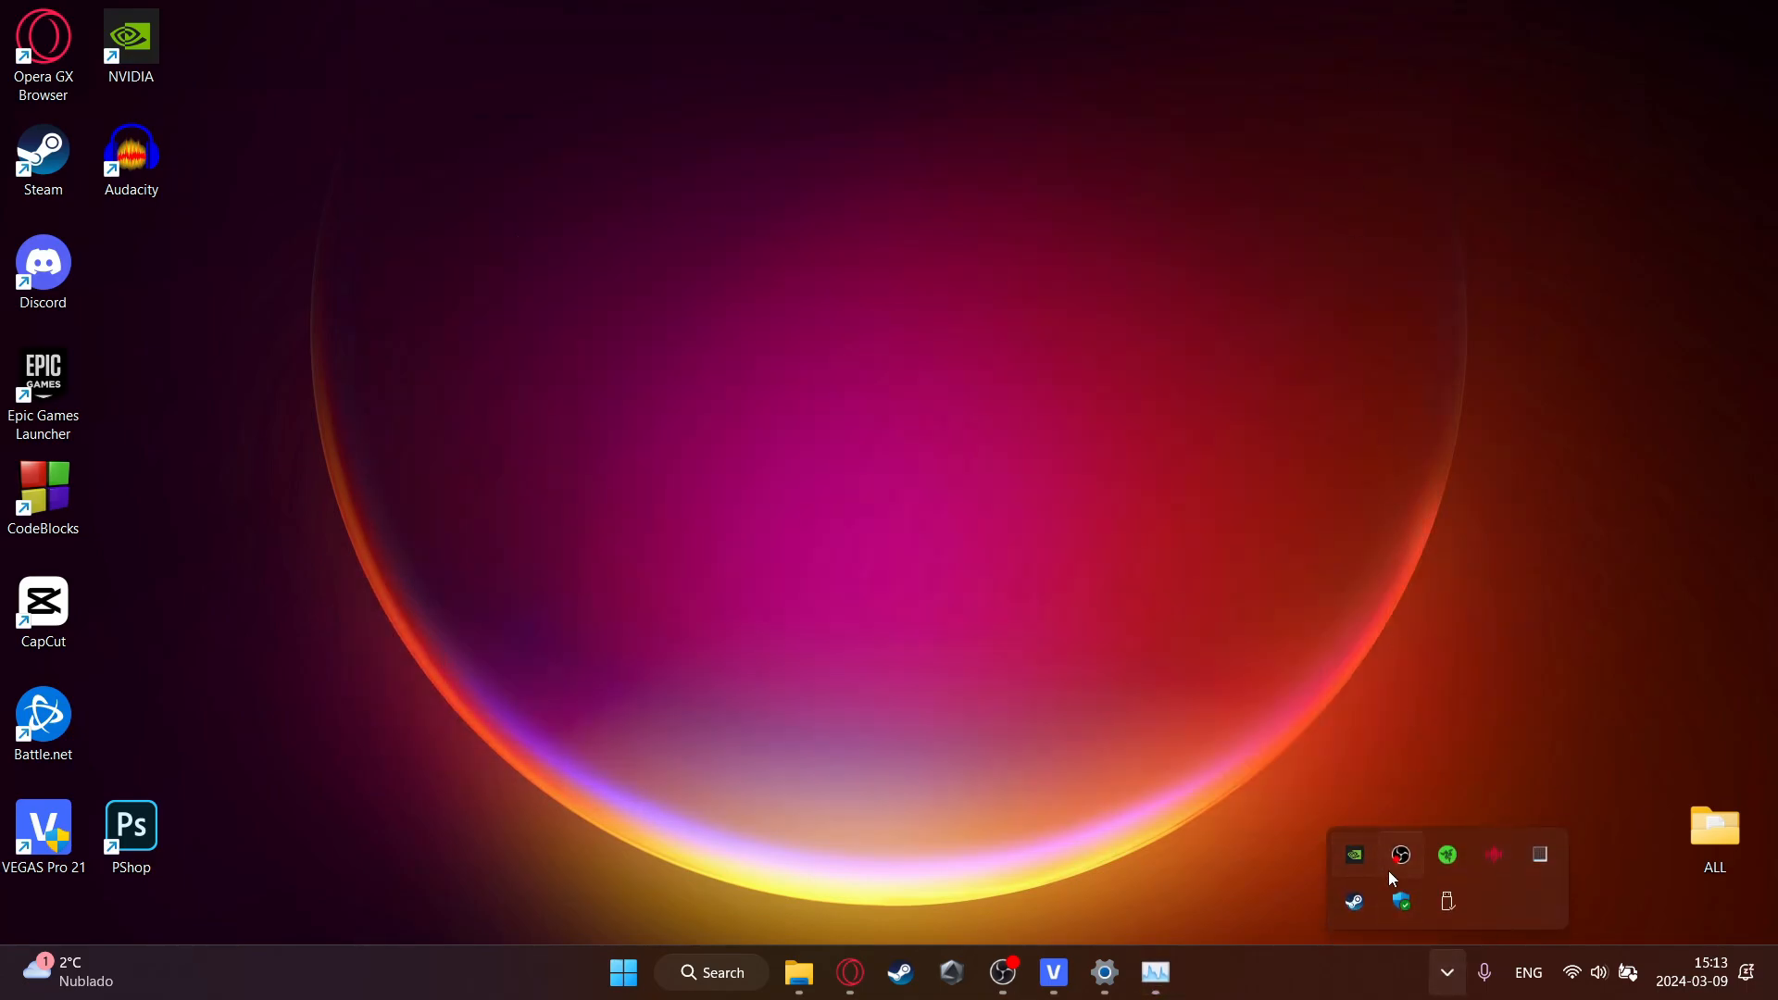
pyautogui.moveTo(1307, 741)
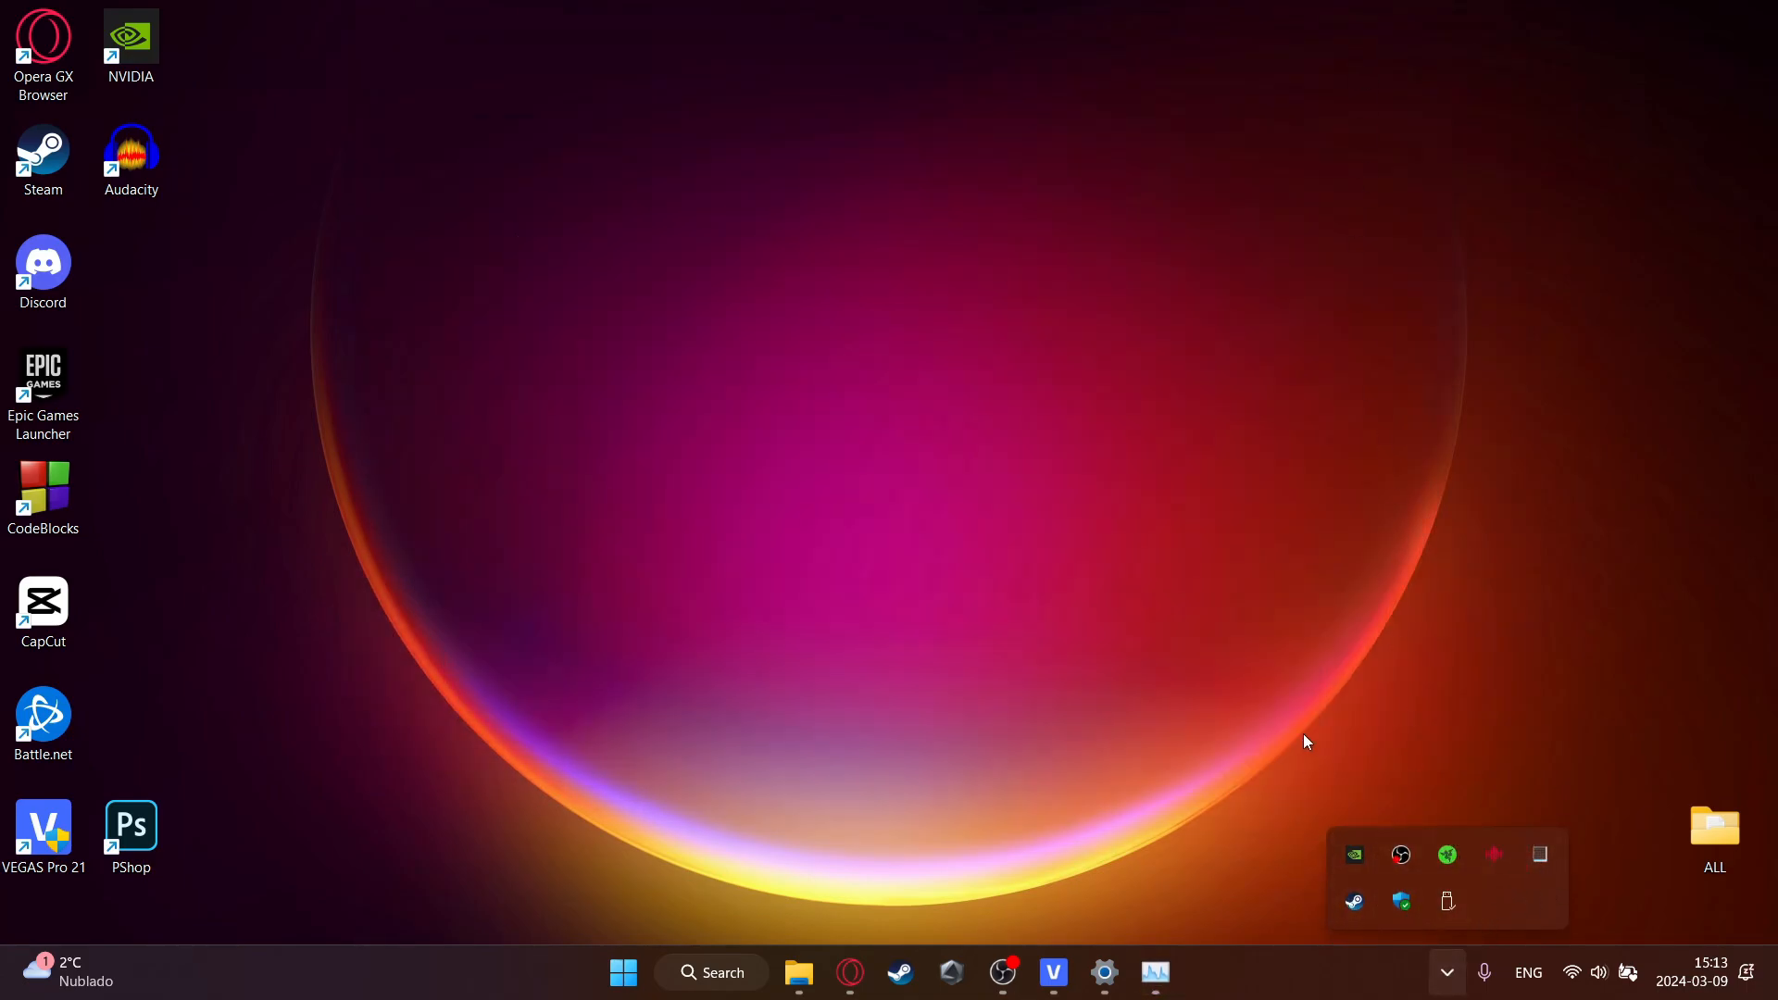
pyautogui.moveTo(1446, 855)
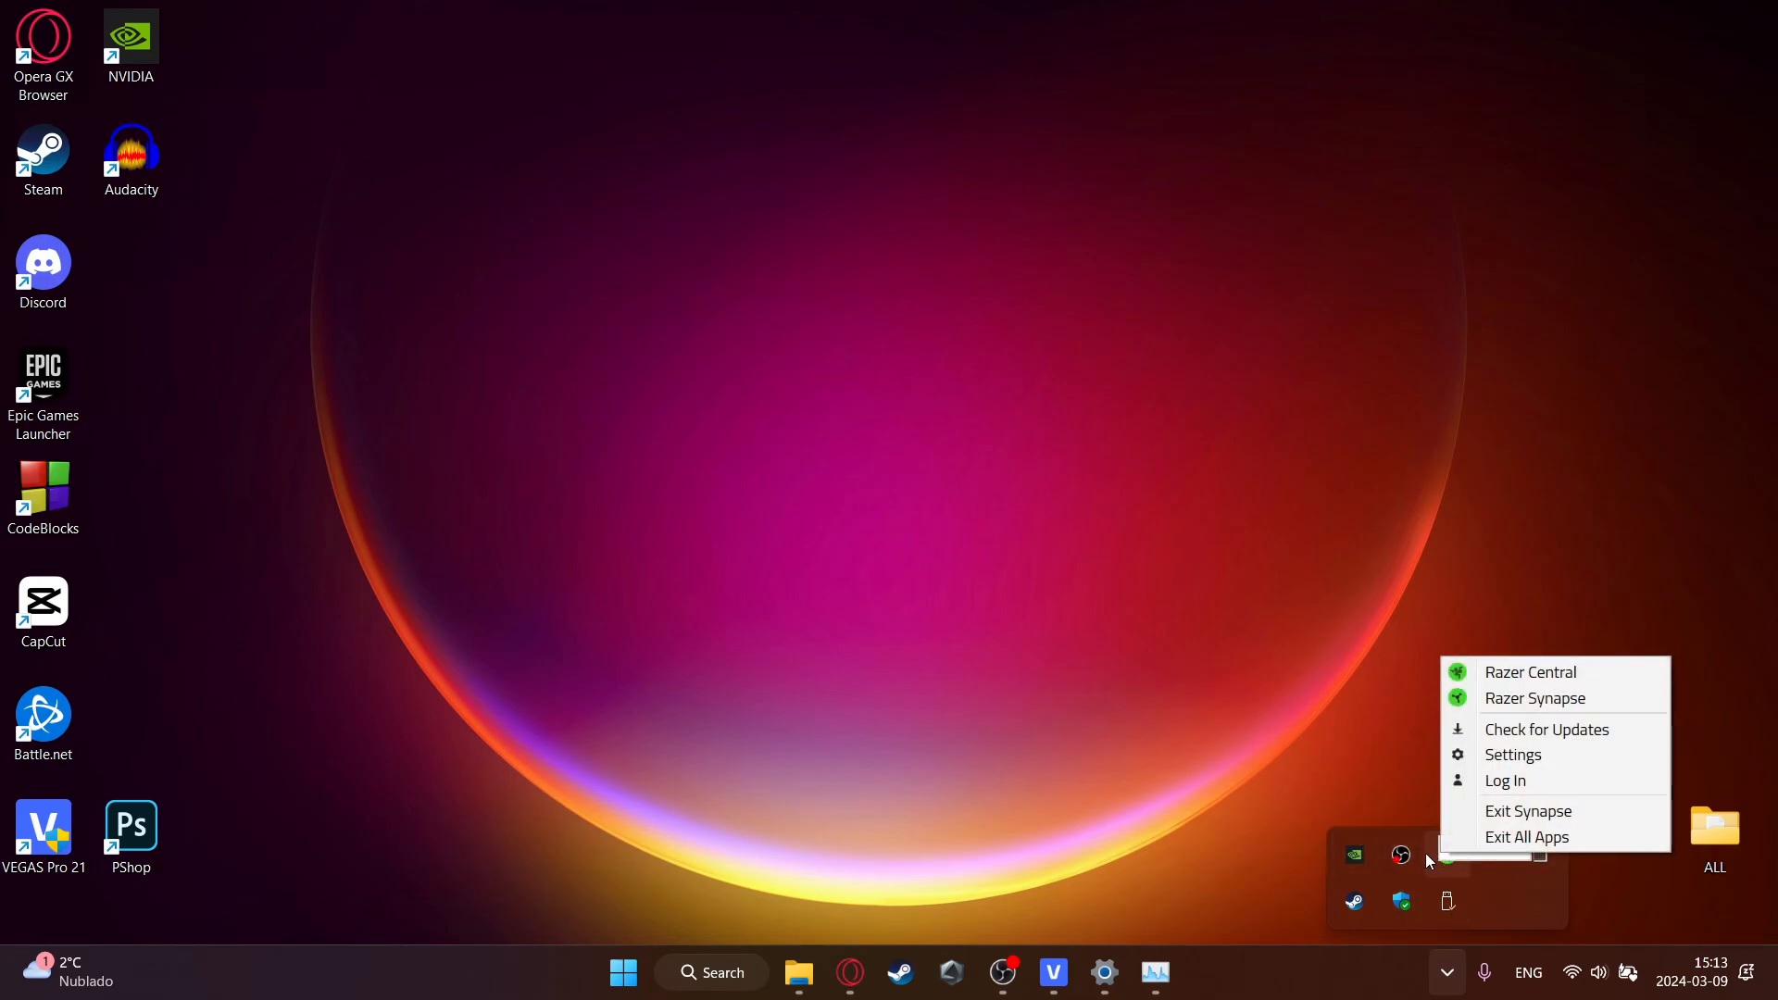
pyautogui.click(1427, 780)
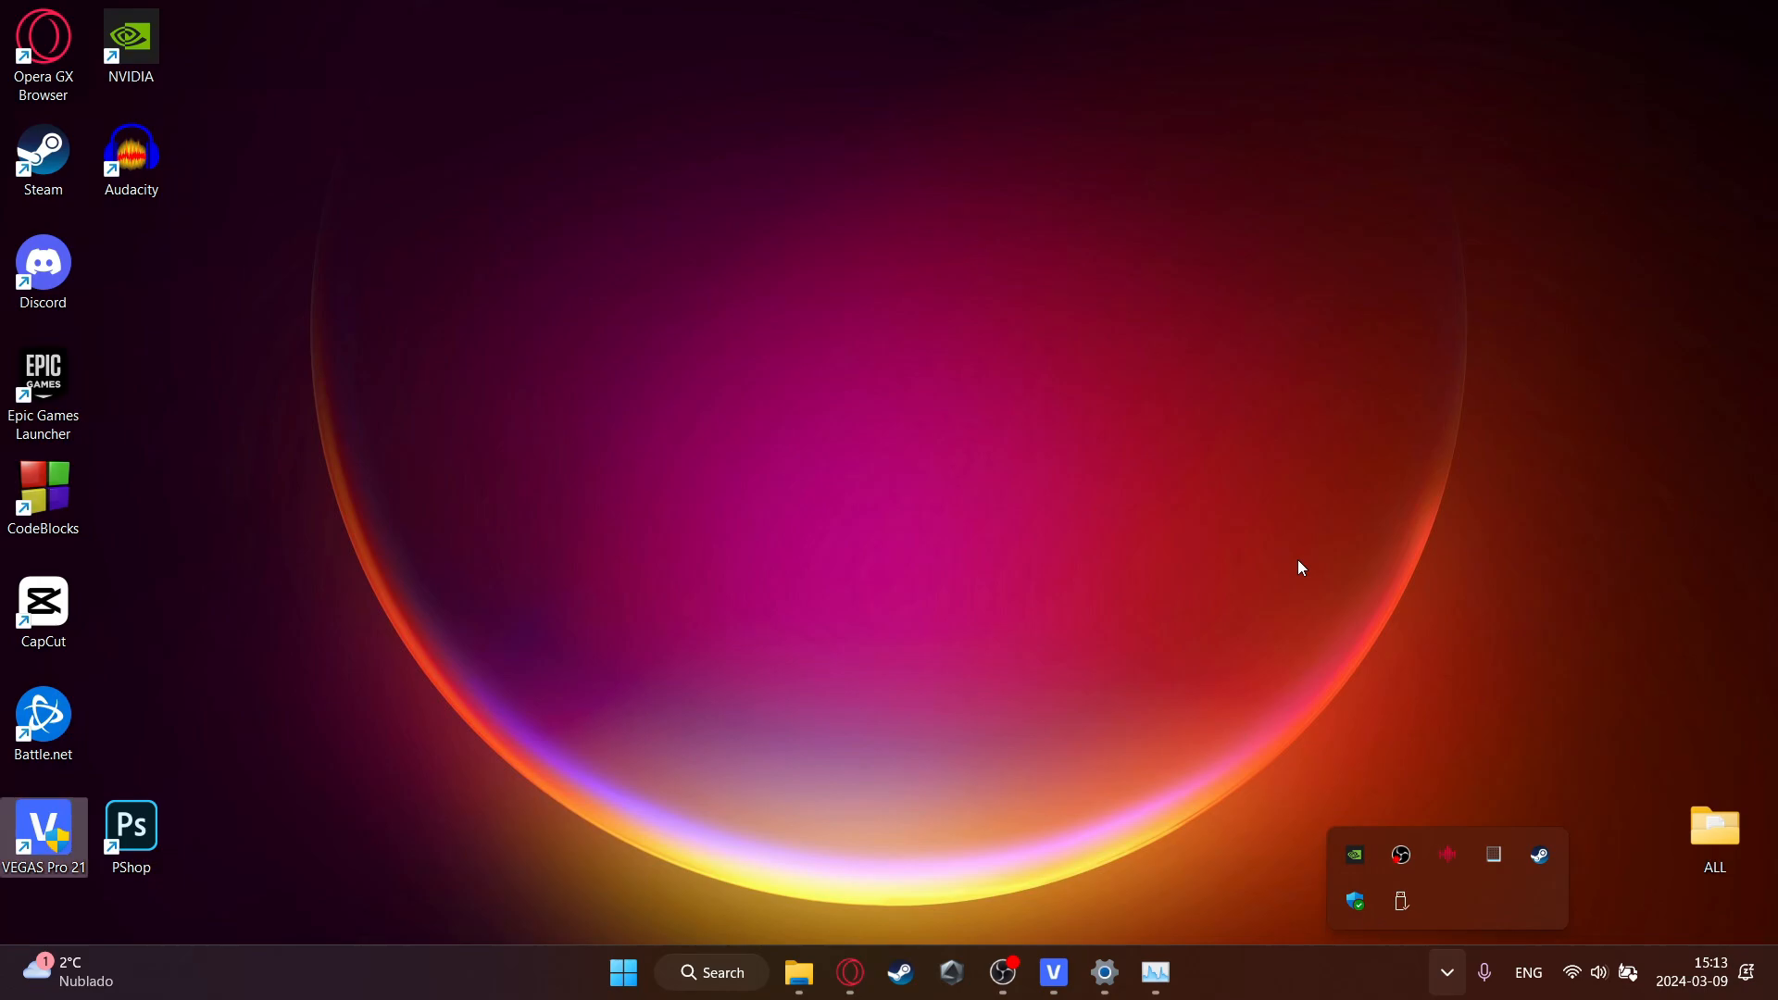
pyautogui.click(1448, 971)
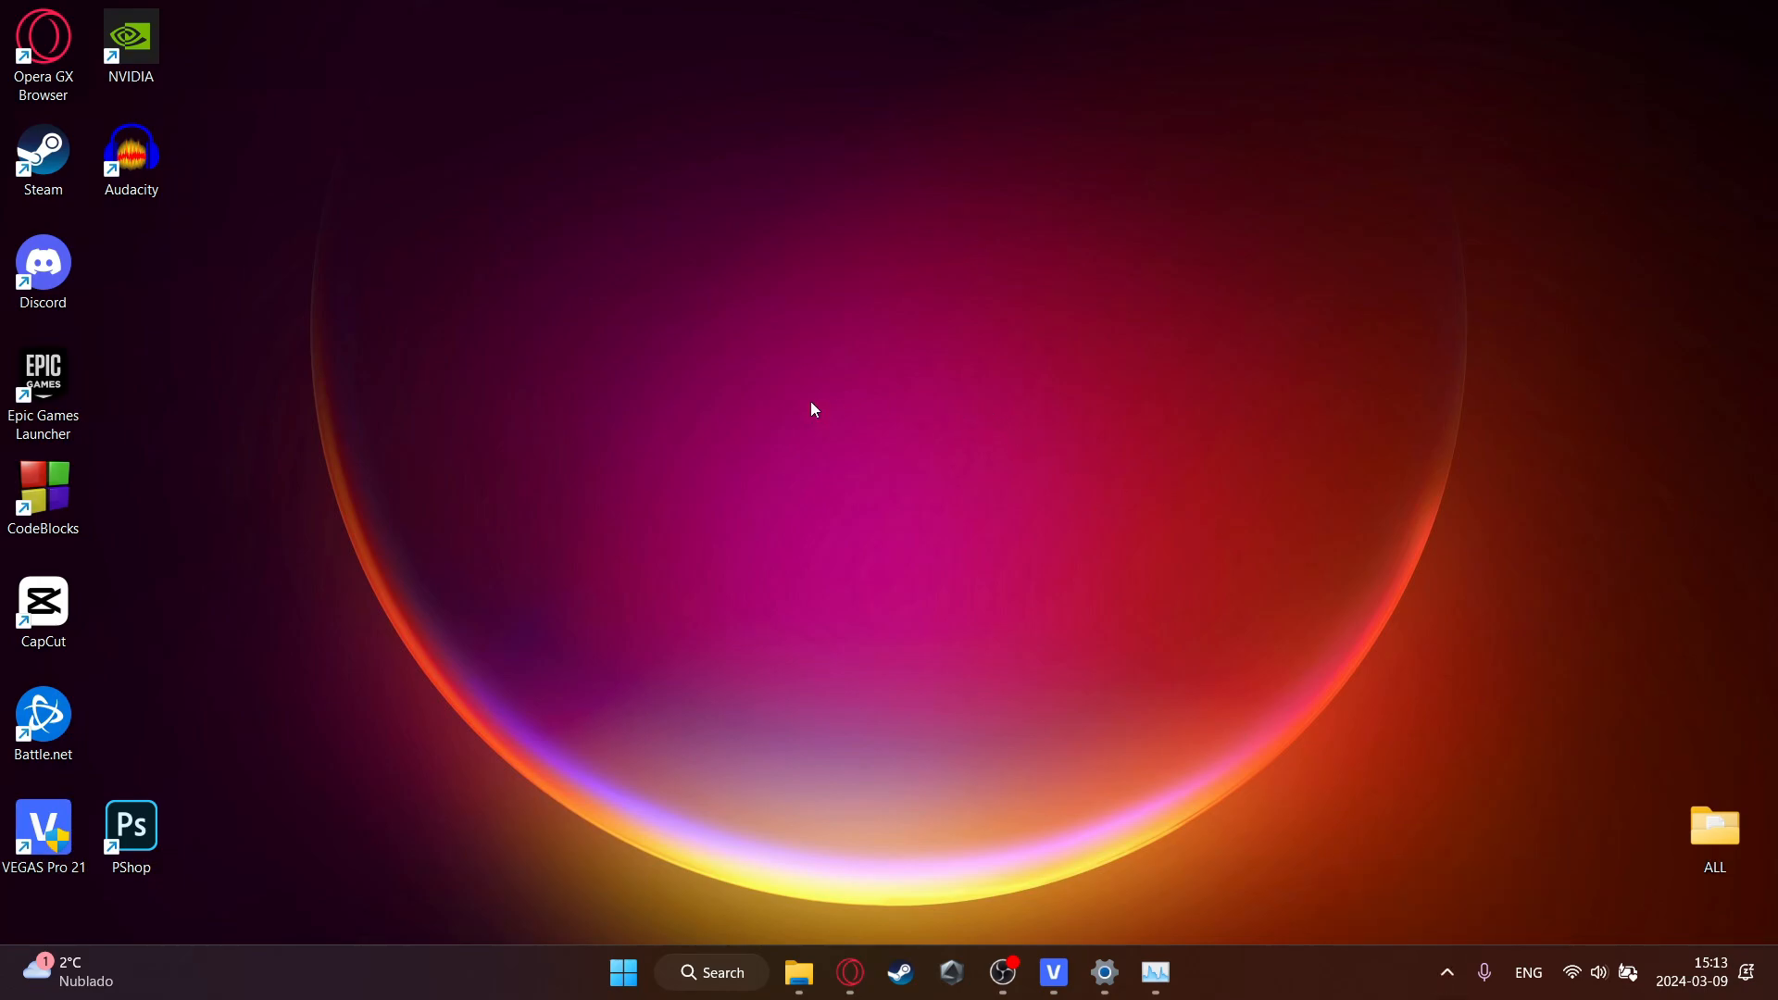
pyautogui.click(134, 37)
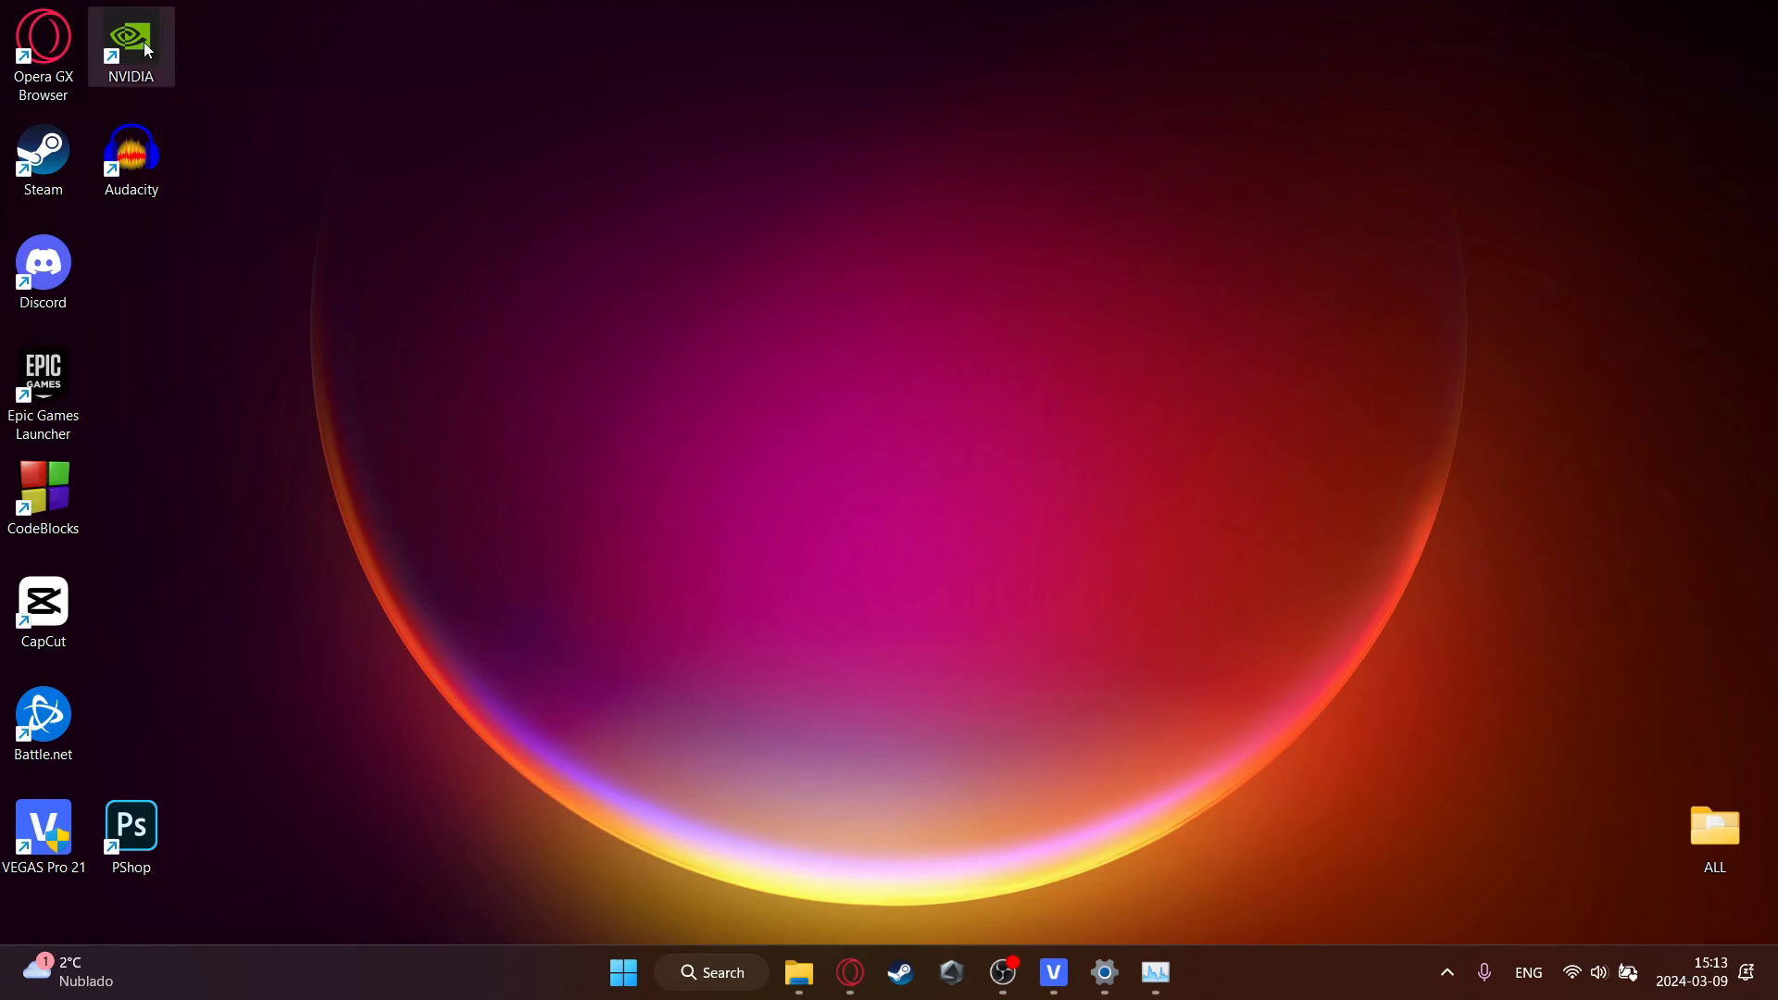
pyautogui.moveTo(158, 47)
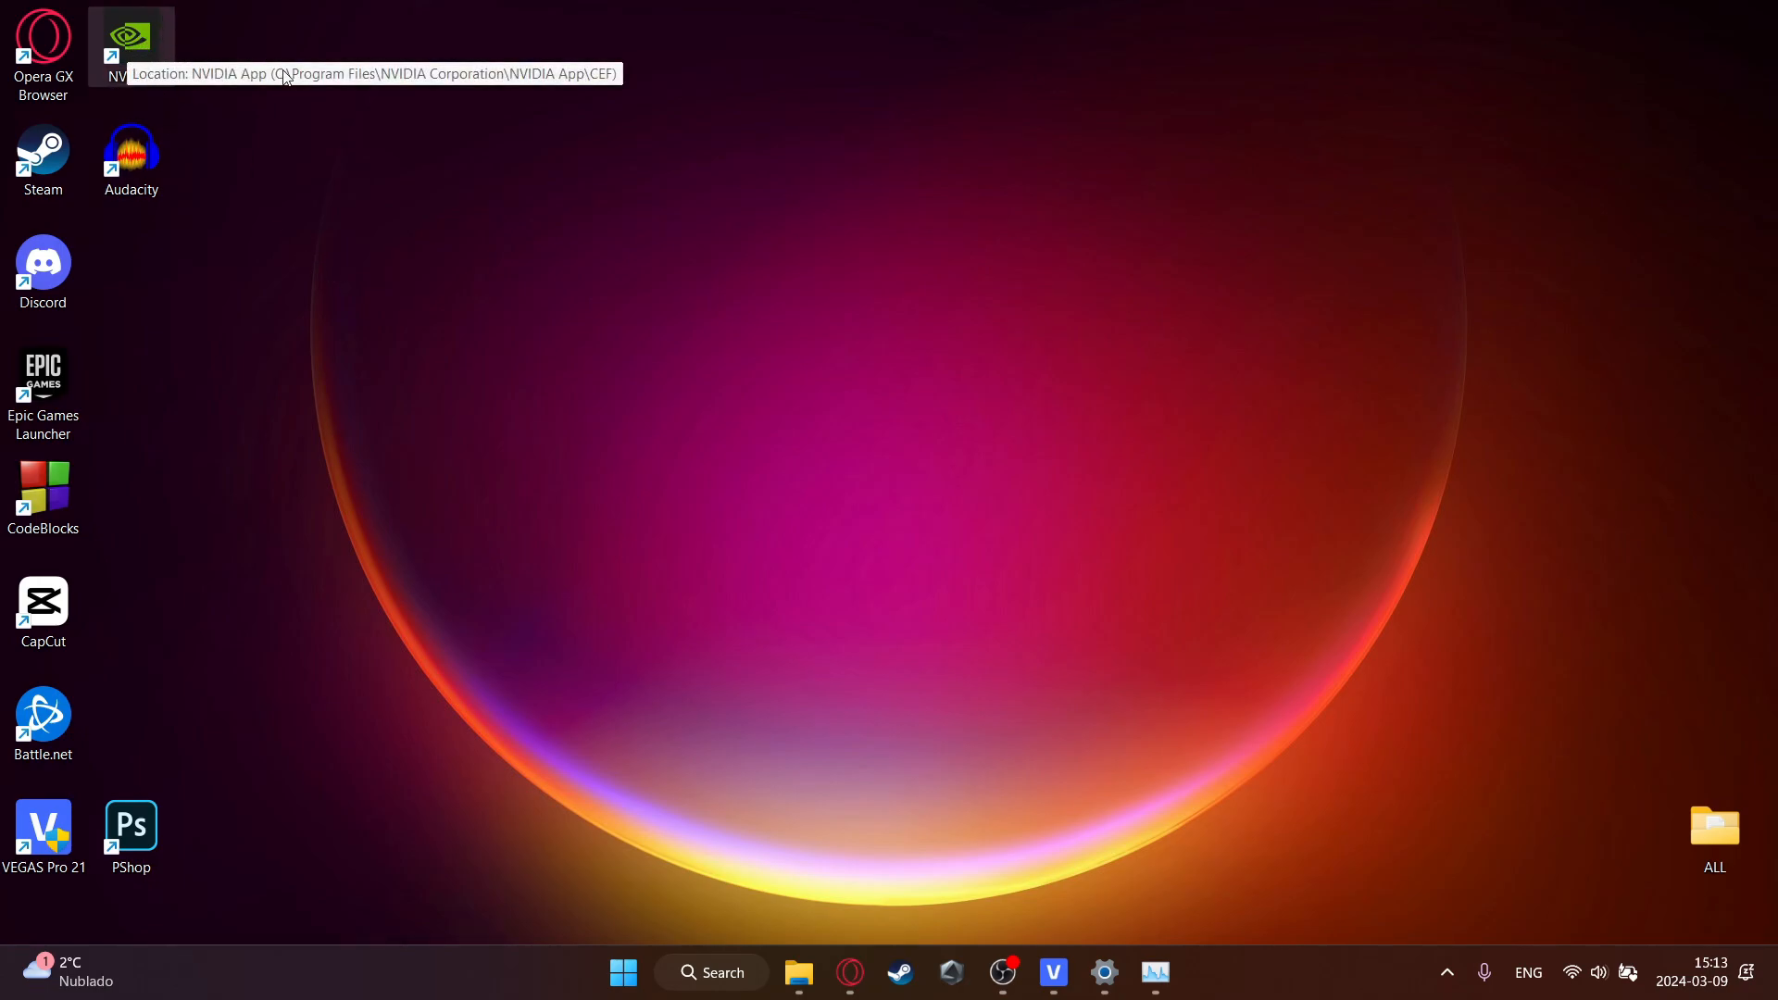
pyautogui.moveTo(297, 180)
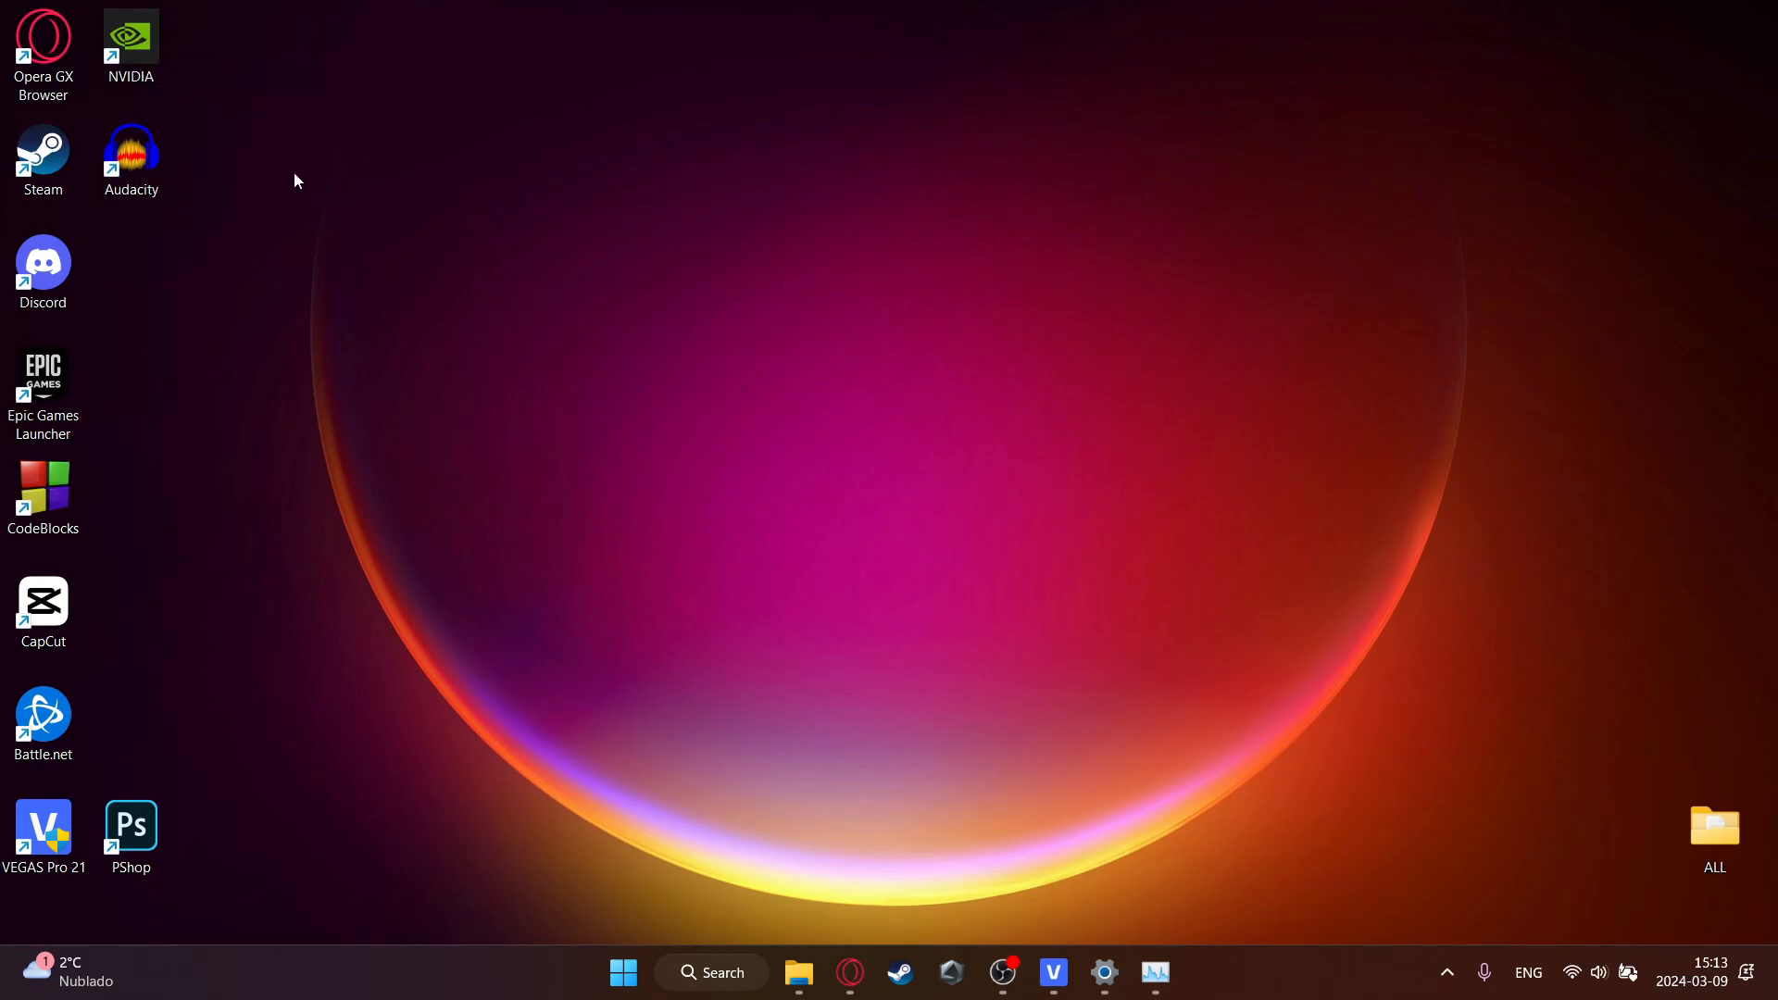
pyautogui.click(133, 40)
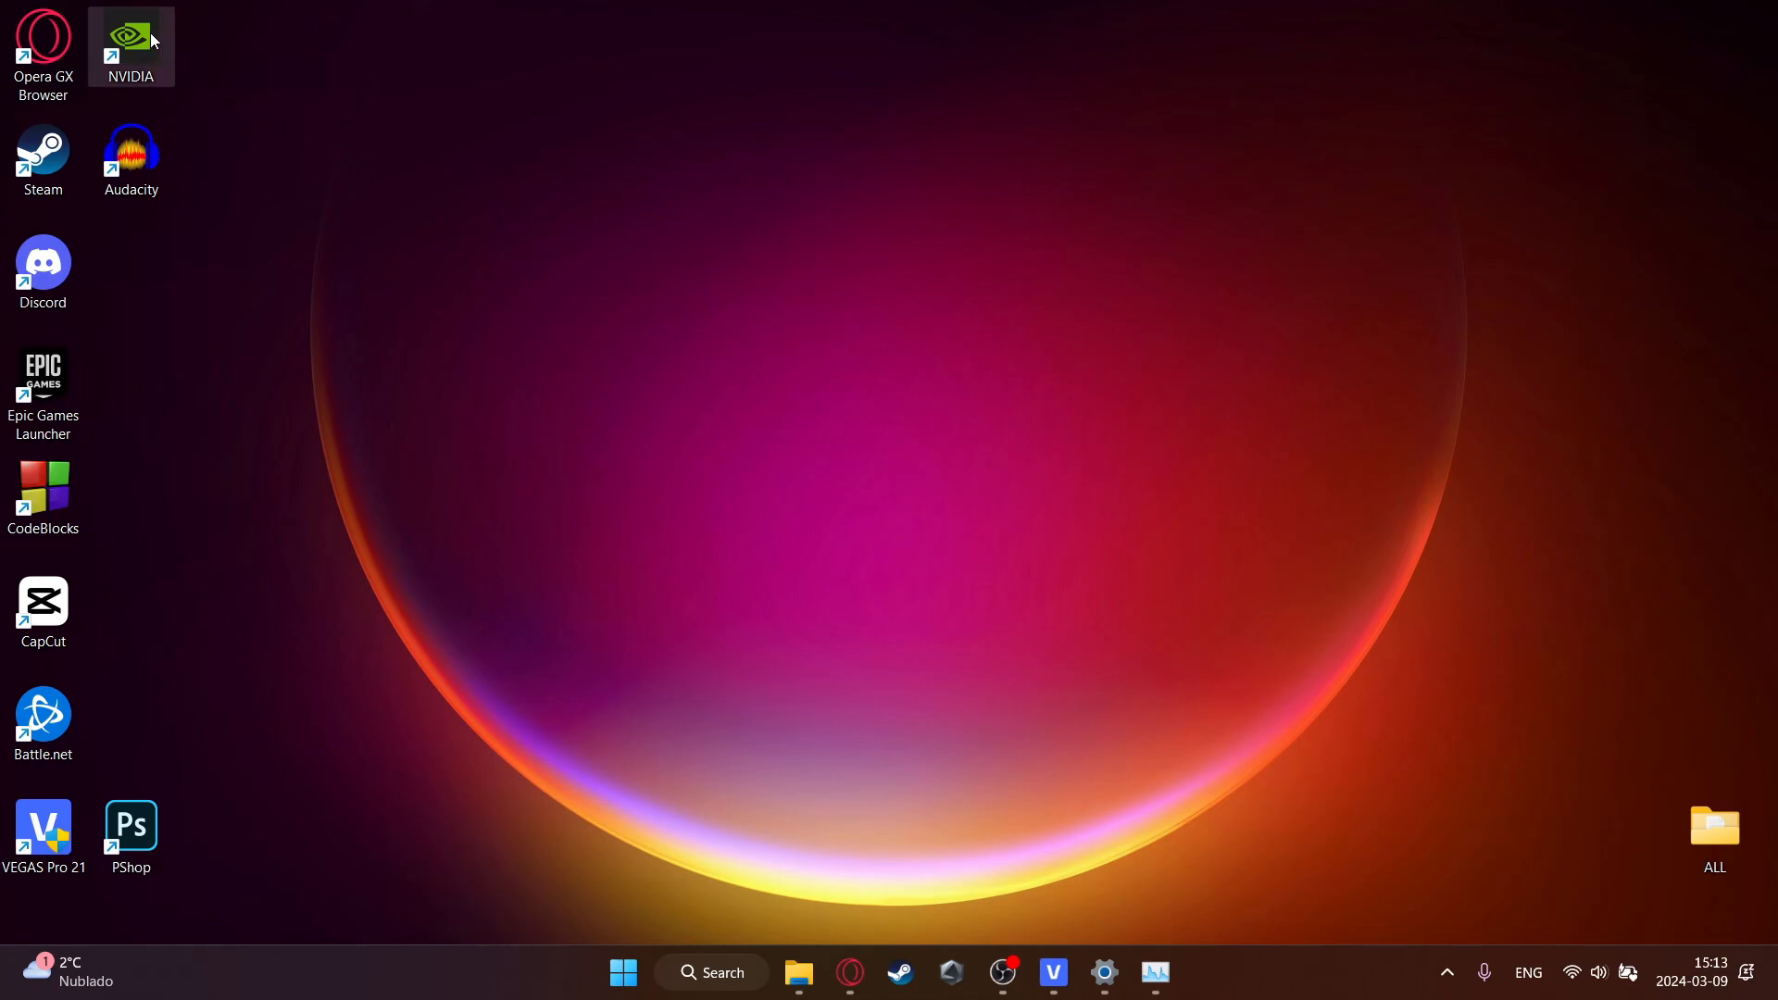
# - Launch the NVIDIA App and verify Game Ready Driver 551.76 shows Up-to-date on the Drivers page
pyautogui.doubleClick(130, 37)
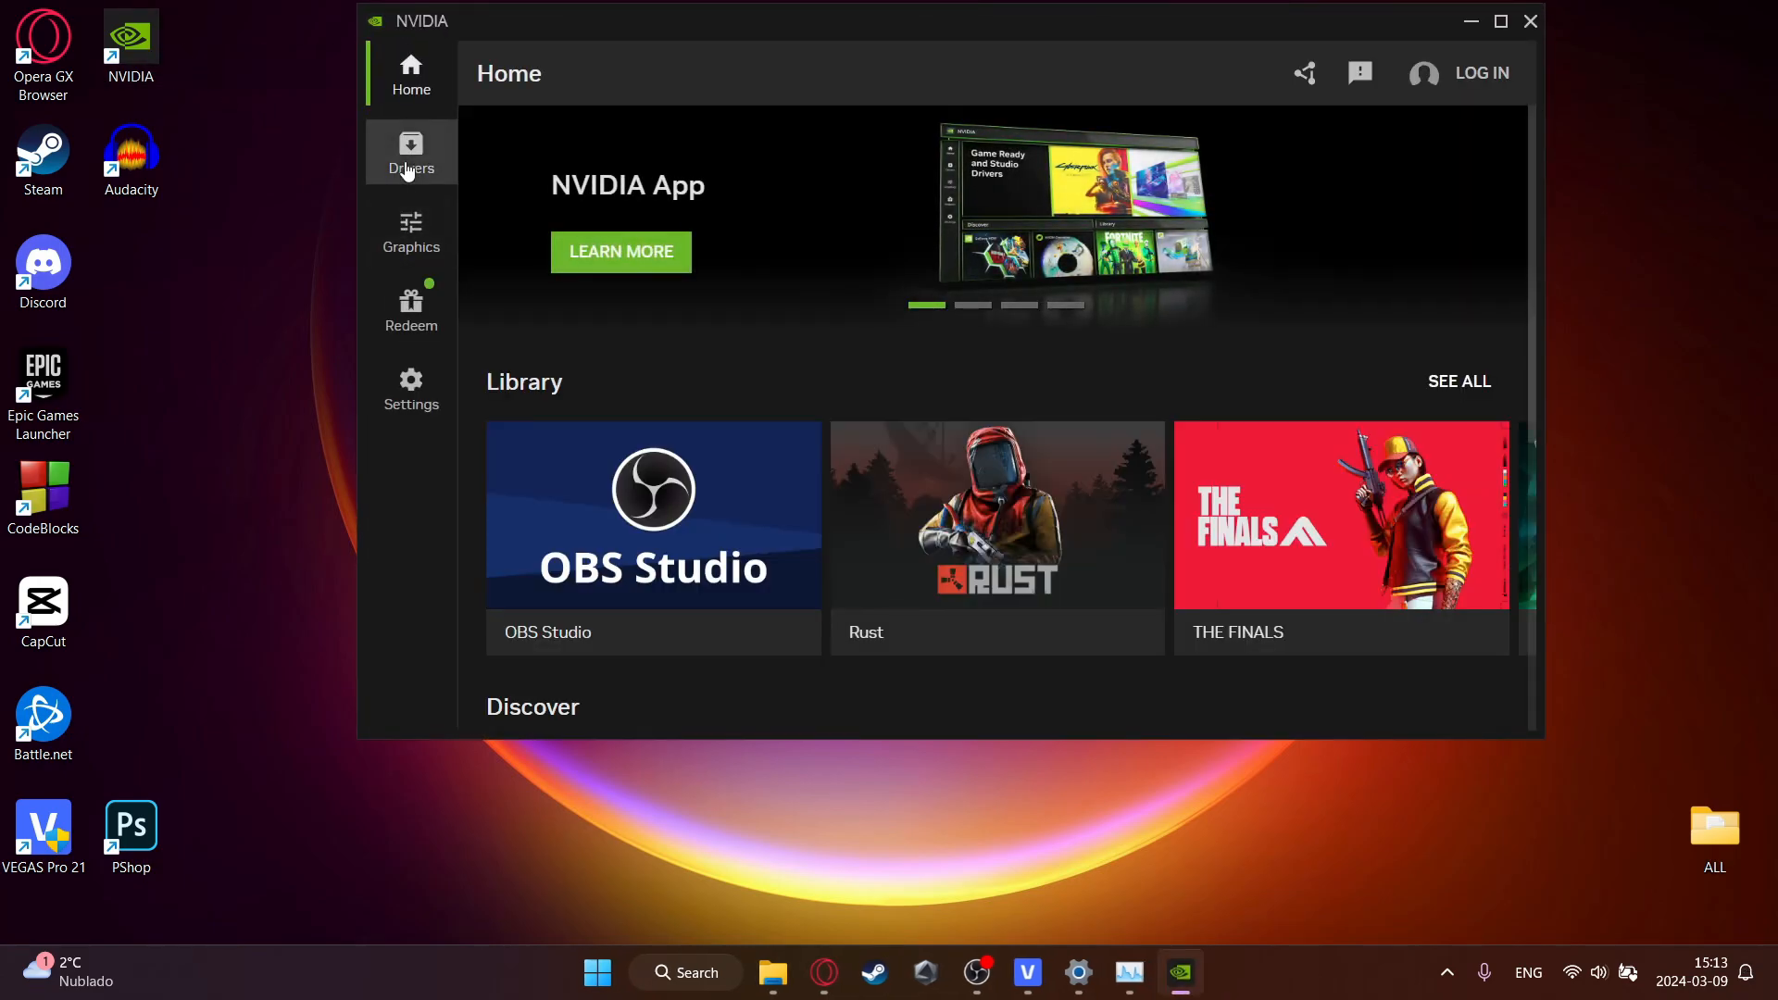
pyautogui.click(411, 152)
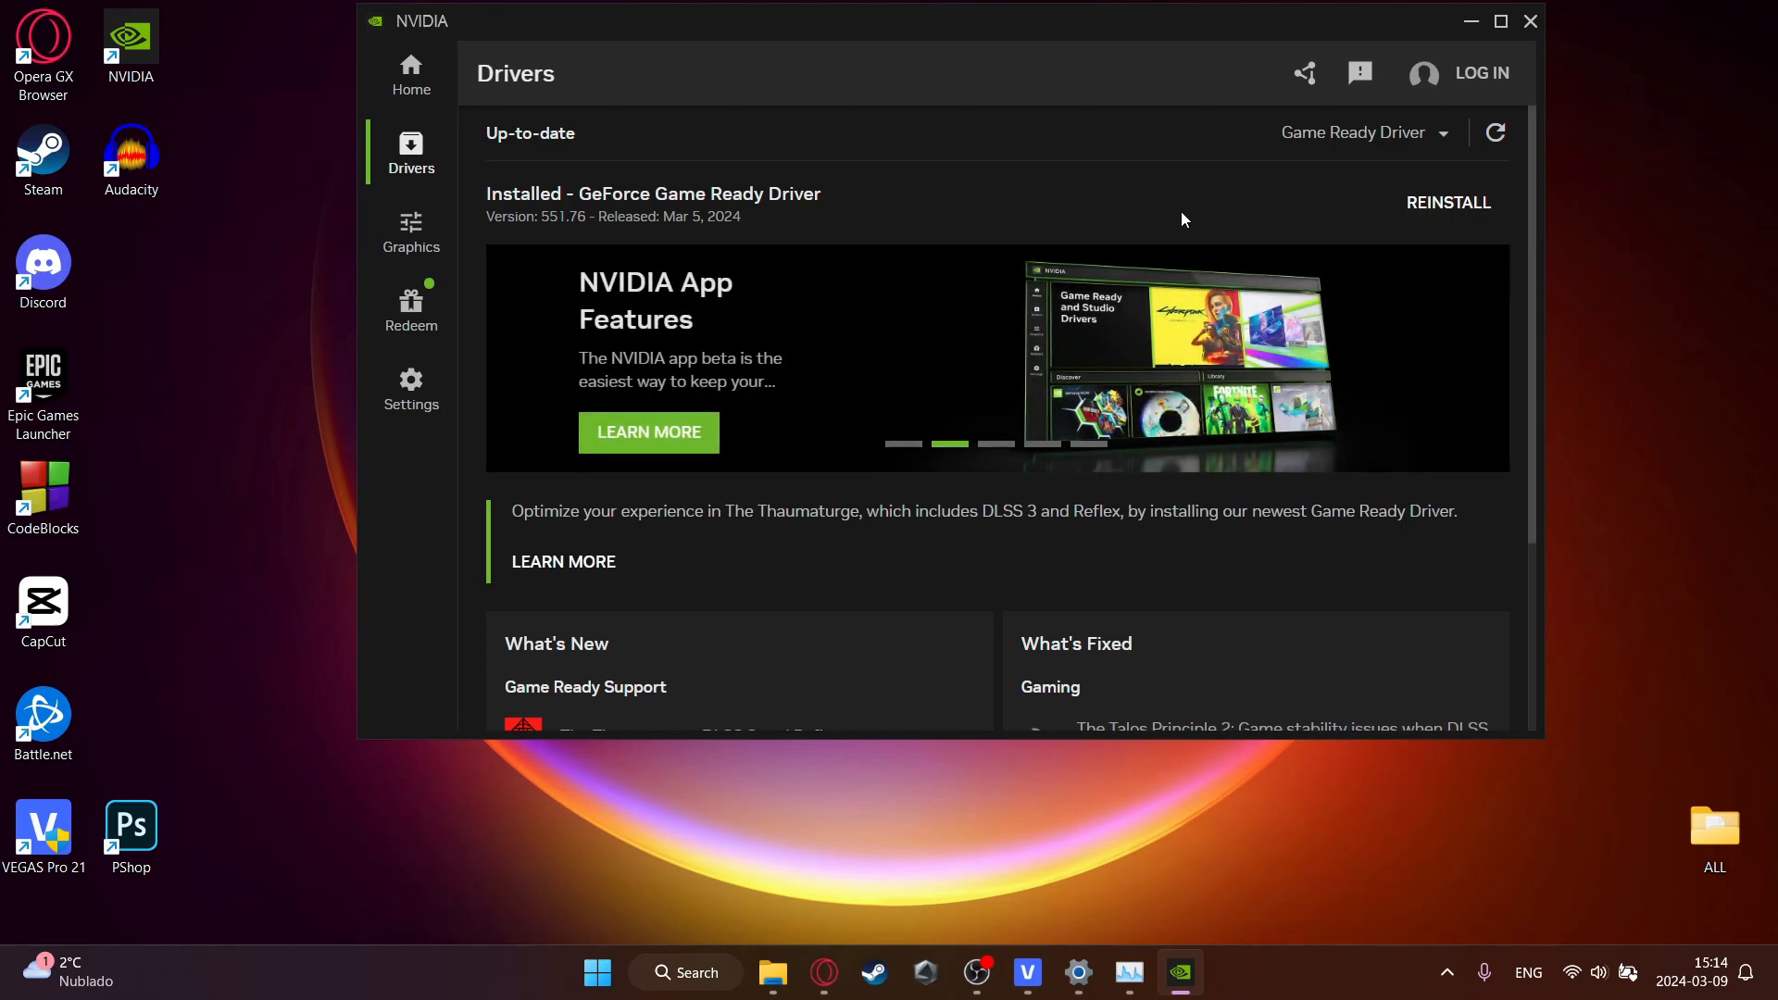
pyautogui.moveTo(843, 169)
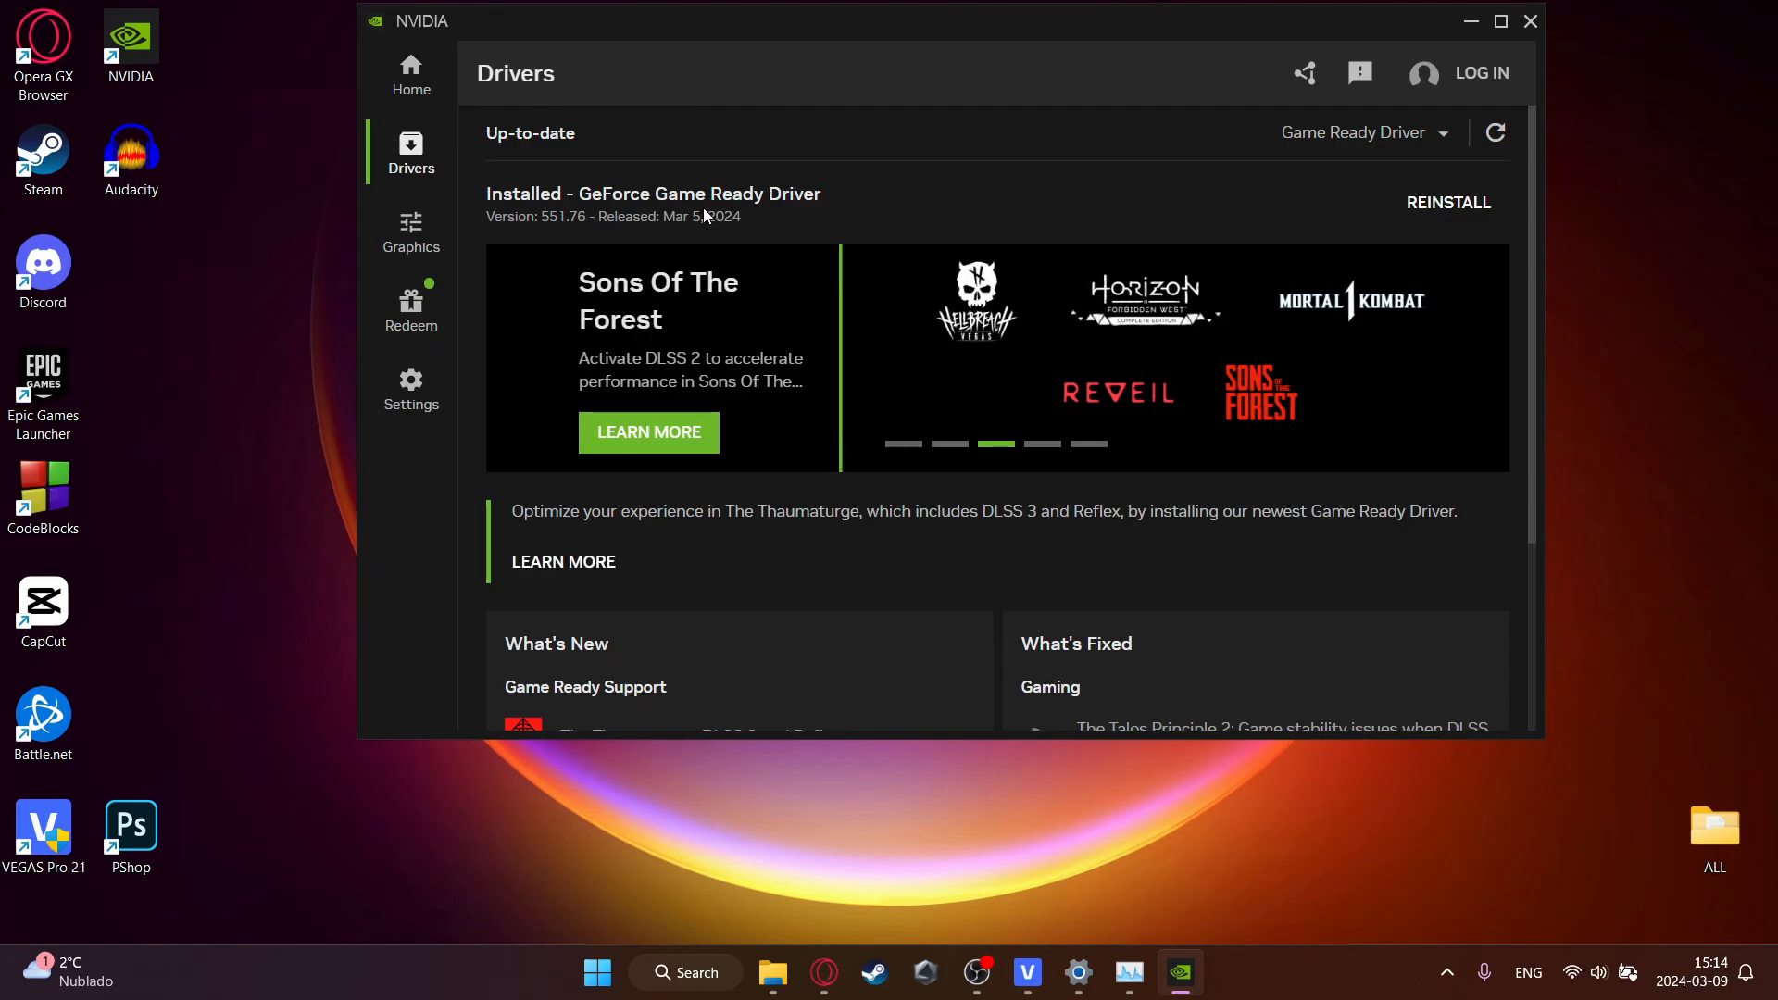
pyautogui.moveTo(956, 218)
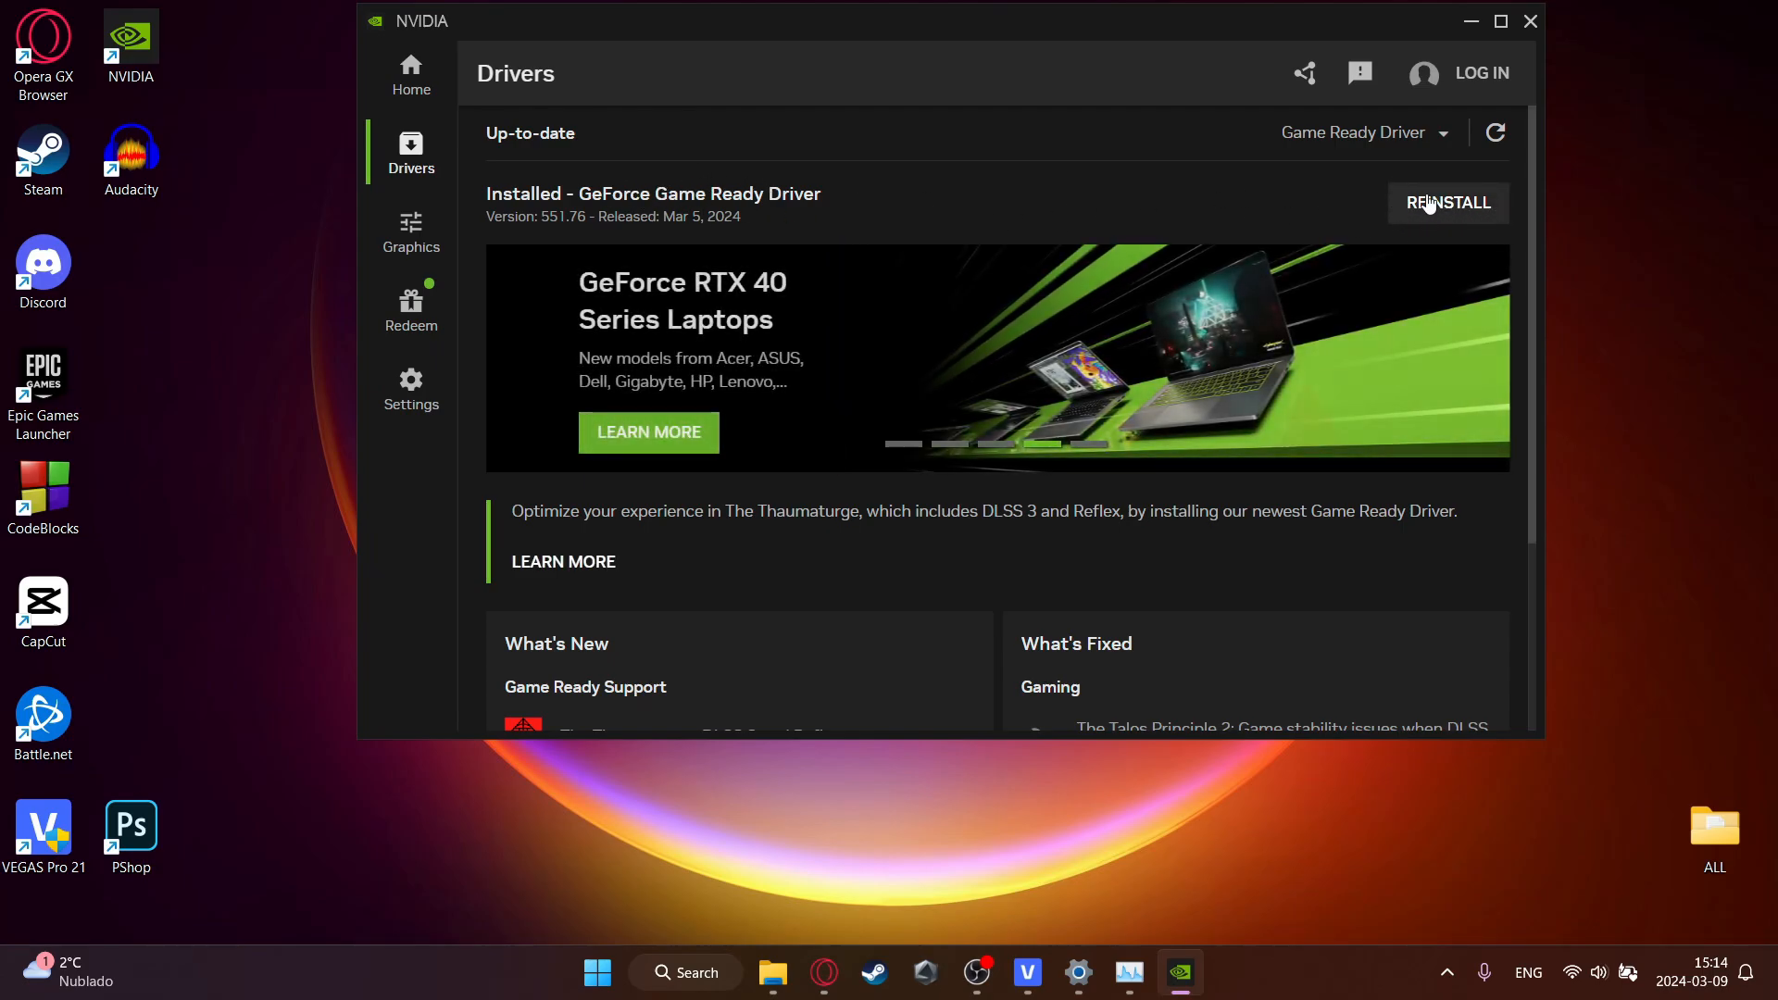
pyautogui.scroll(-3)
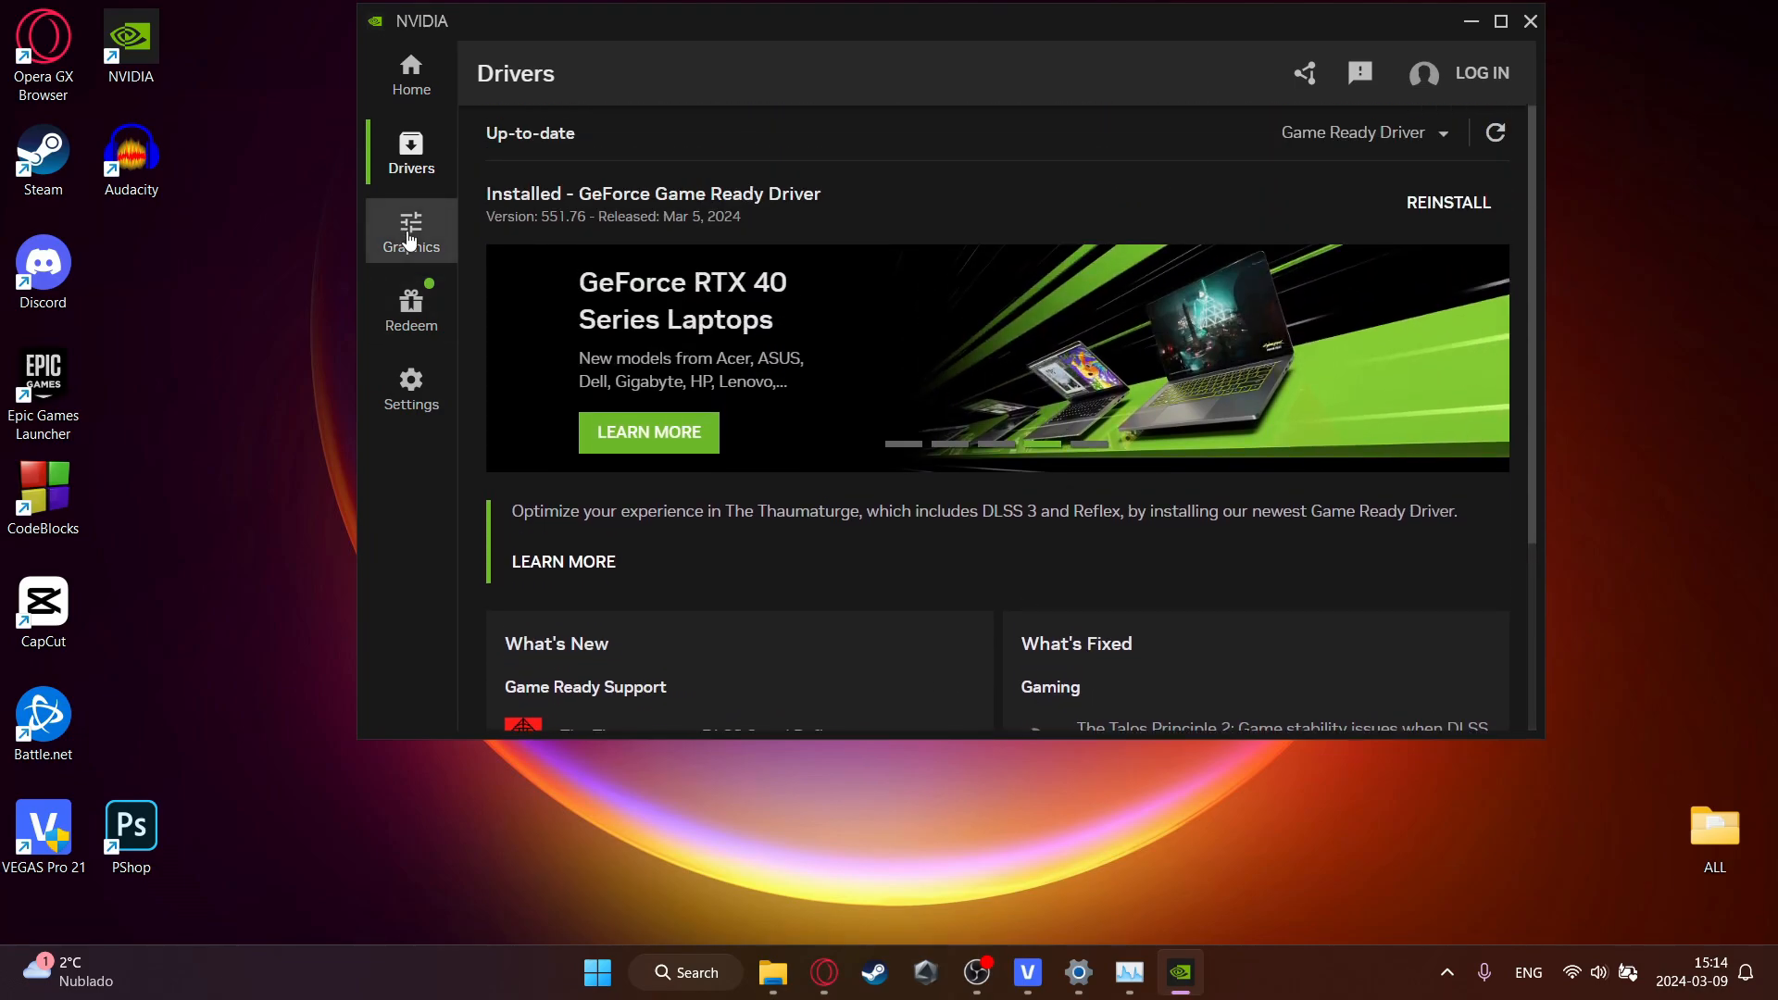
# - Optimize Fortnite with the recommended settings in NVIDIA App's Graphics section
pyautogui.click(412, 229)
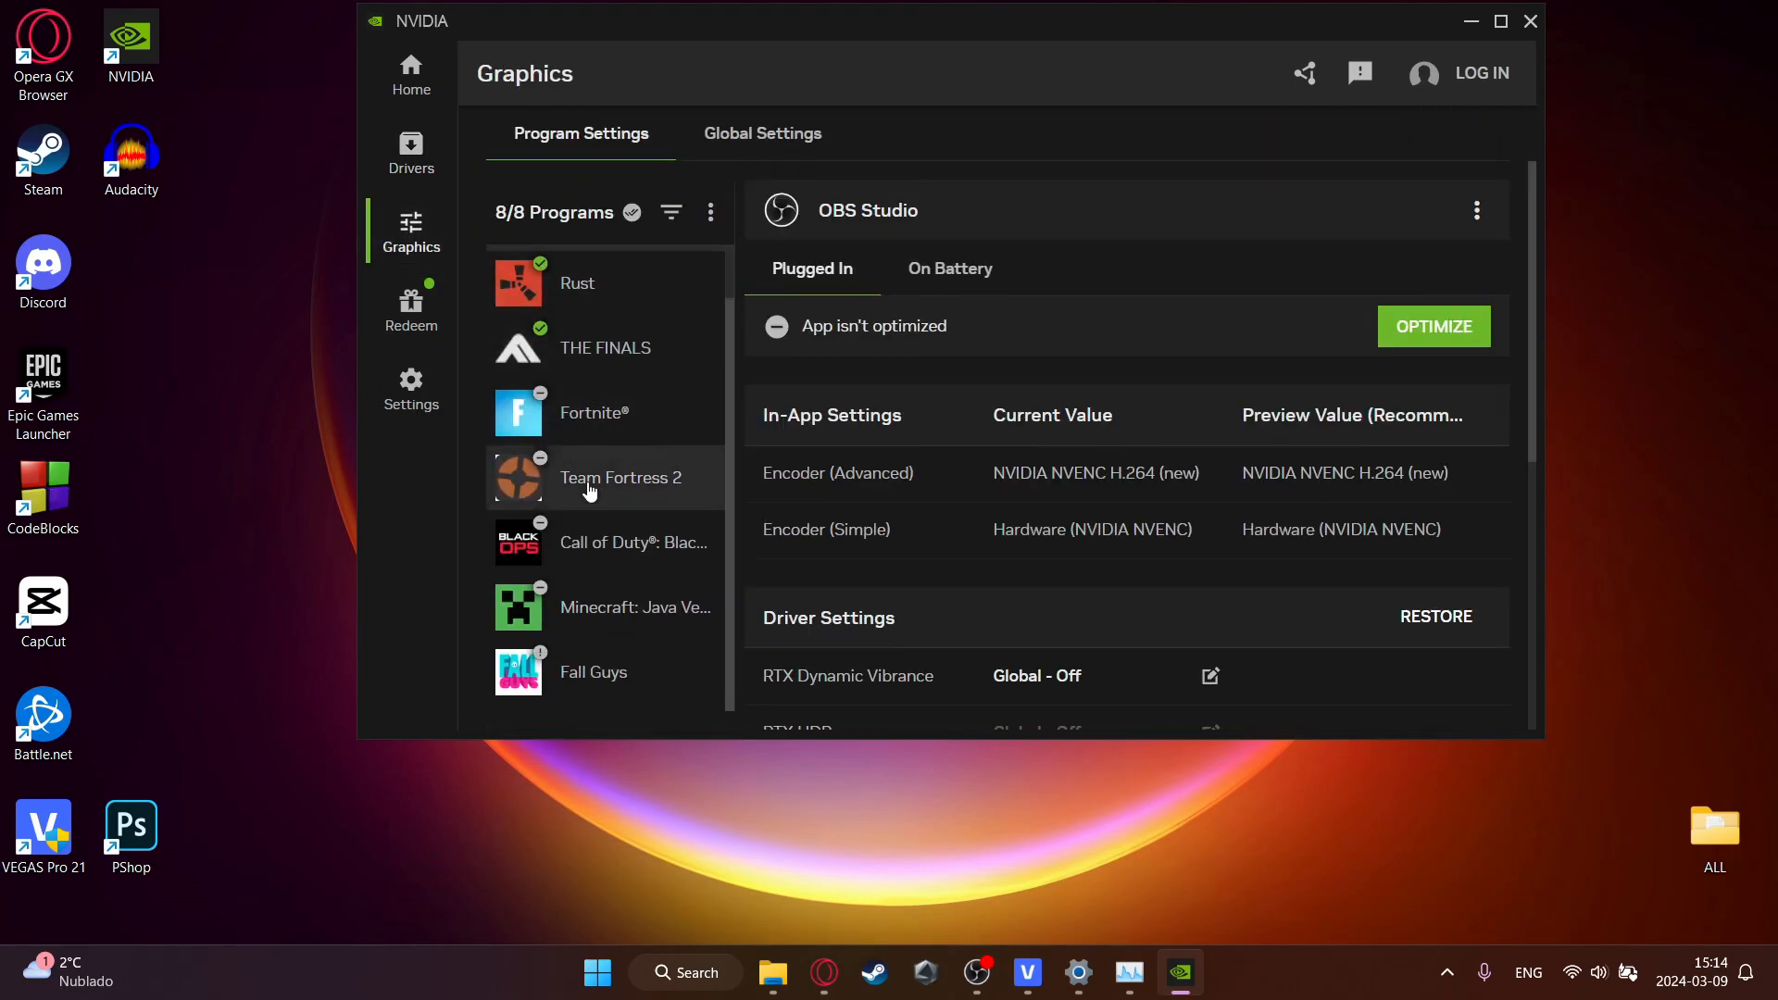
pyautogui.click(594, 412)
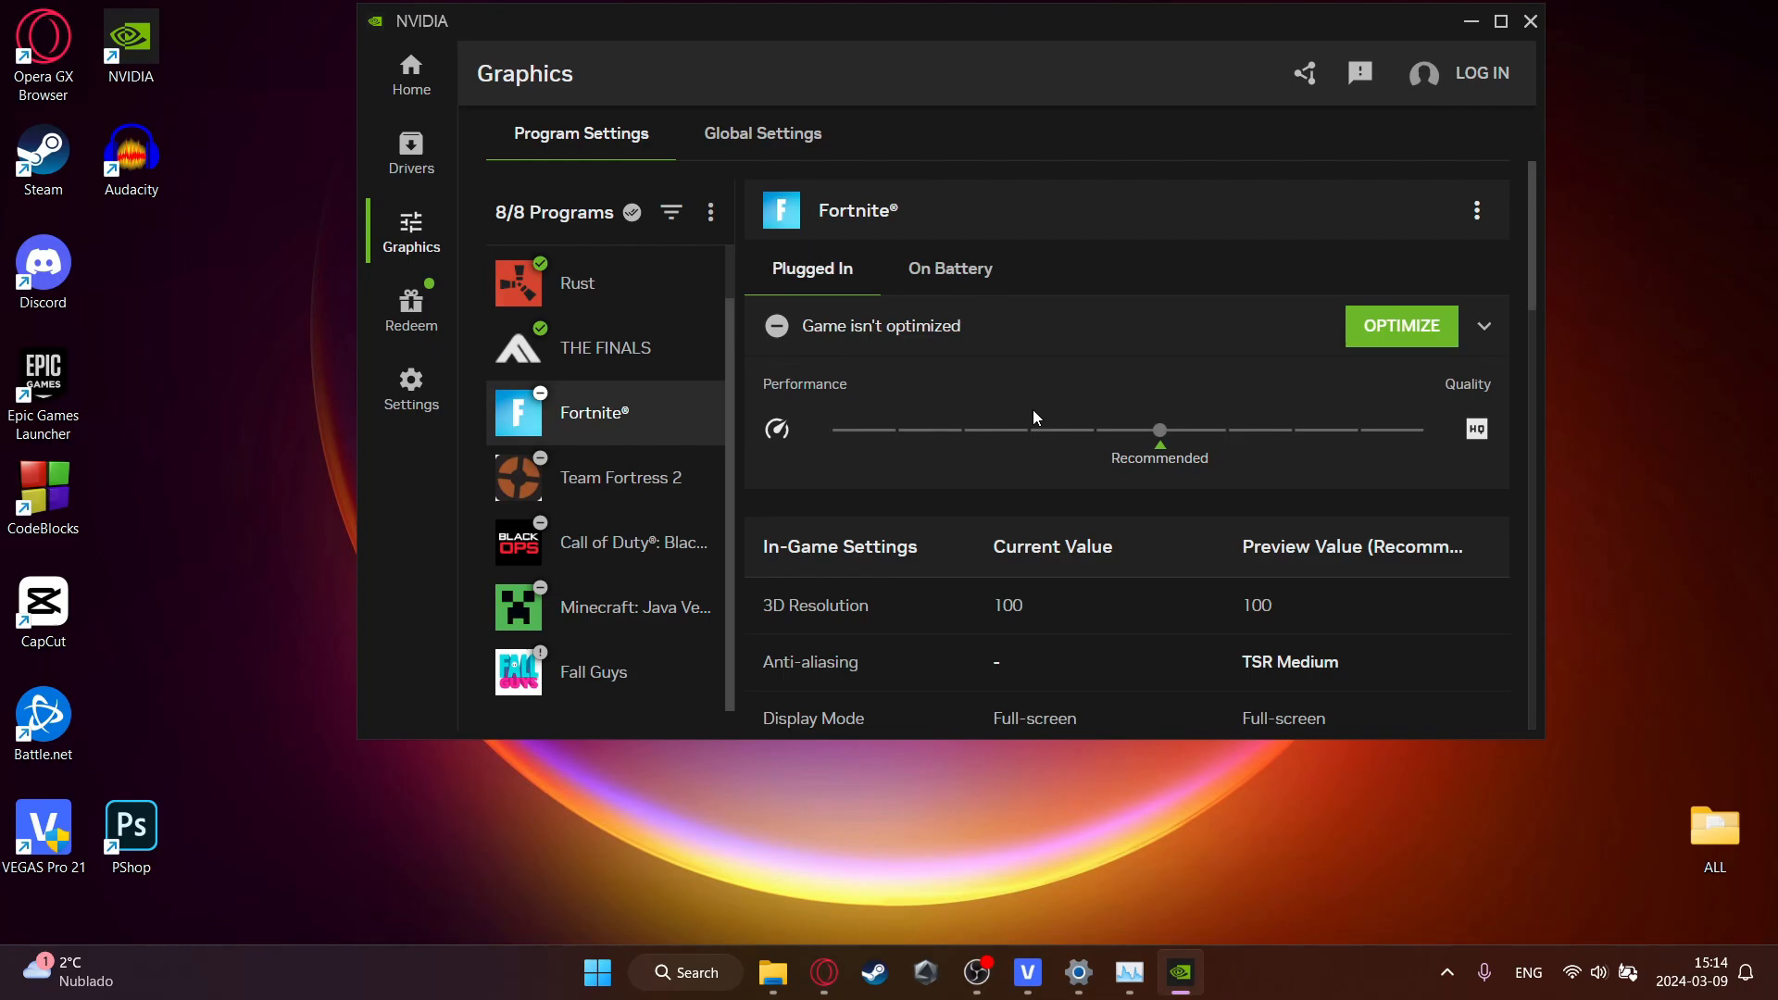
pyautogui.moveTo(608, 422)
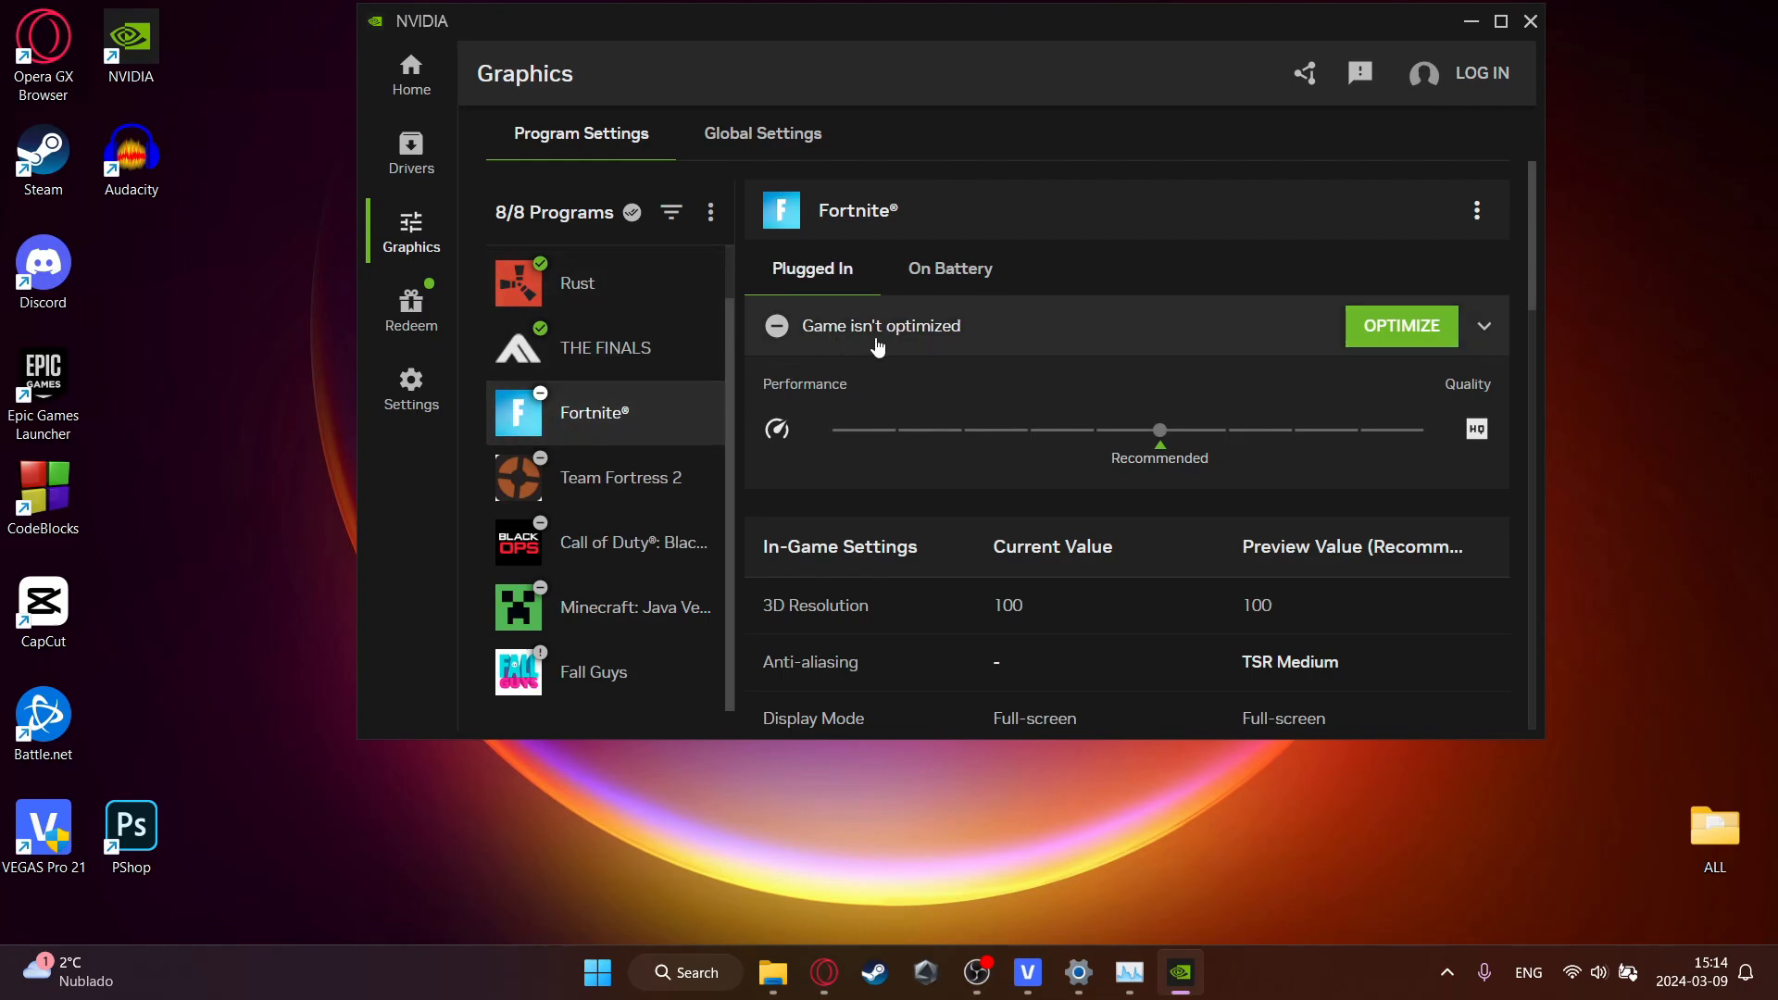
pyautogui.click(1401, 325)
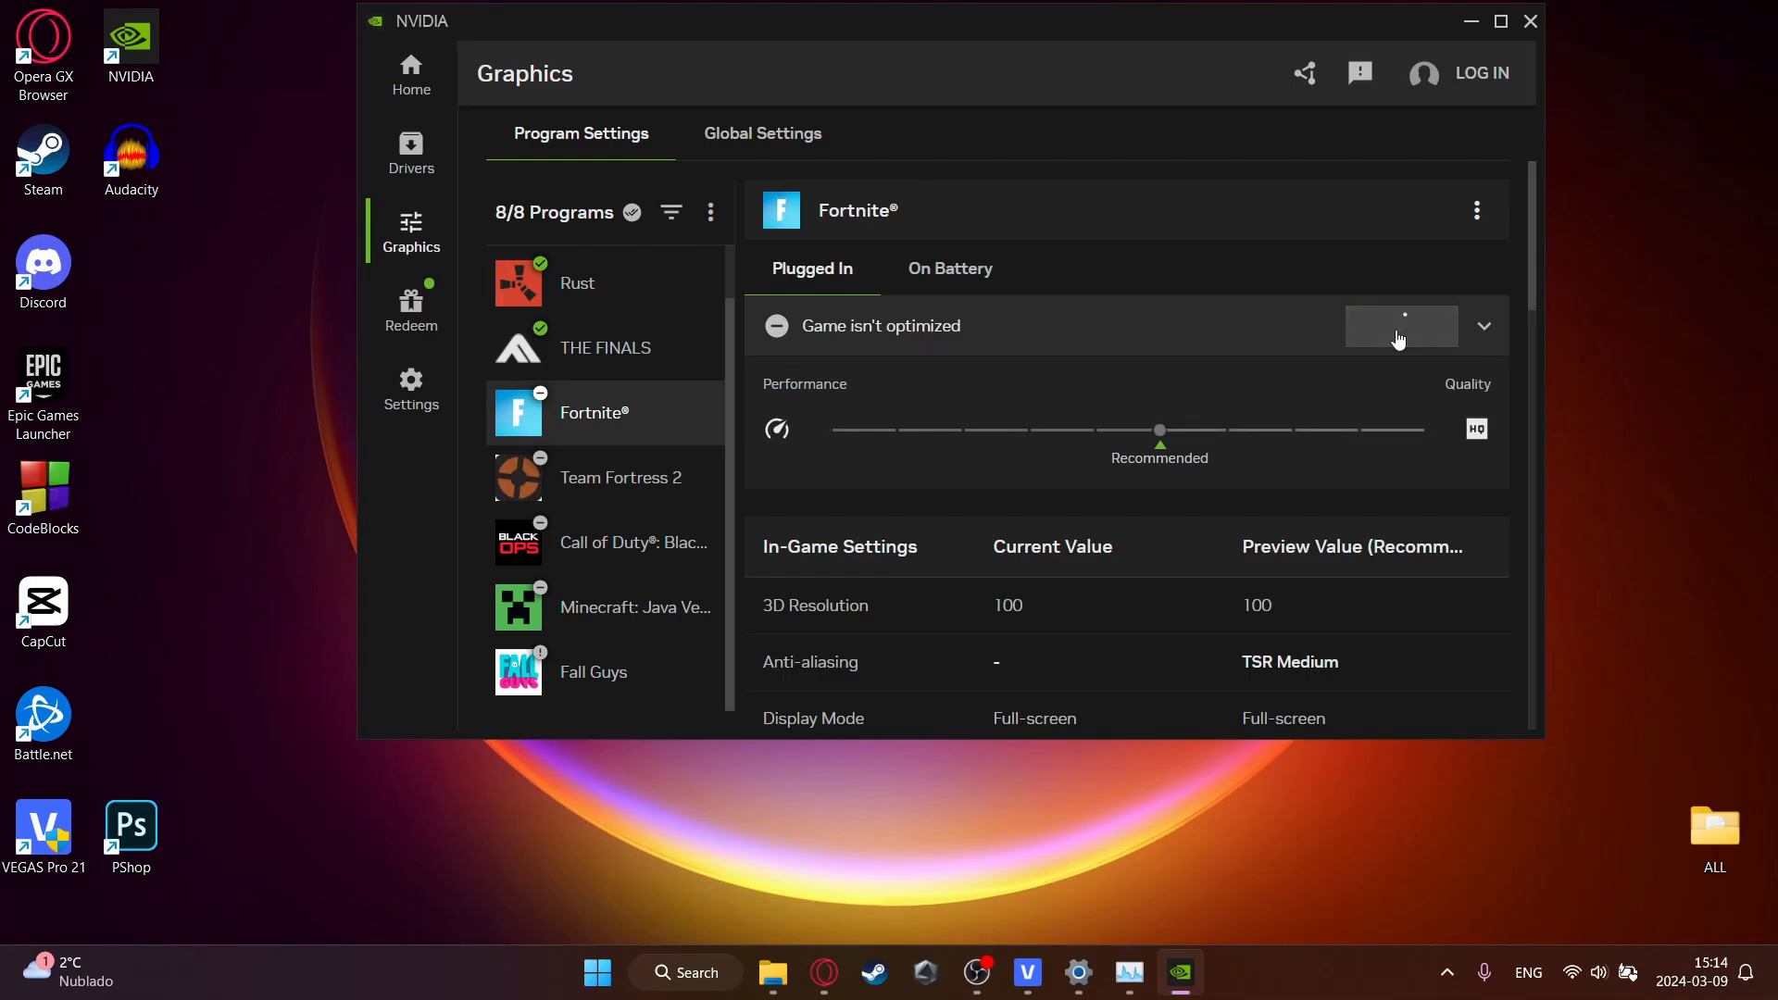
pyautogui.scroll(-3)
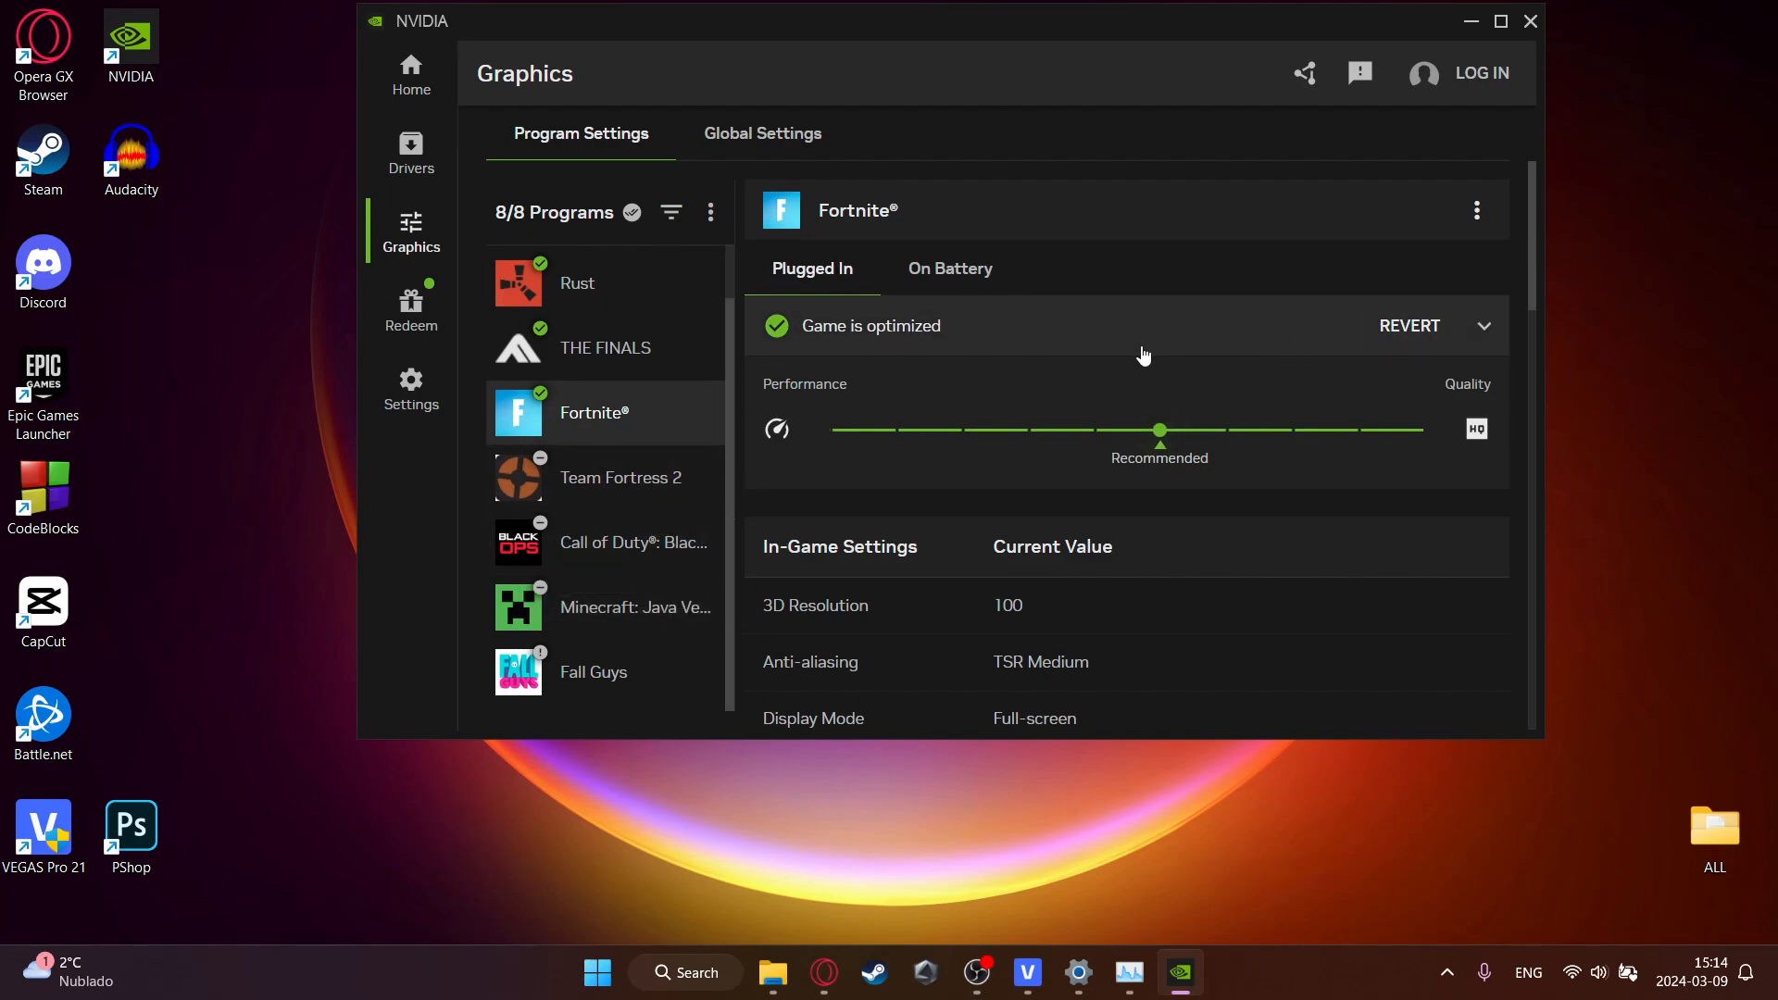
pyautogui.moveTo(1415, 331)
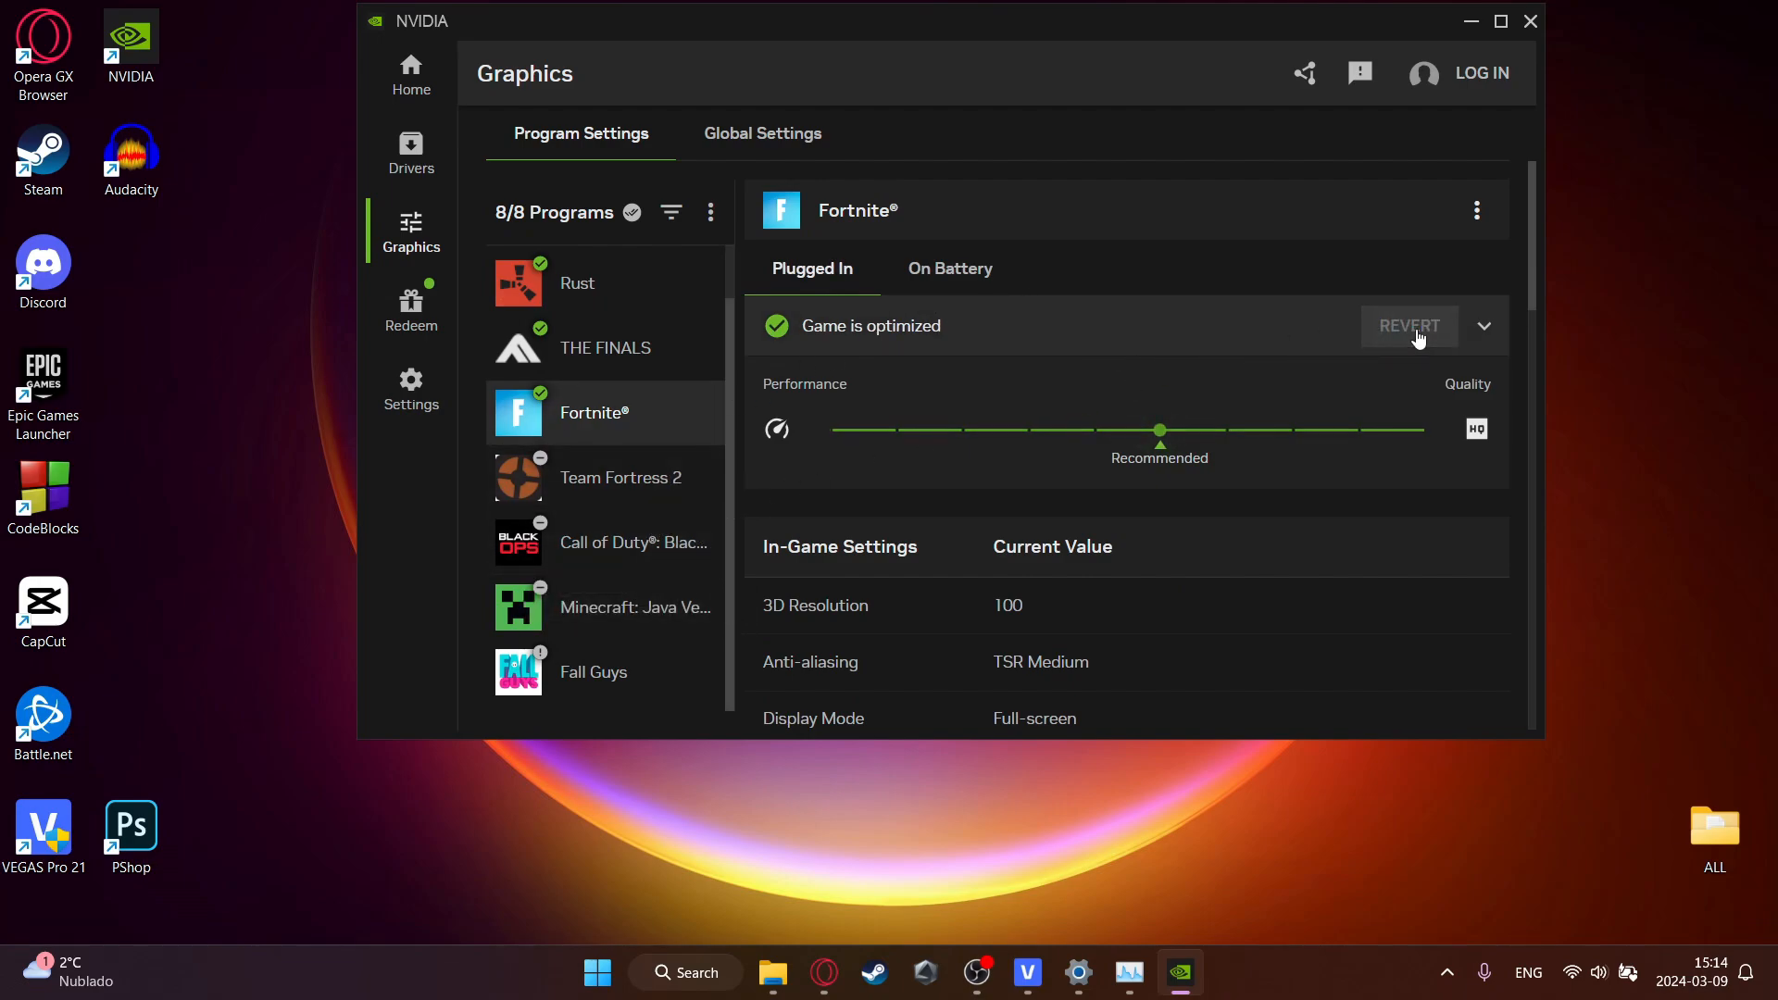
# - Bring up the local Temp folder via Start search with %temp%
pyautogui.scroll(-3)
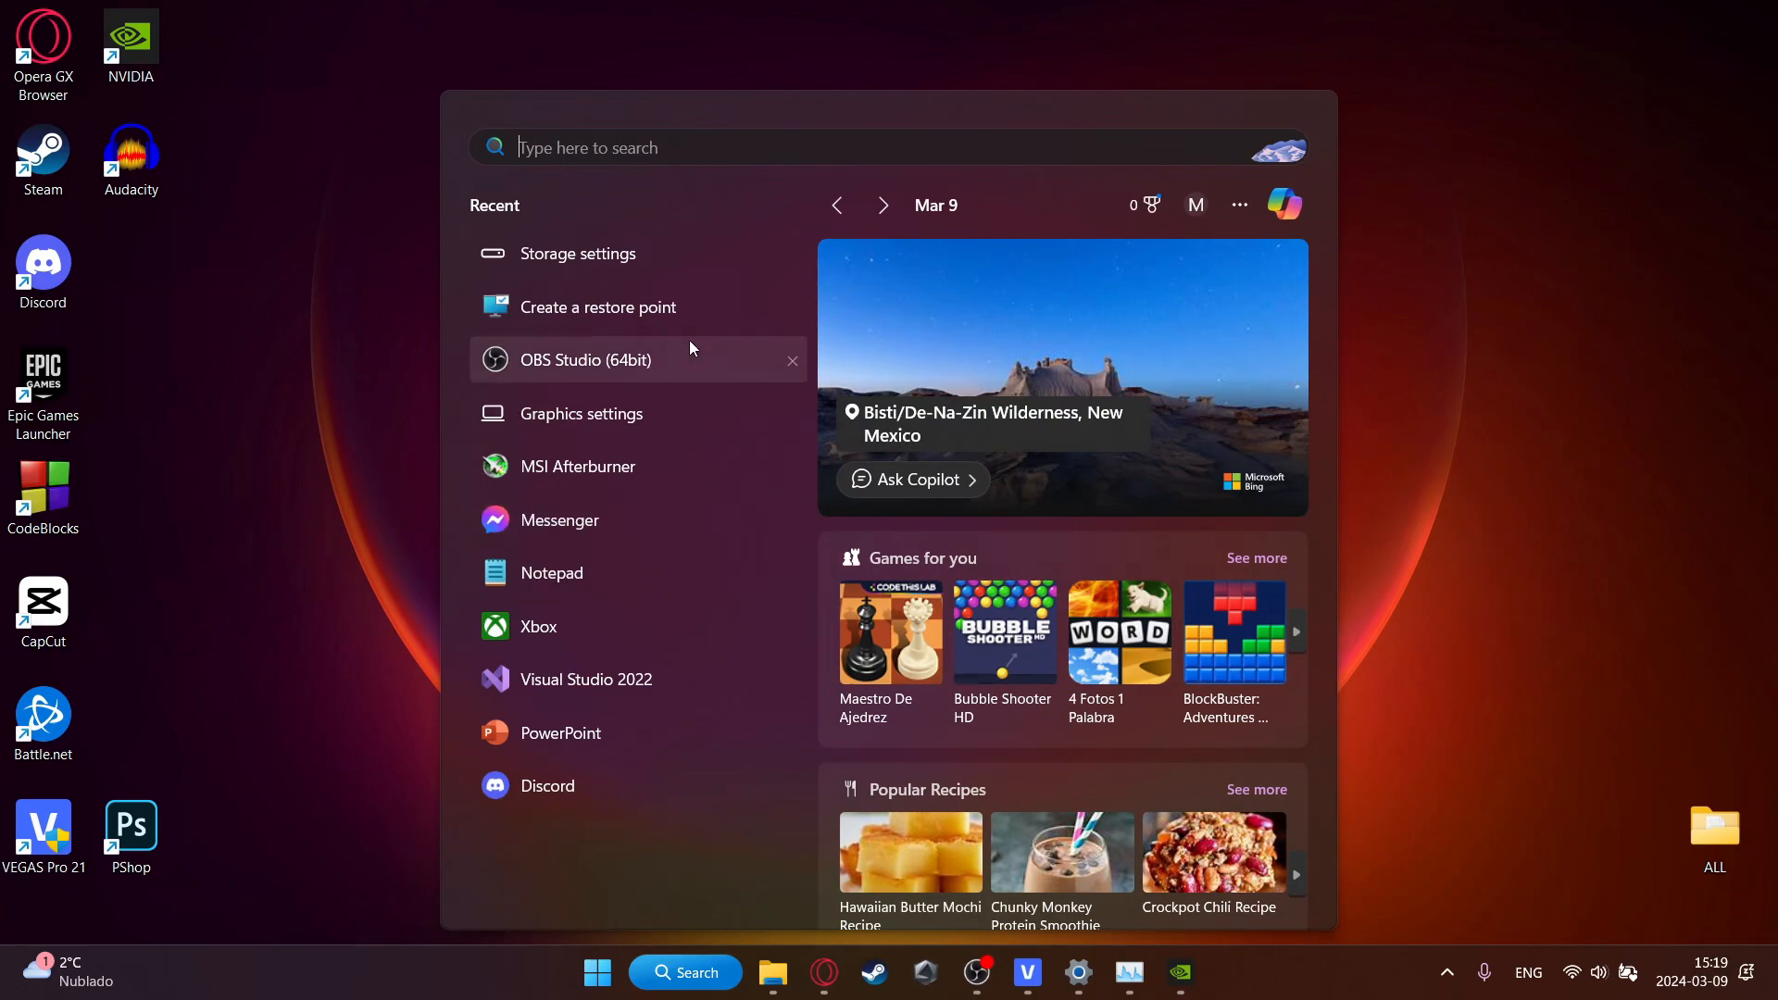
pyautogui.write('%appdata%')
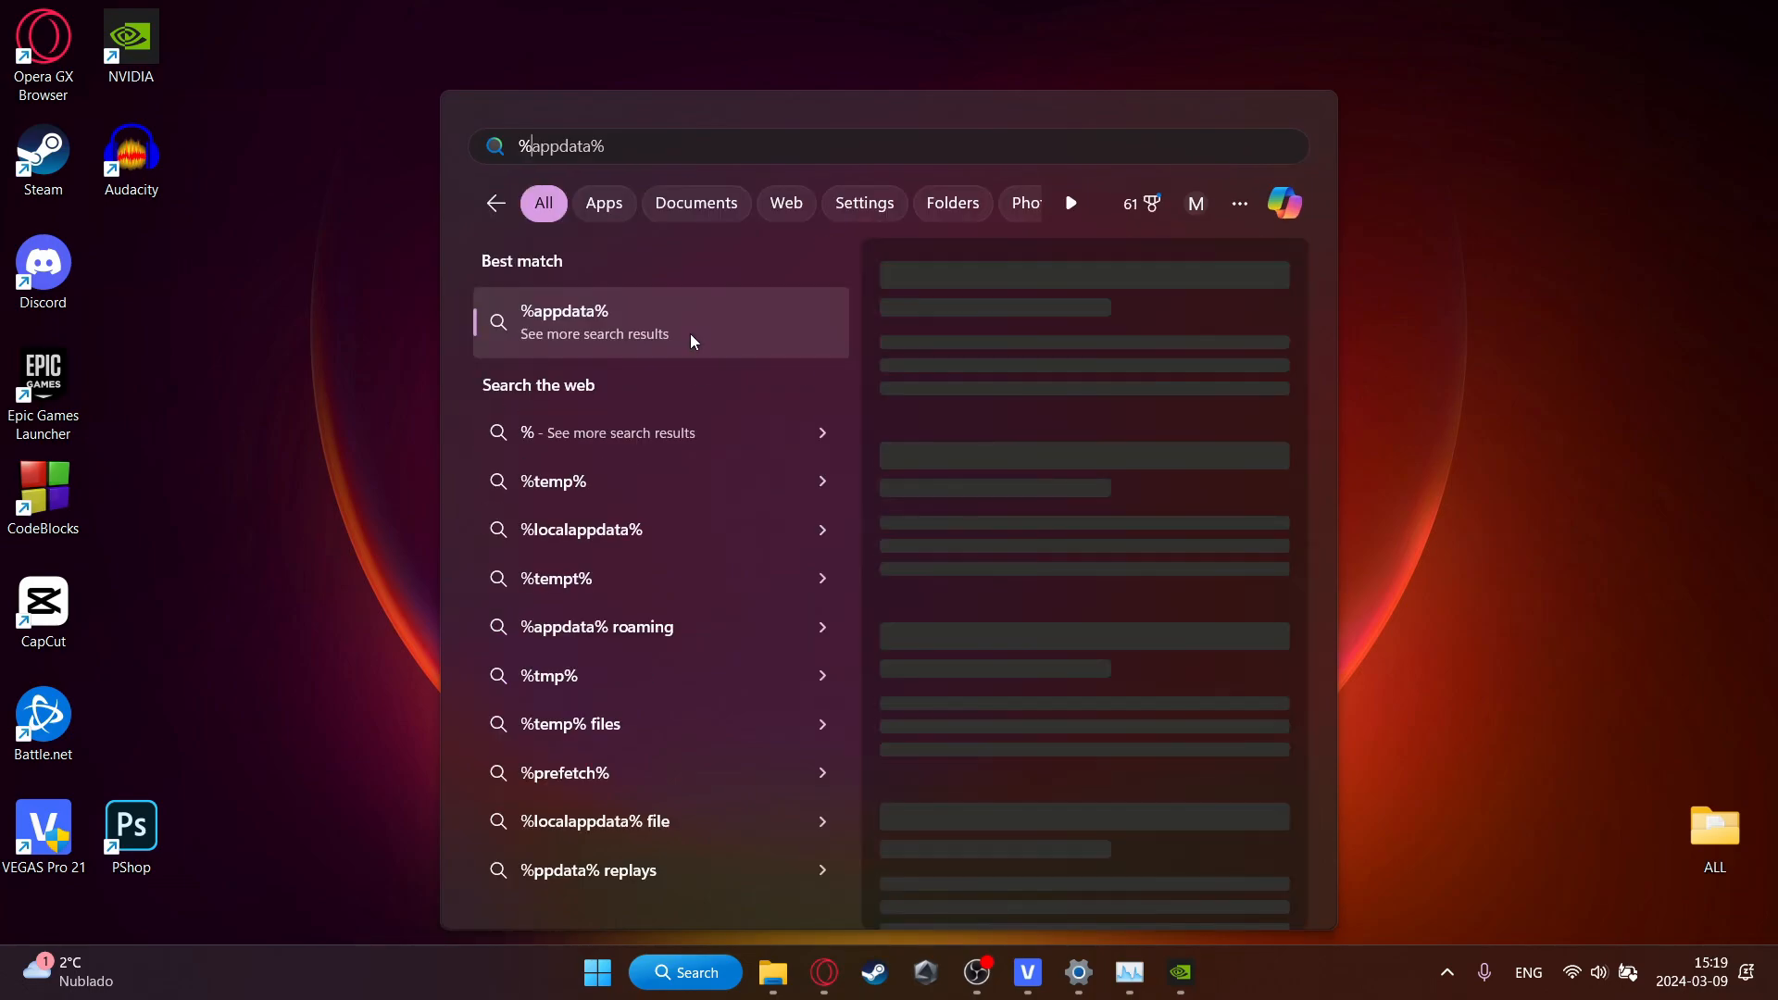
pyautogui.write('%temp%')
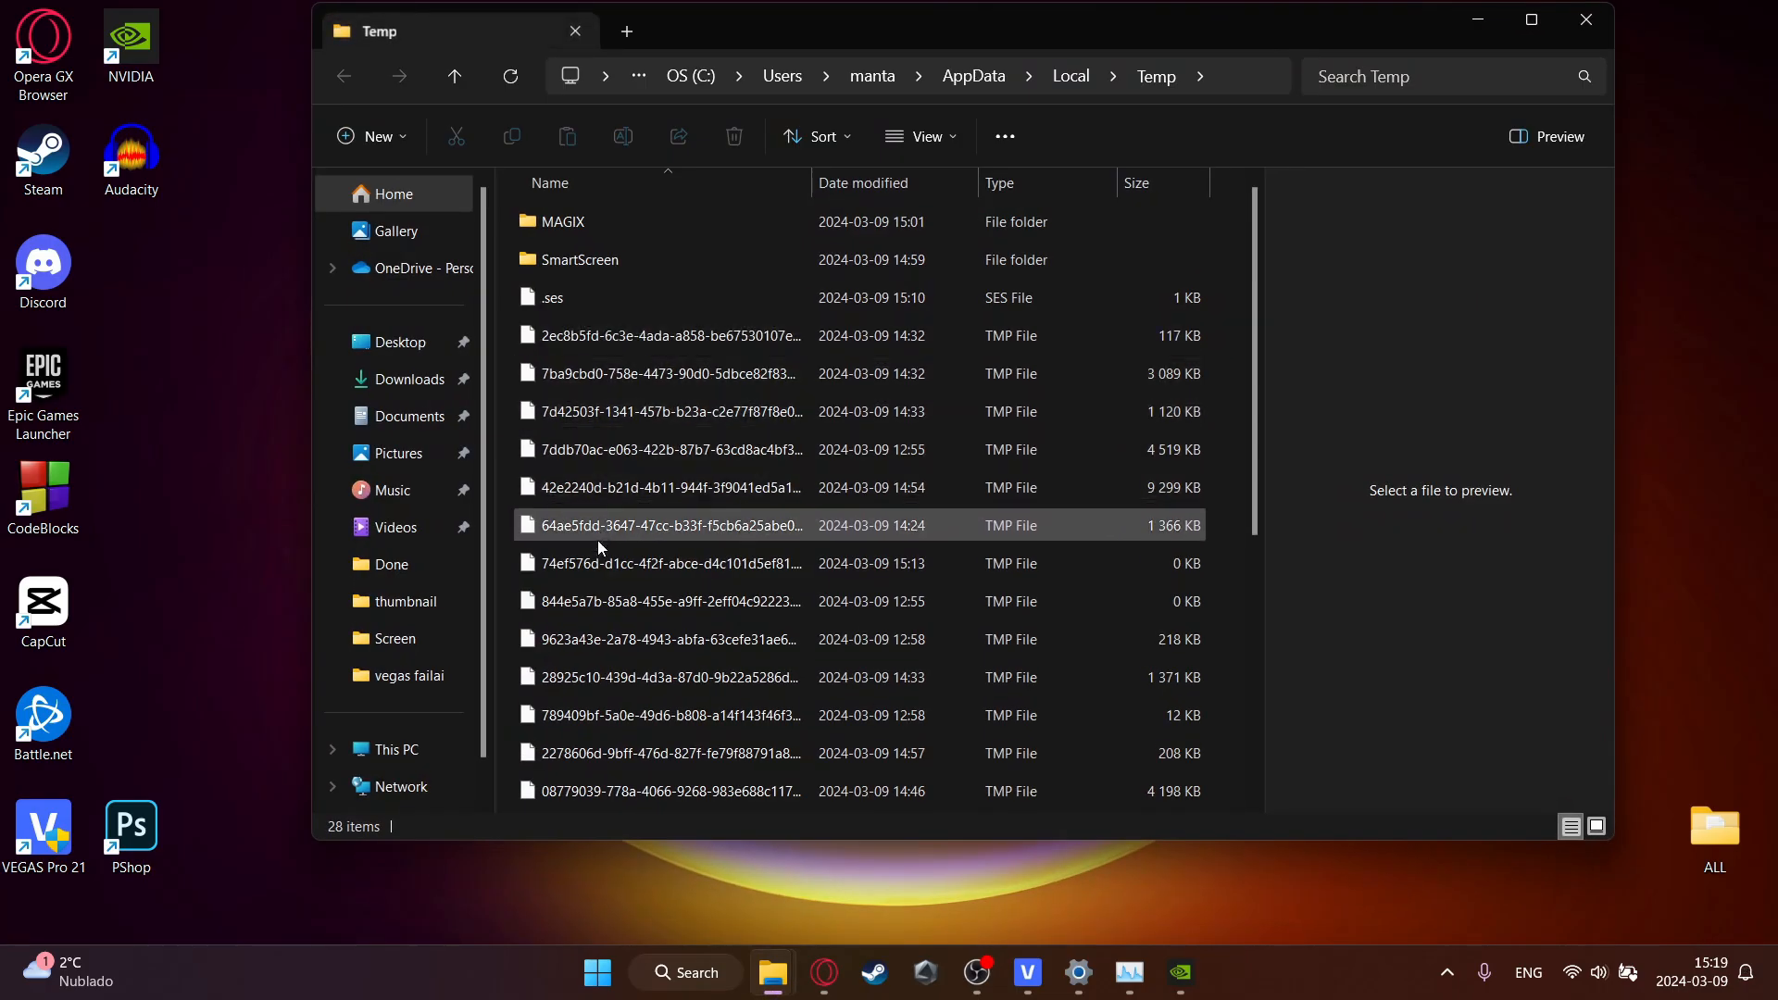
# - Select all items in the Temp folder and delete them
pyautogui.scroll(-3)
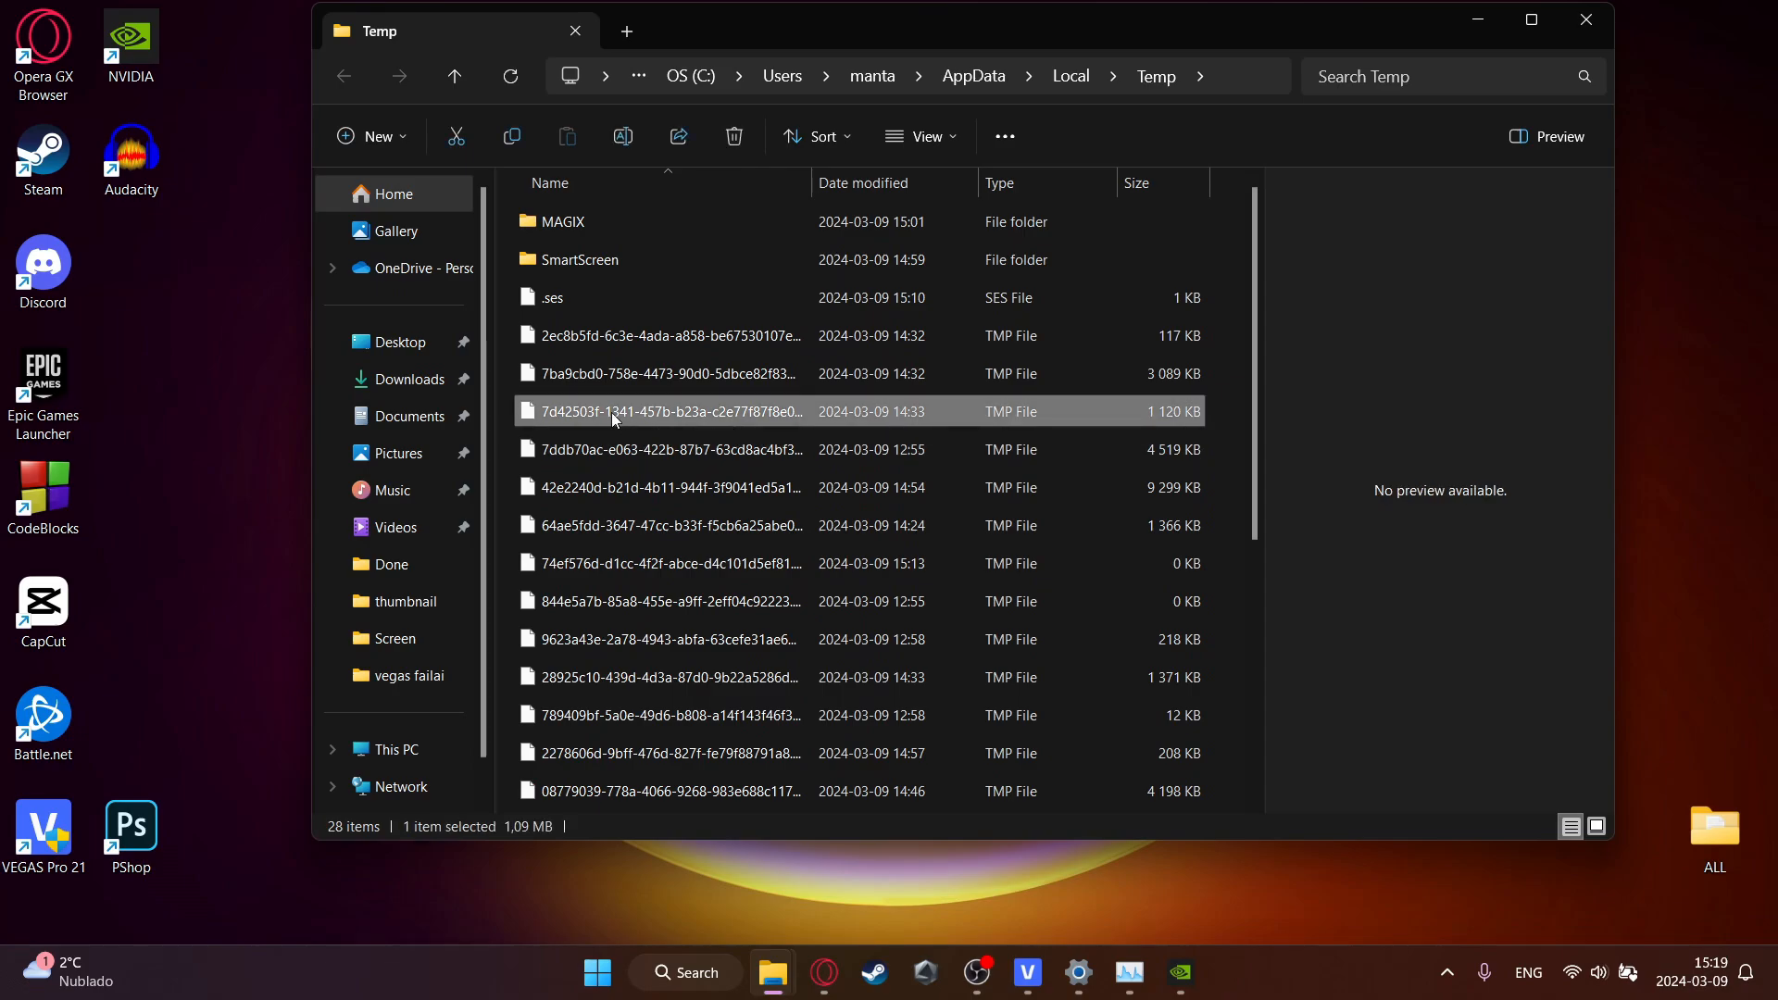
pyautogui.press('ctrl+a')
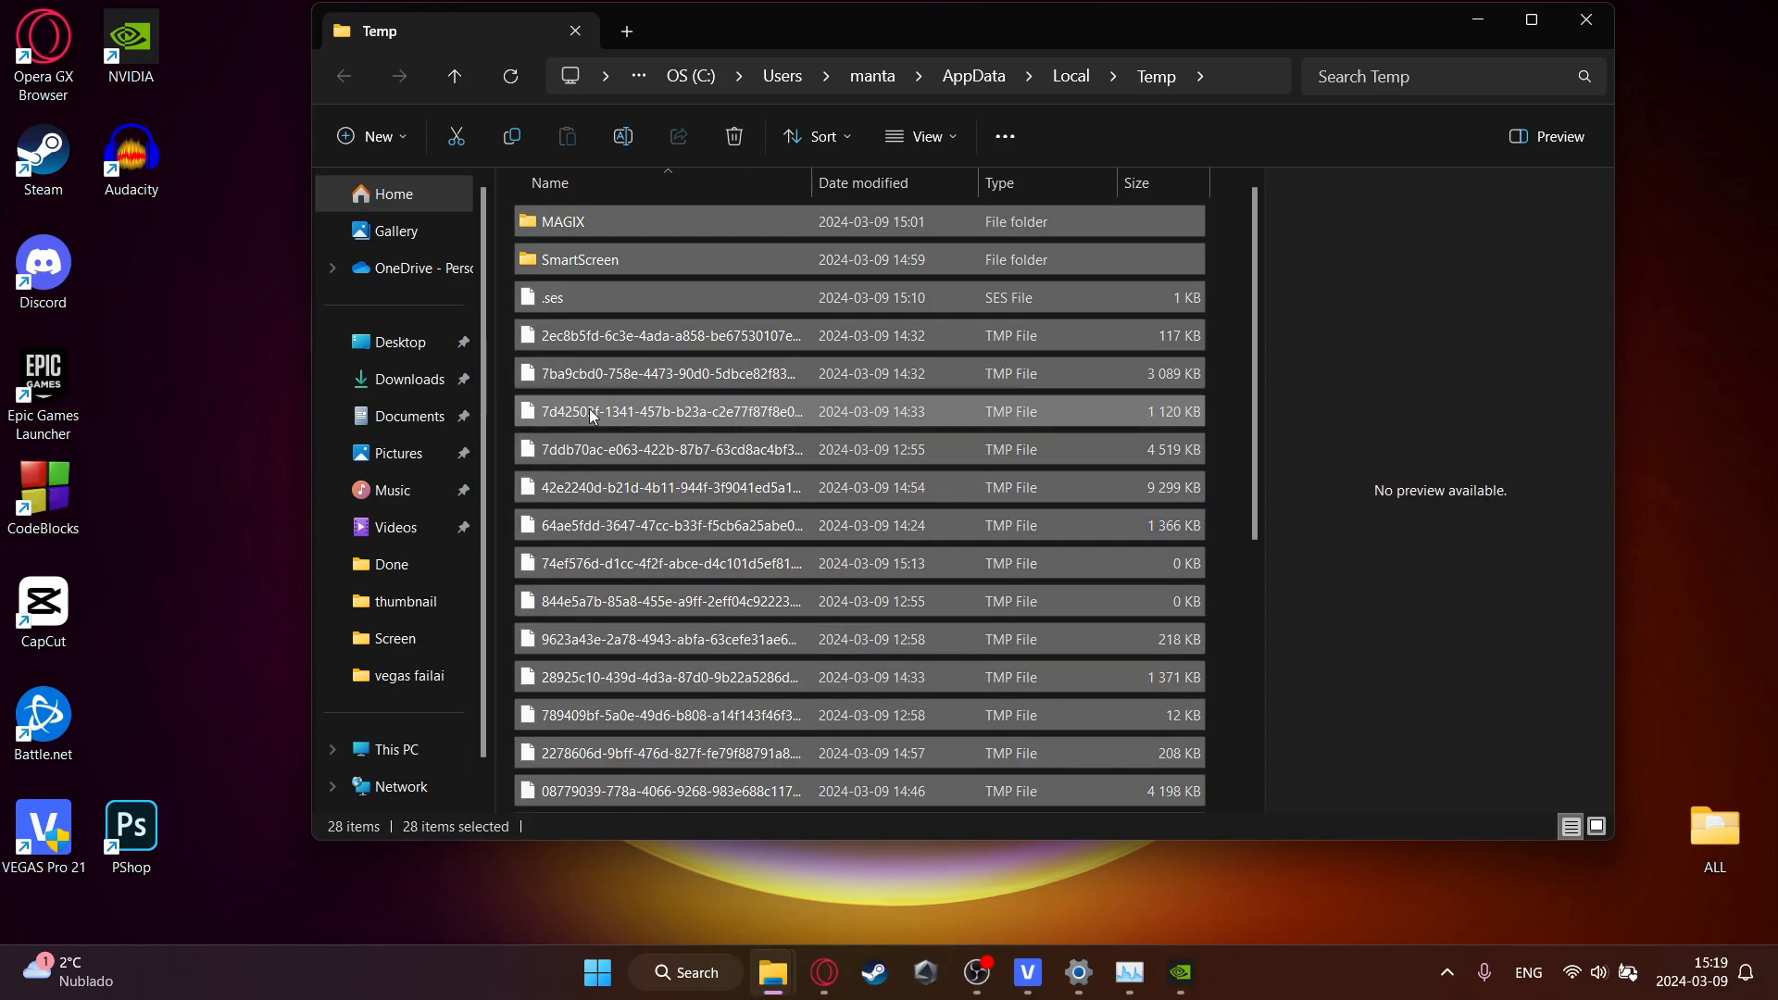
pyautogui.click(734, 137)
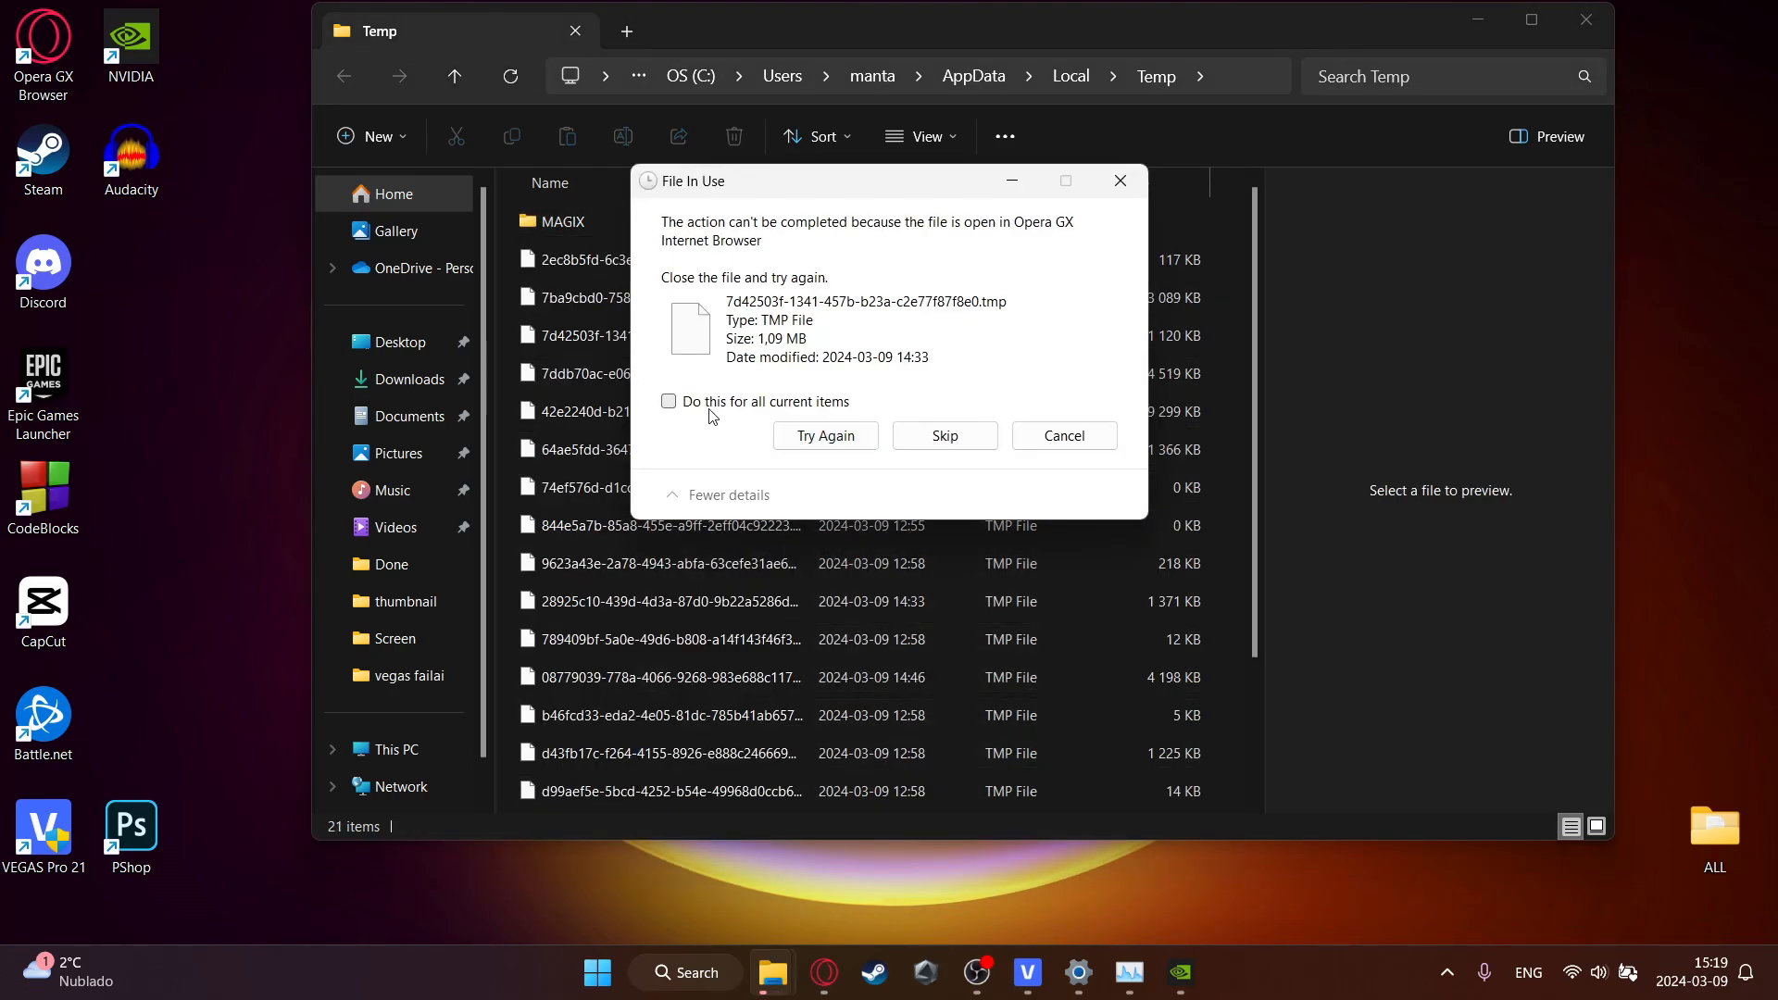
# - Skip all in-use files in the File In Use dialog, leaving 21 items
pyautogui.click(669, 402)
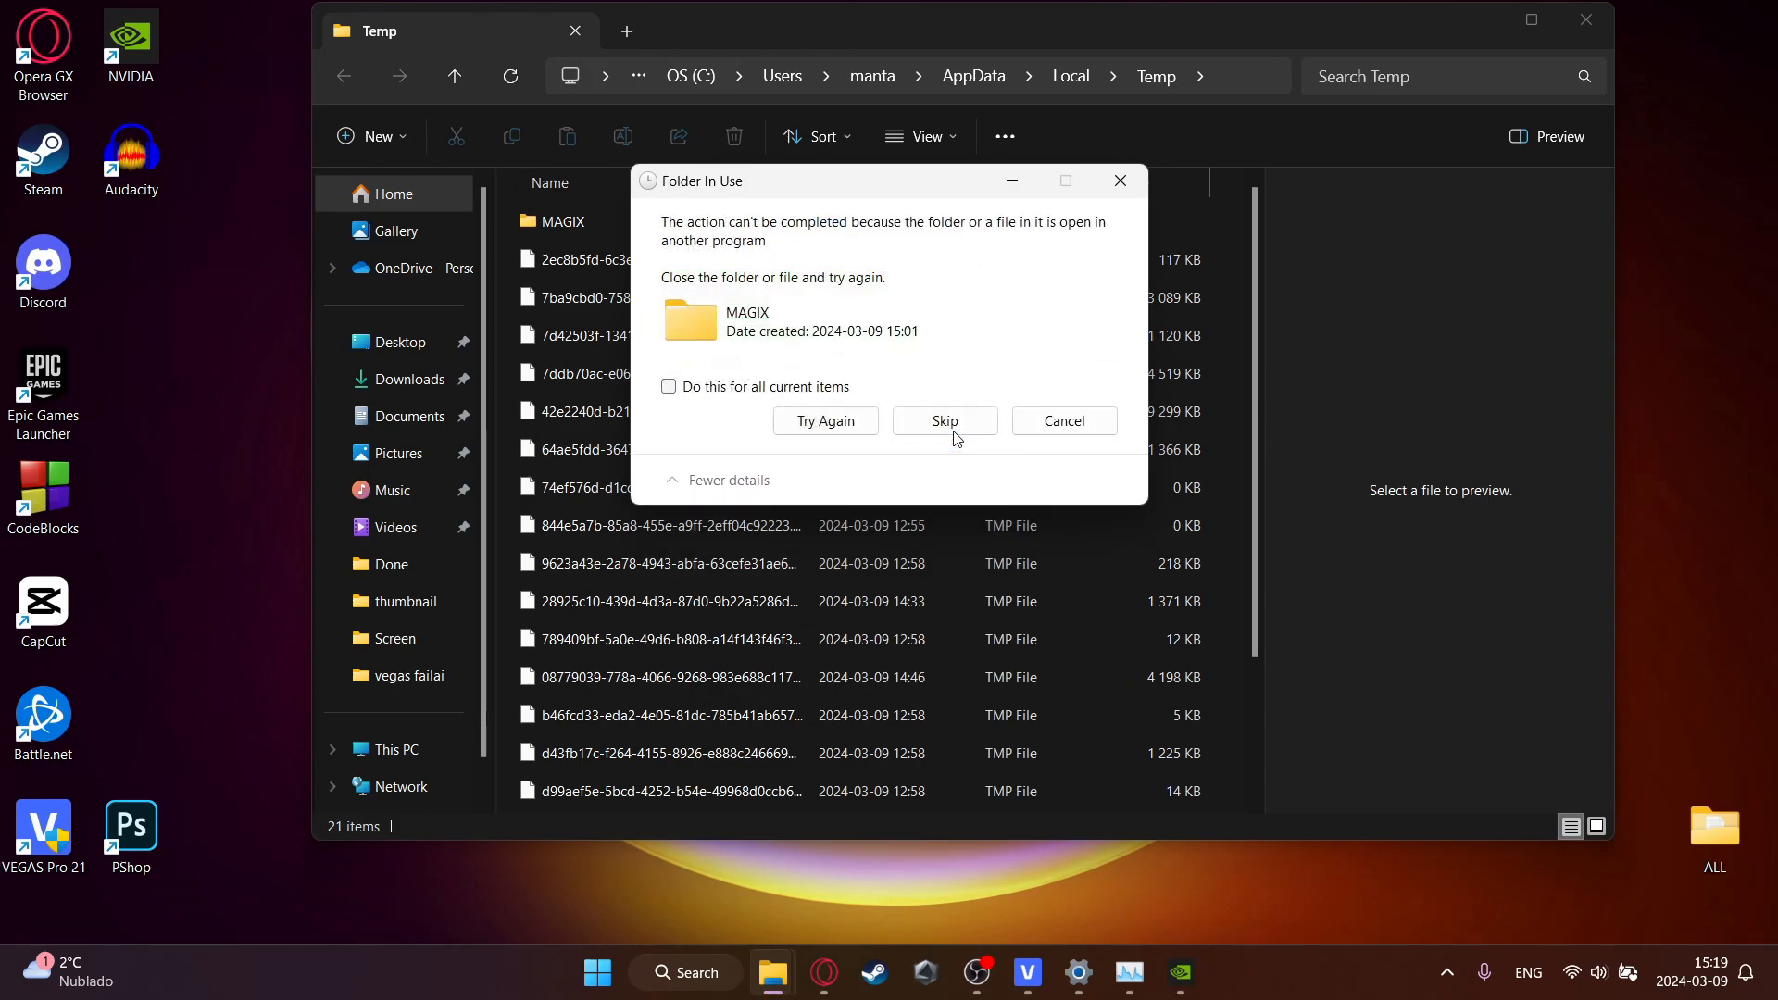
pyautogui.click(669, 388)
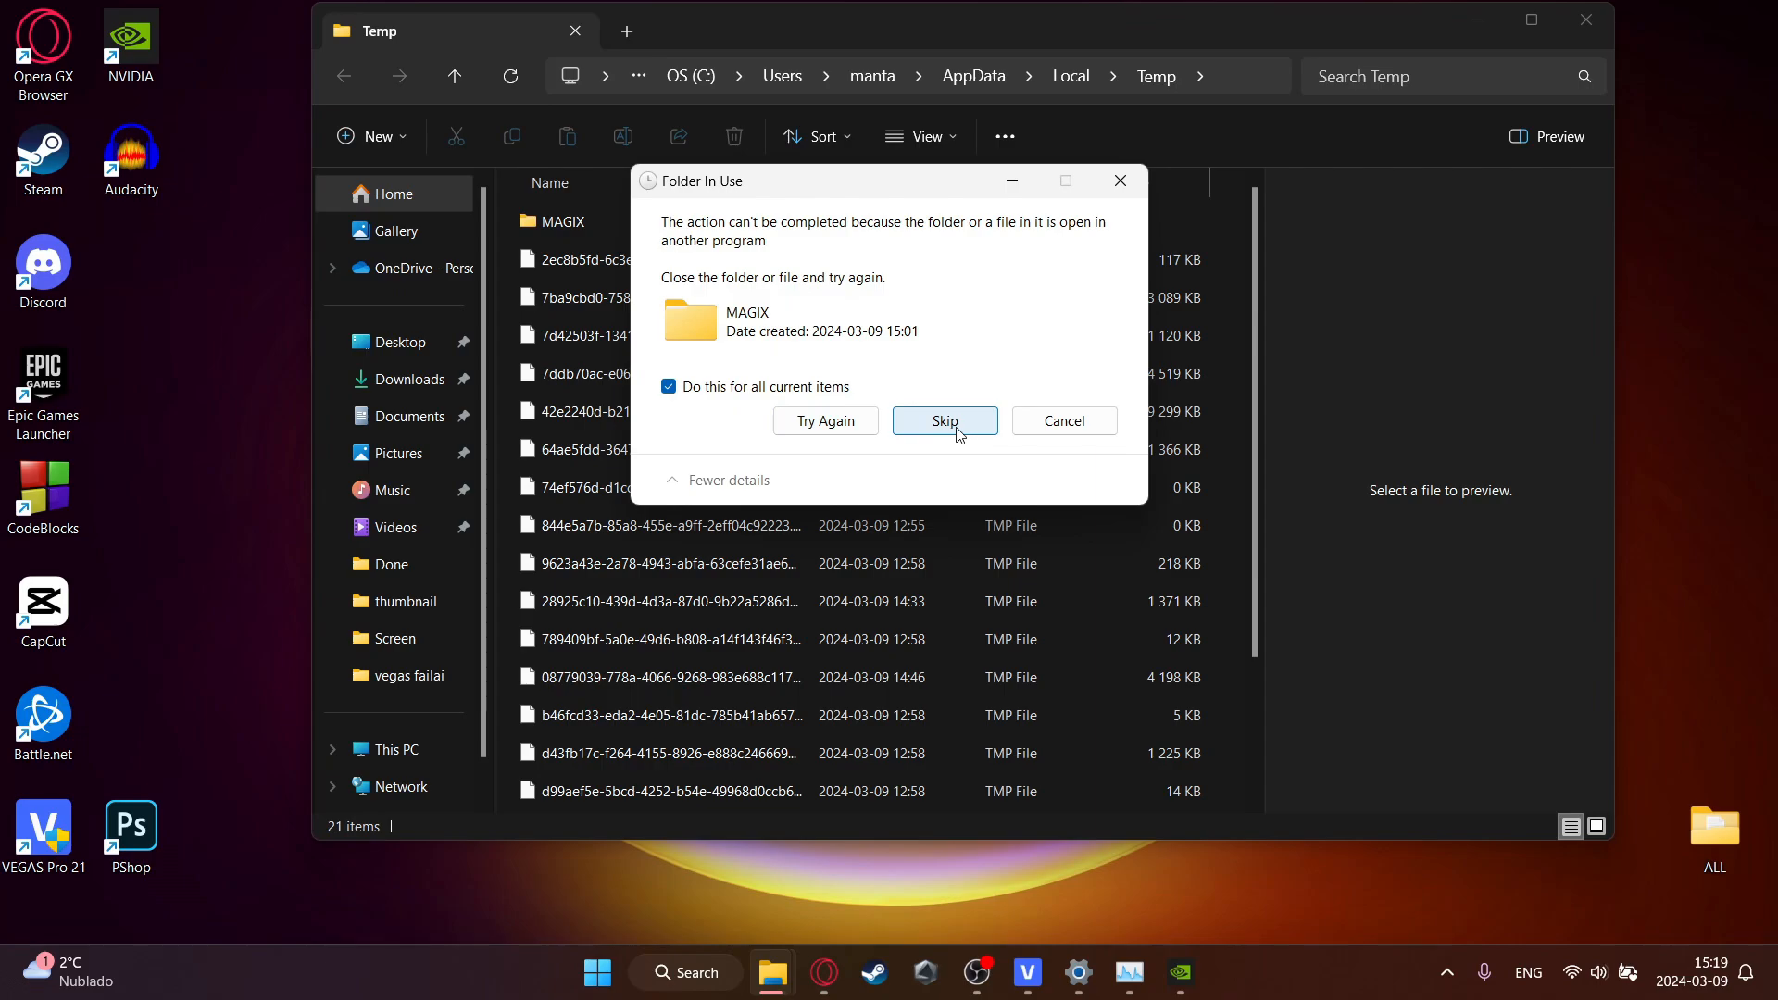
pyautogui.click(945, 421)
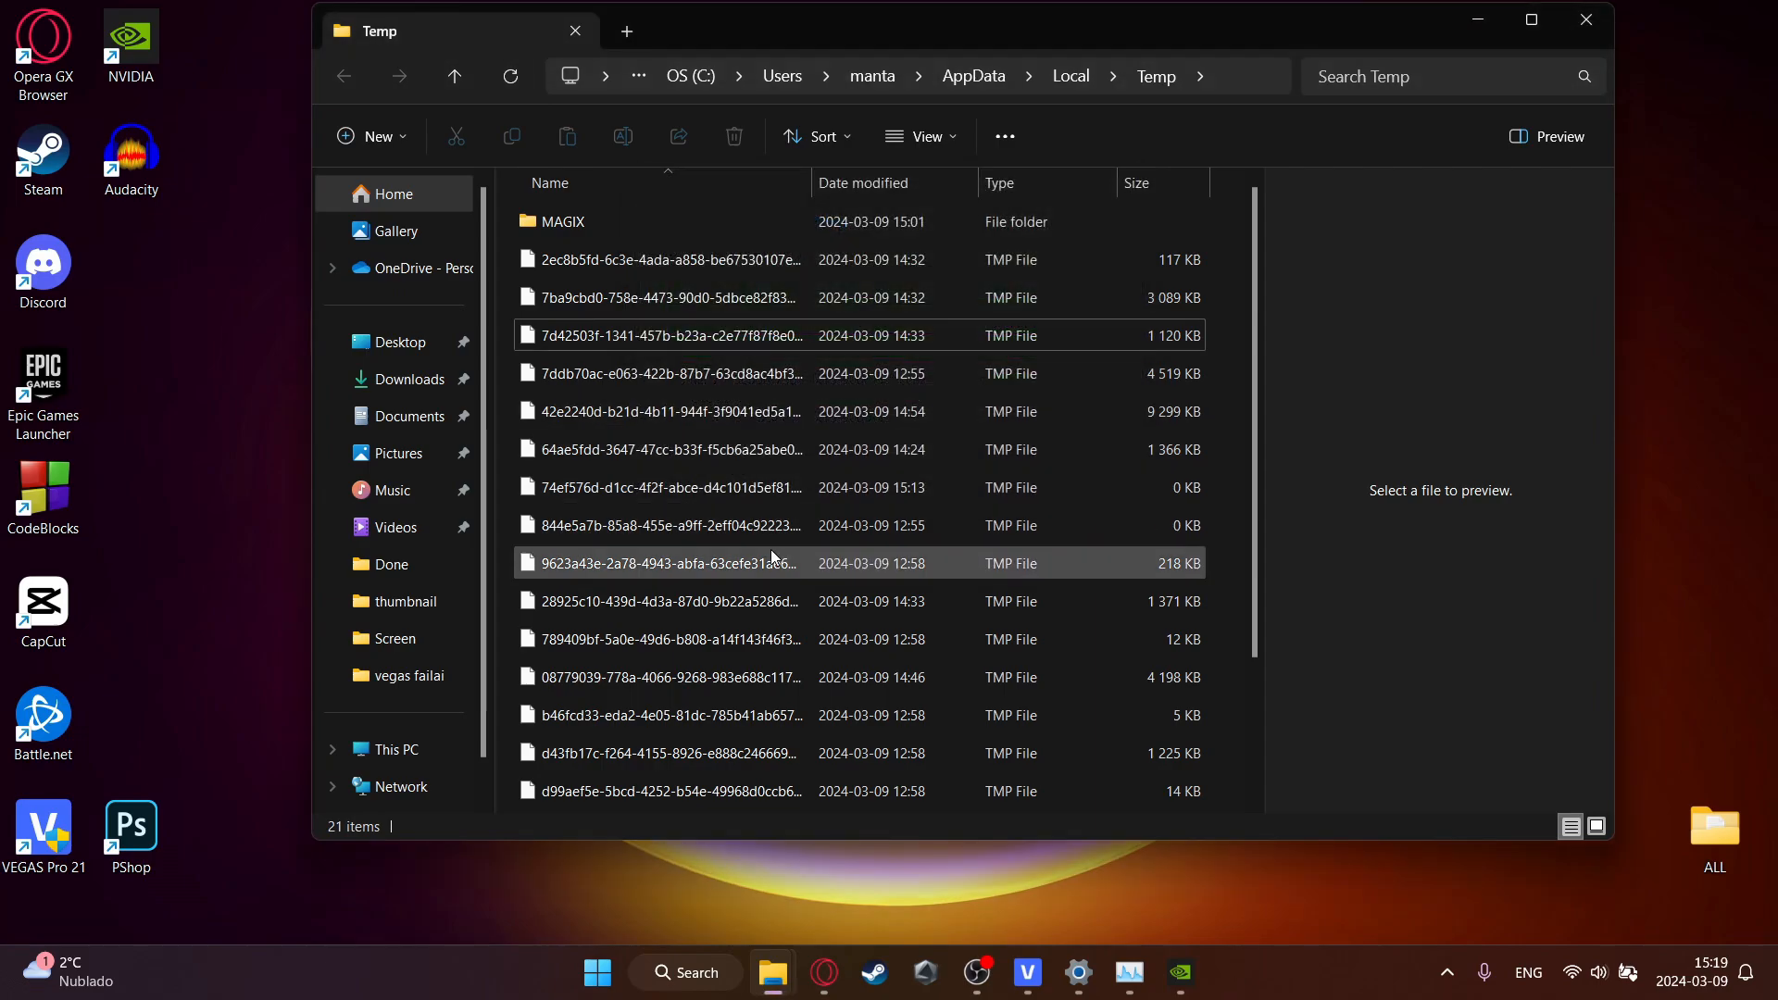
pyautogui.moveTo(728, 482)
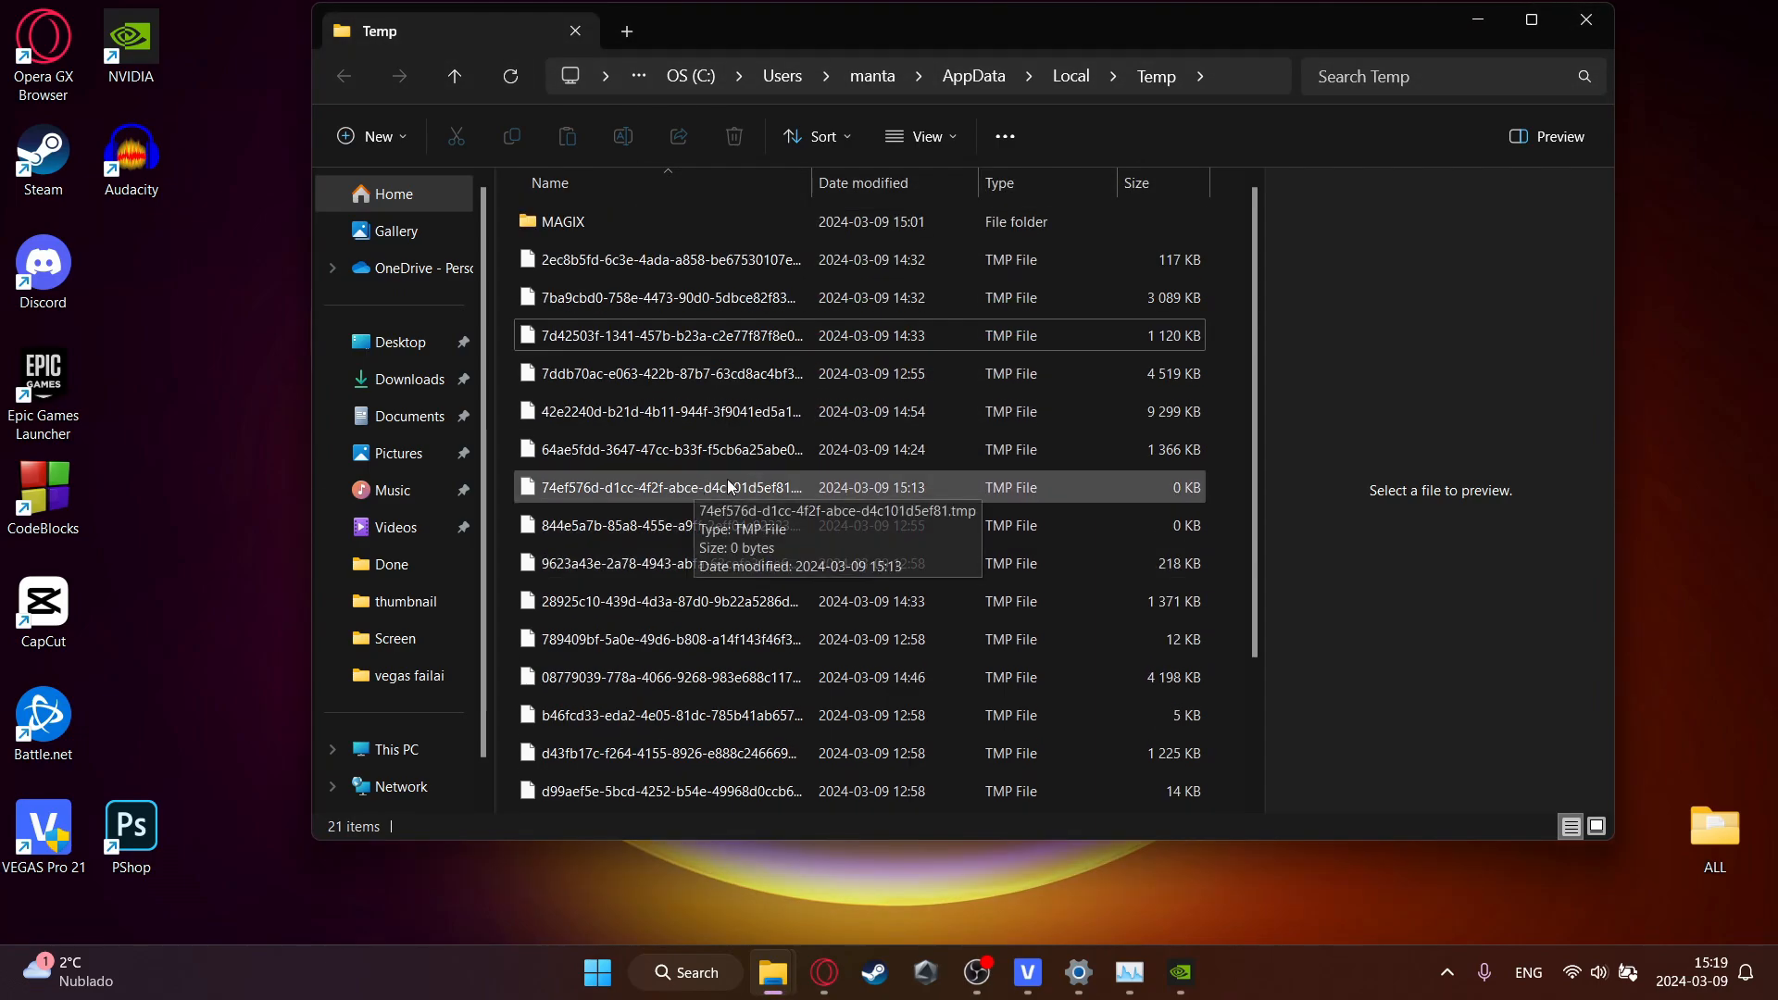
pyautogui.click(1585, 19)
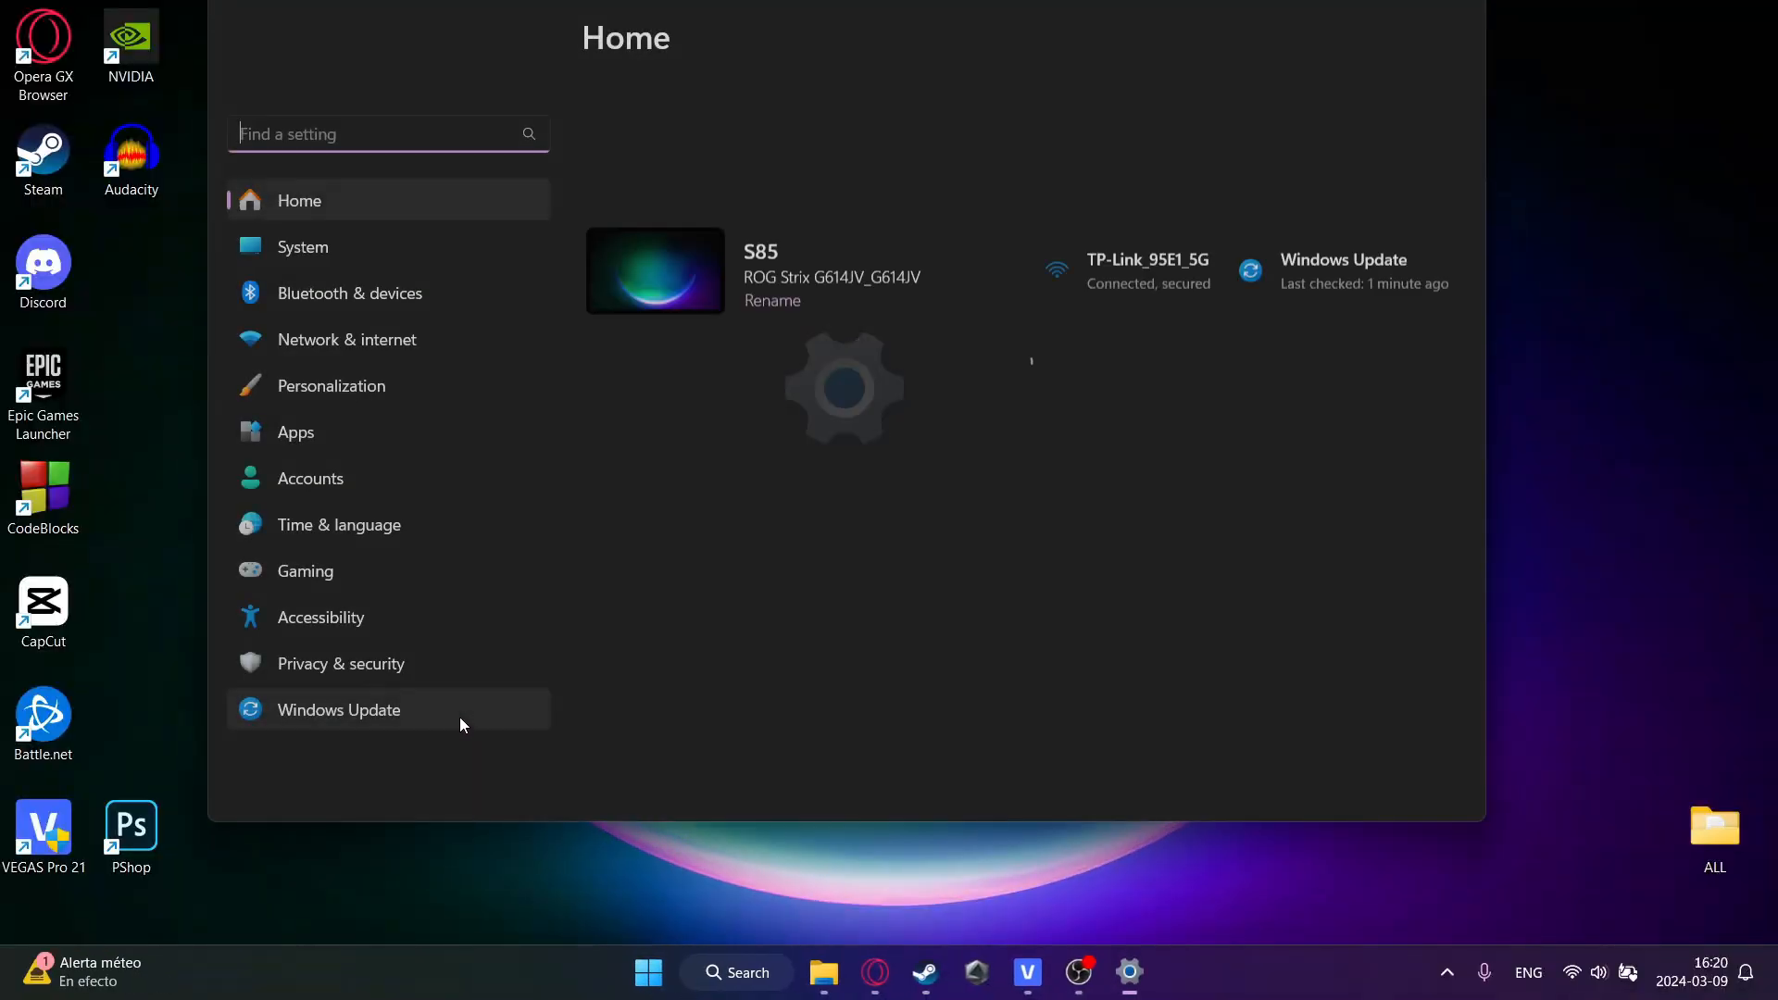
# - Start a fresh check for updates in Windows Update
pyautogui.click(337, 710)
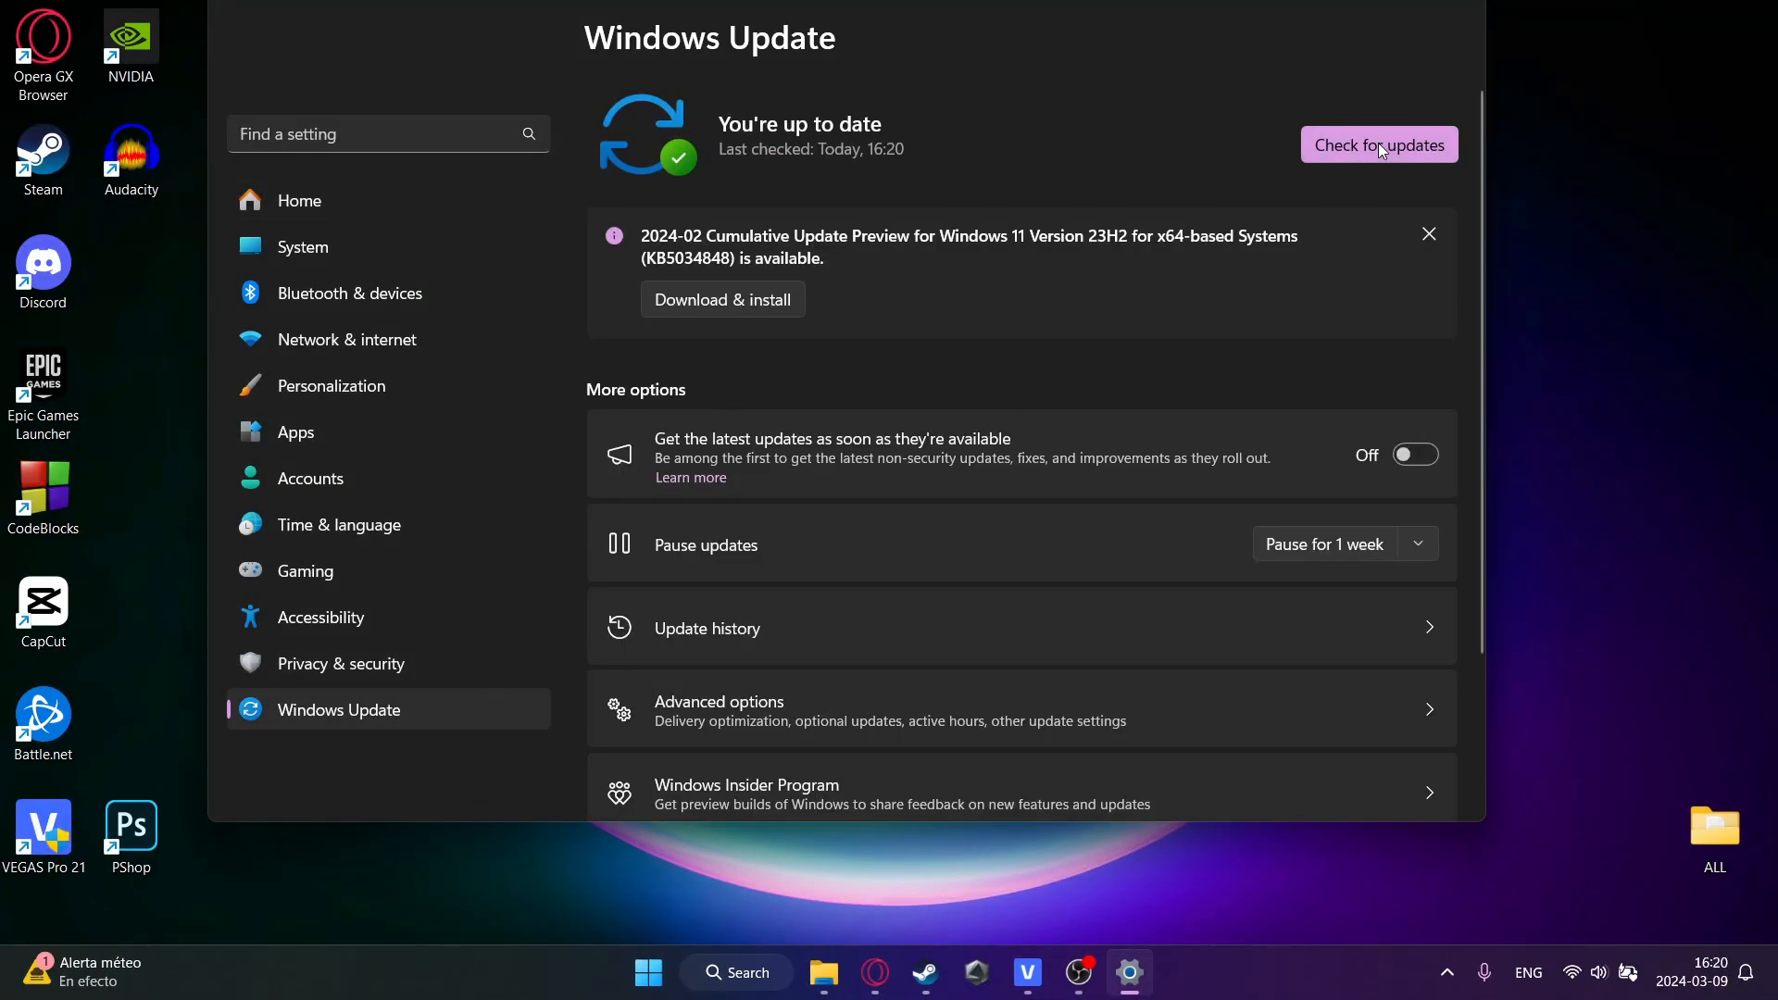
pyautogui.click(1378, 144)
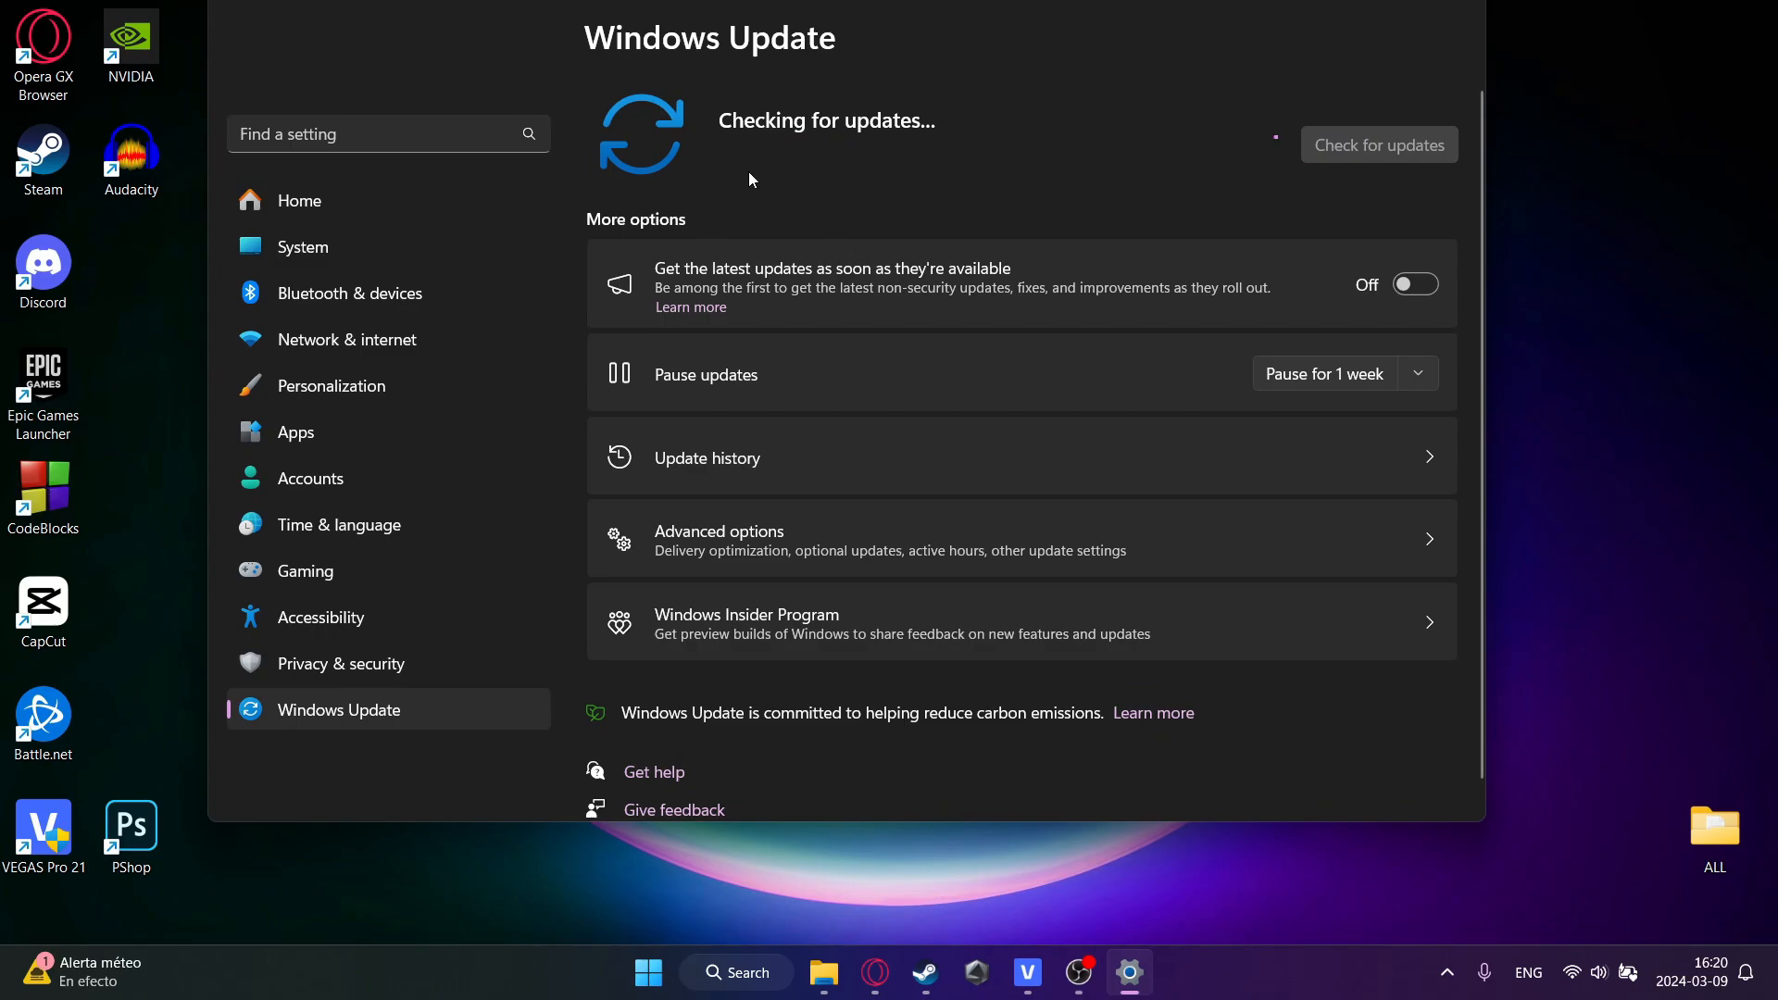
pyautogui.moveTo(1000, 203)
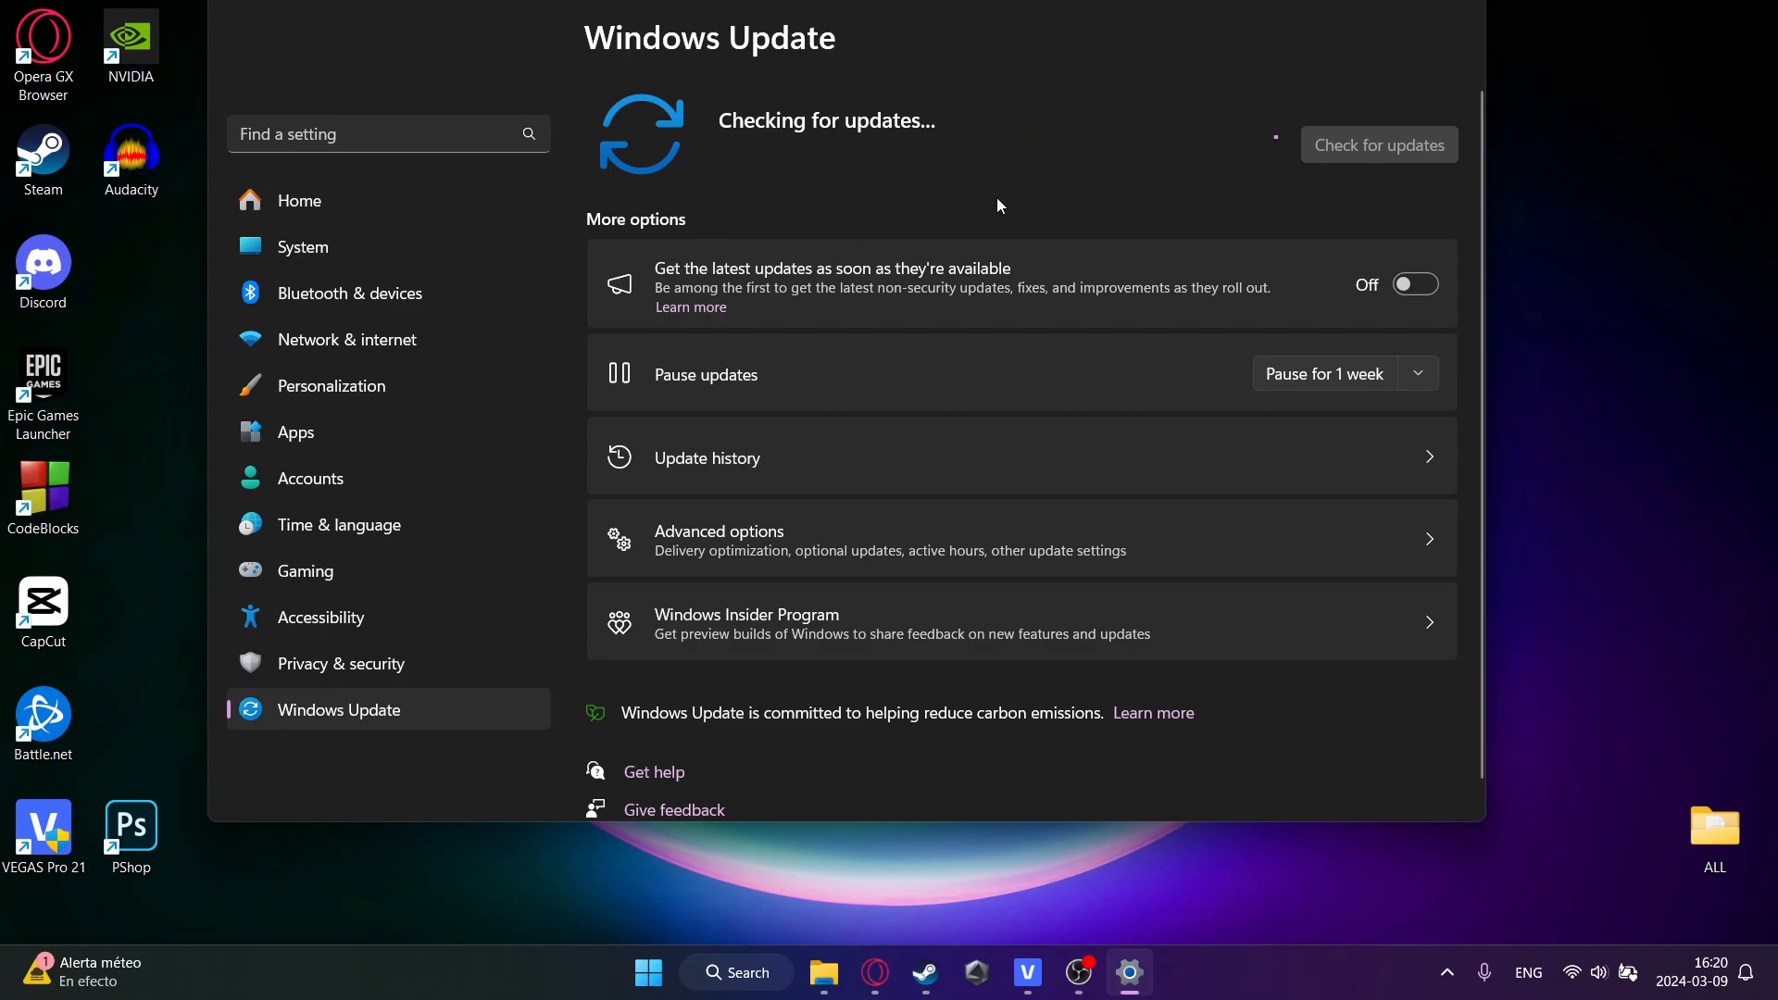
pyautogui.moveTo(1037, 228)
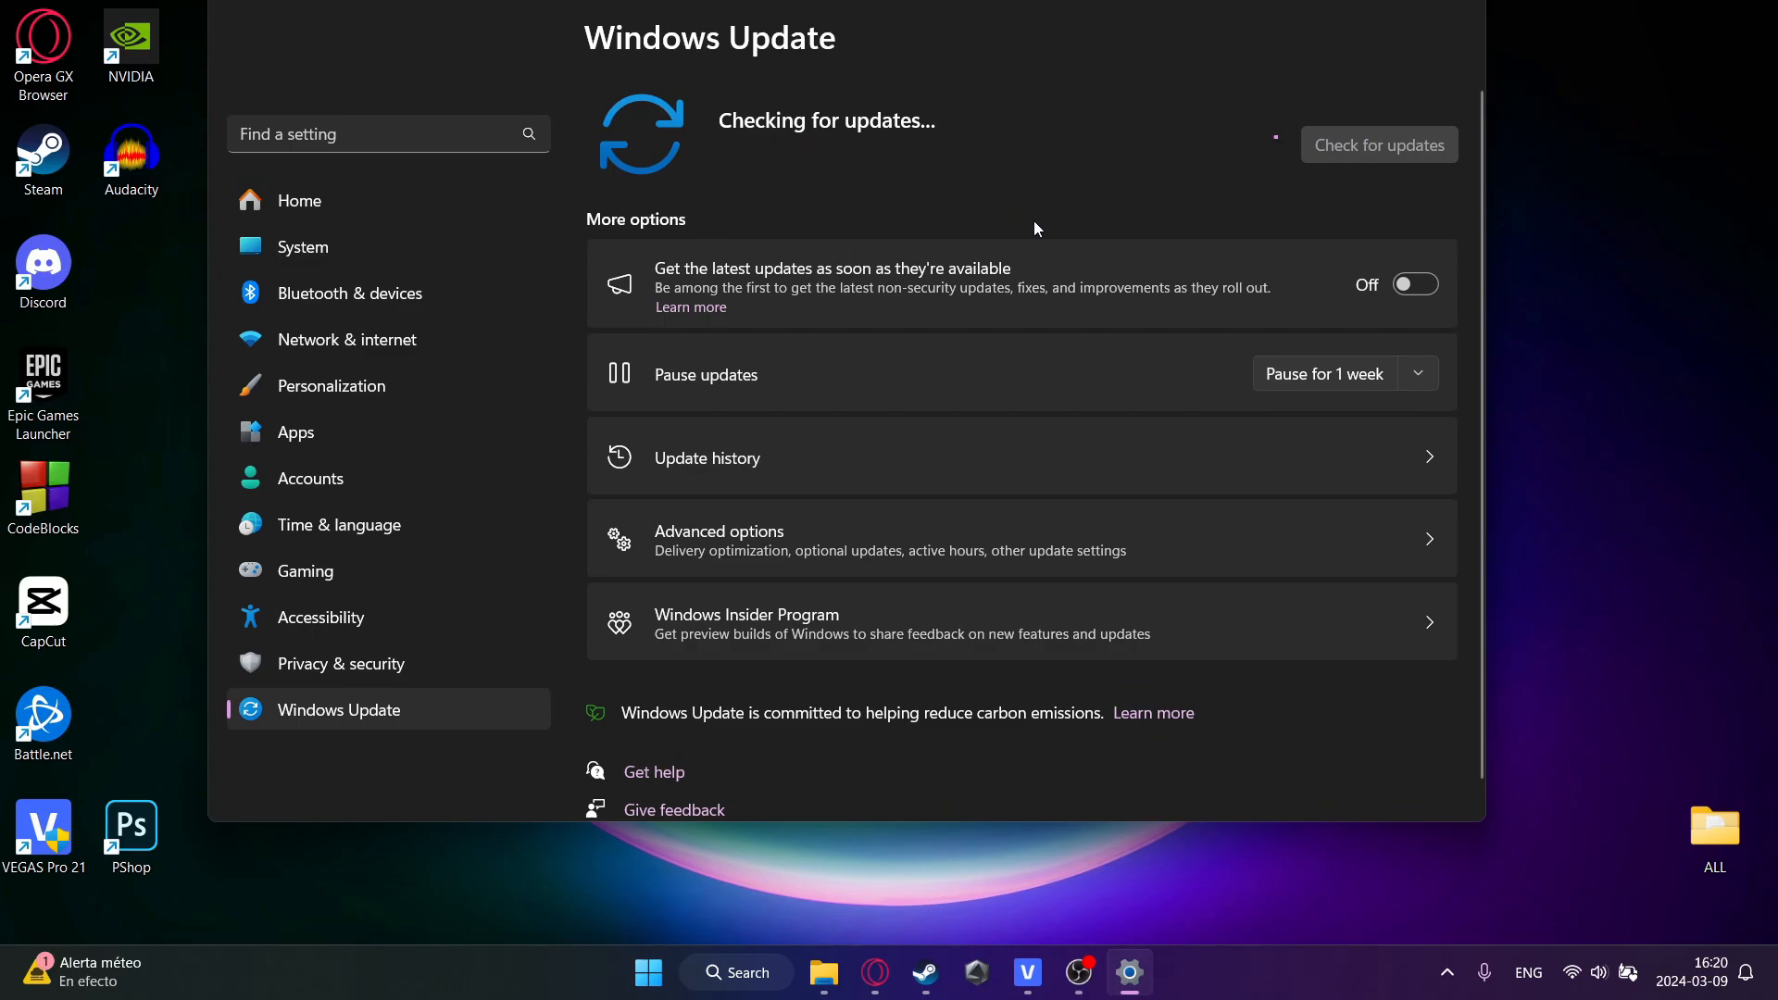
pyautogui.moveTo(1000, 238)
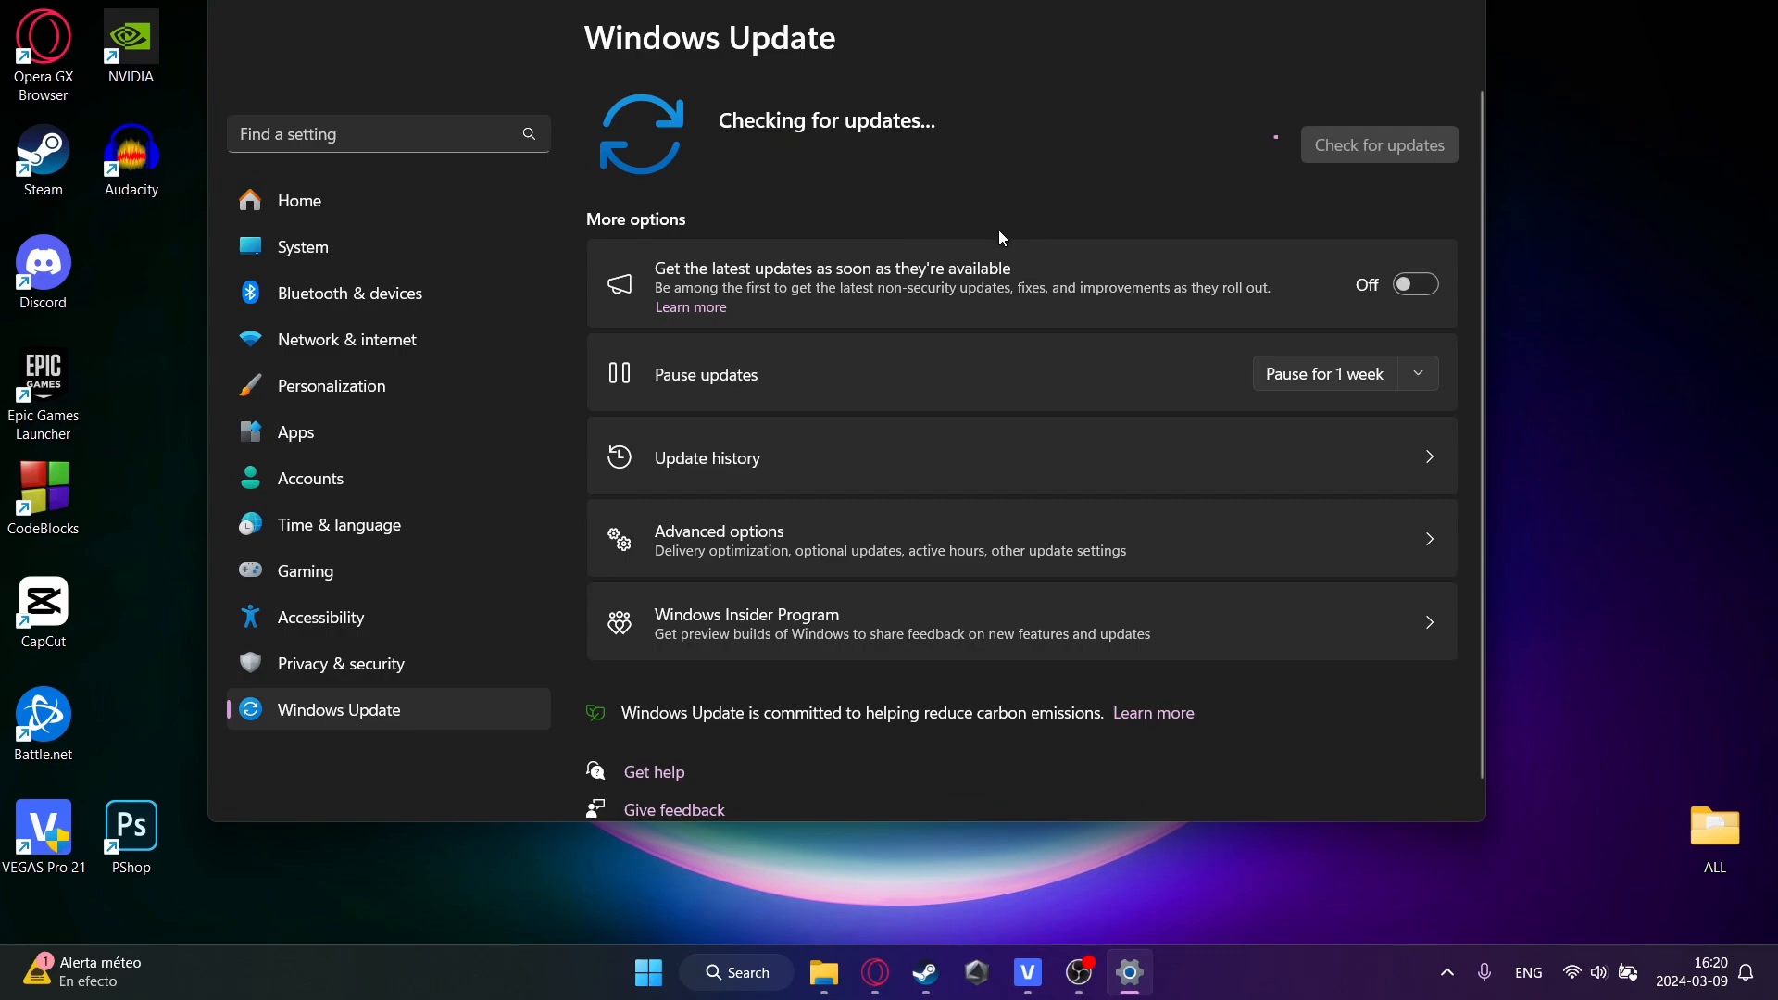
pyautogui.moveTo(945, 224)
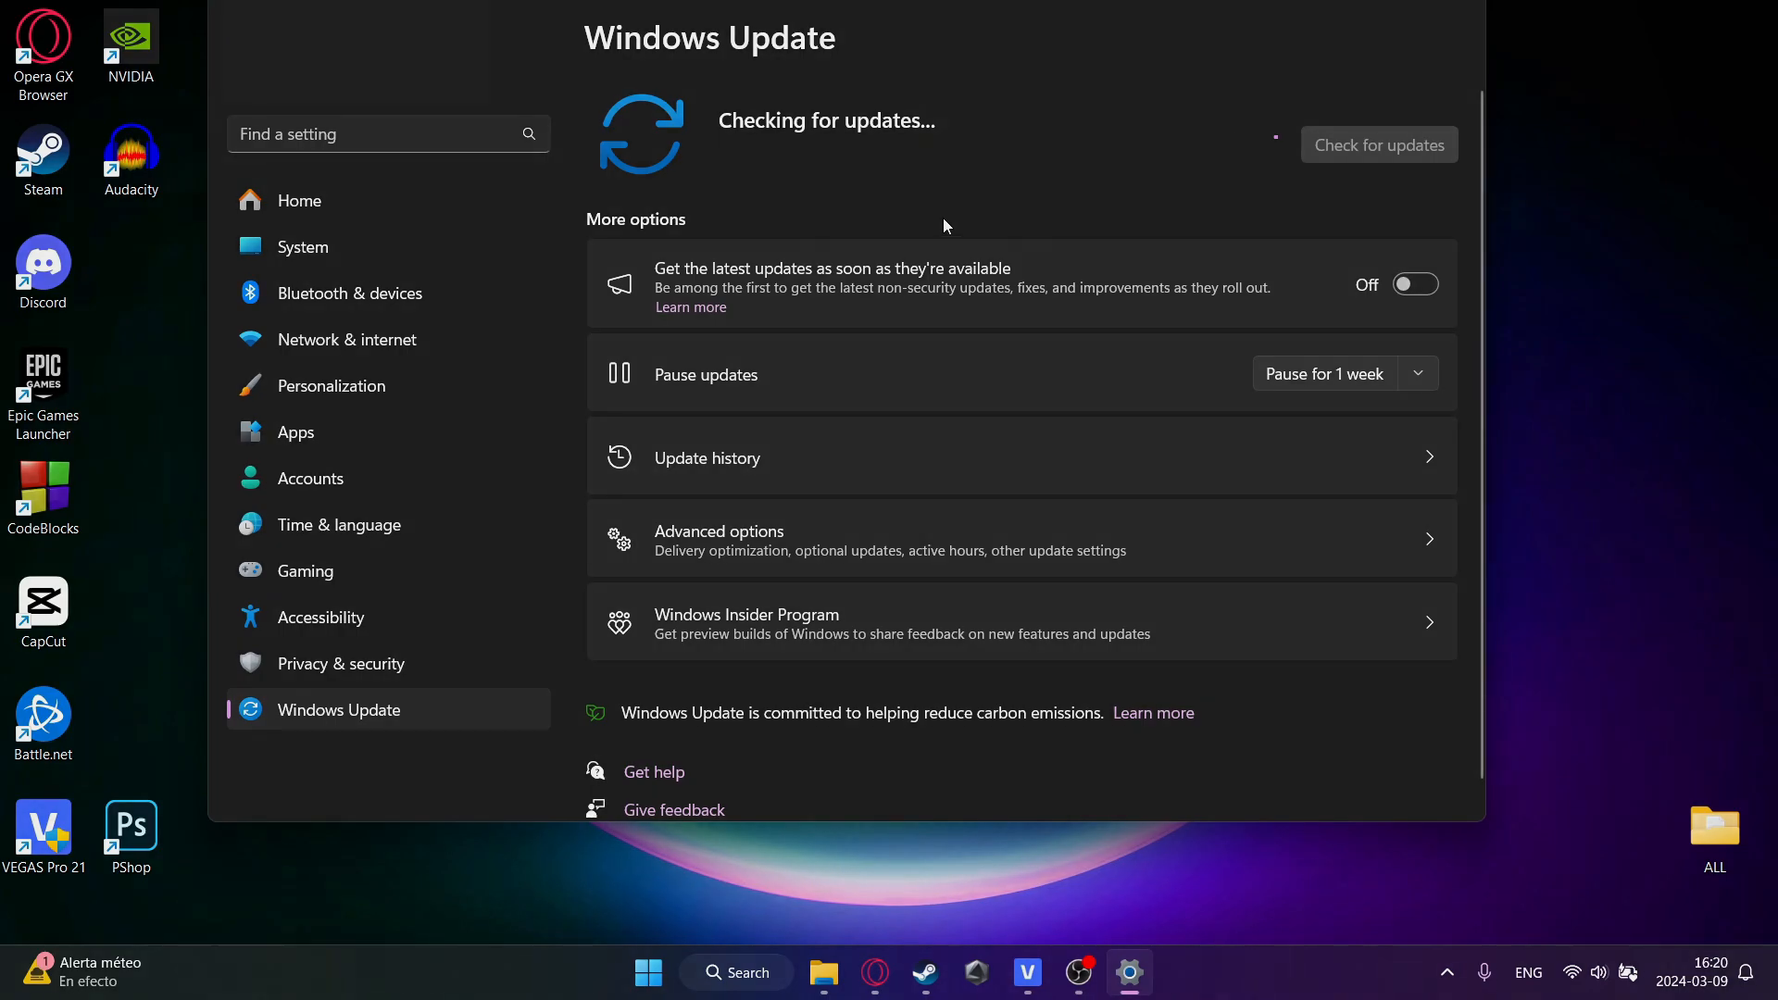